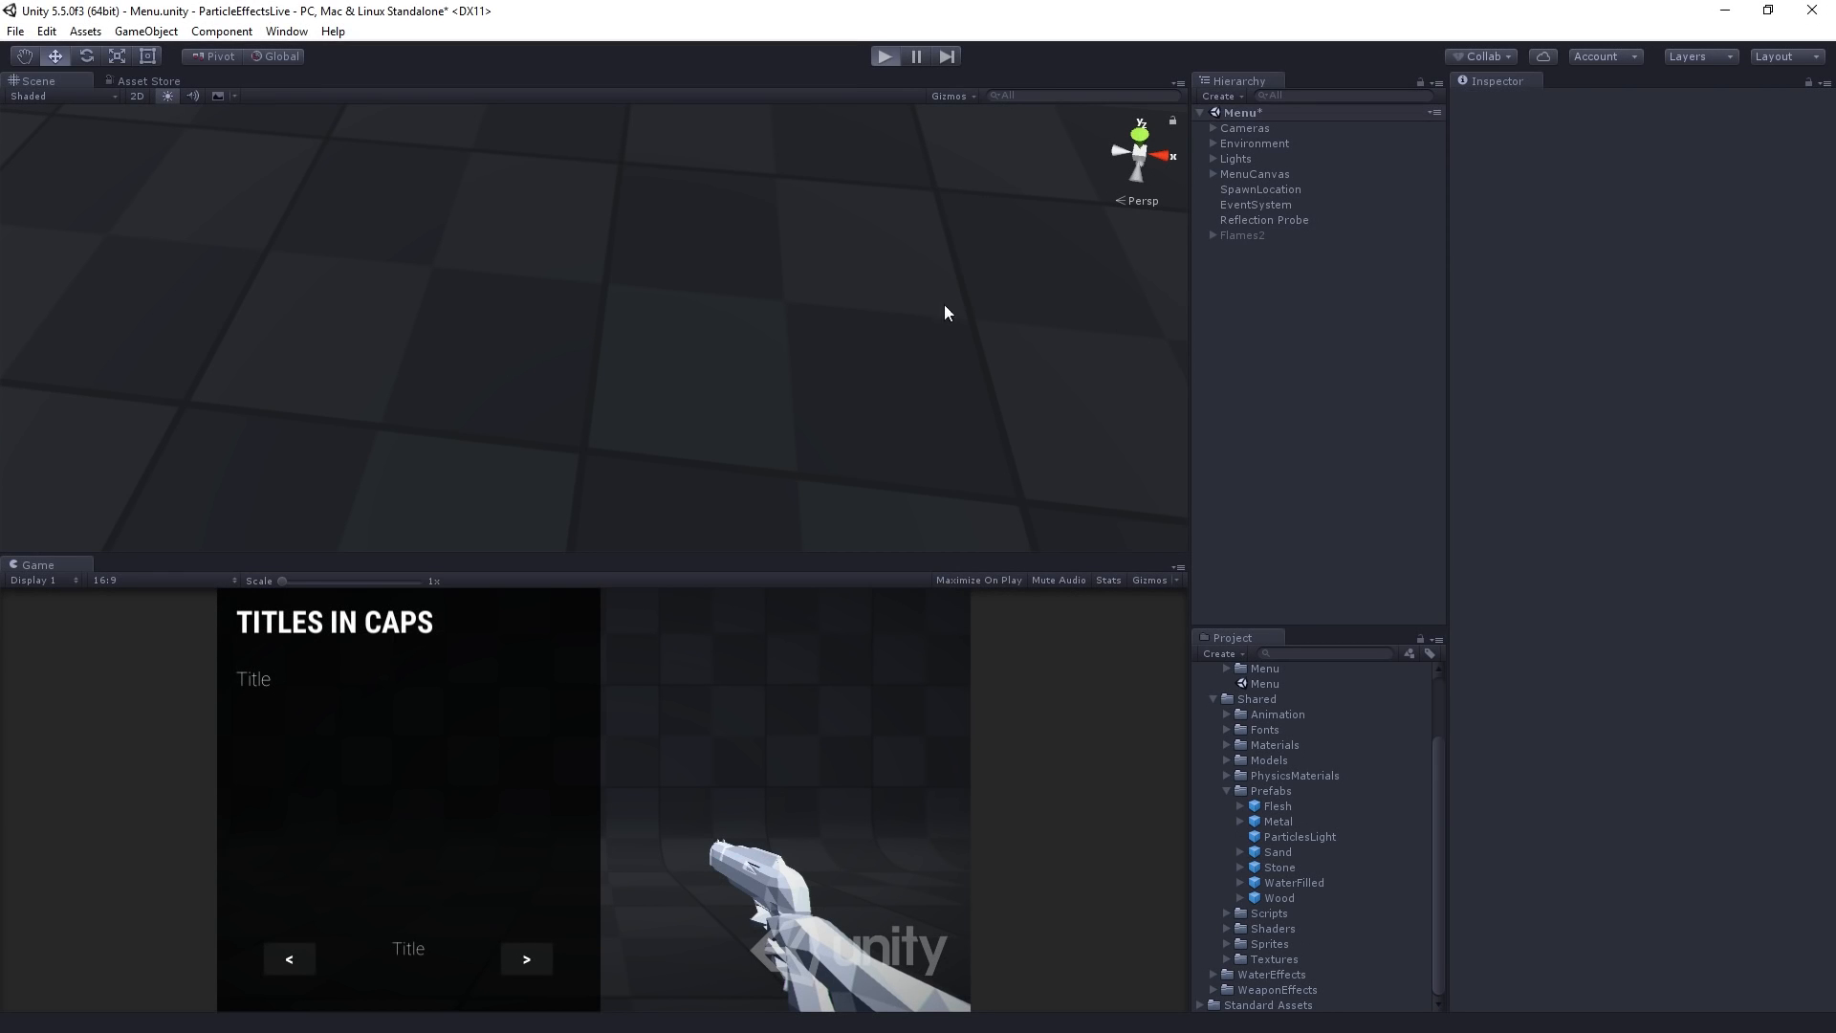
- Play the scene, page forward to Electrical Sparks (9 of 22), then pause
left_click(883, 56)
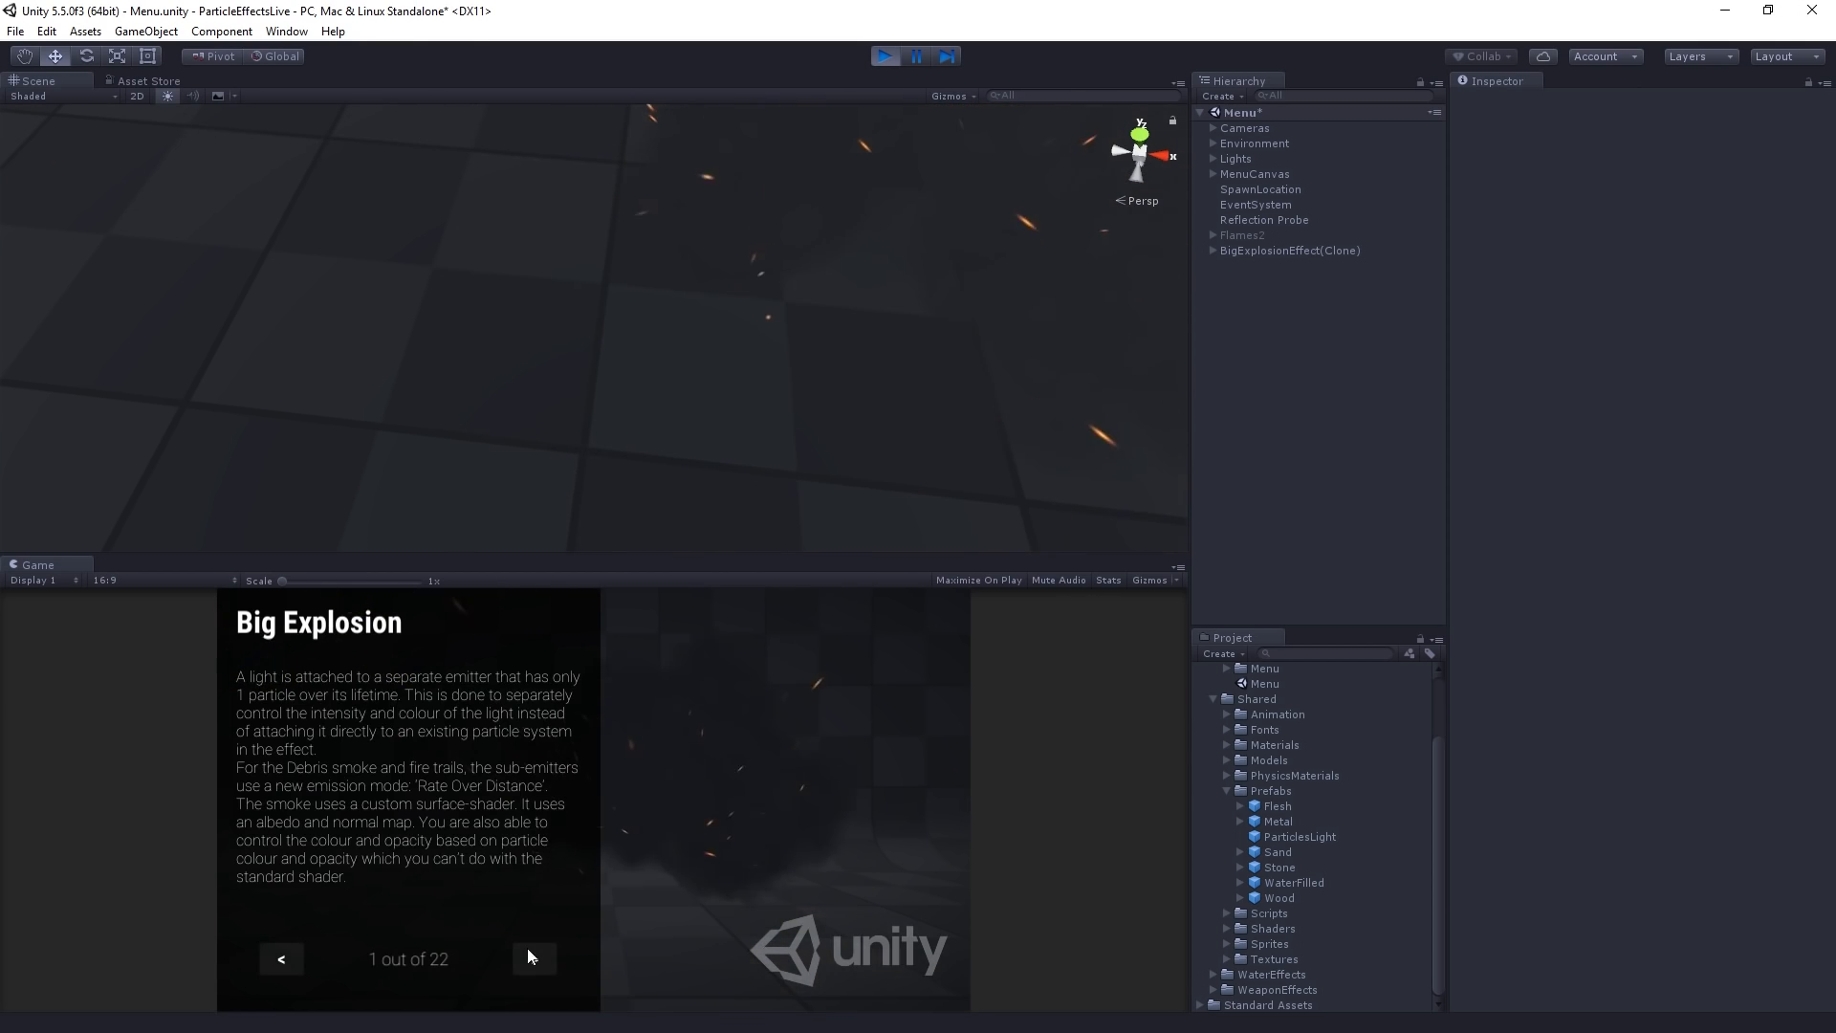
left_click(534, 959)
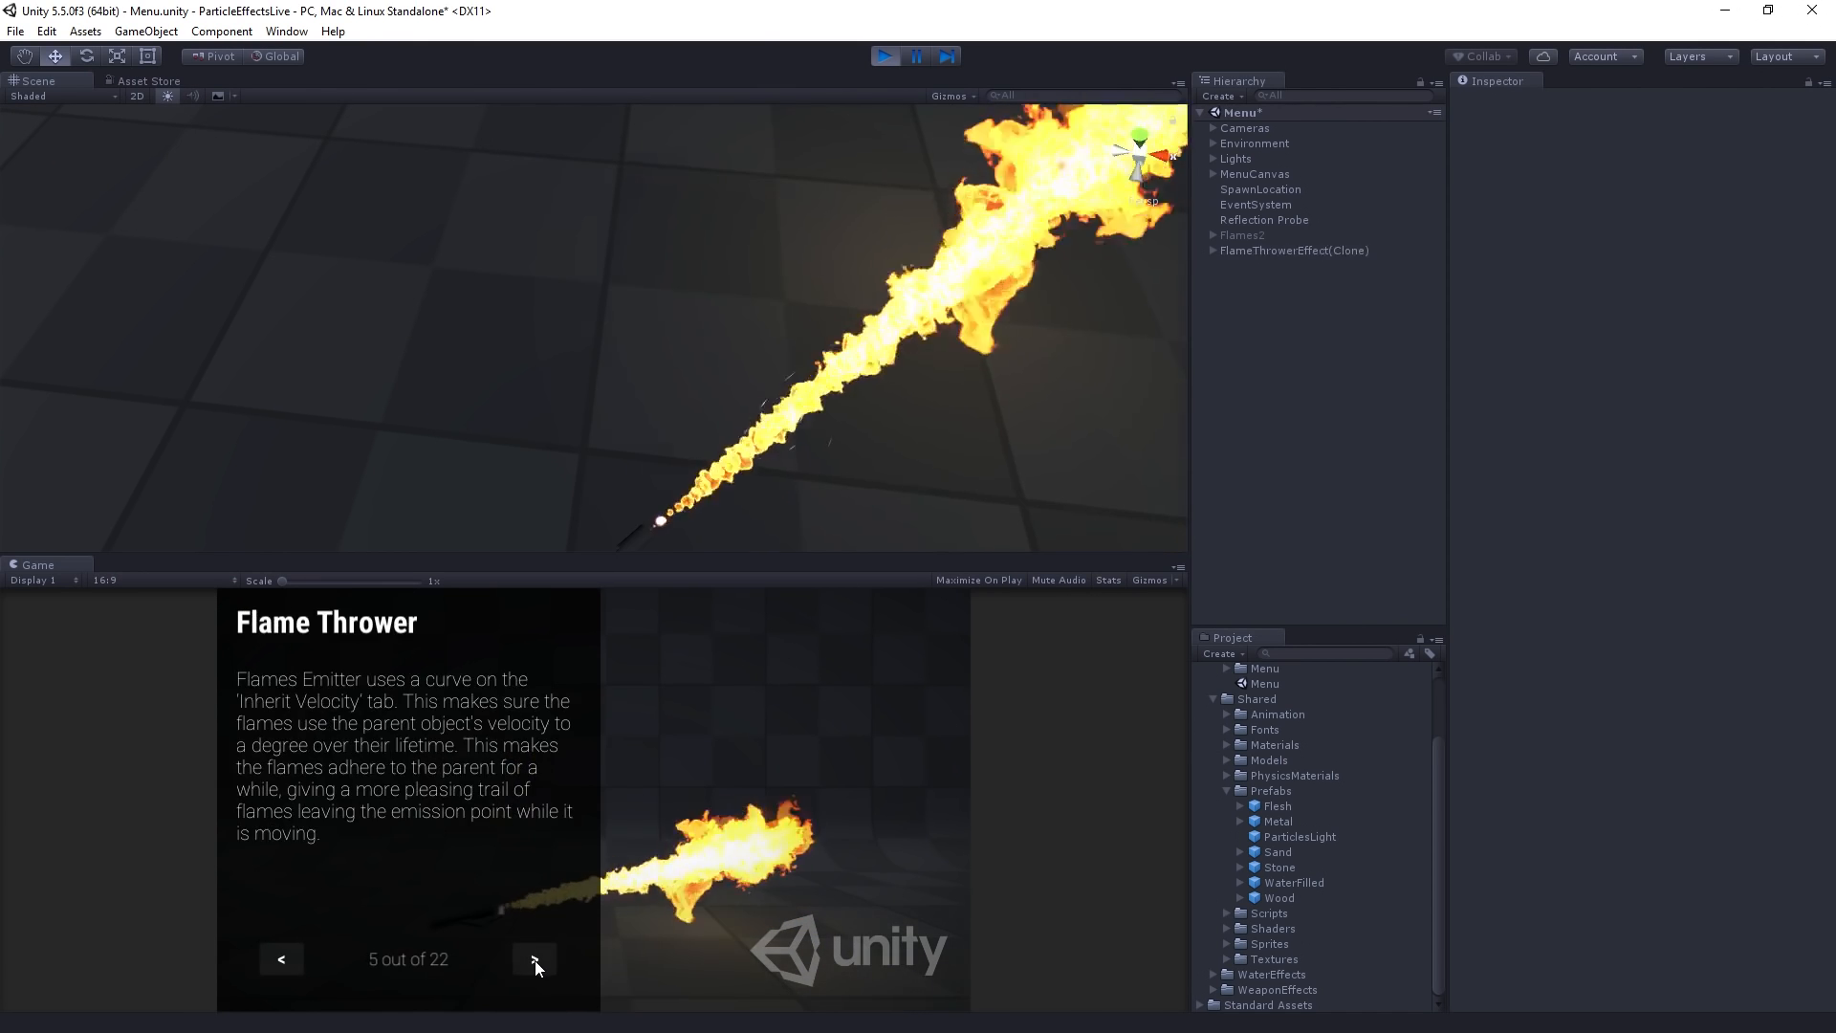
left_click(534, 960)
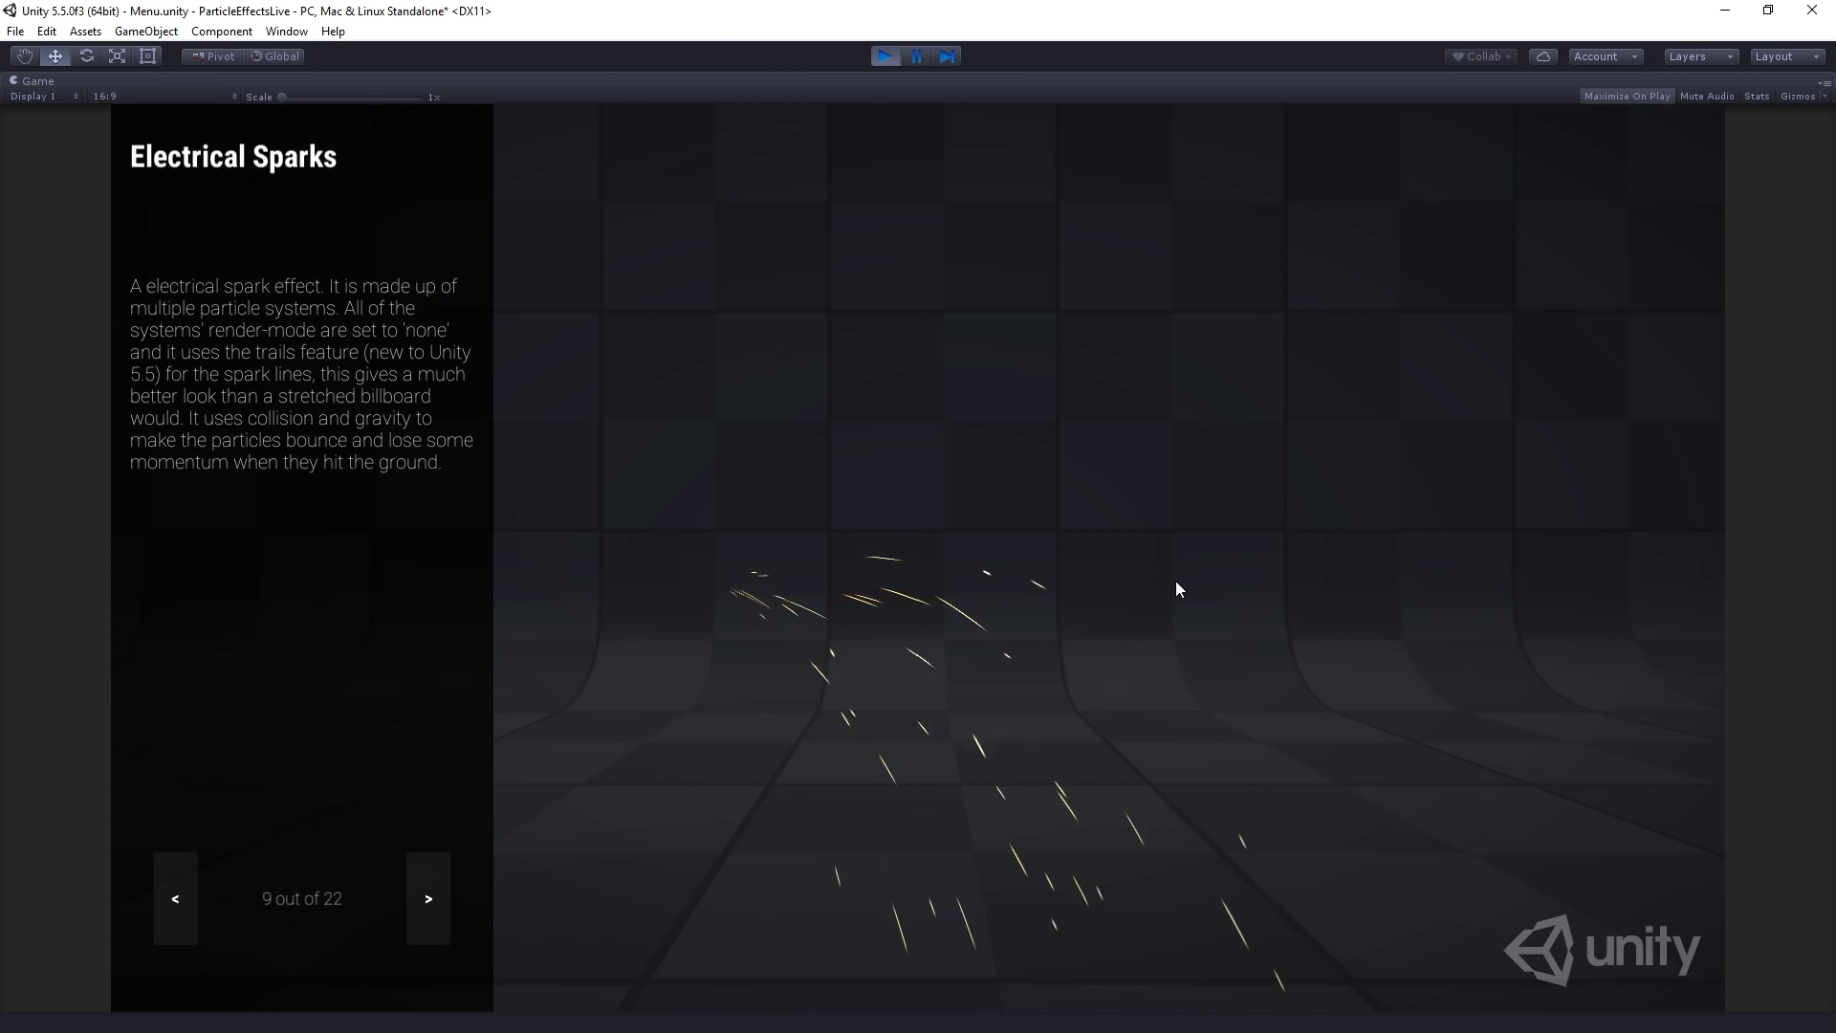
mouse_move(1328, 632)
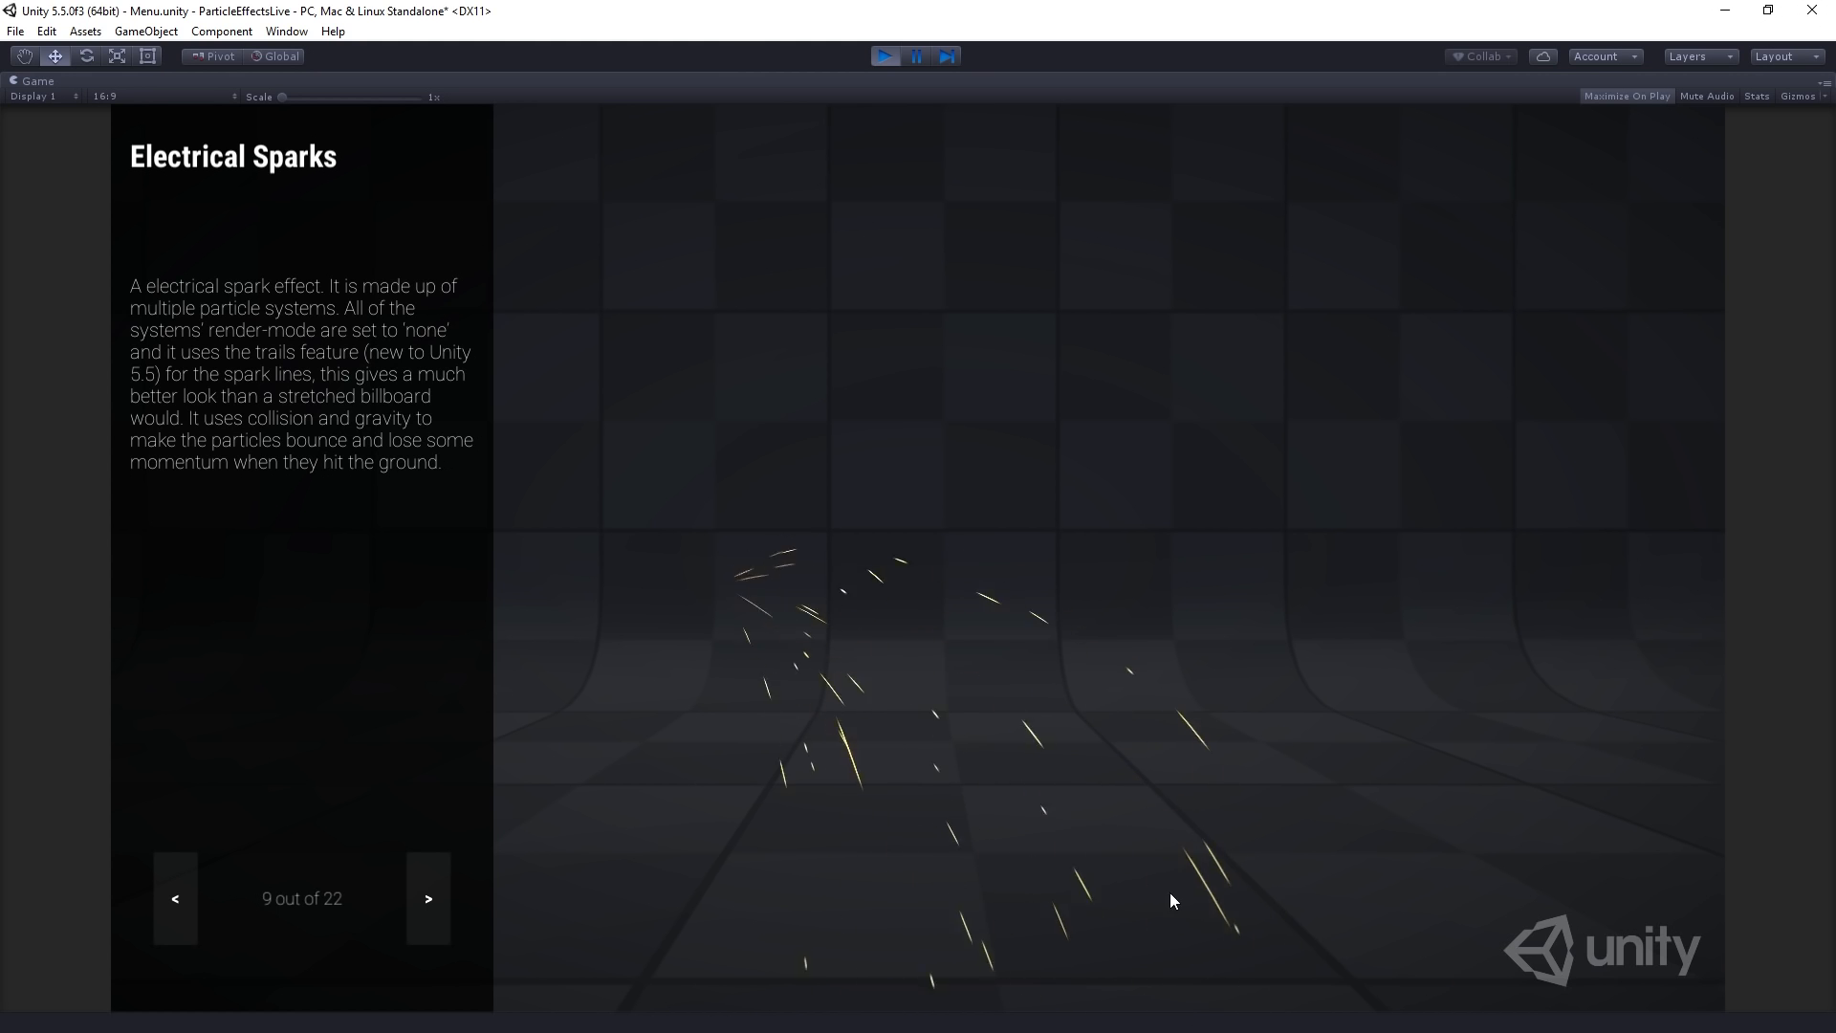
mouse_move(1256, 773)
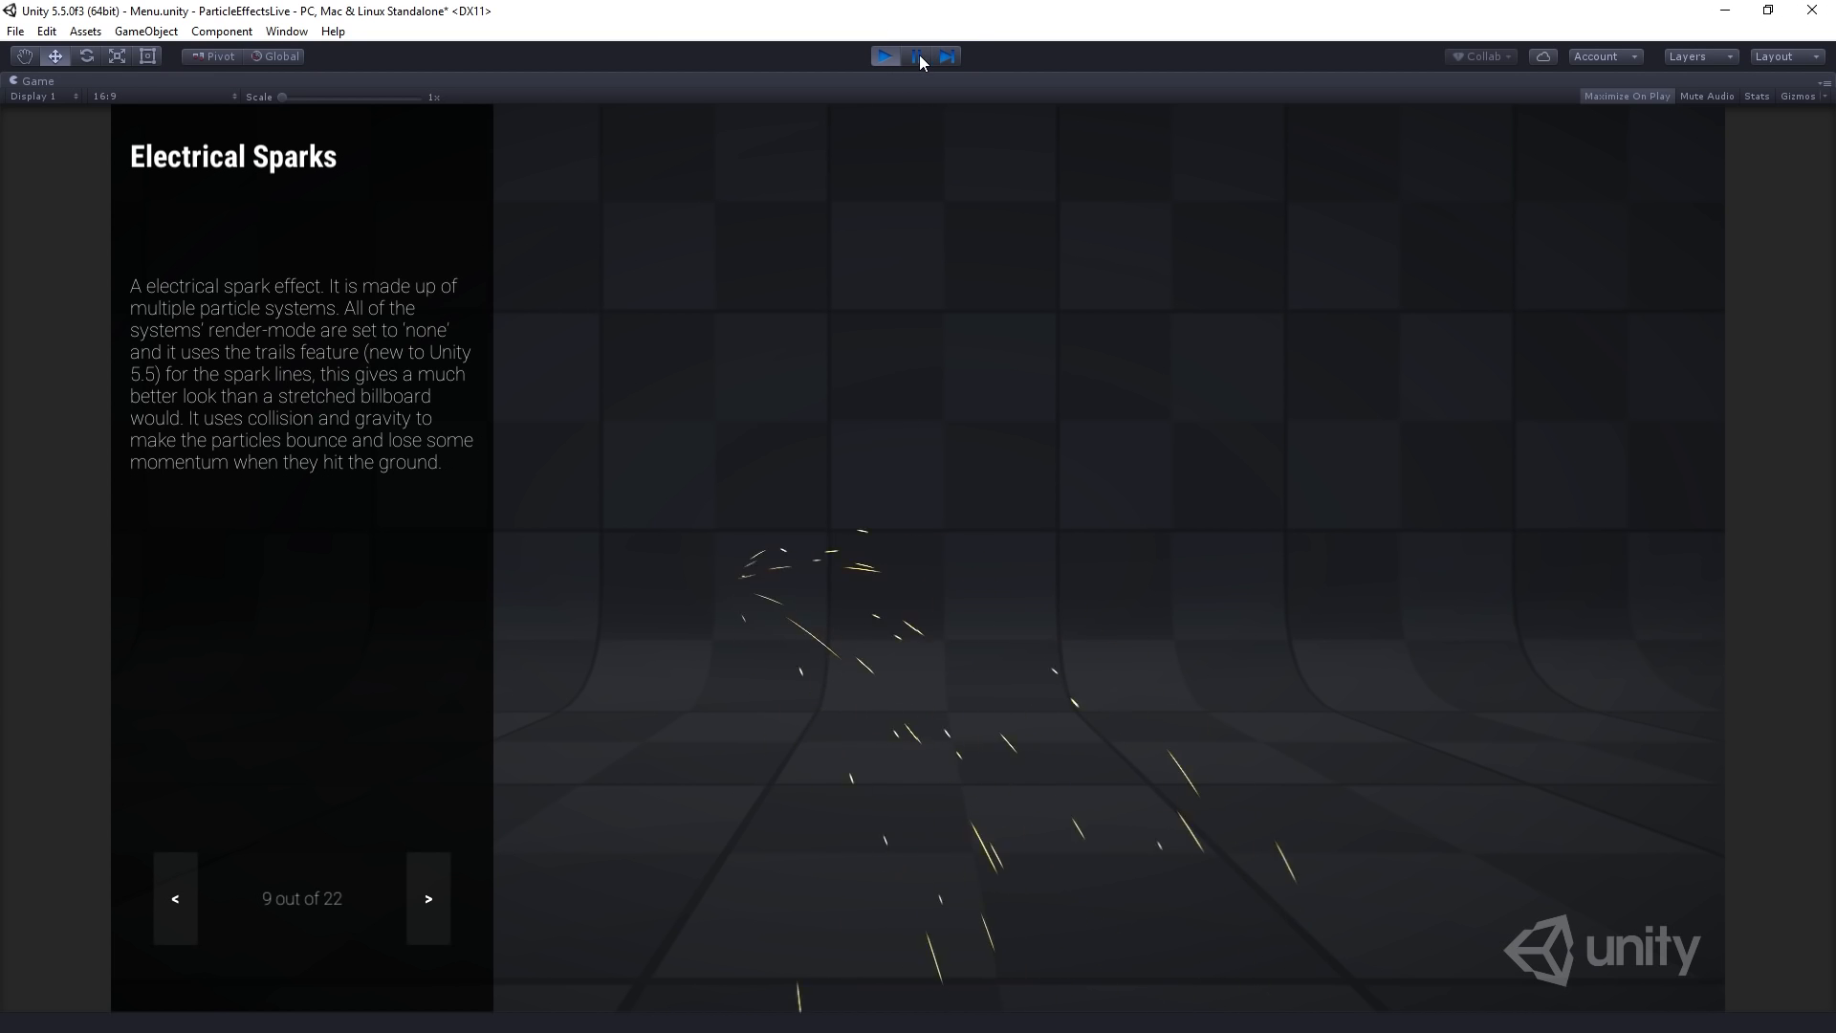
left_click(912, 56)
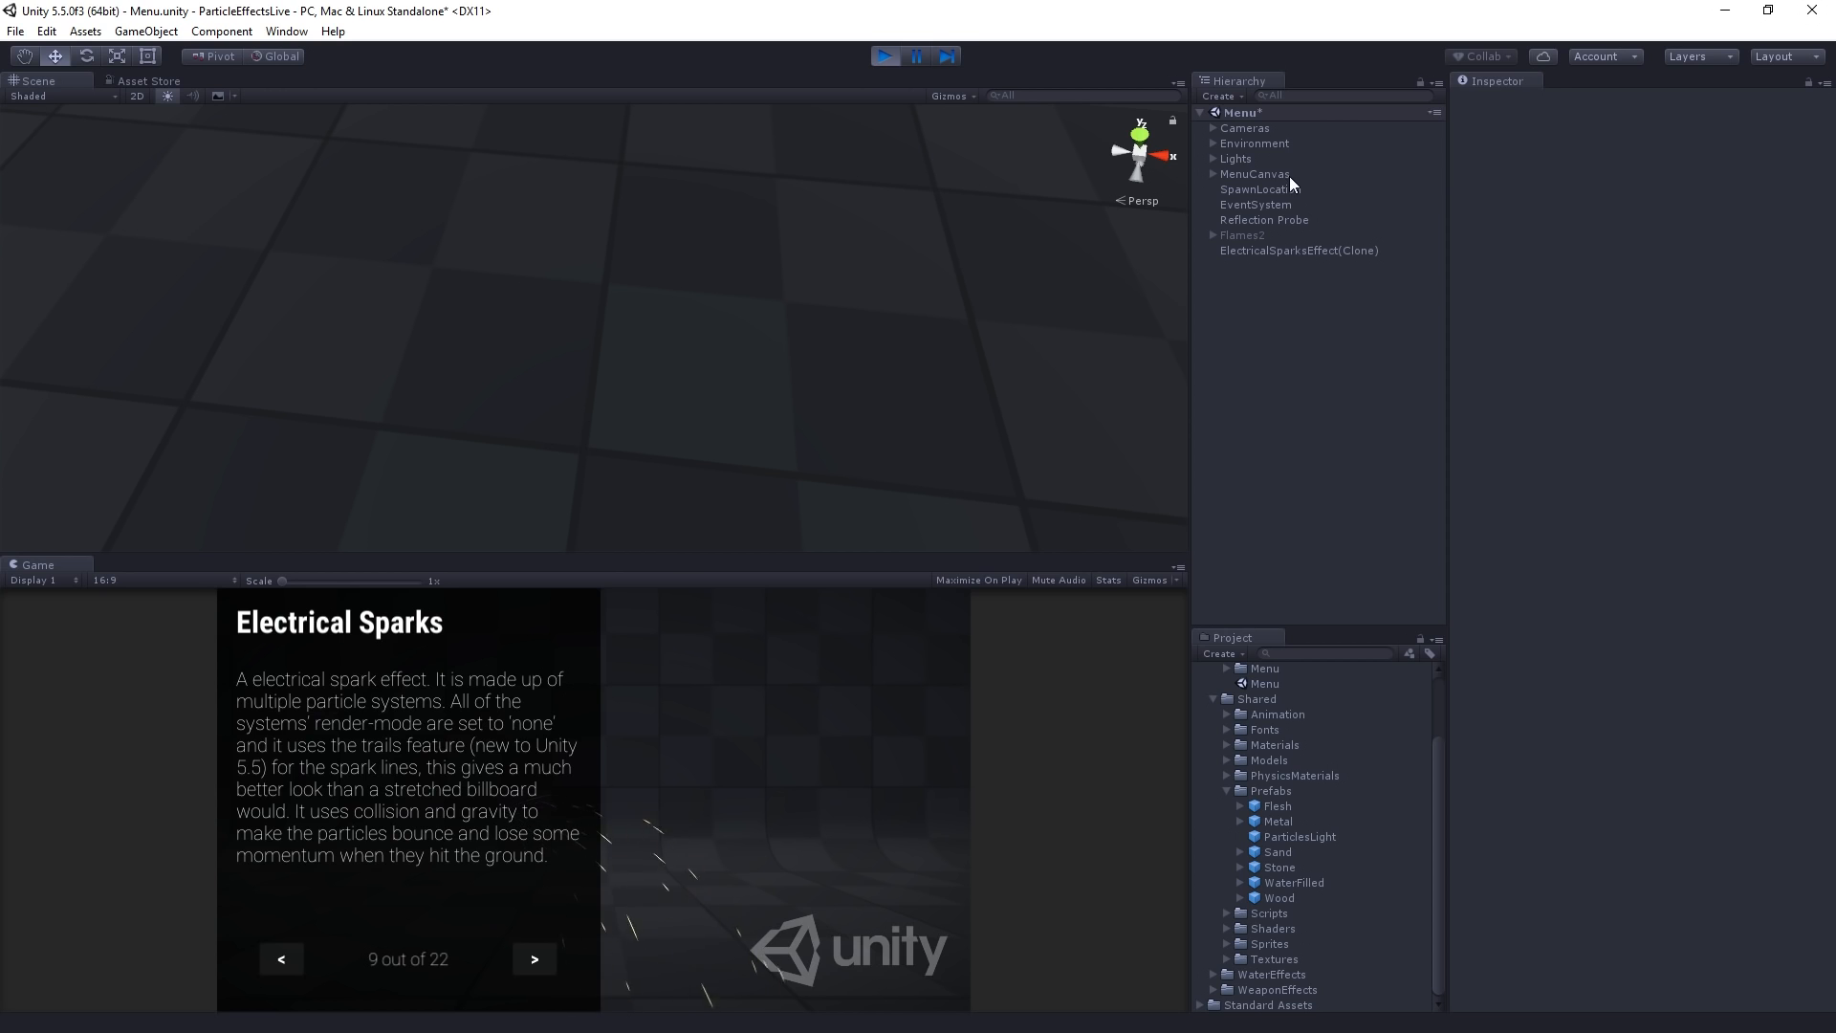
- Create a Particle System from the Hierarchy with MenuCanvas selected, and rename it Sparks2
left_click(1254, 173)
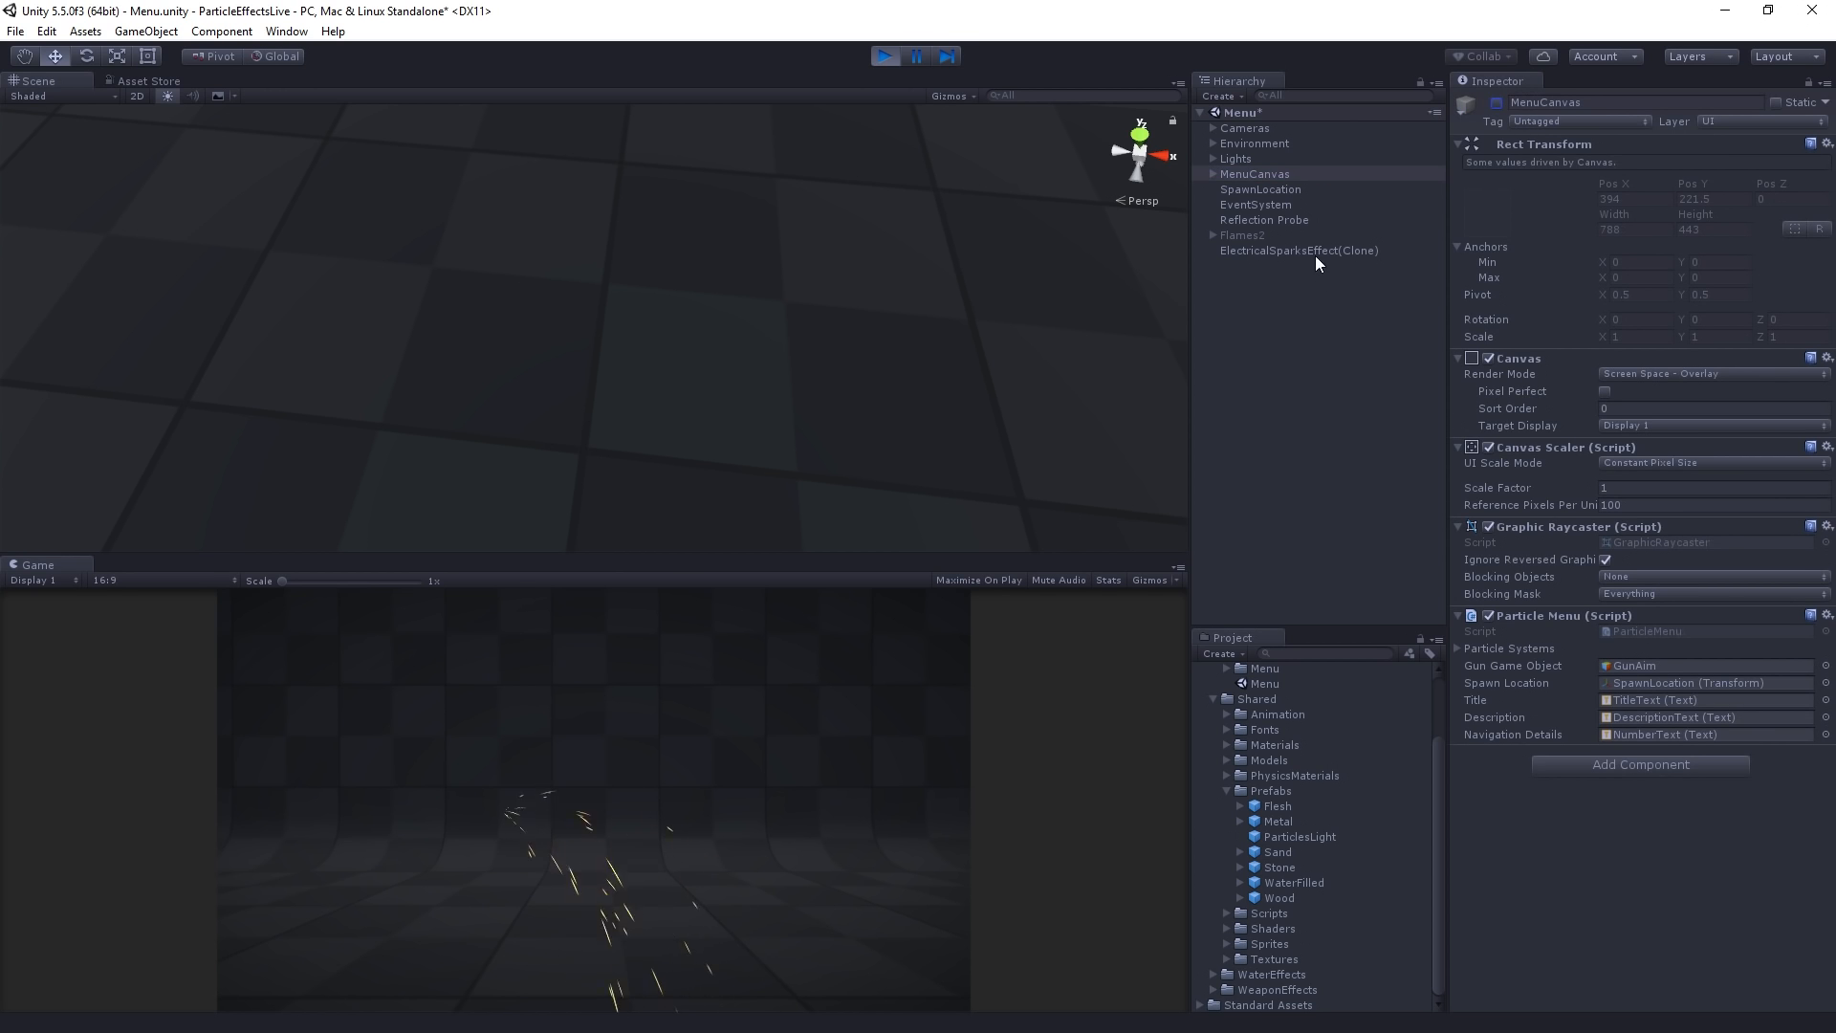
left_click(1298, 249)
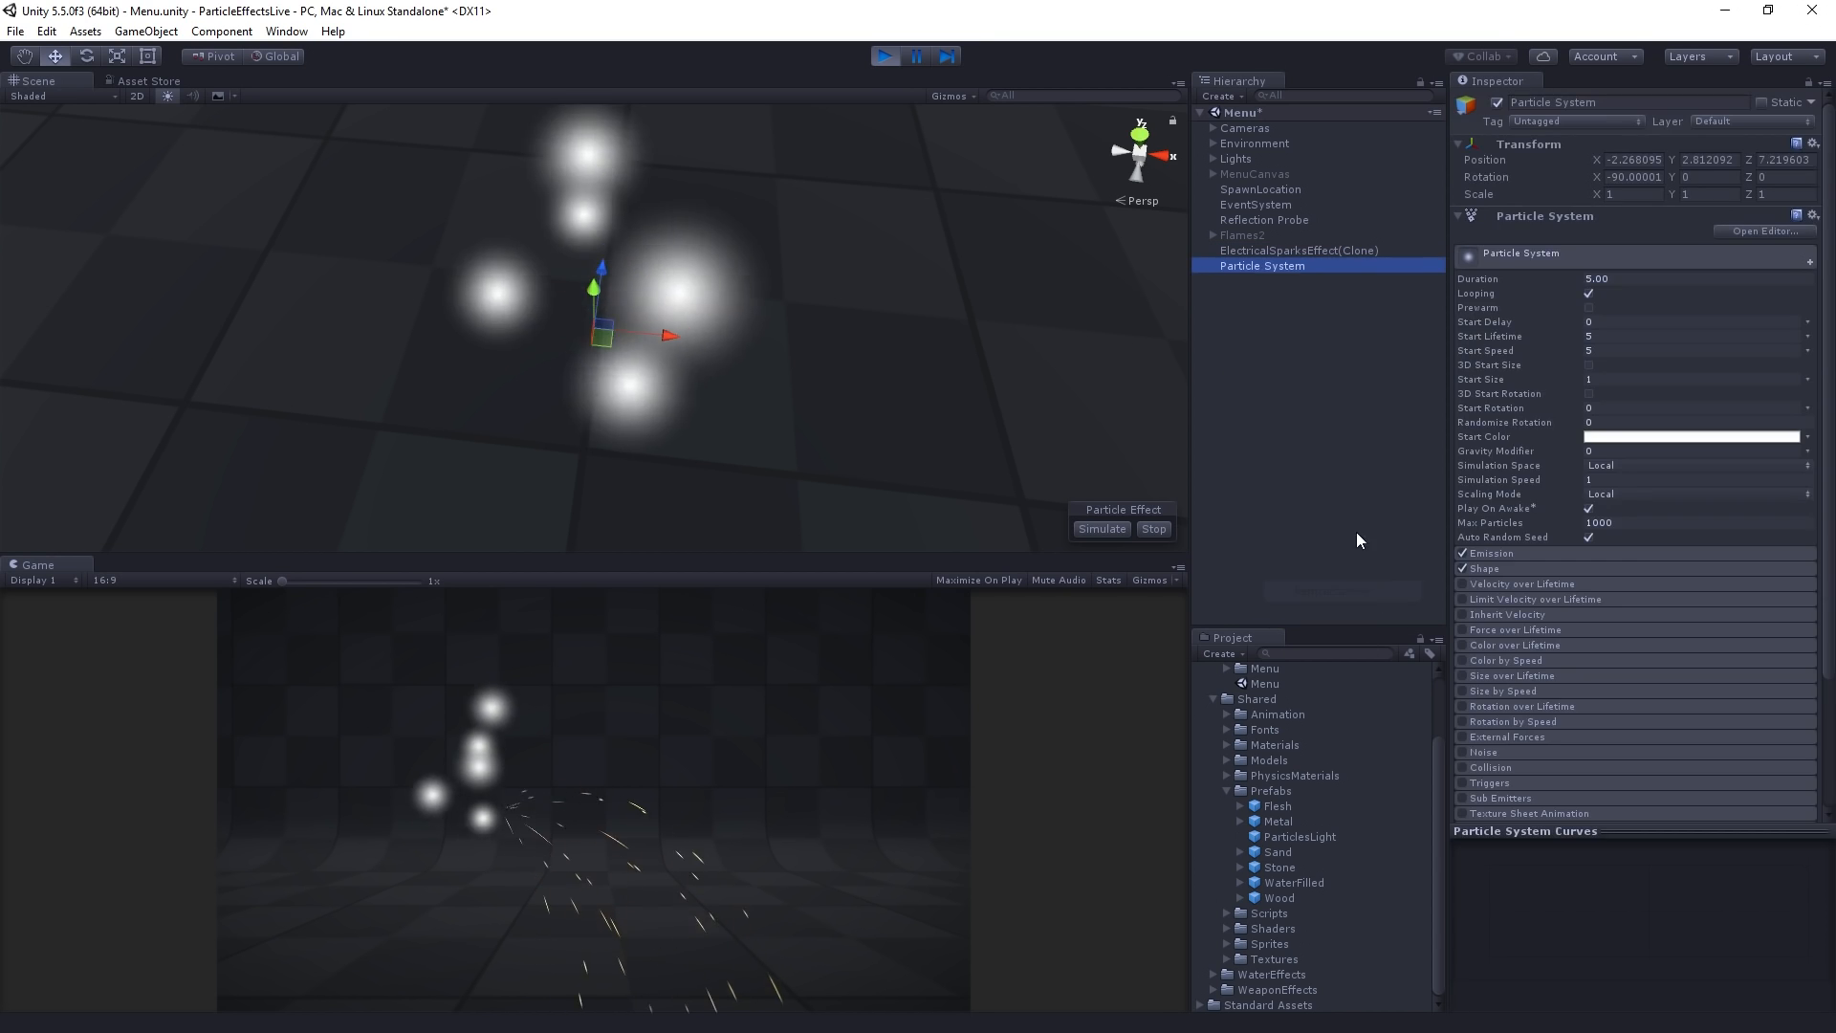
double_click(1262, 265)
type("Sparks2")
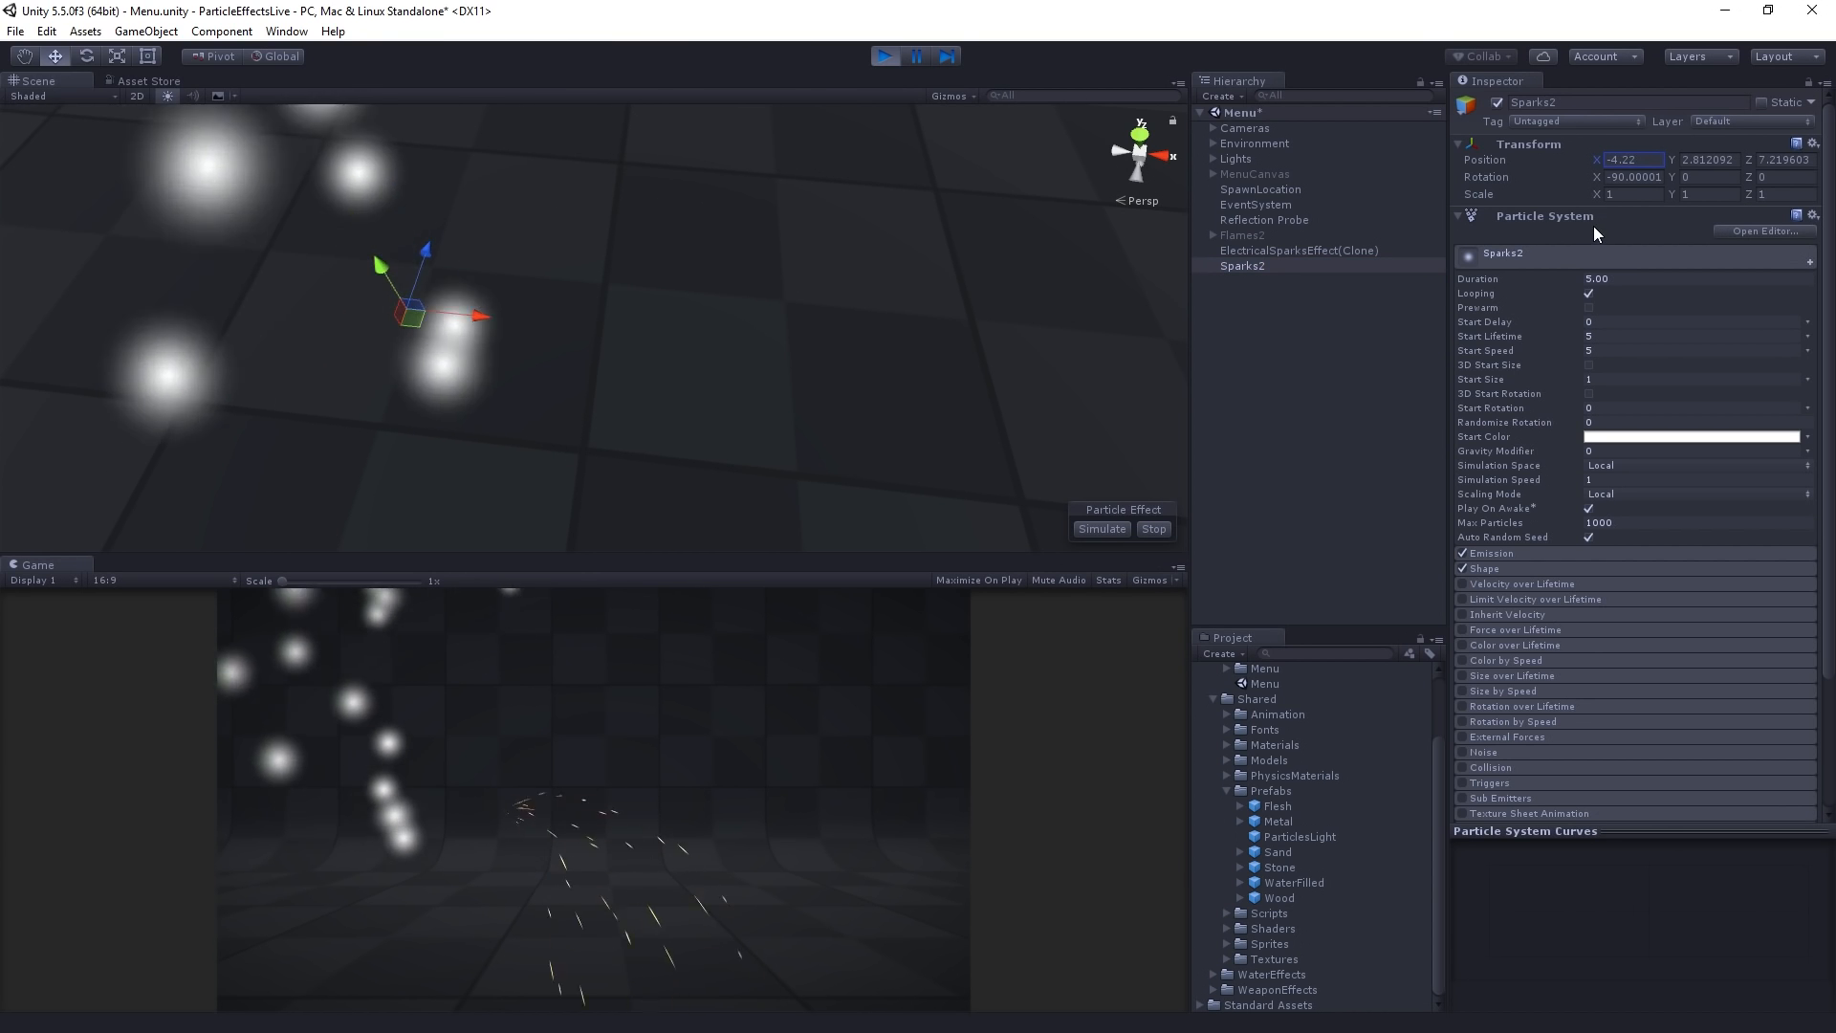
left_click(1298, 250)
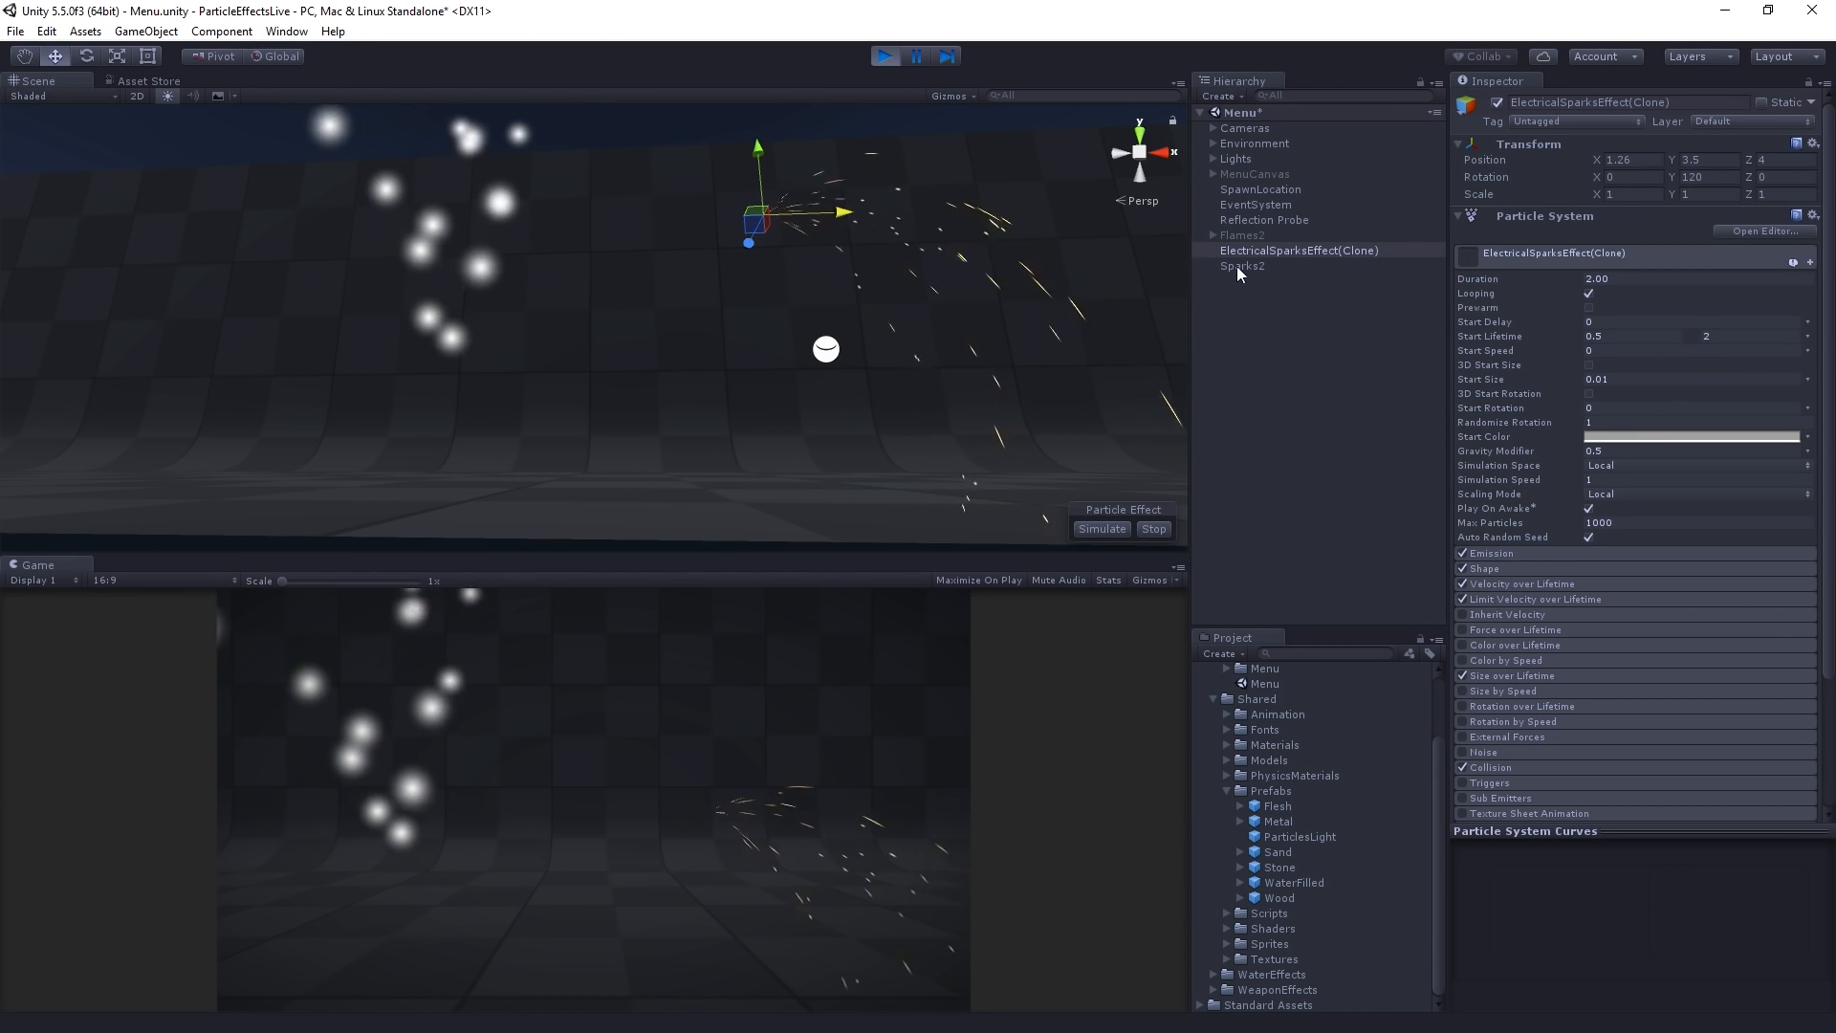
left_click(1242, 266)
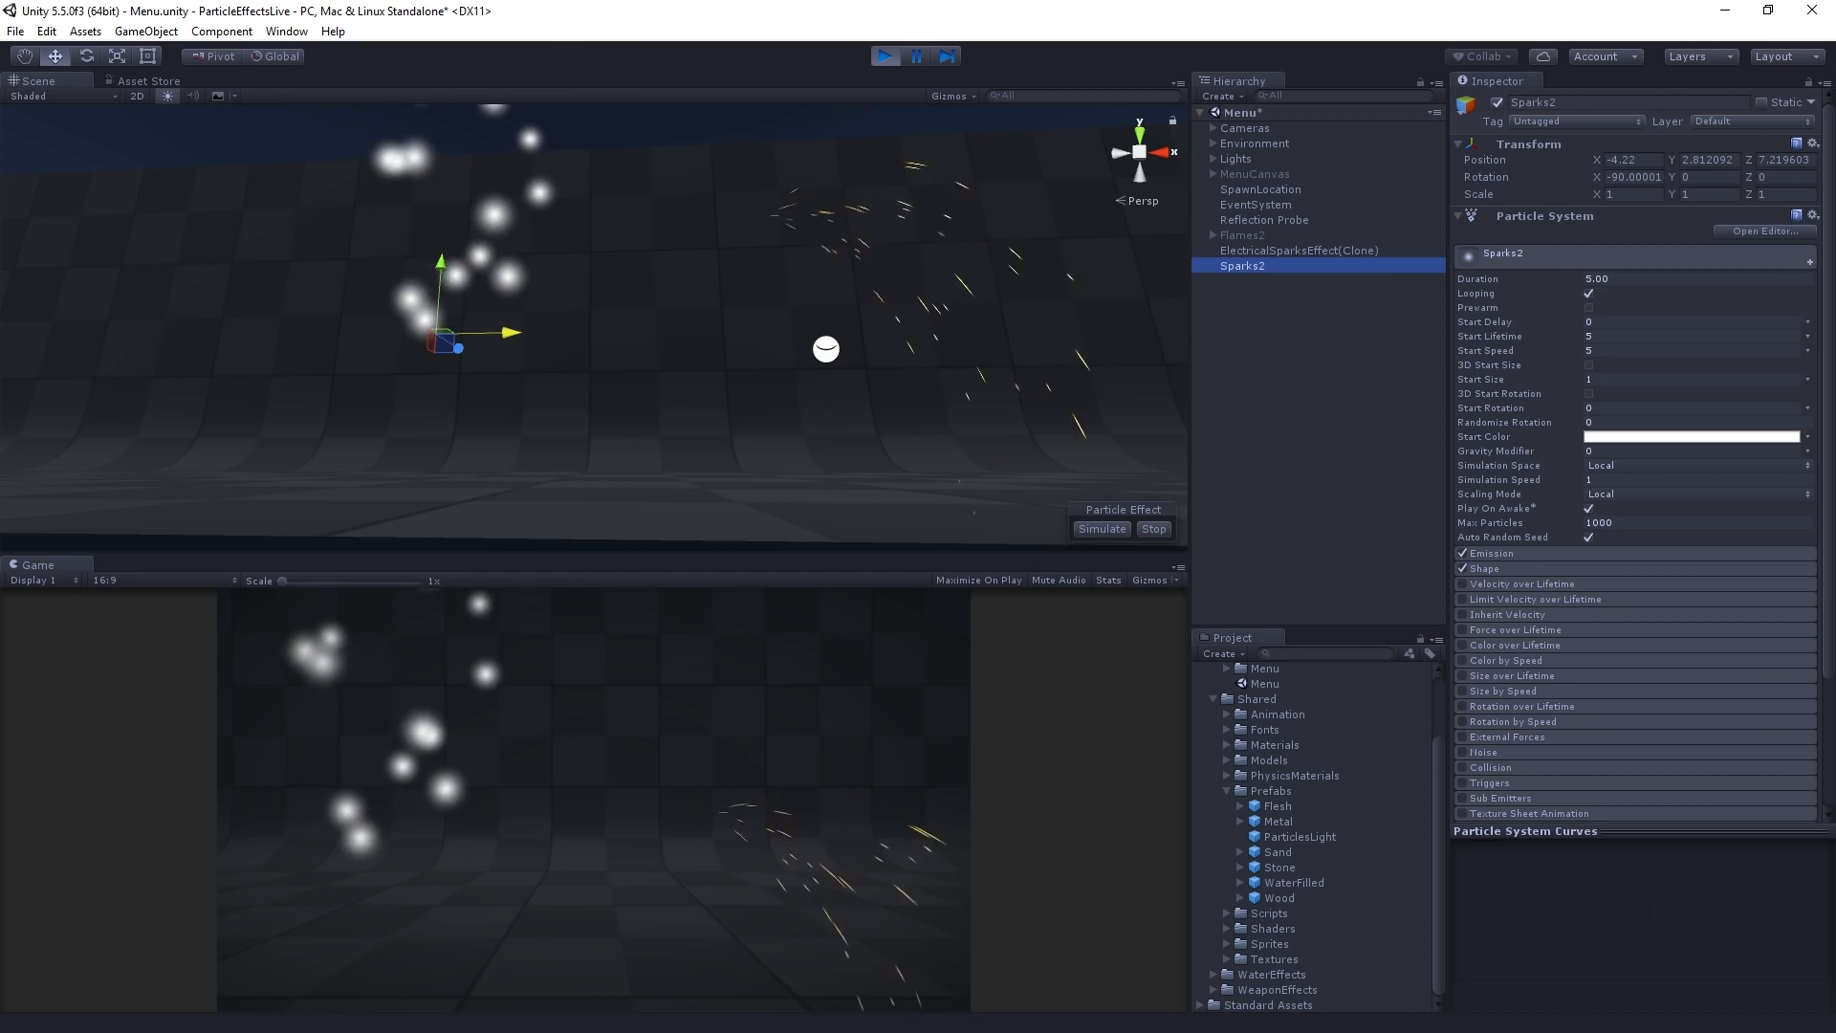
- Set Duration 2, Start Lifetime random between 0.5 and 2, and Start Size 0.01
left_click(1692, 278)
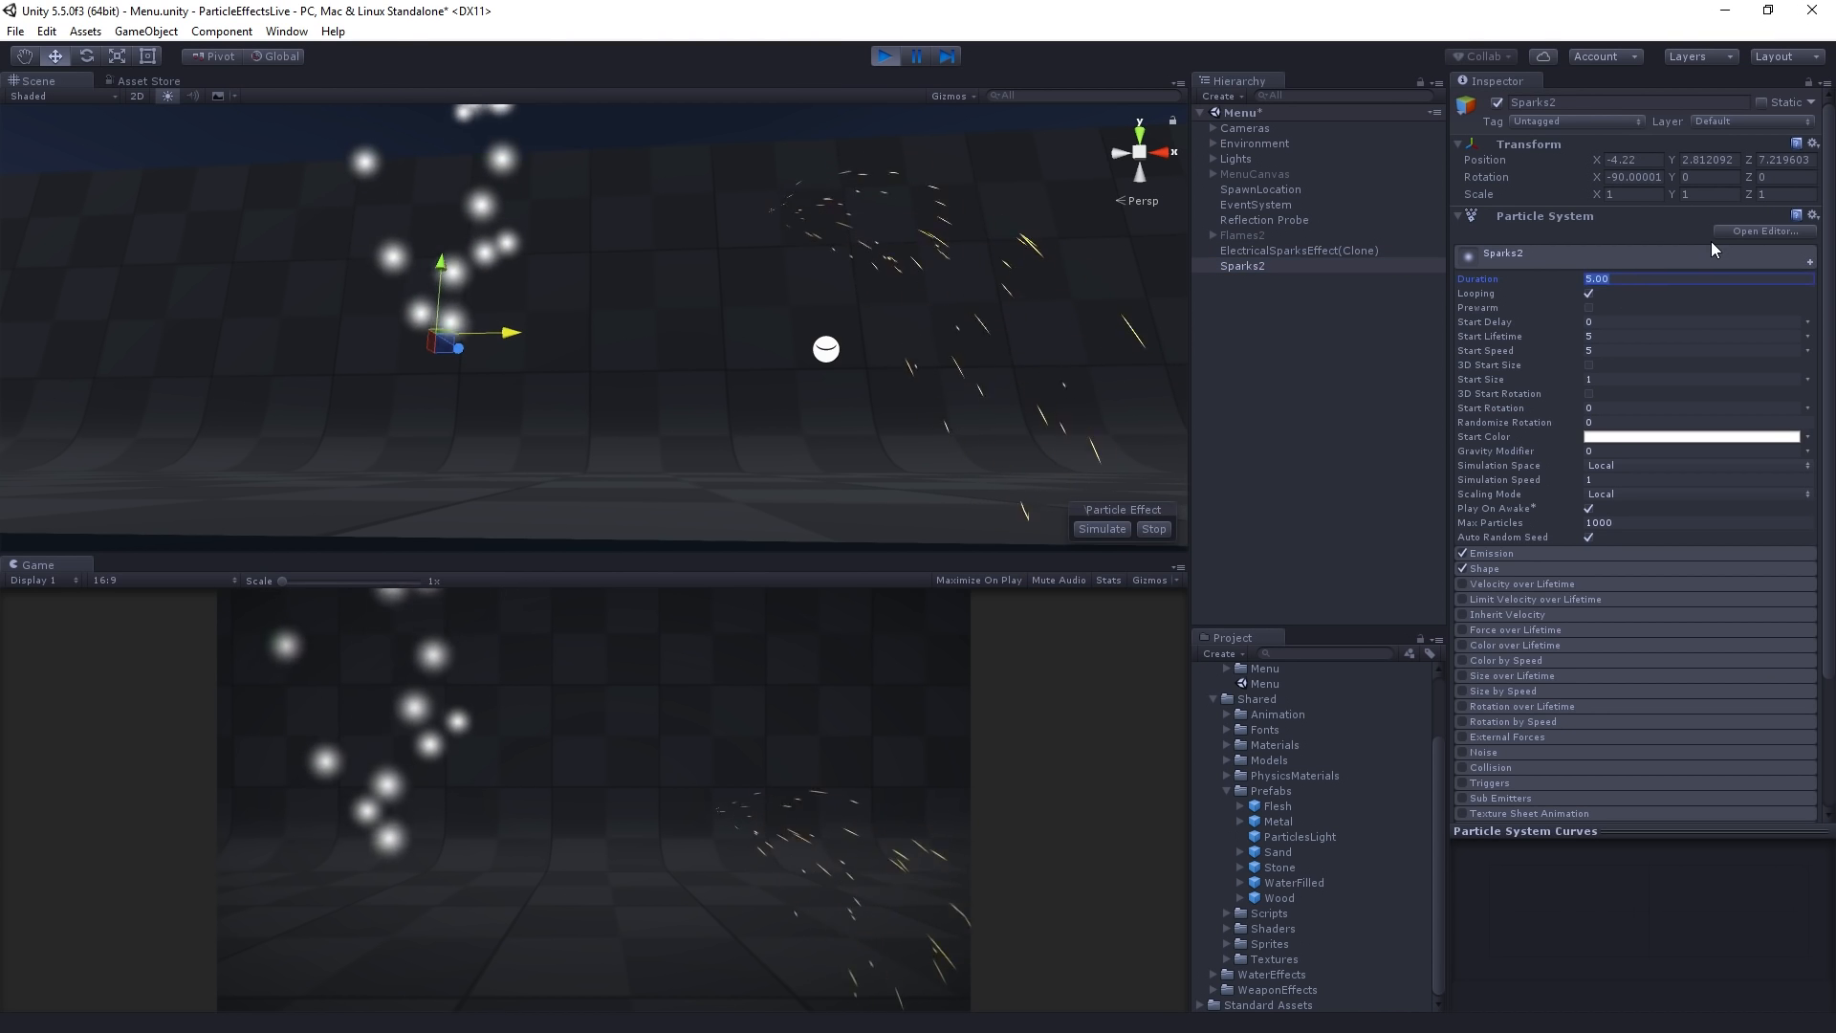
type("2.00")
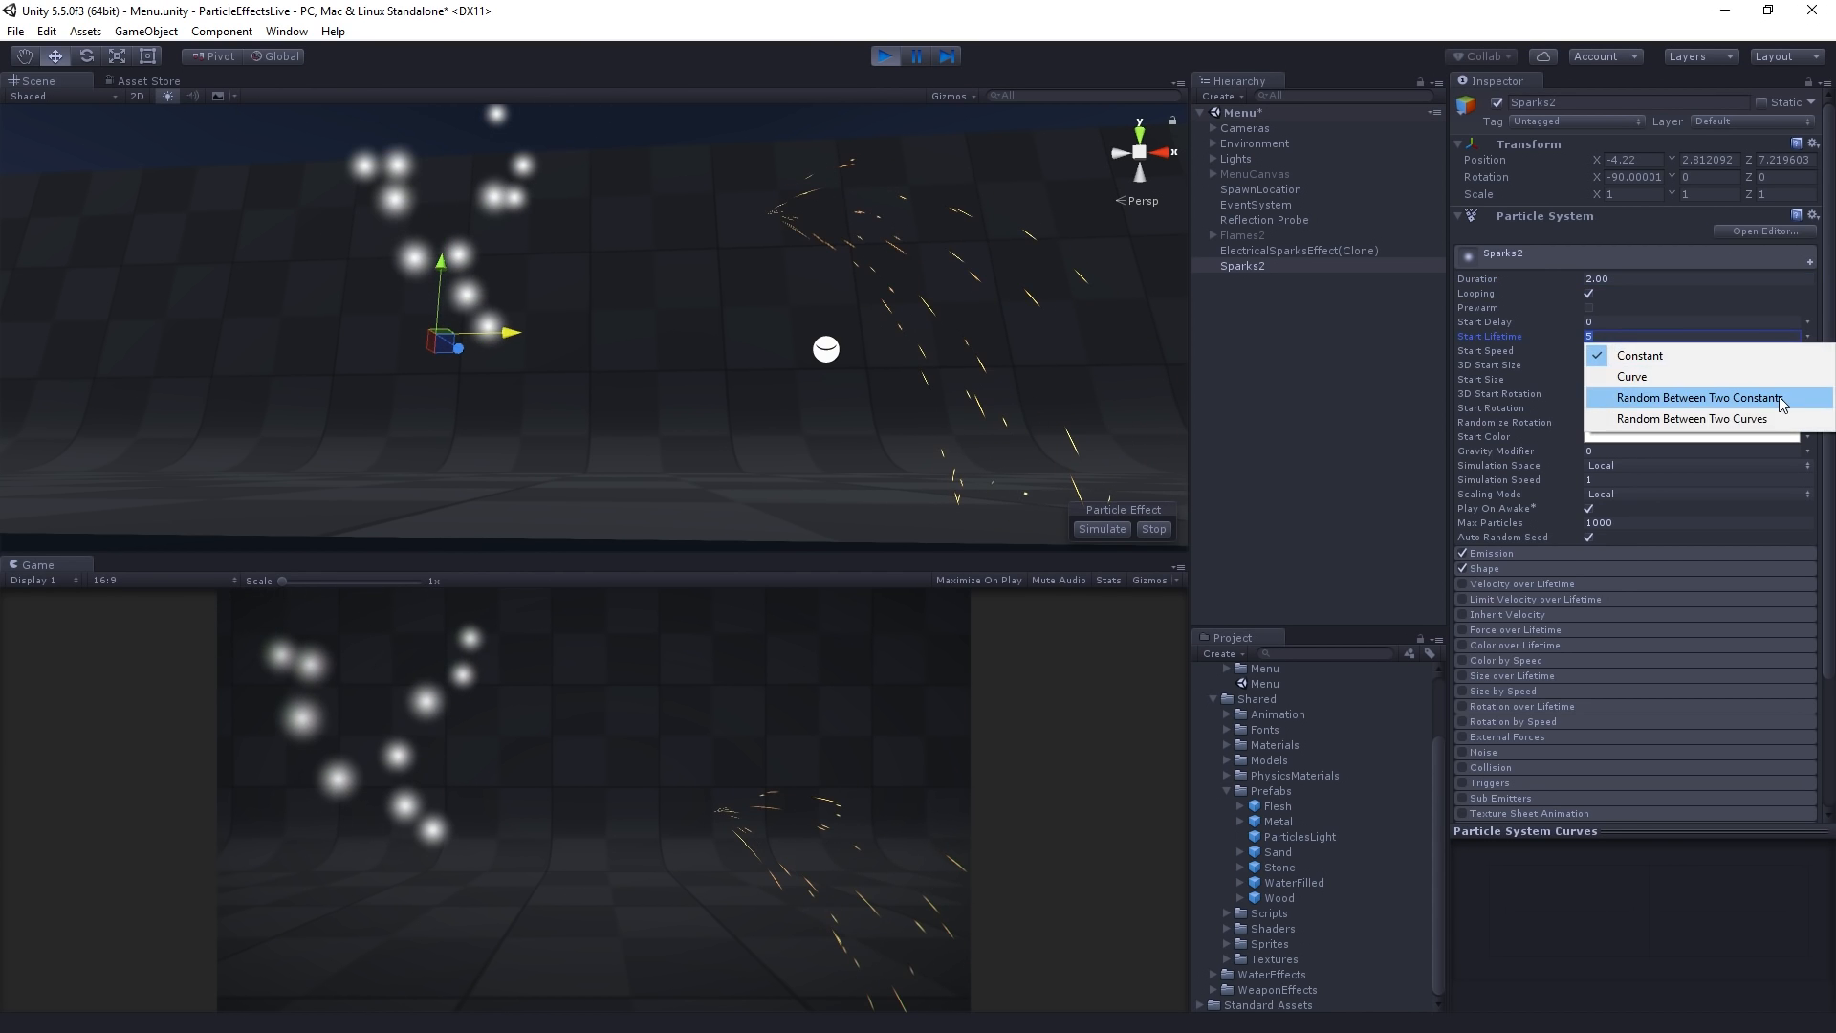
left_click(1697, 397)
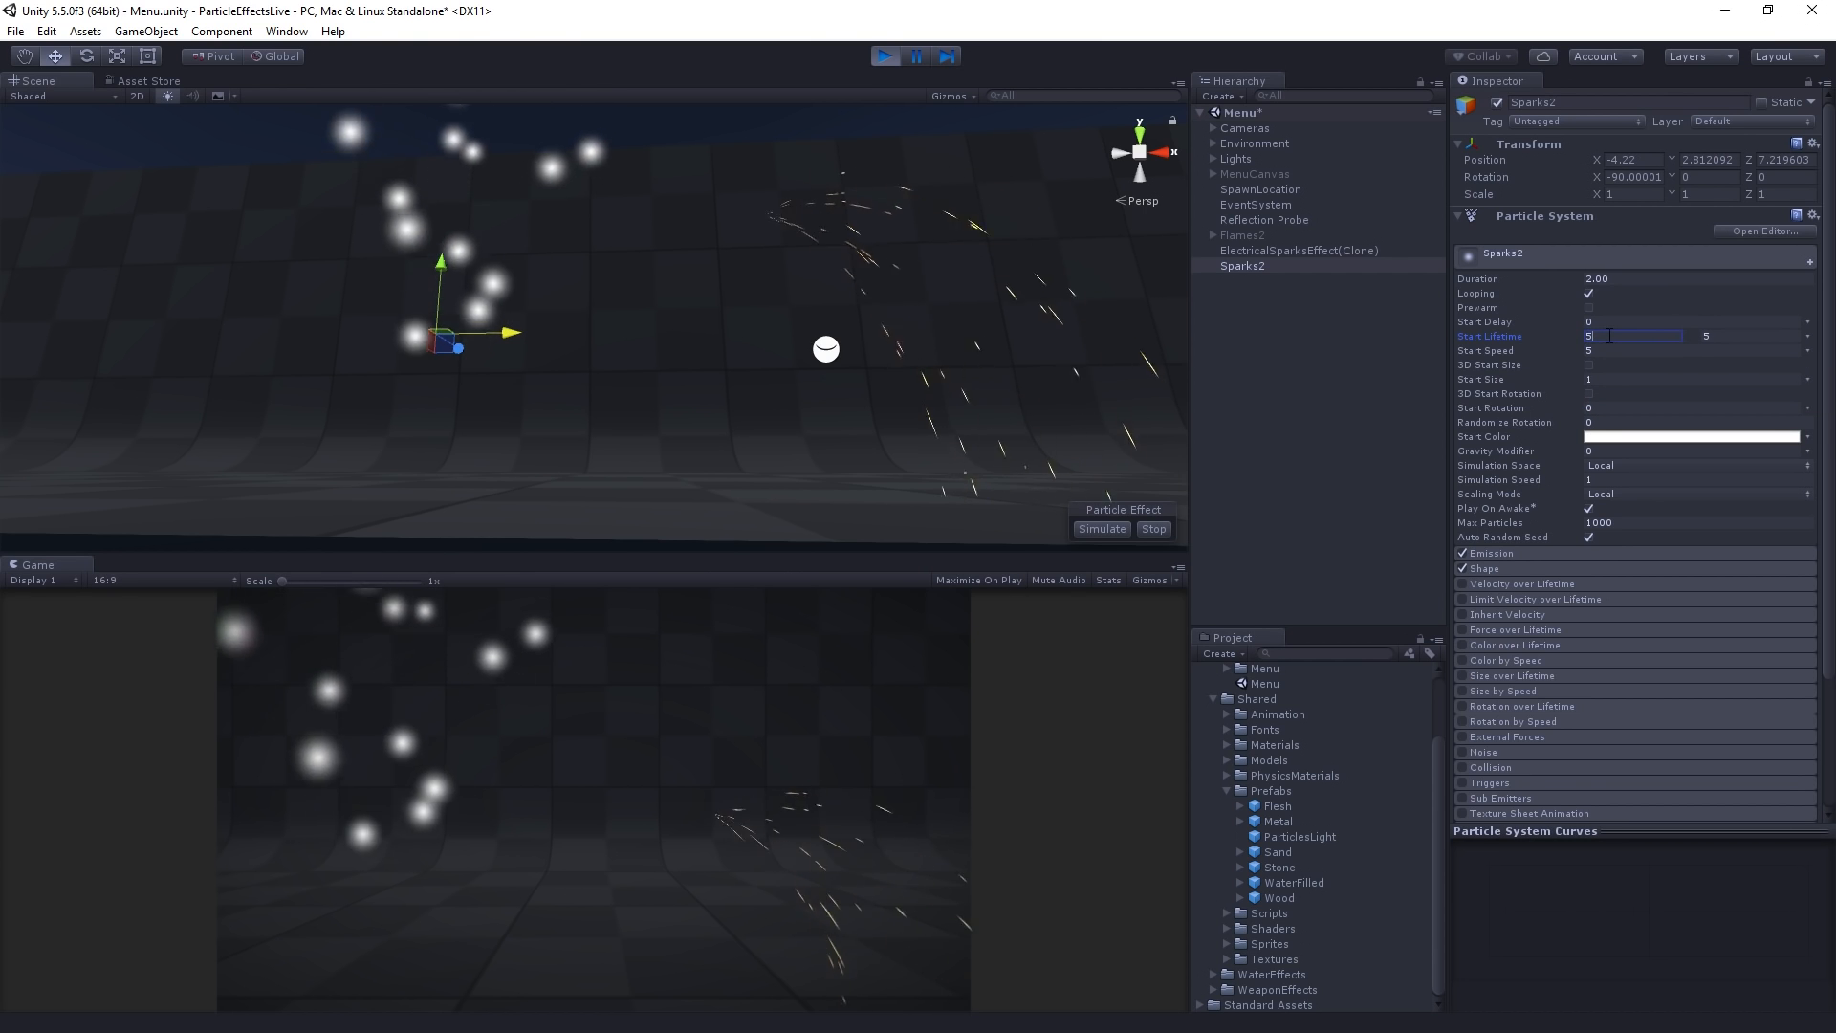
type("0.5")
left_click(1752, 336)
type("2")
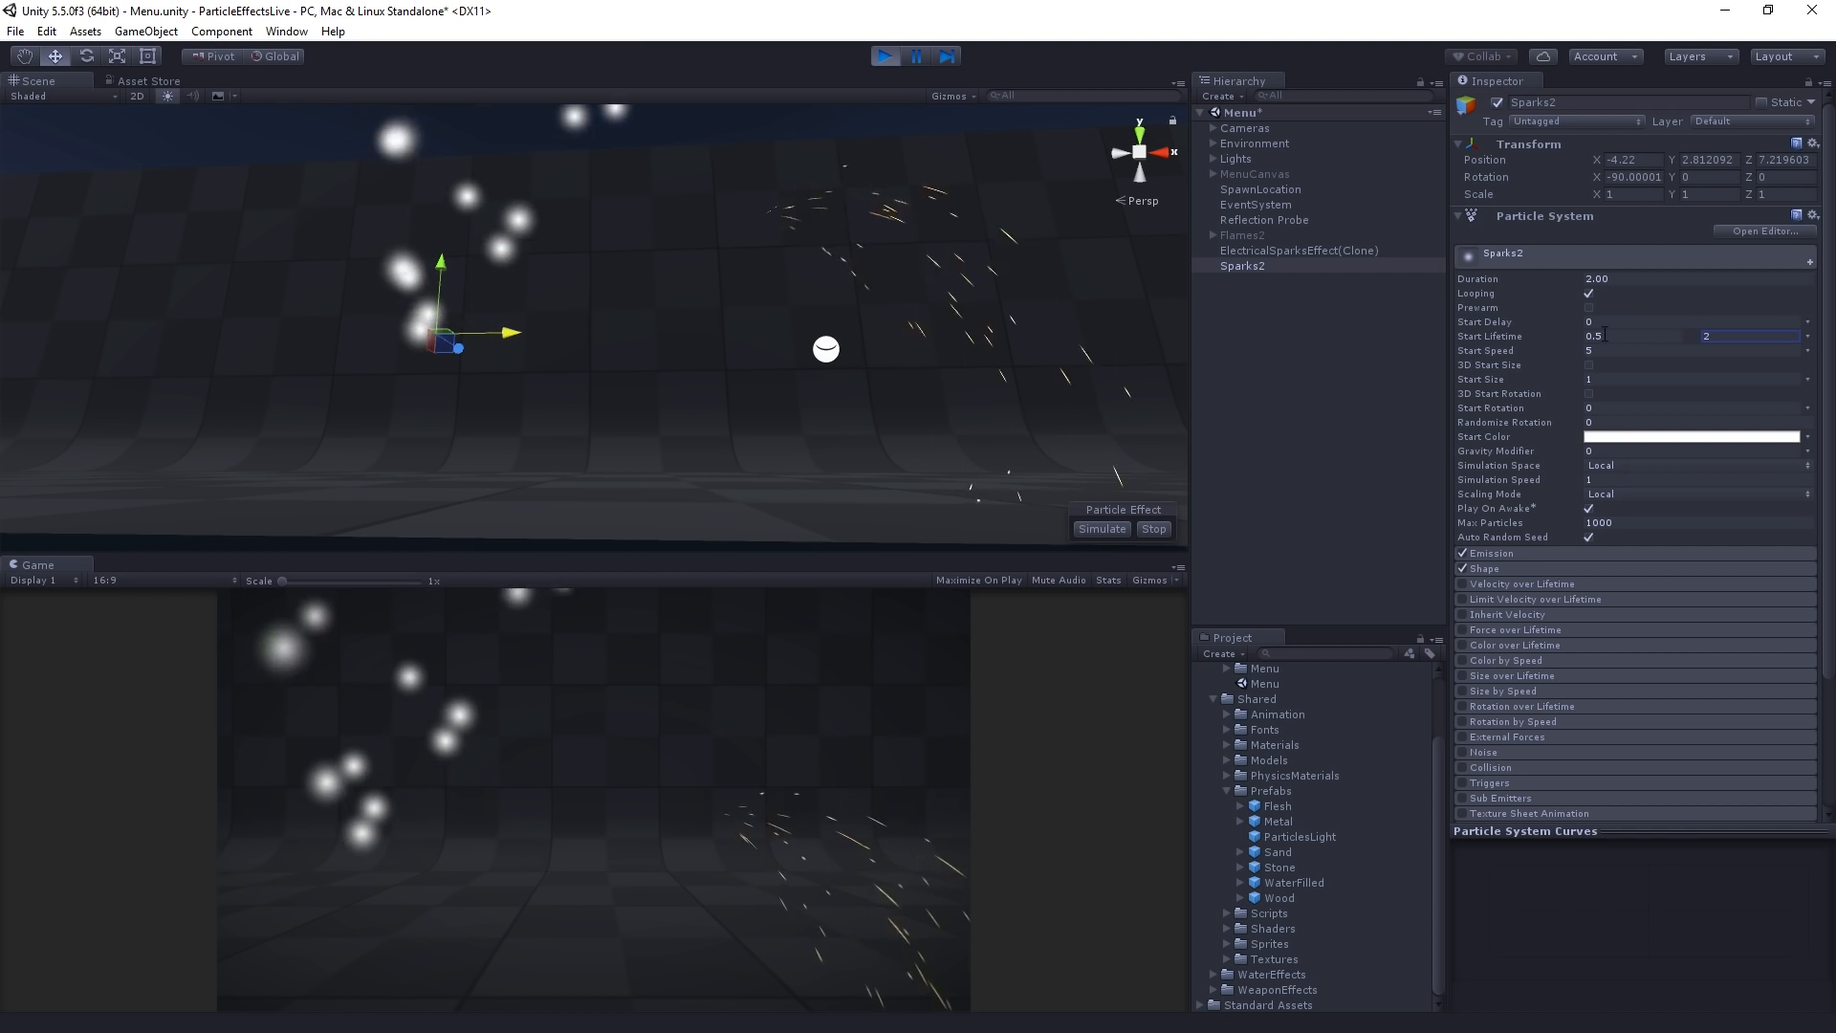
left_click(1692, 379)
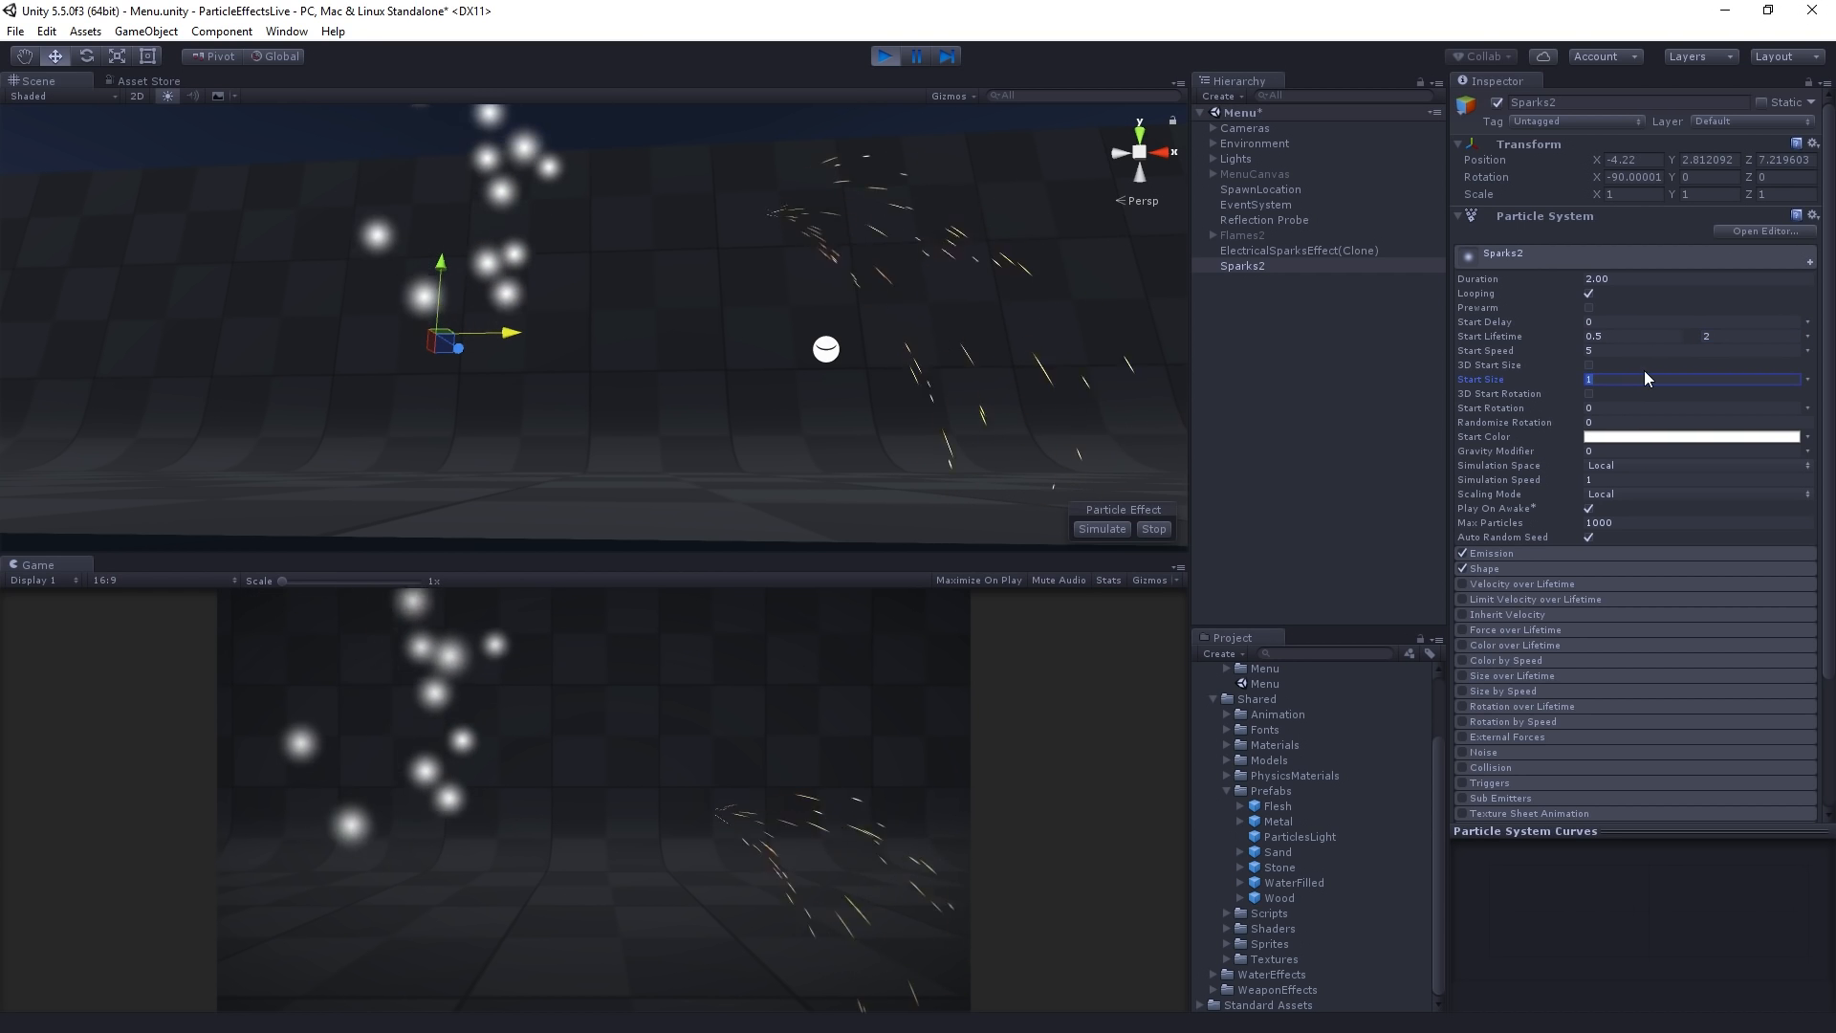
type("0.01")
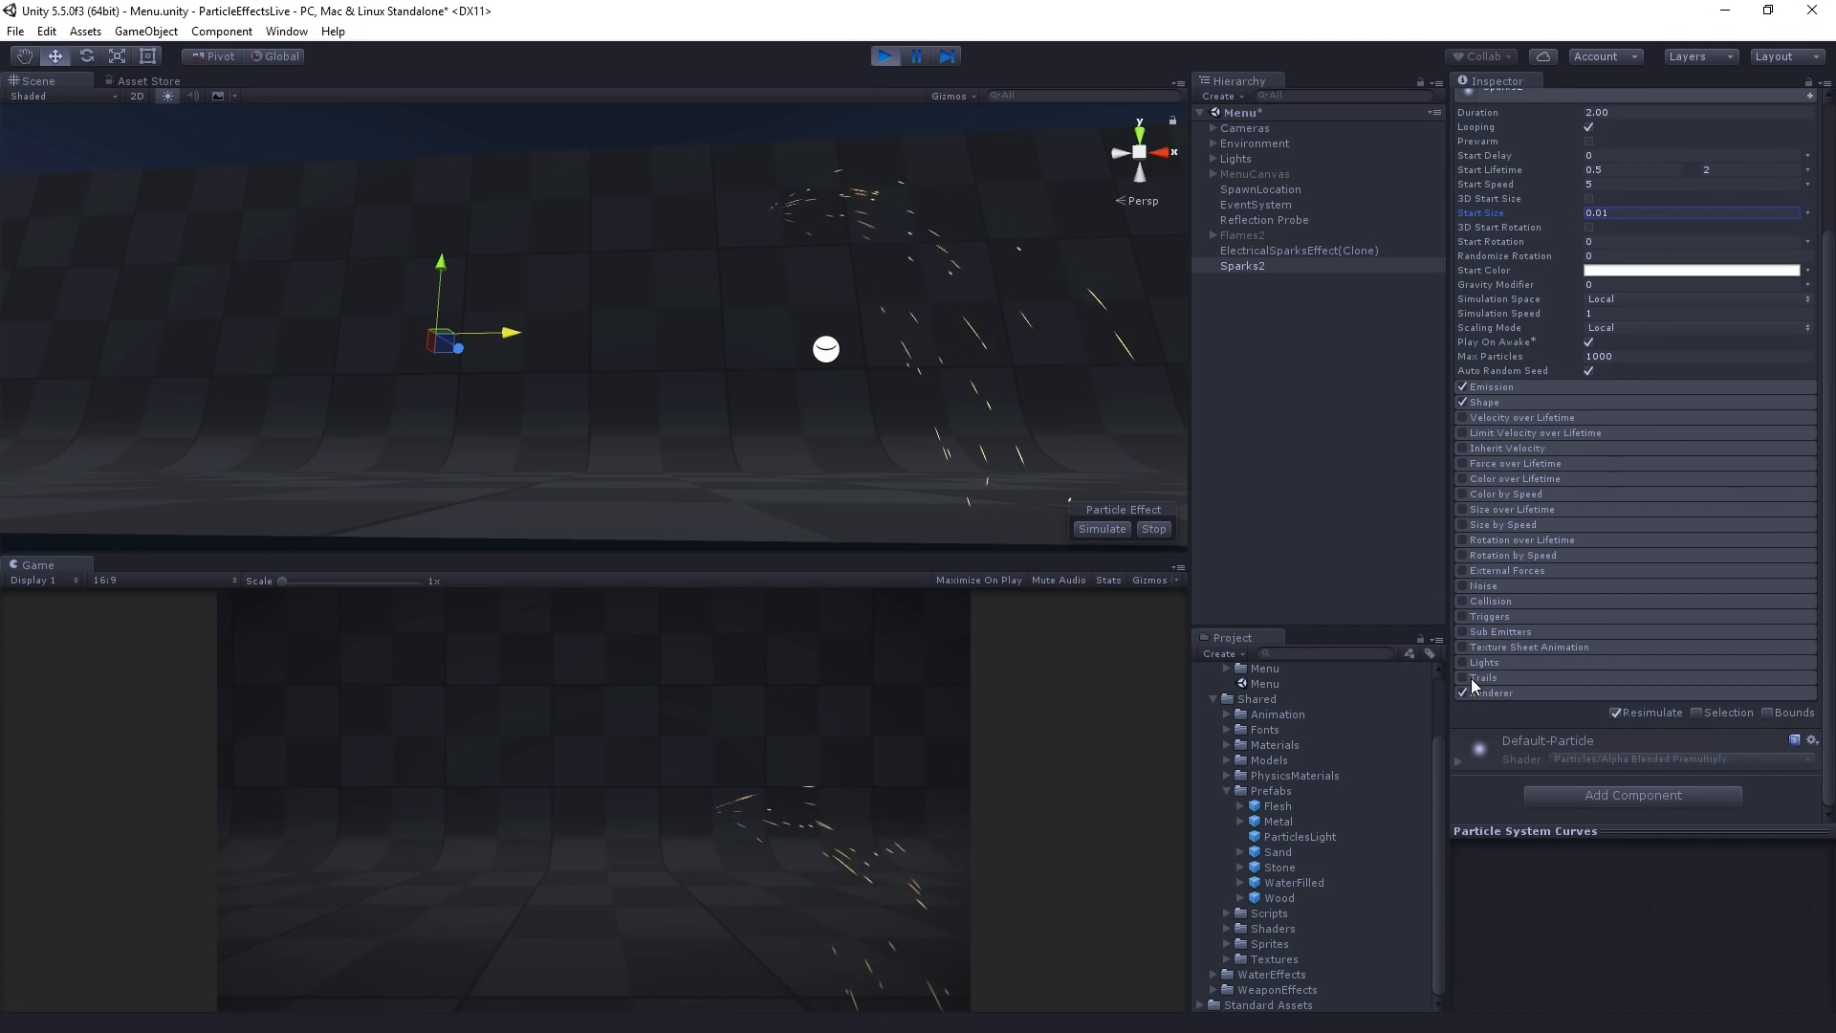
- Enable the Trails module with Lifetime random between two constants, 0.075 and 0.02
left_click(1463, 677)
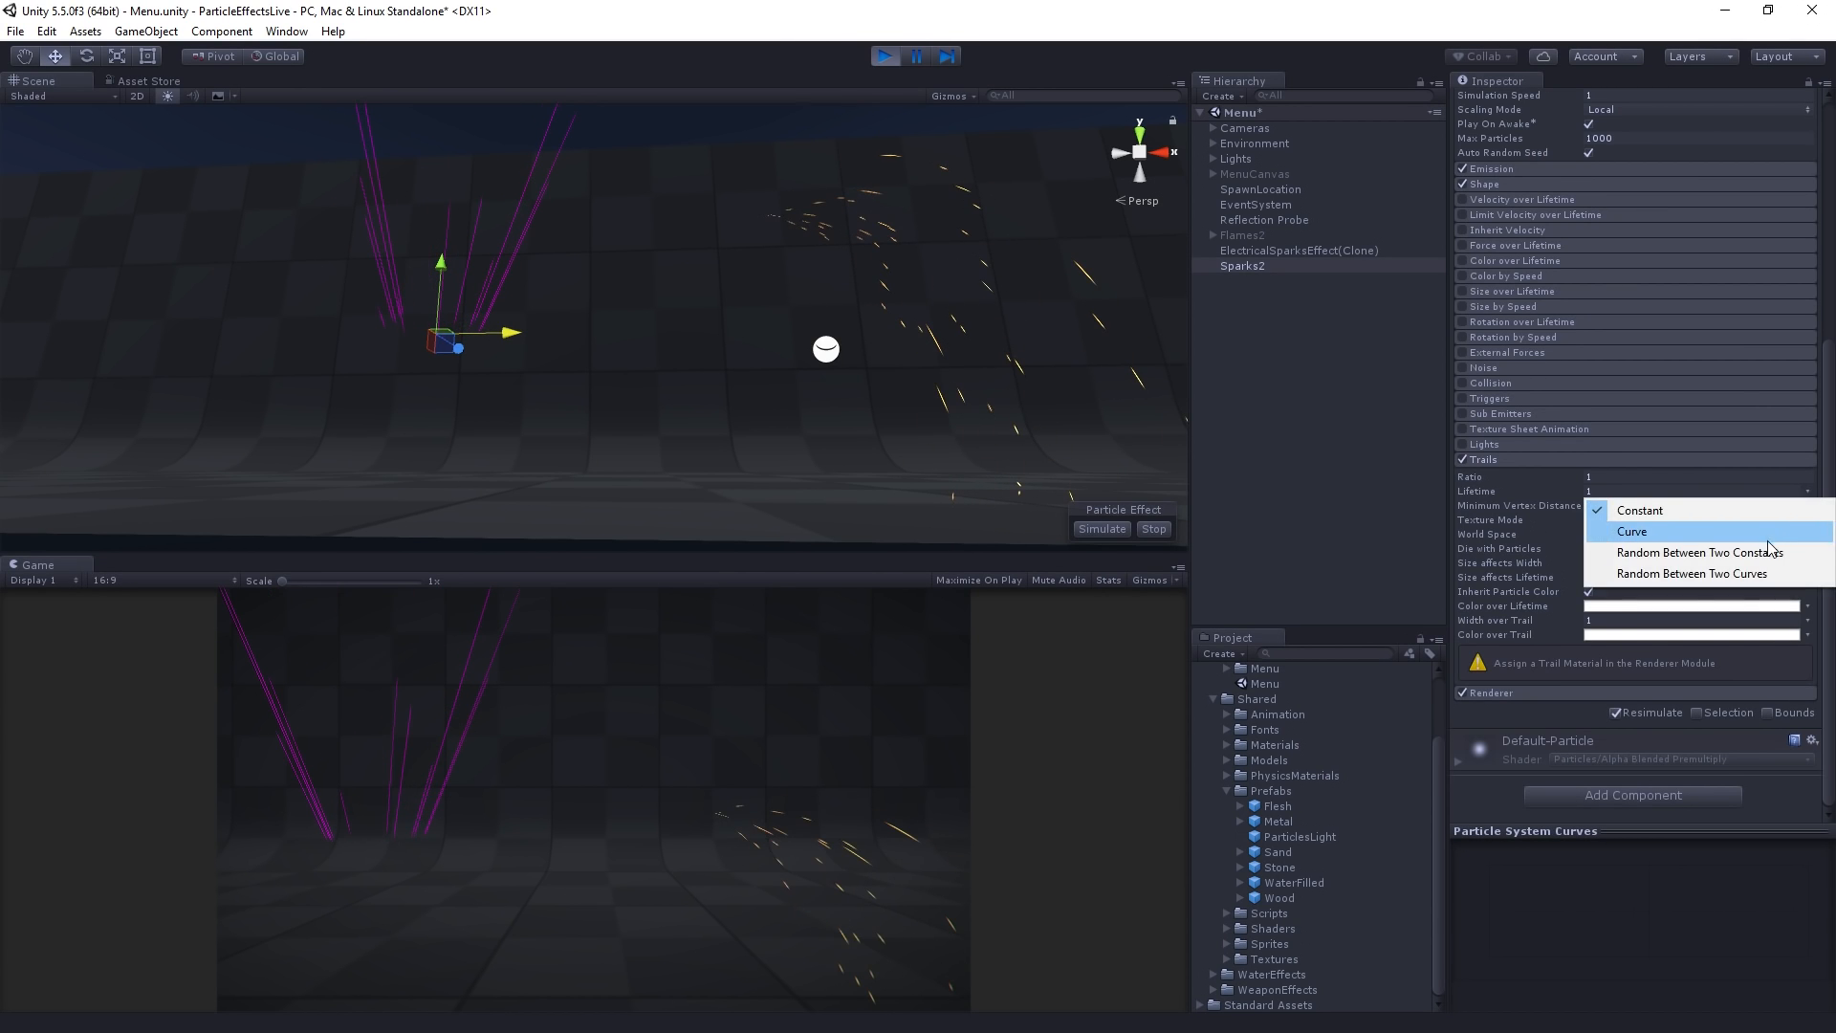
left_click(1642, 510)
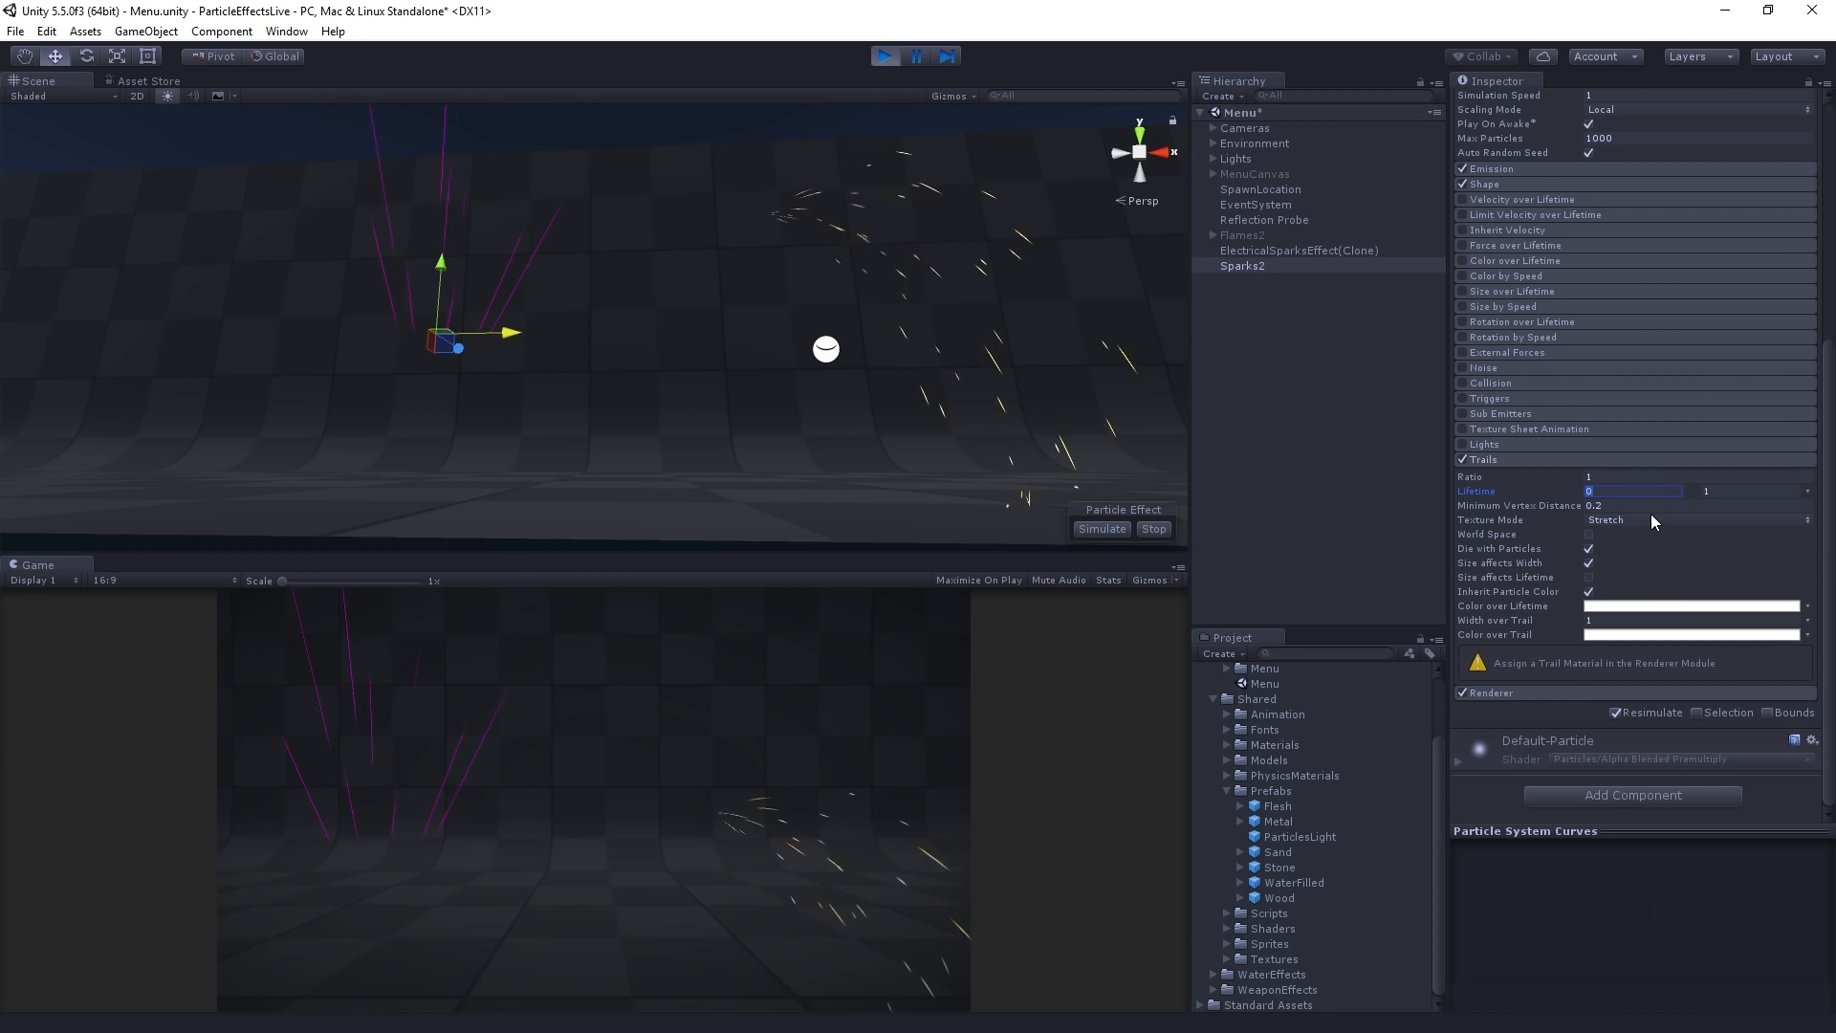
type(".075")
left_click(1753, 491)
type("0.02")
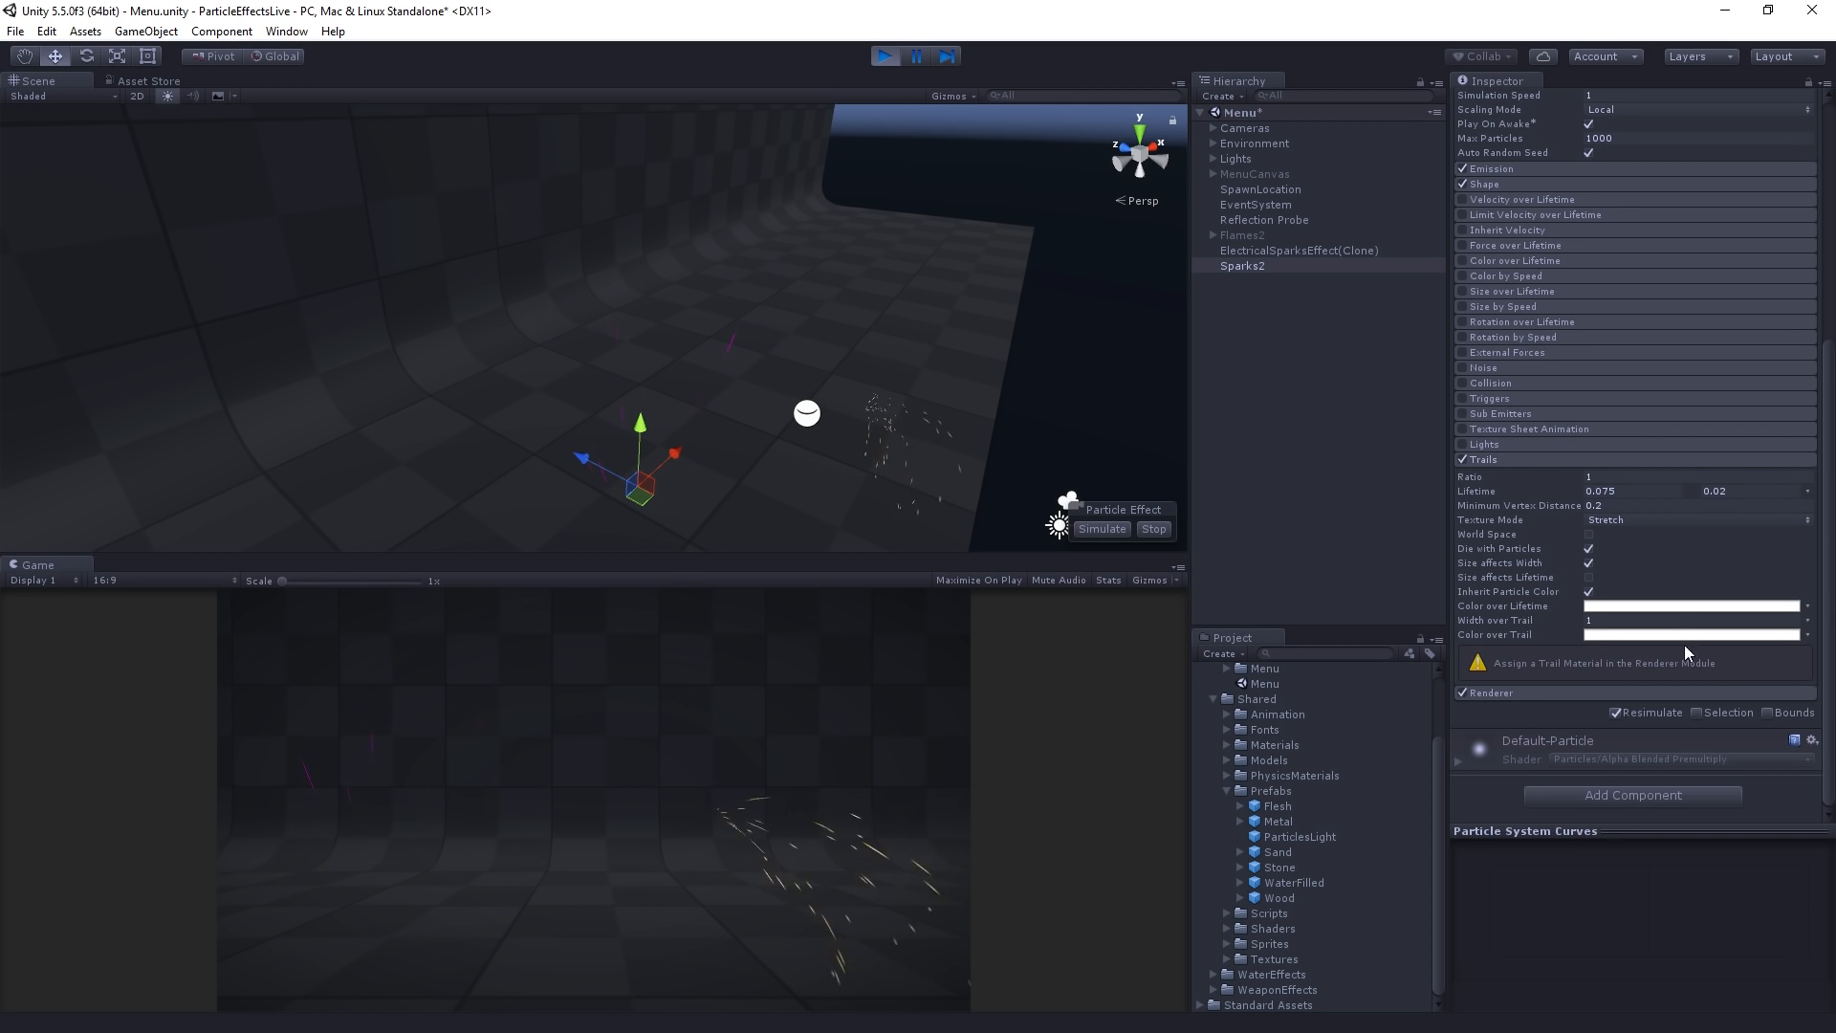
- Set trail Minimum Vertex Distance to 0.05, keeping Die with Particles enabled
left_click(1721, 505)
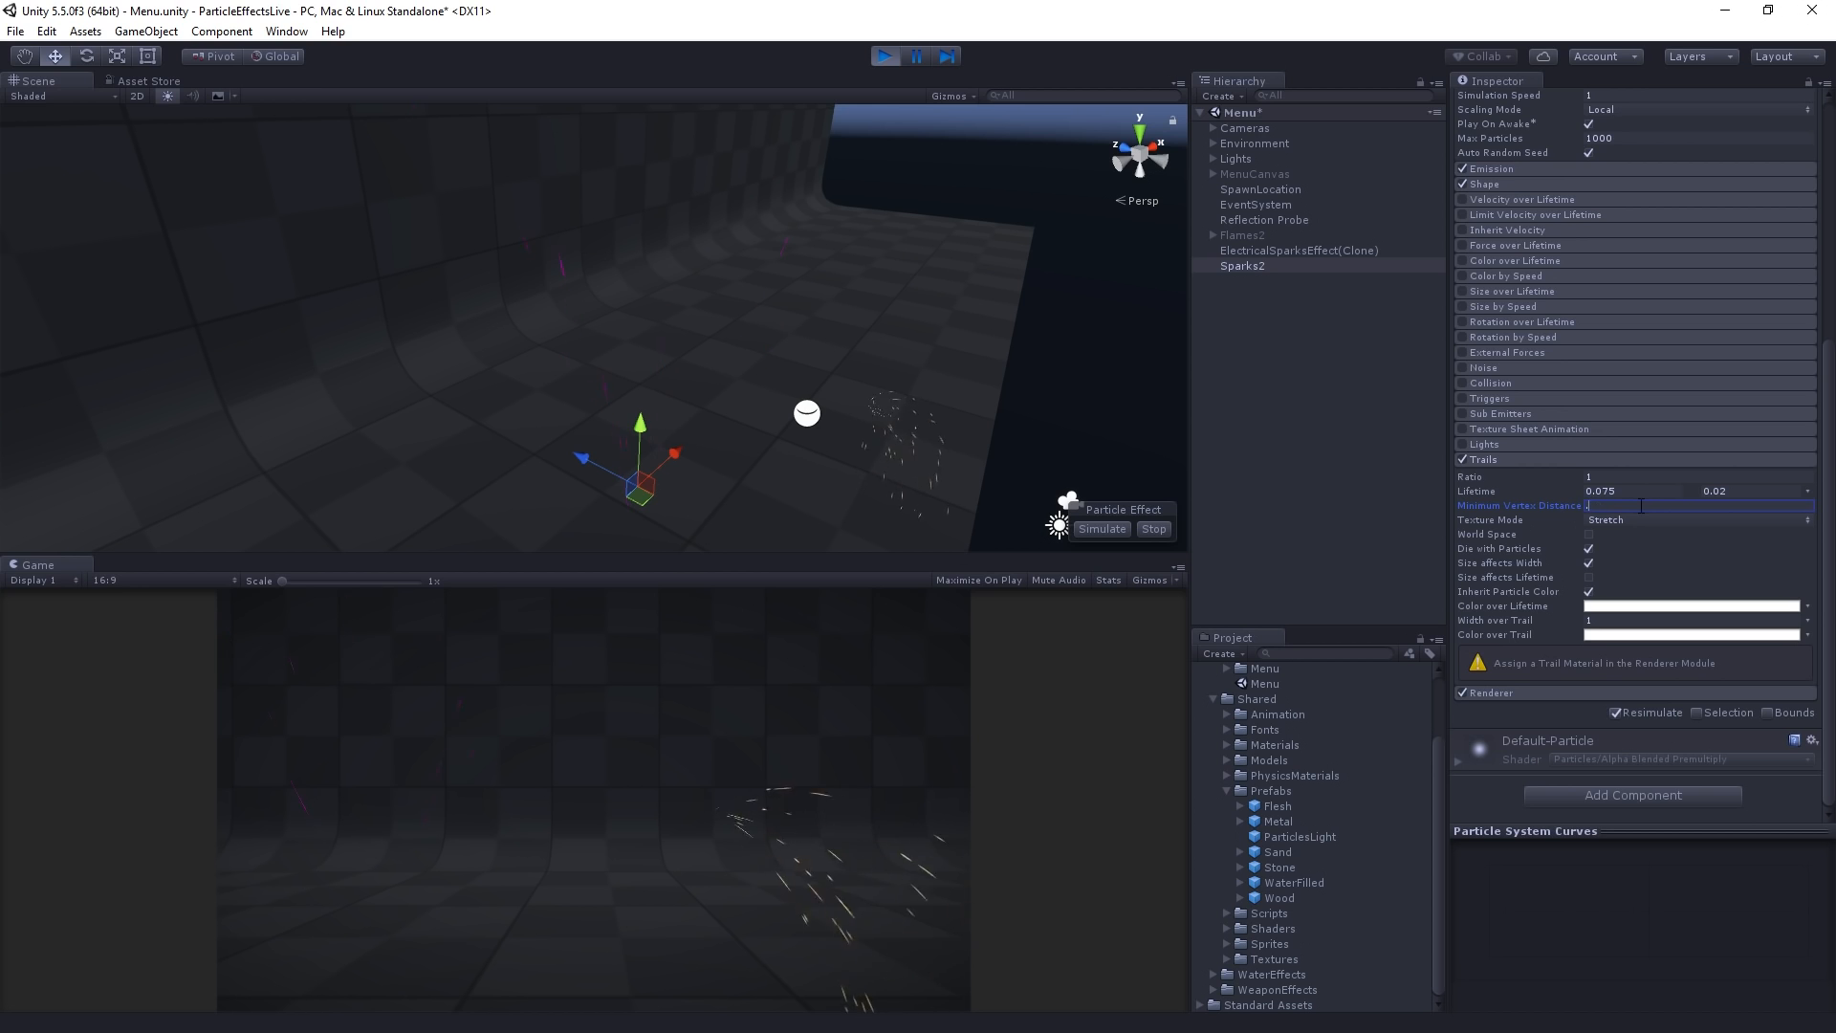
type("0.05")
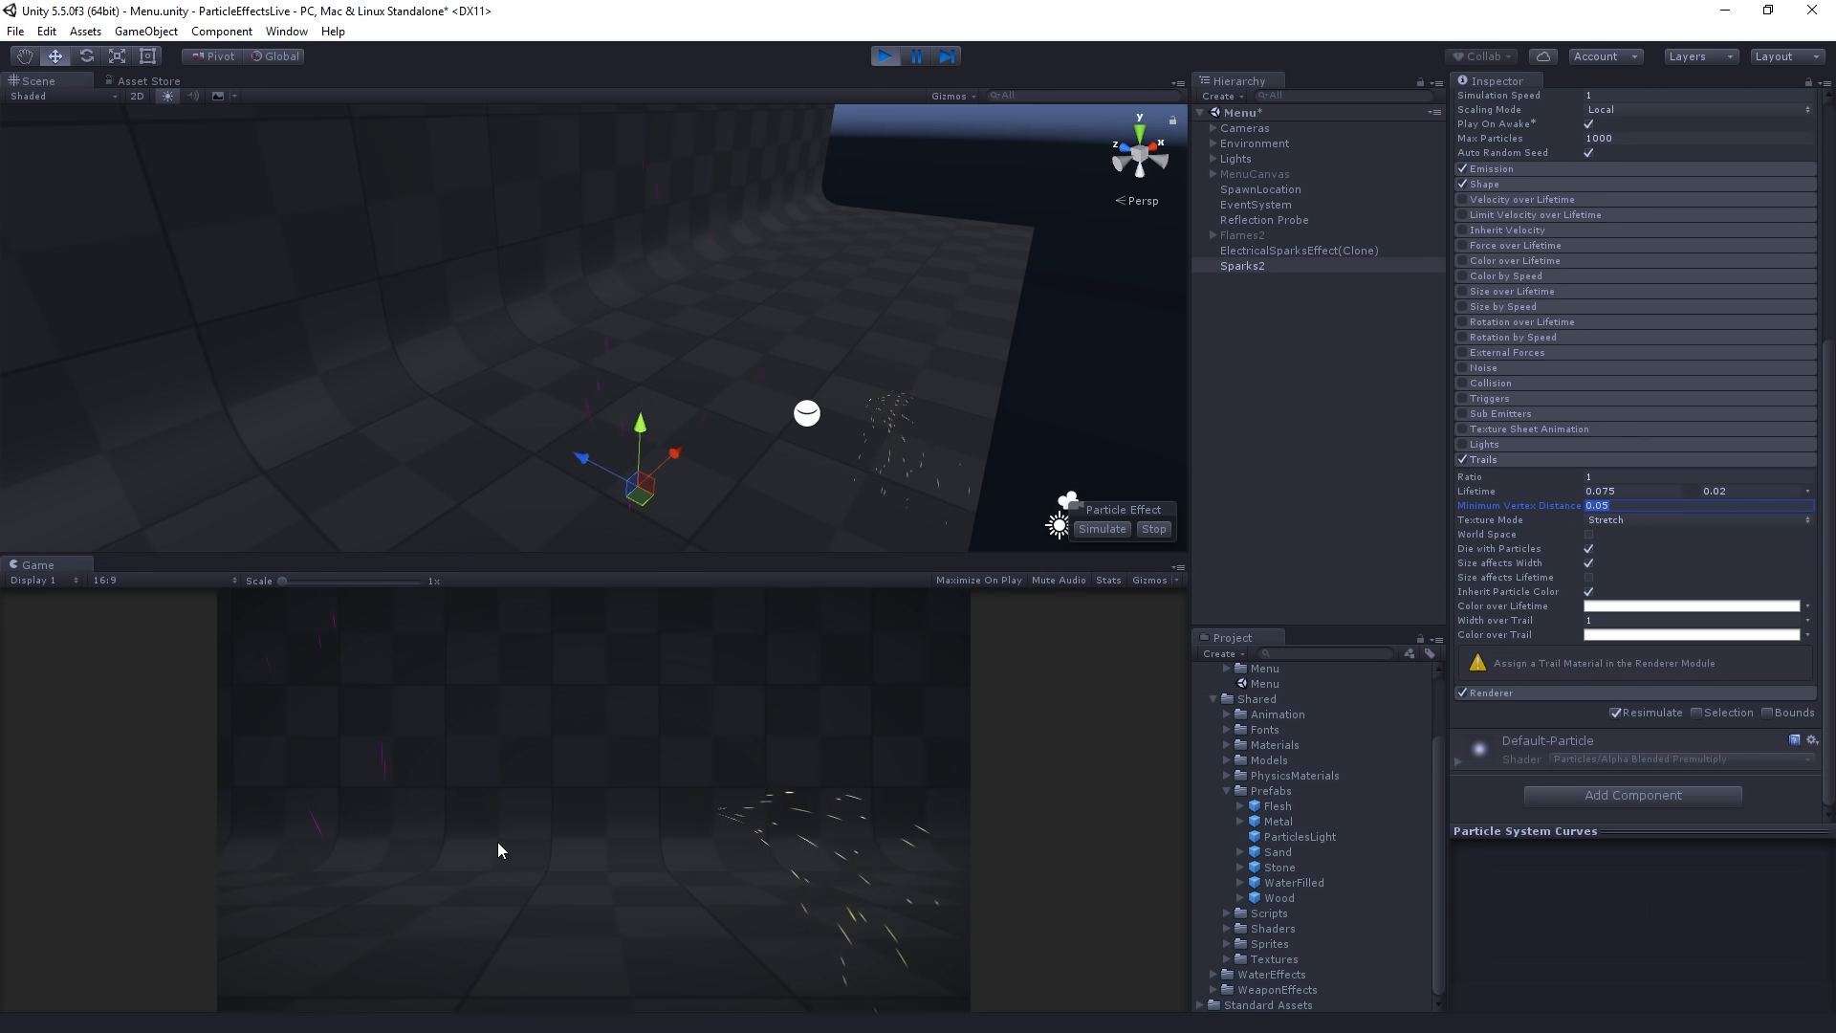
mouse_move(579, 803)
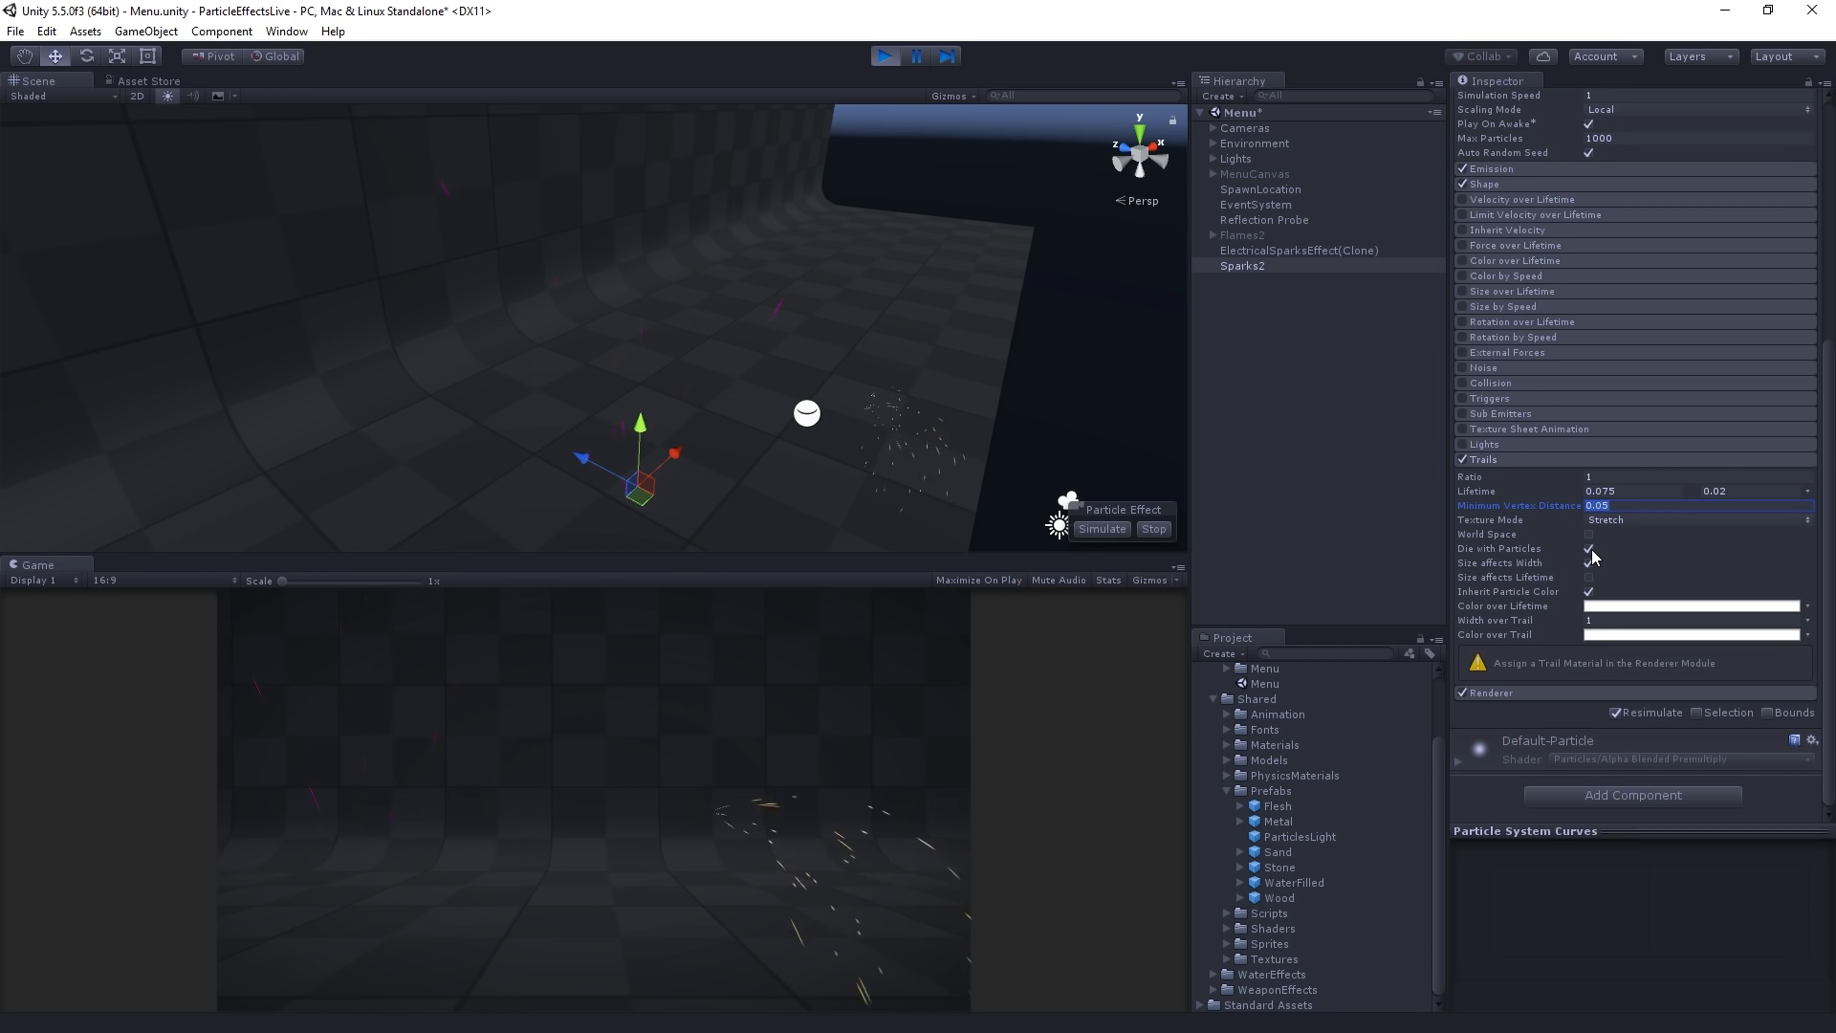
left_click(1589, 555)
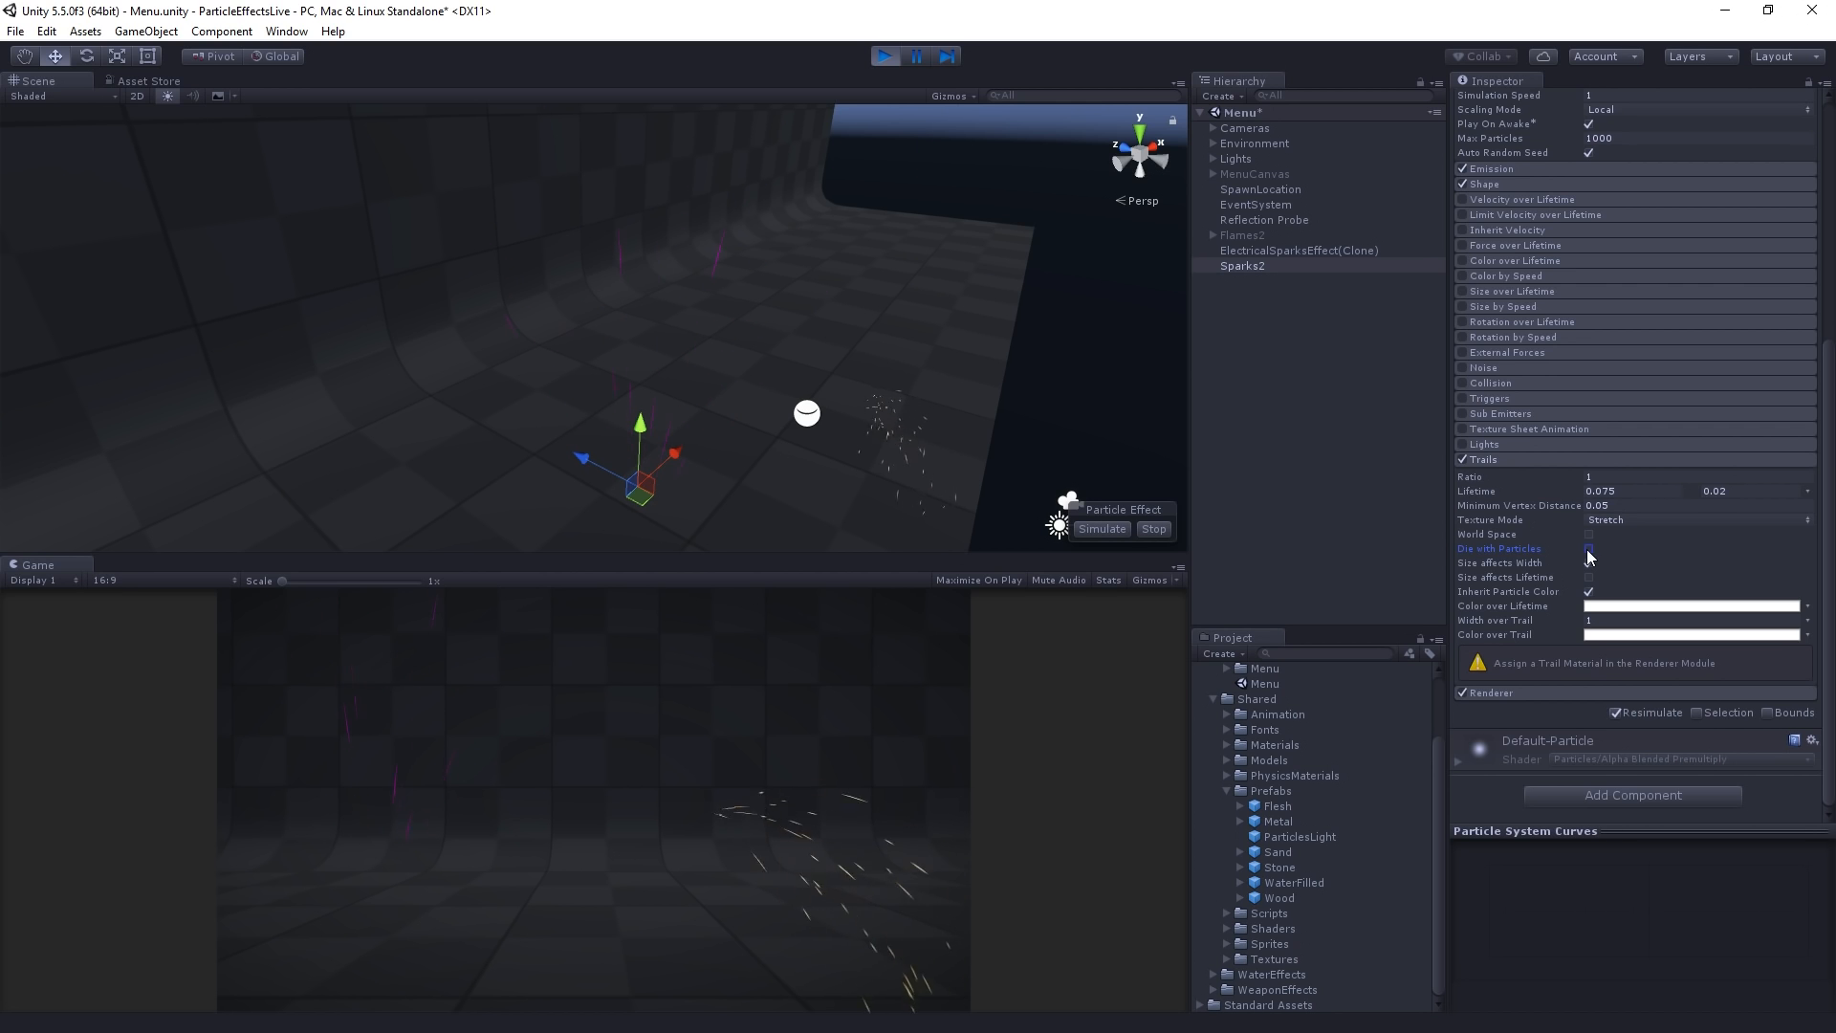
left_click(1590, 563)
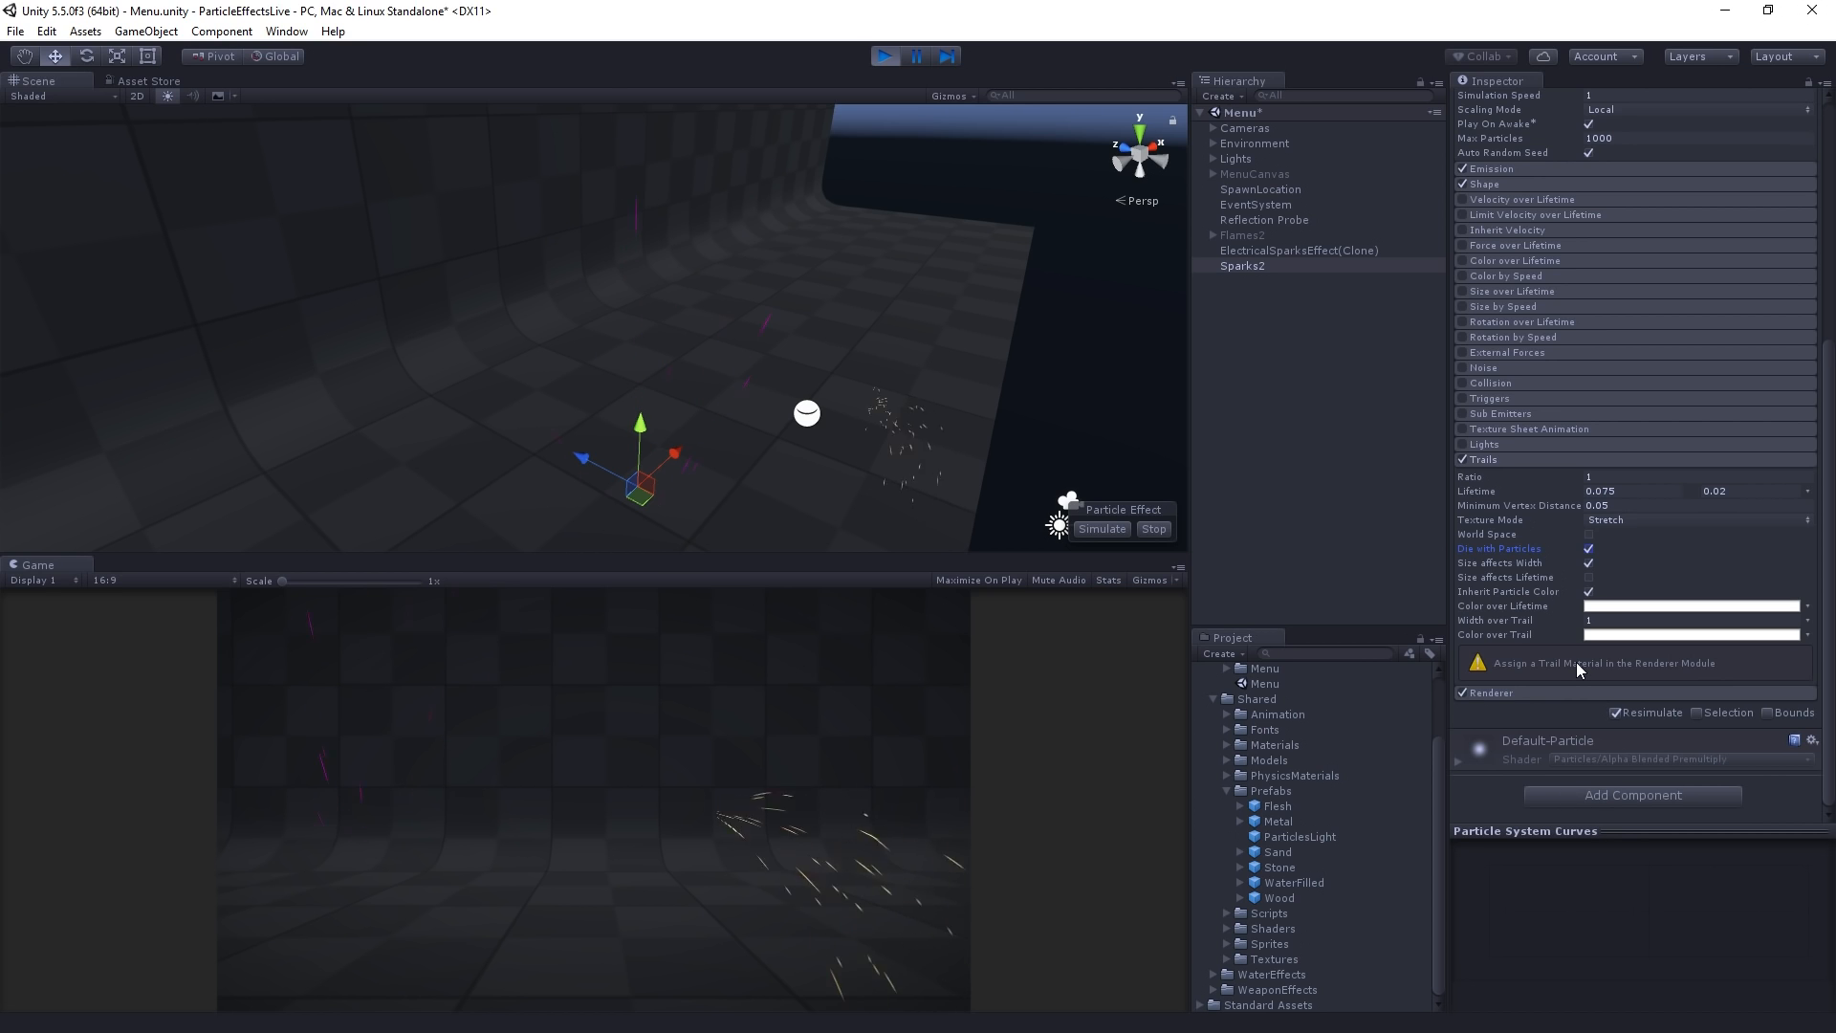
mouse_move(1548, 704)
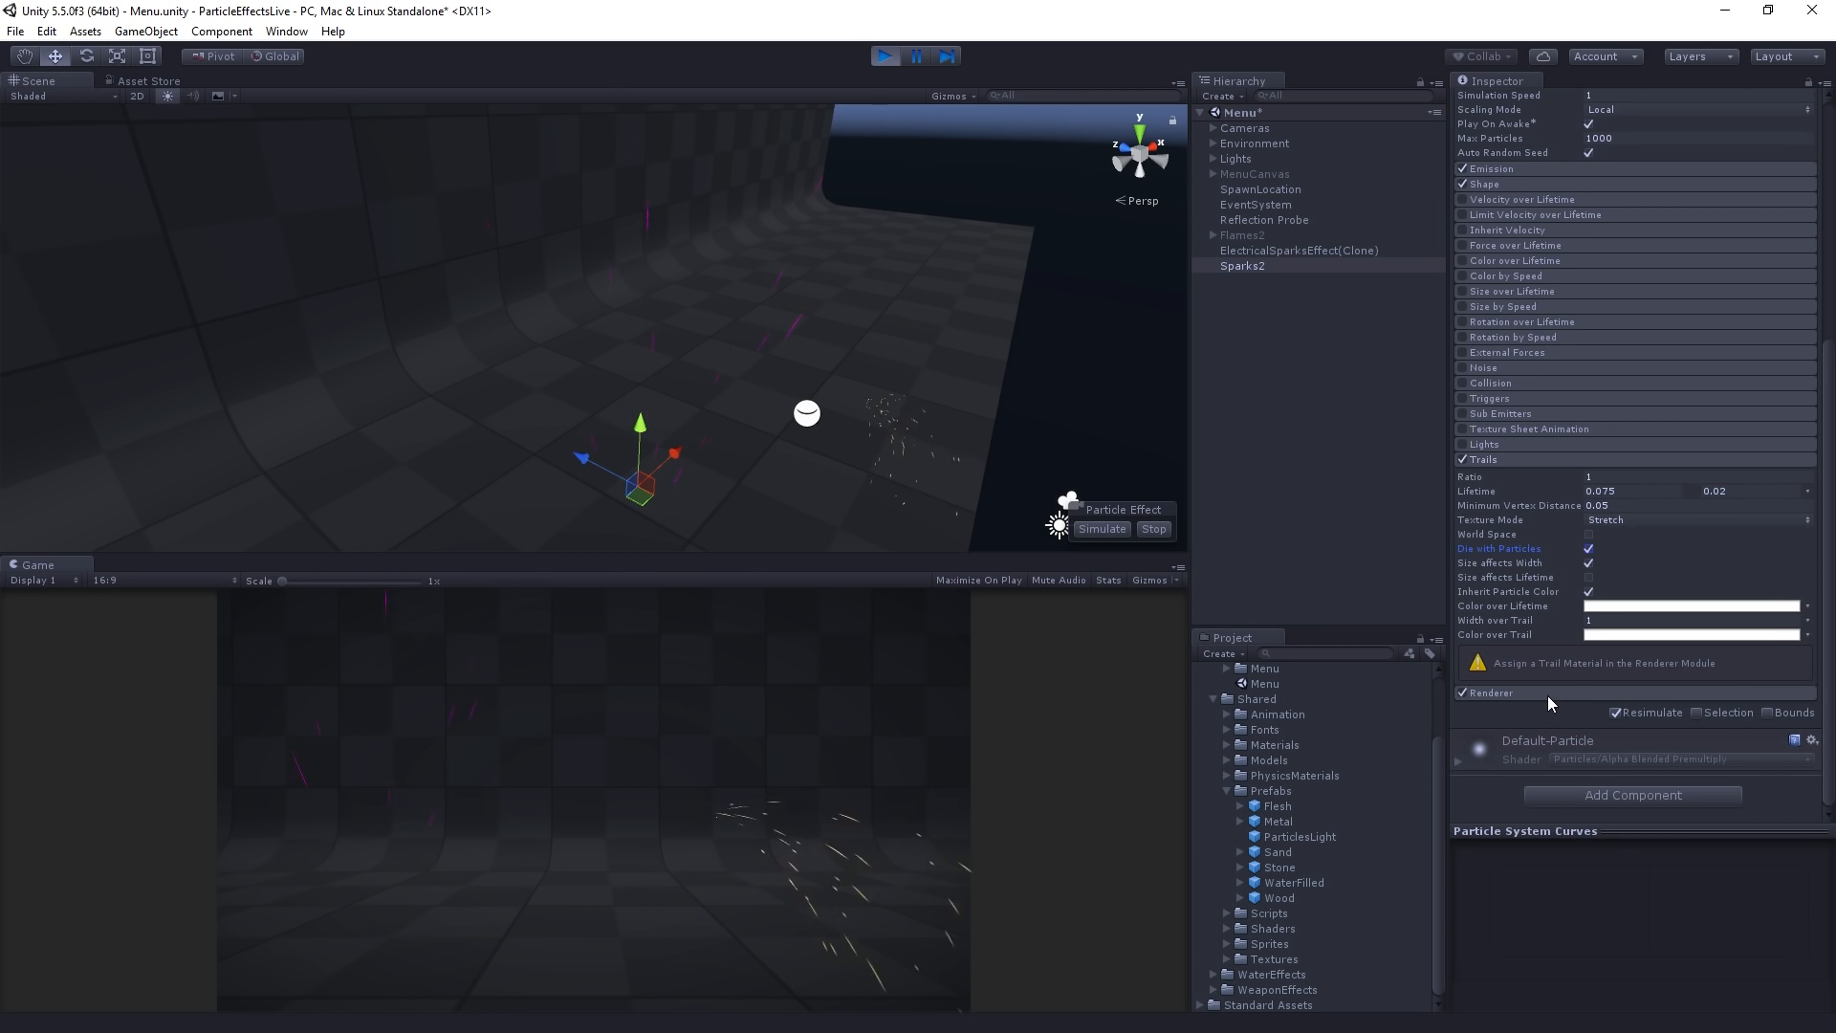
- Search 'spar' in the material picker and assign Spark2Particle as the trail material
scroll("down", 3)
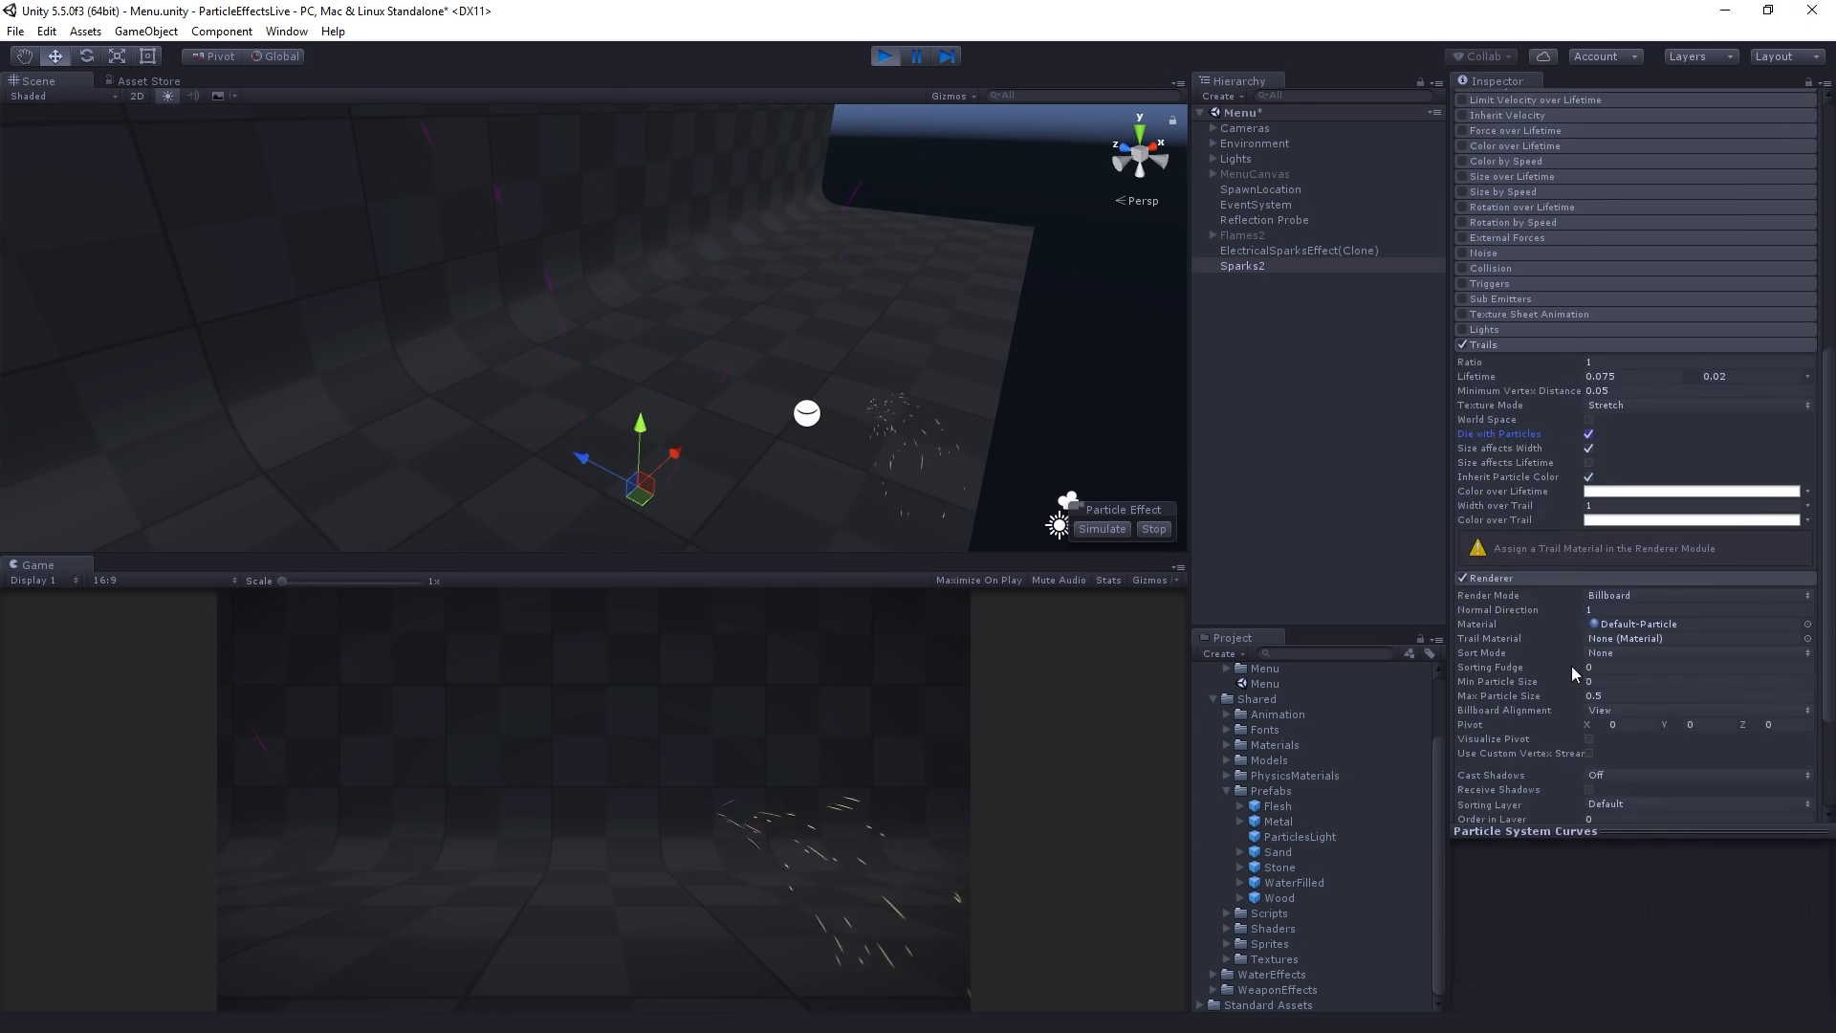
scroll("down", 3)
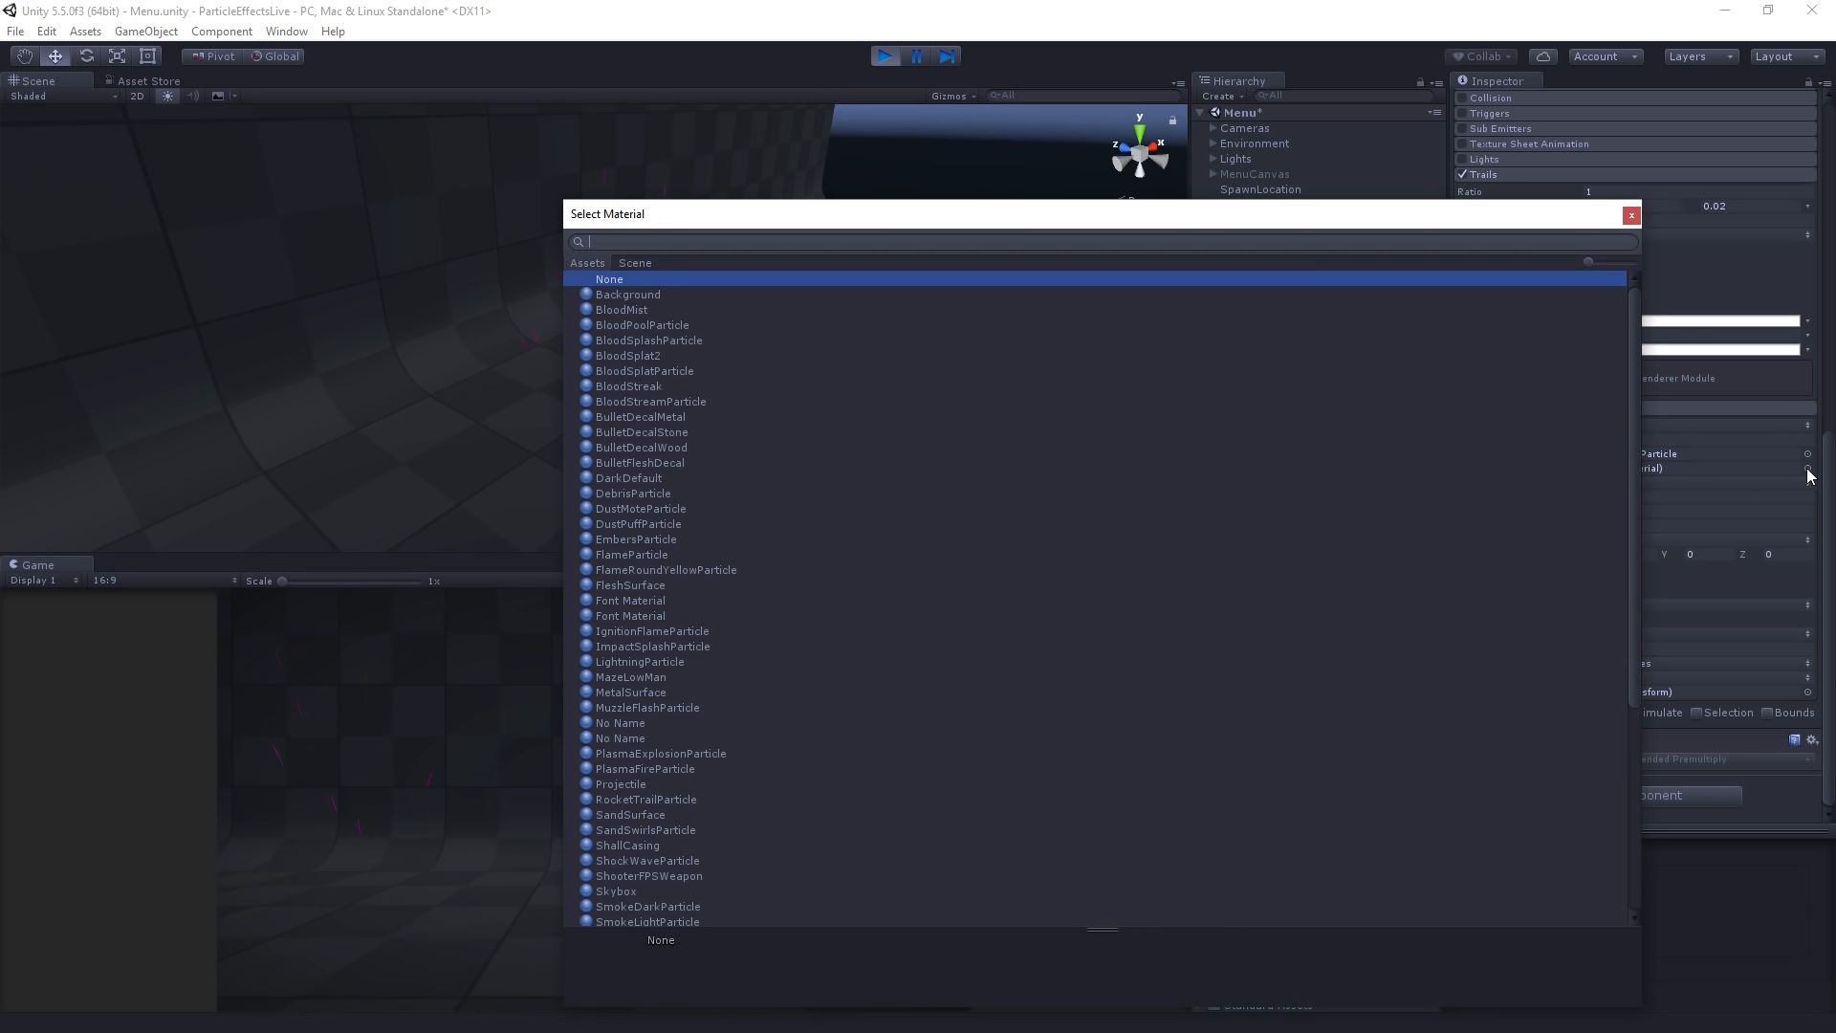
type("ele")
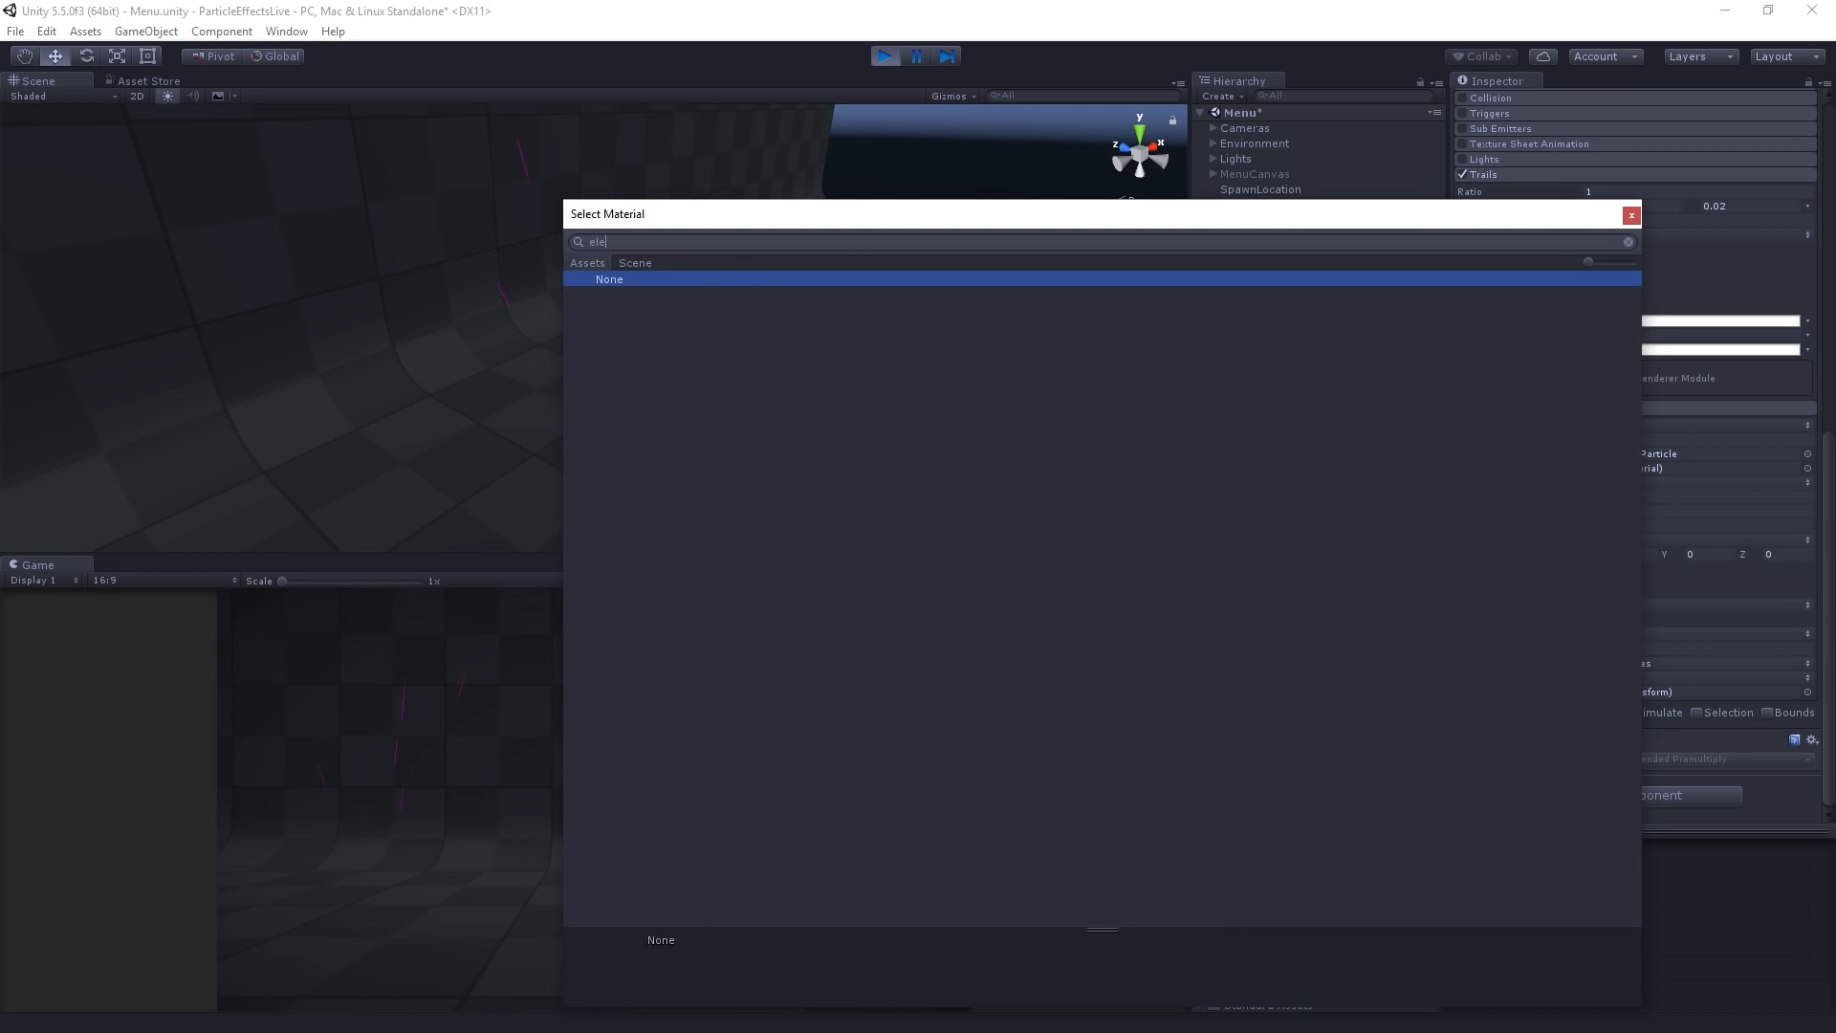
type("spar")
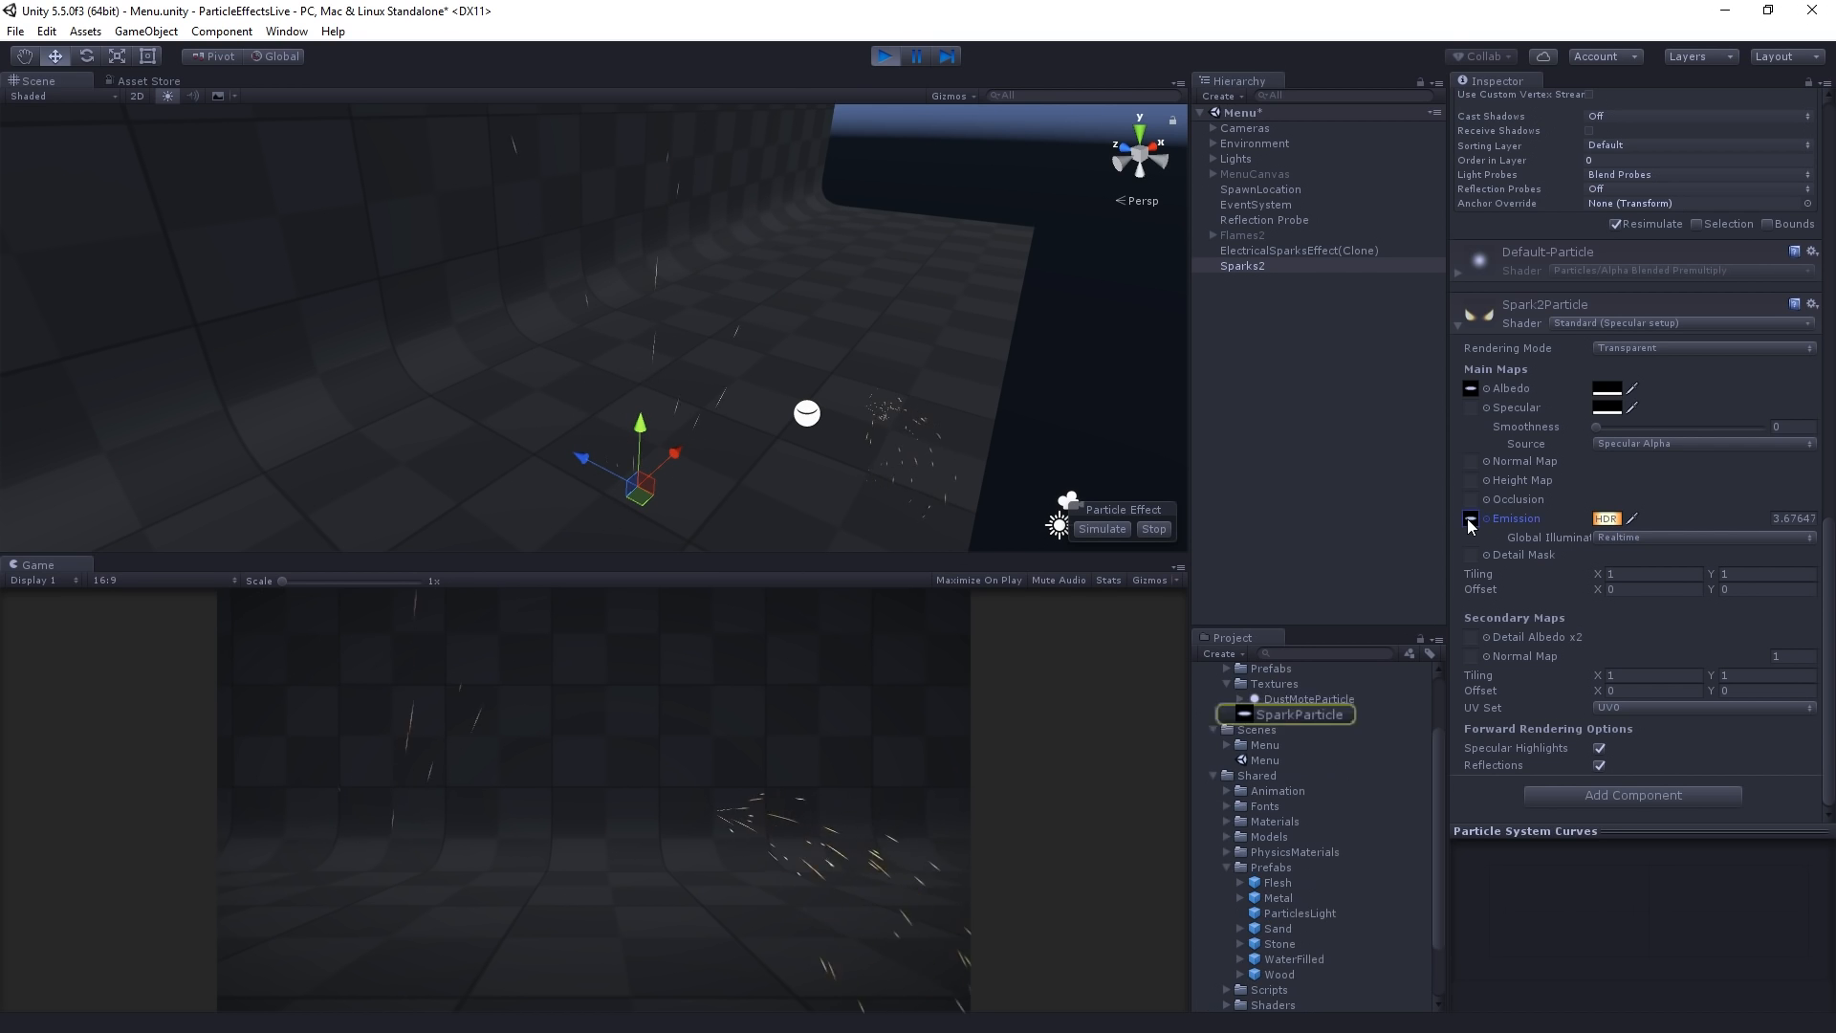
left_click(1299, 715)
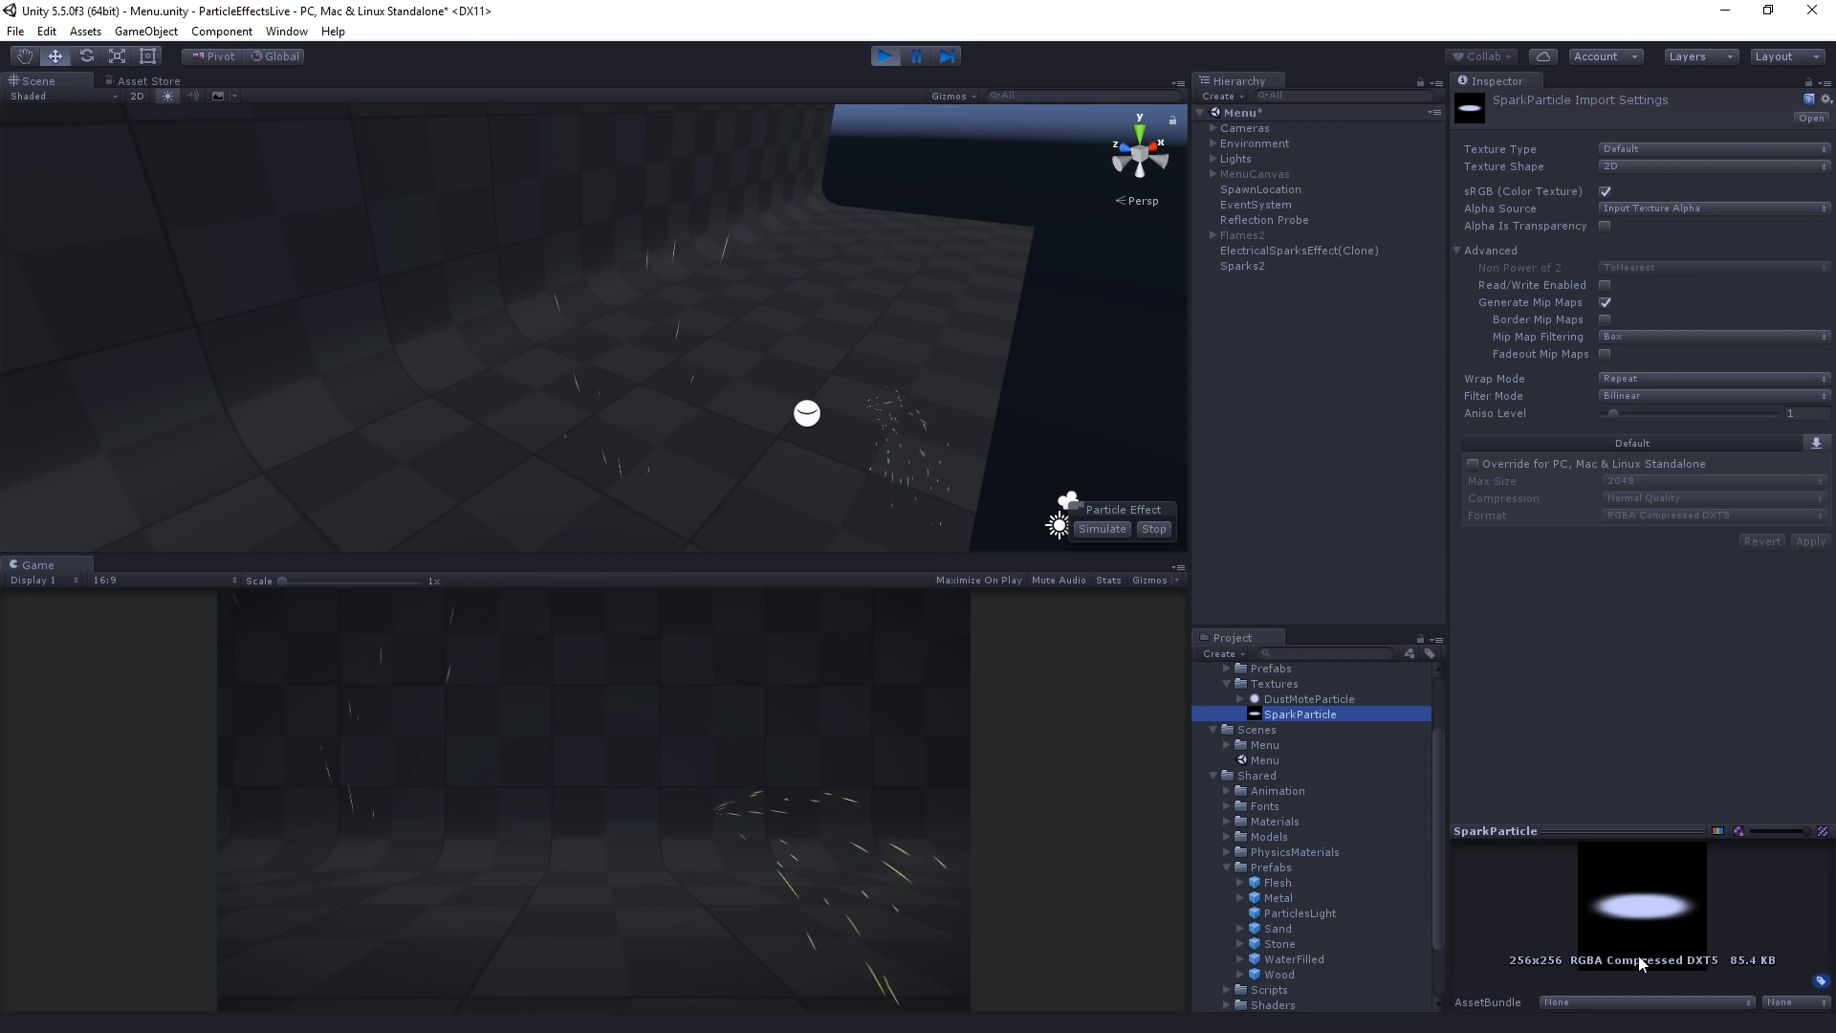
left_click(1243, 266)
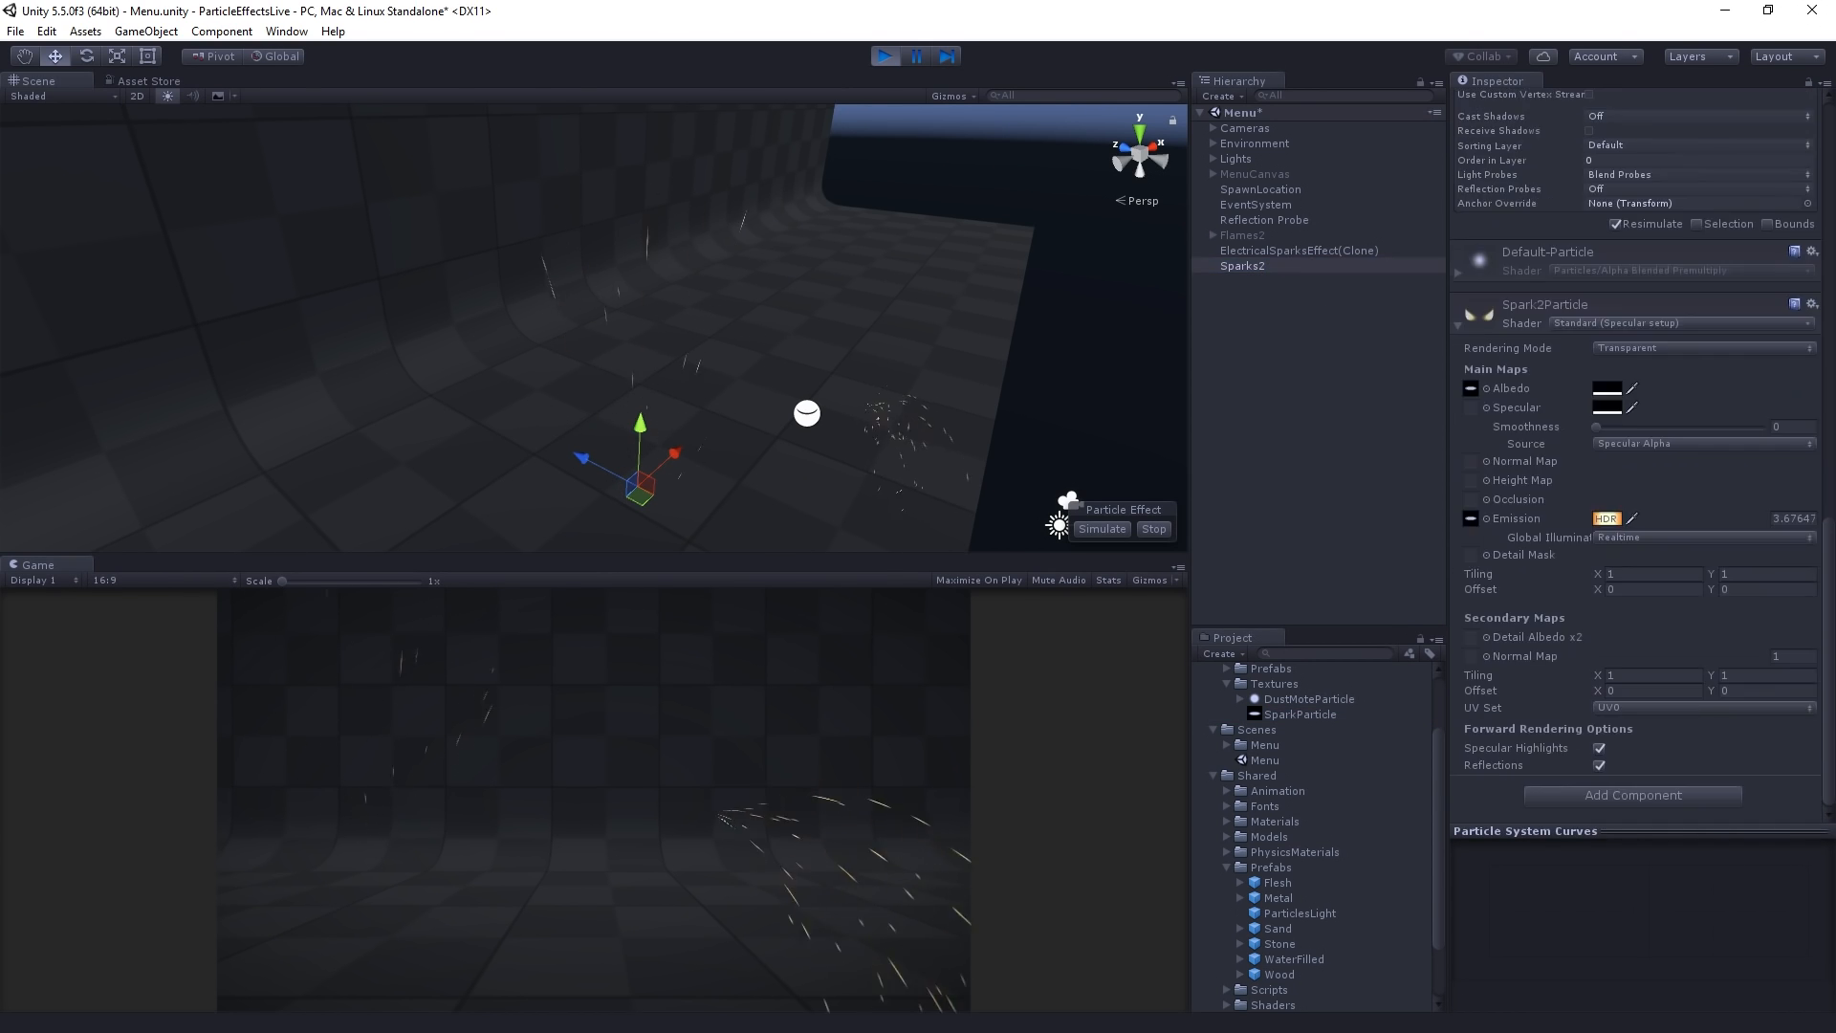
left_click(1607, 517)
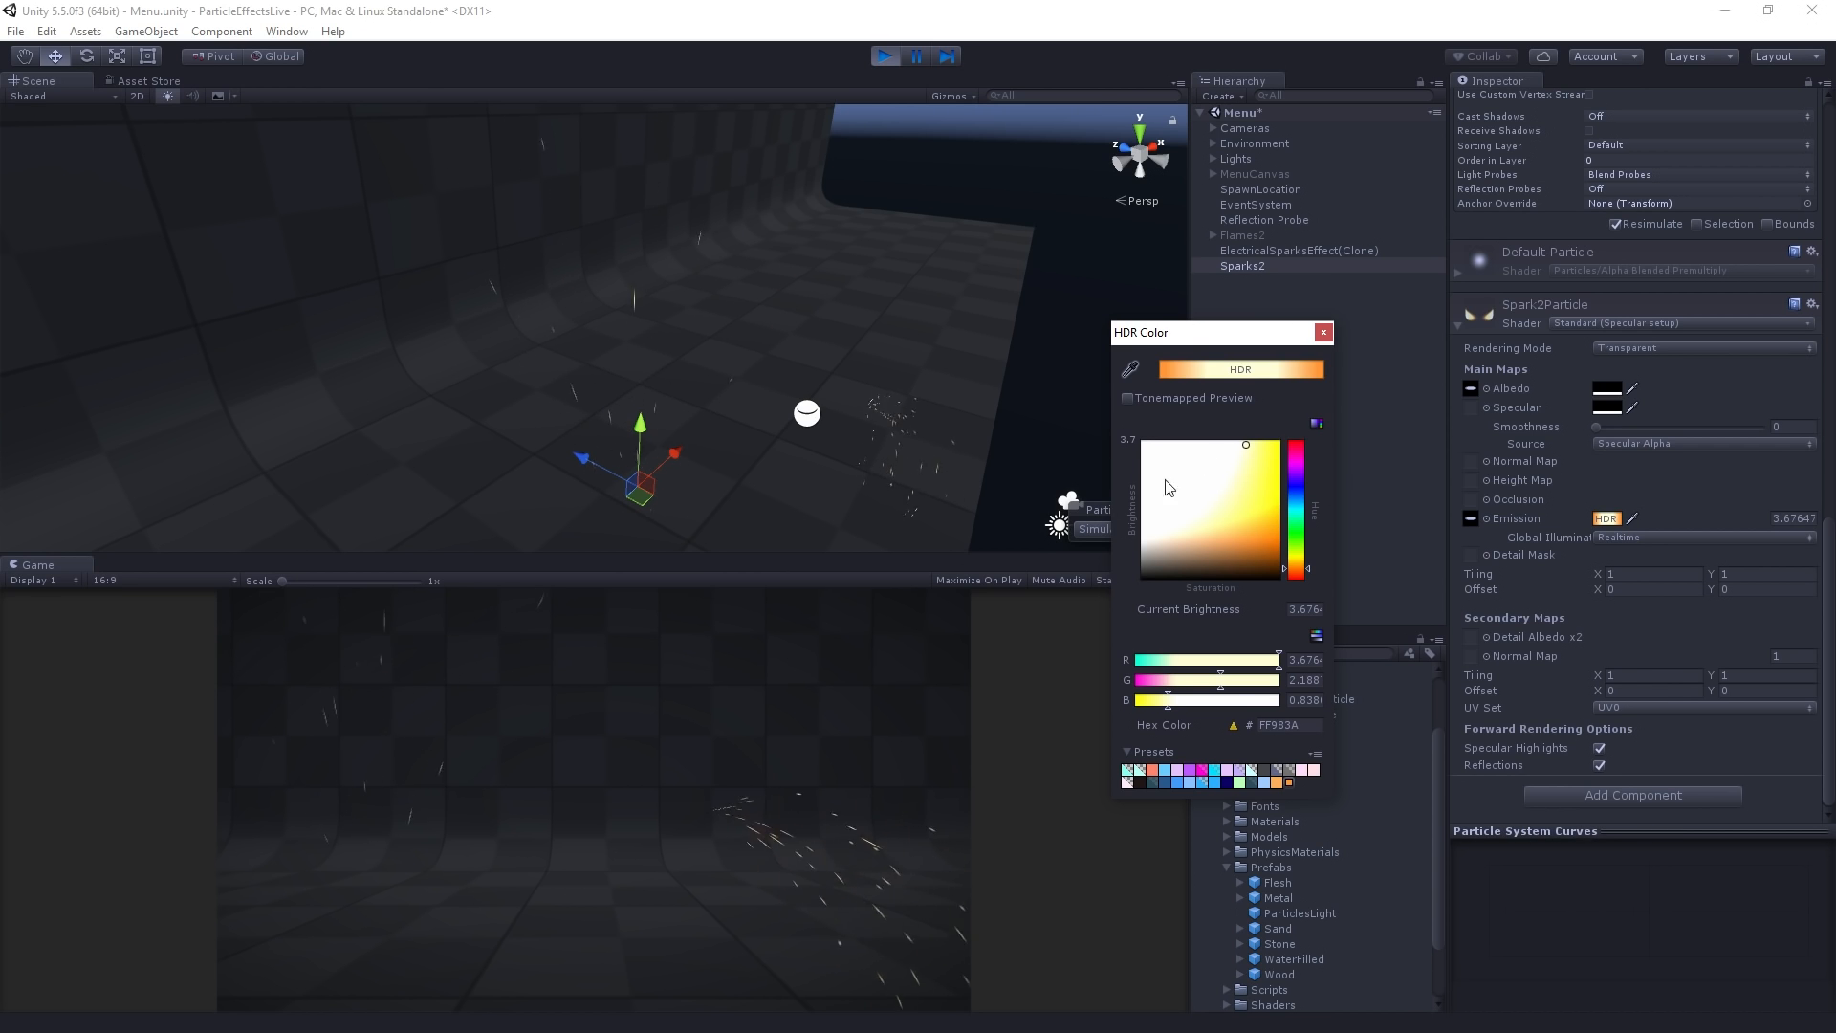
mouse_move(1283, 608)
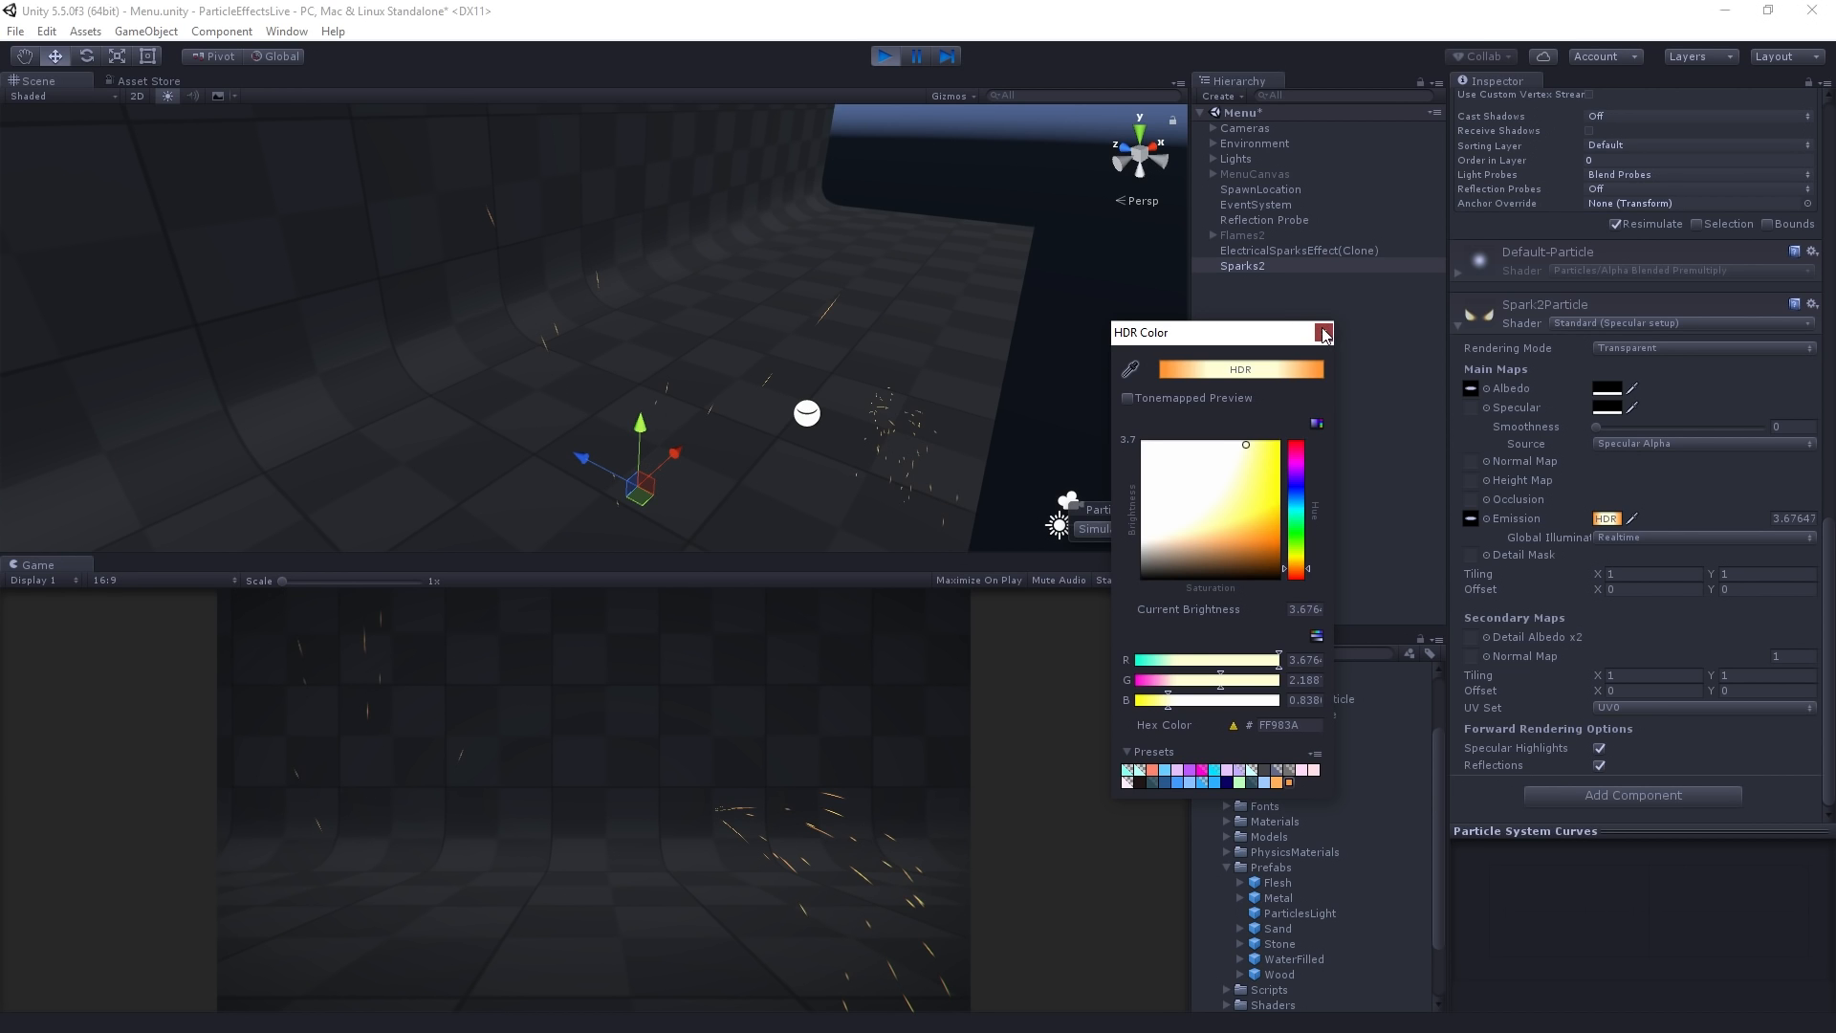
left_click(1324, 333)
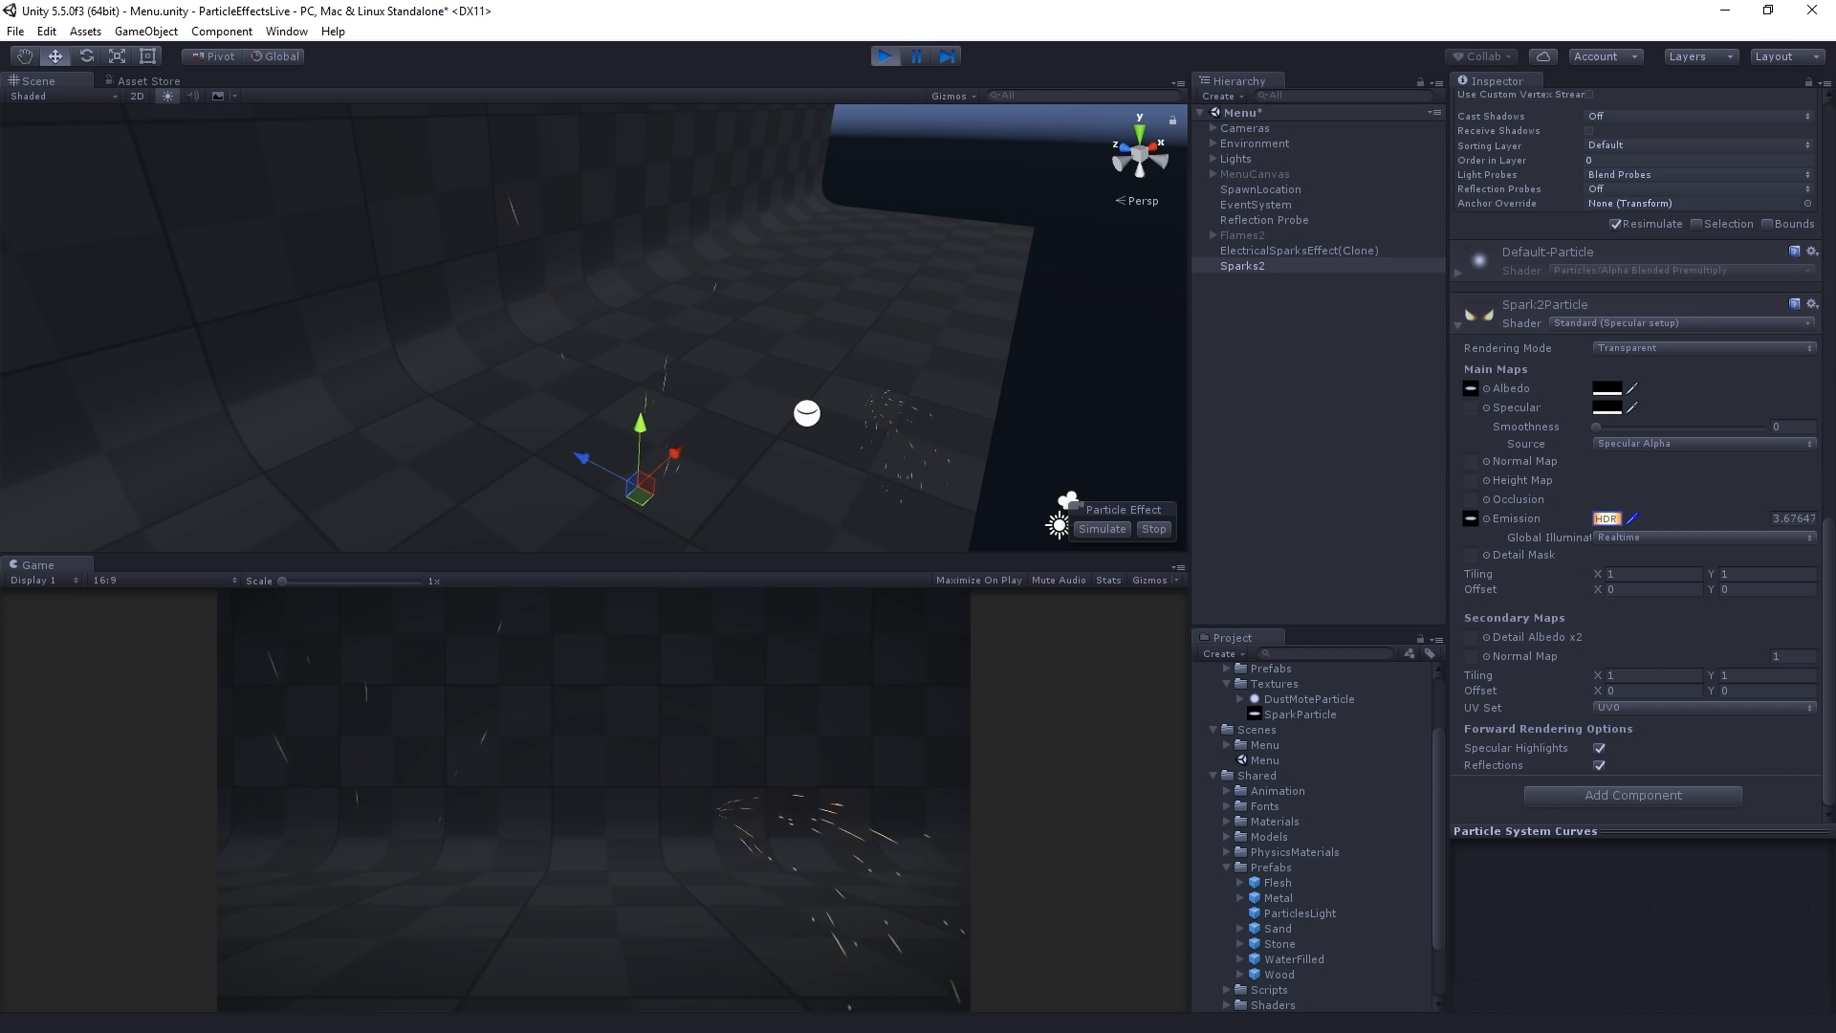
- Set Rotation X to 0, Gravity Modifier to 0.5 and Emission Rate over Time to 50
scroll("down", 3)
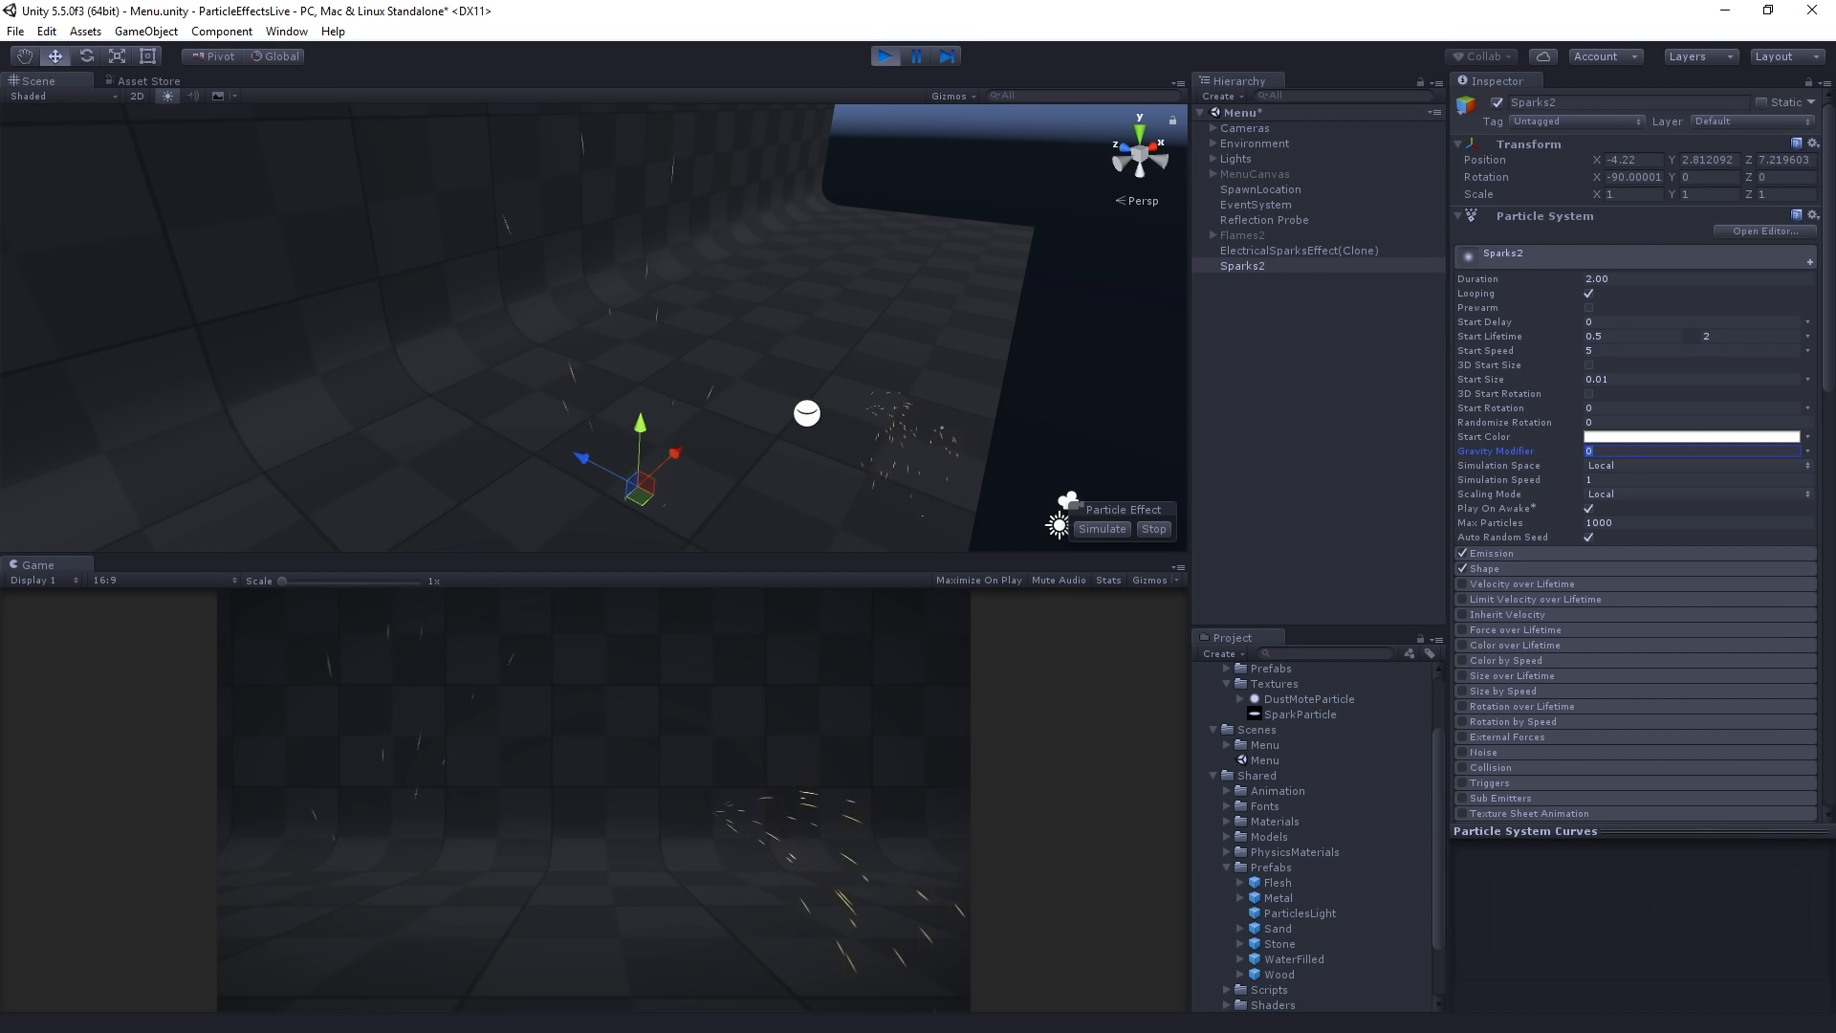
type(".5")
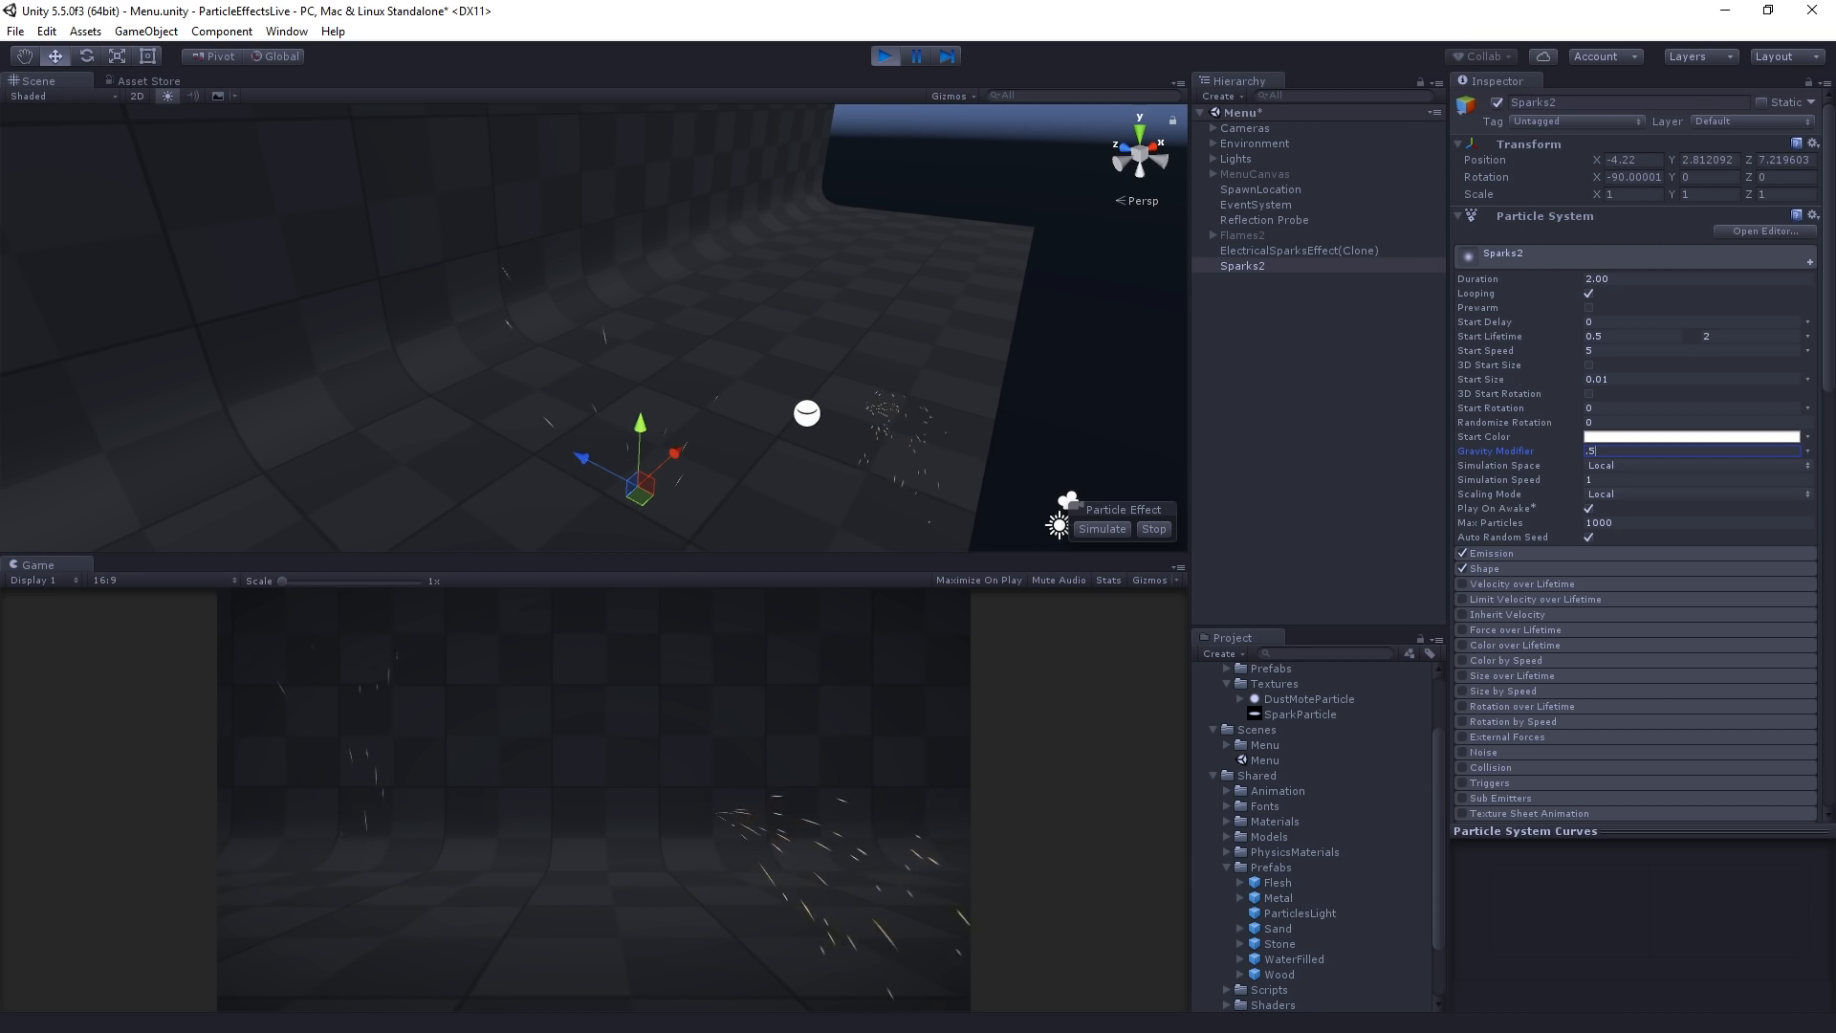
type("0.5")
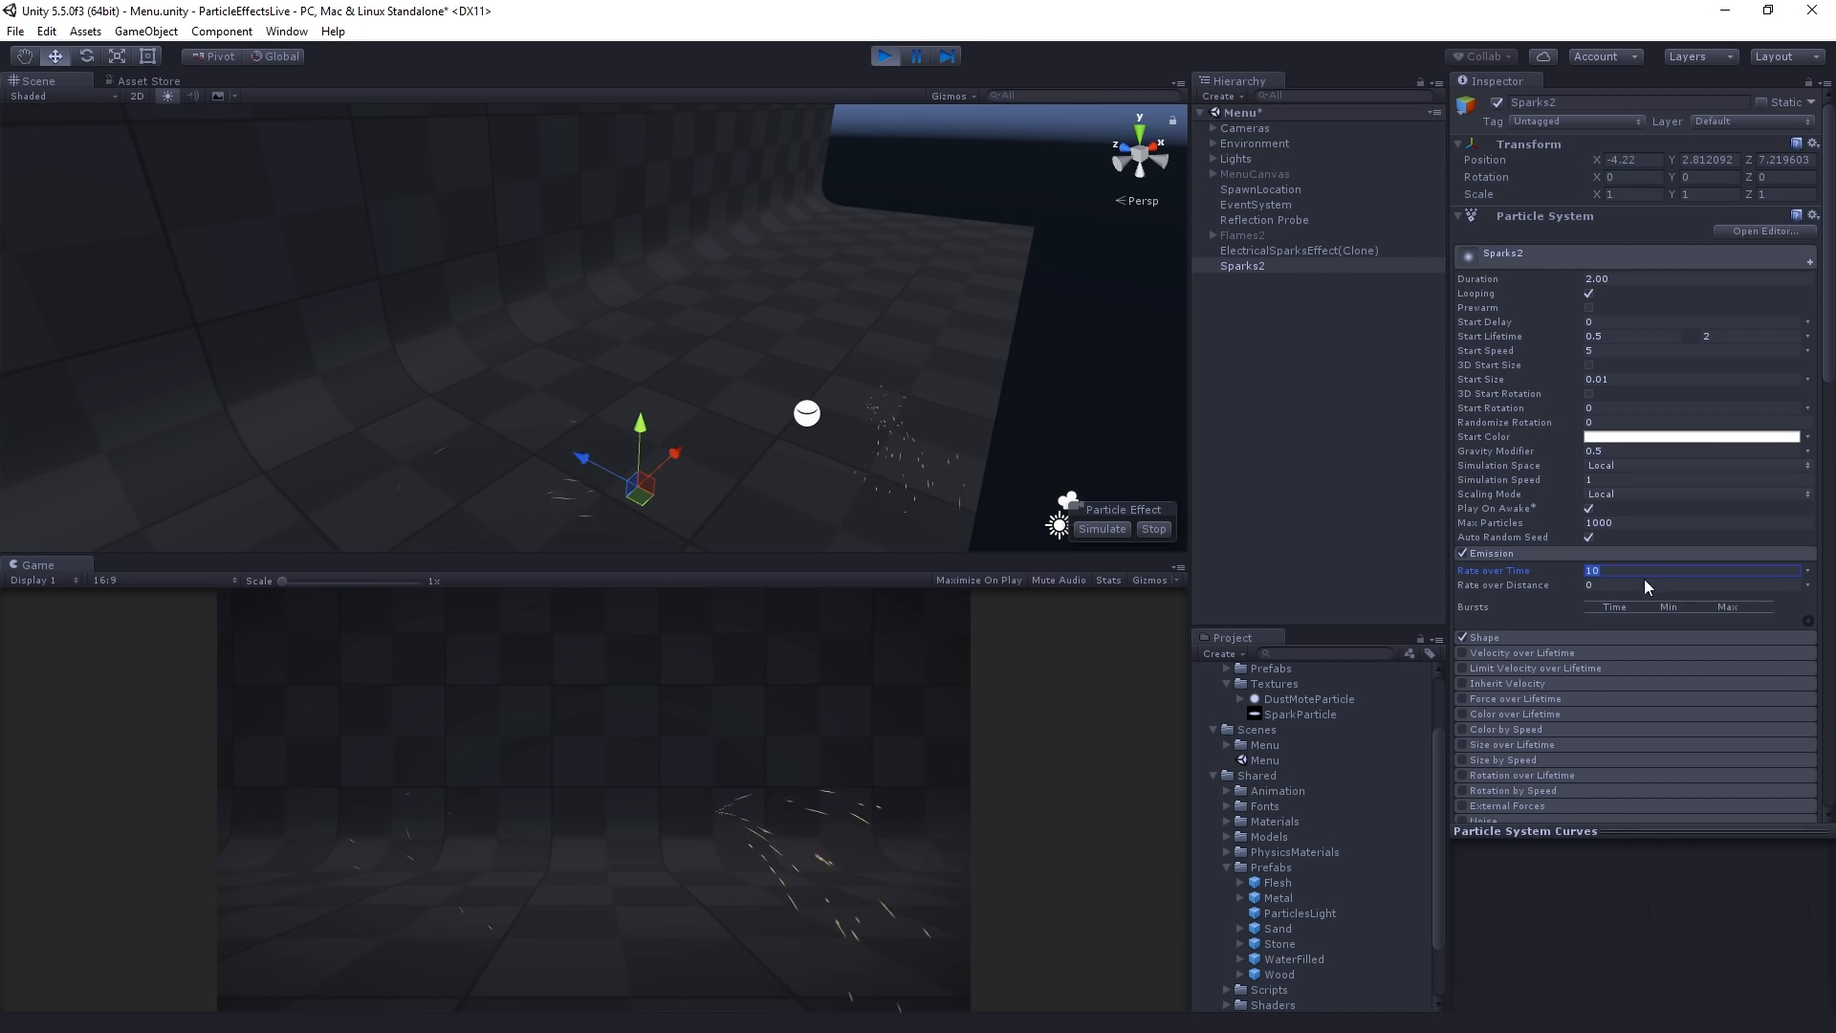
type("50")
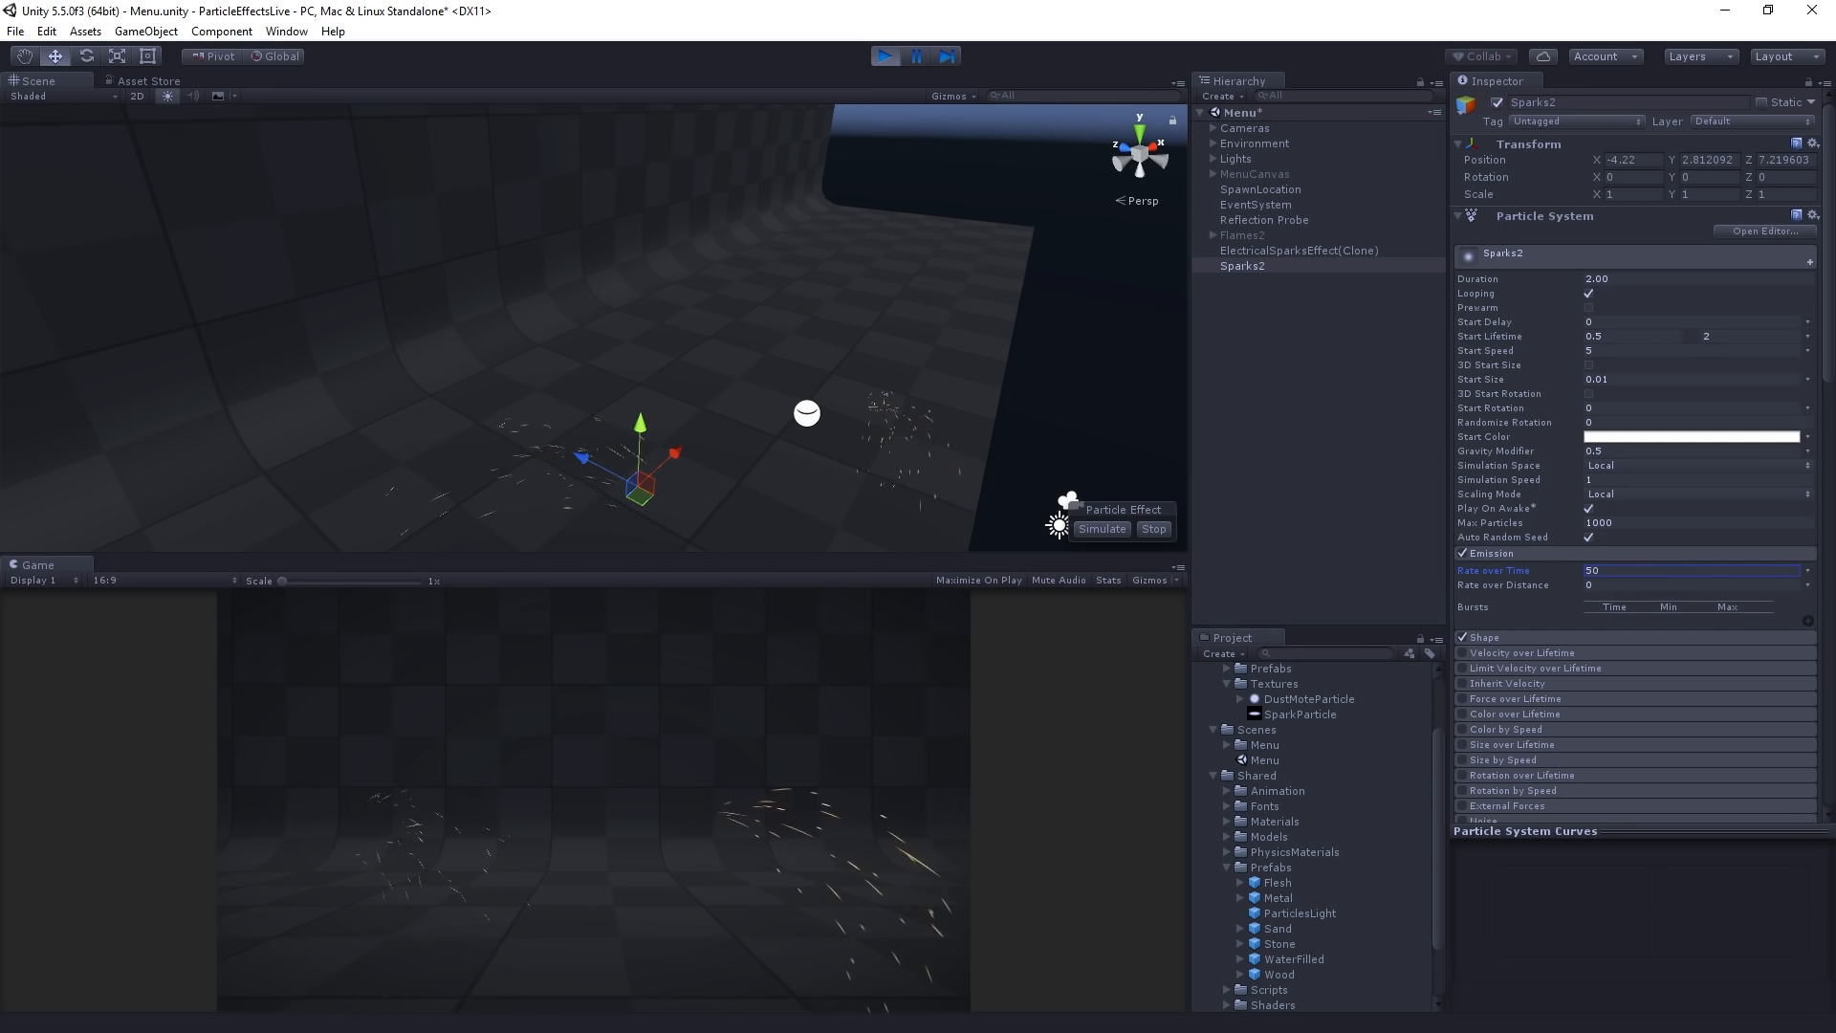
- Expand the Shape module and set the cone Angle to 15 and Radius to 0.01
left_click(1483, 636)
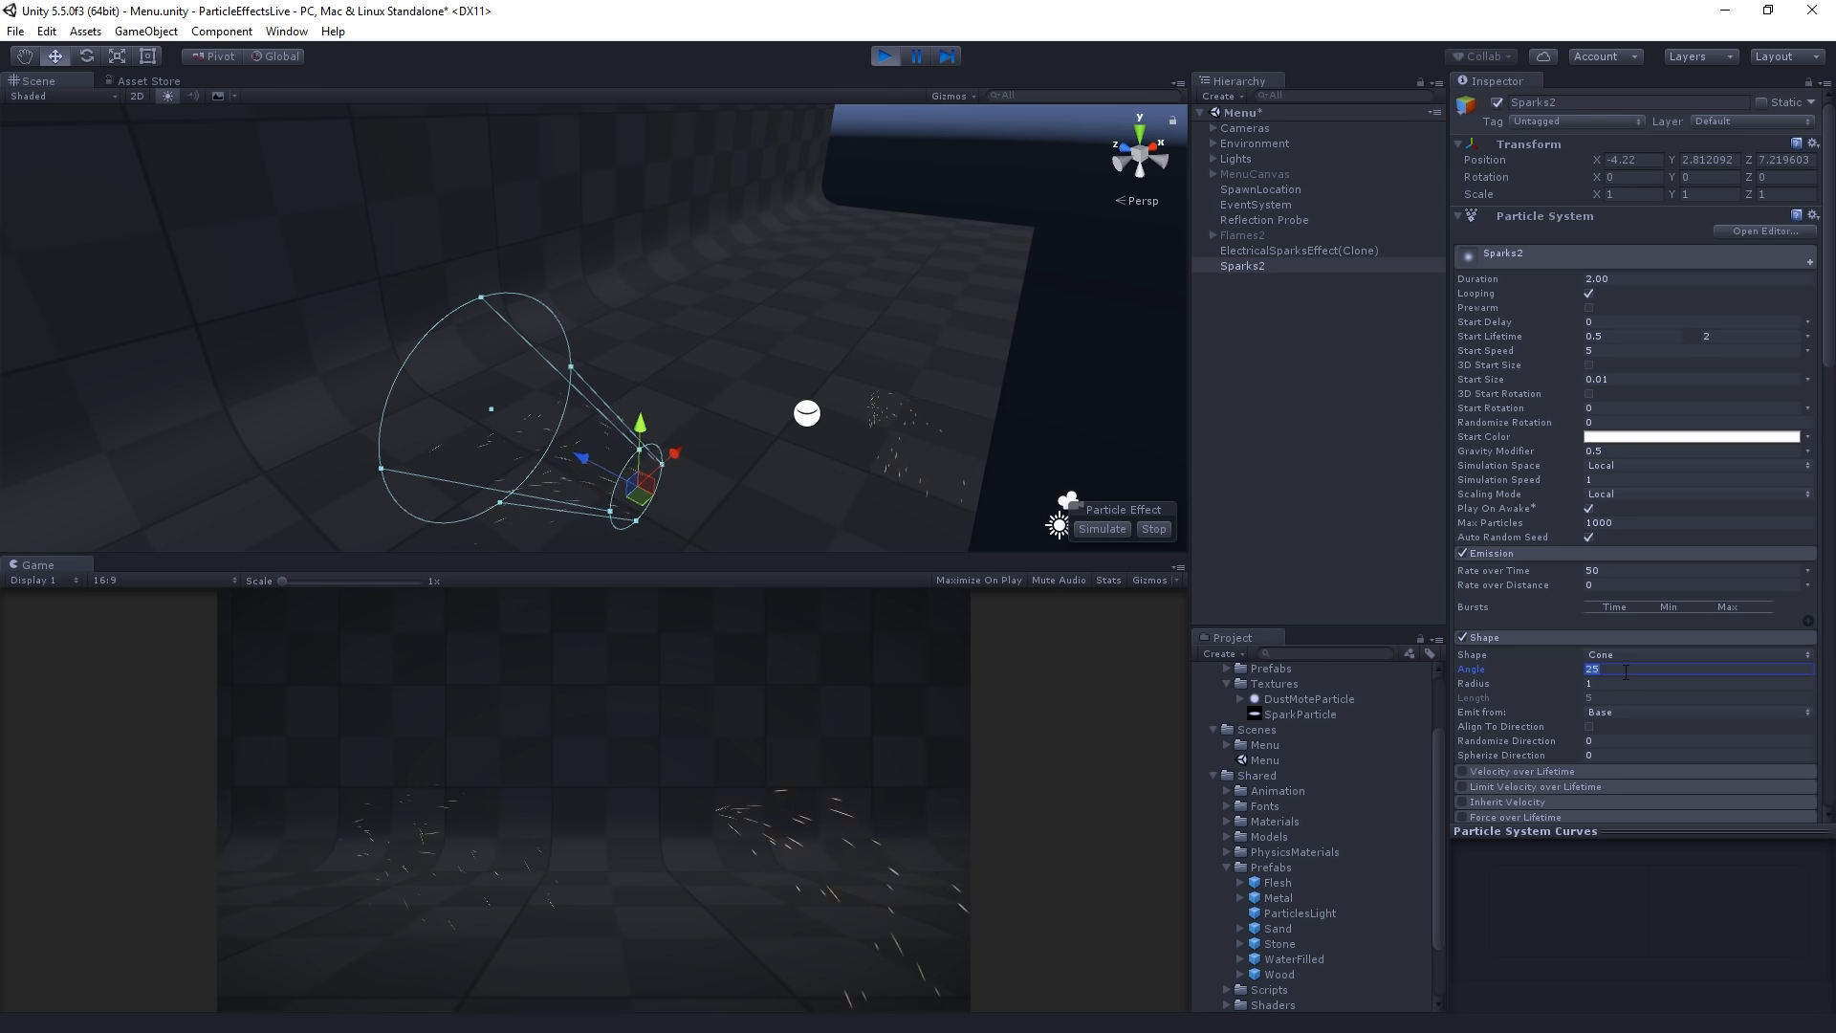
type("1")
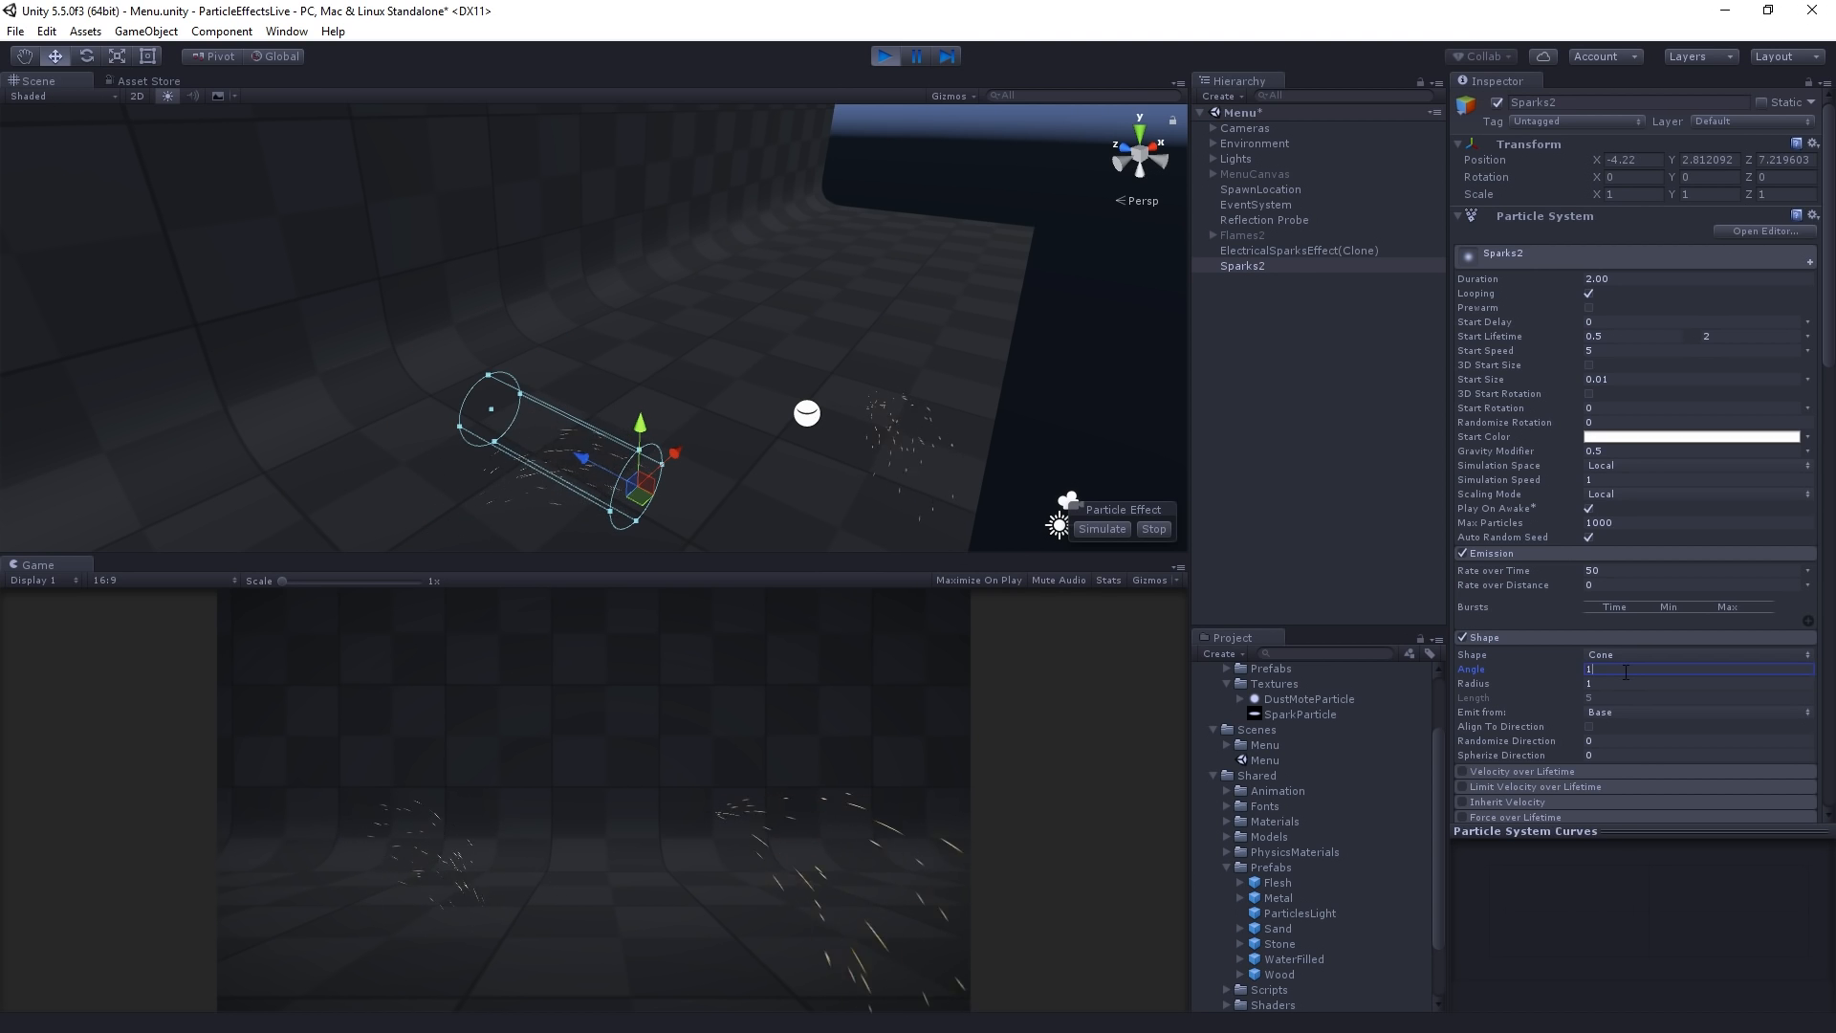
type("15")
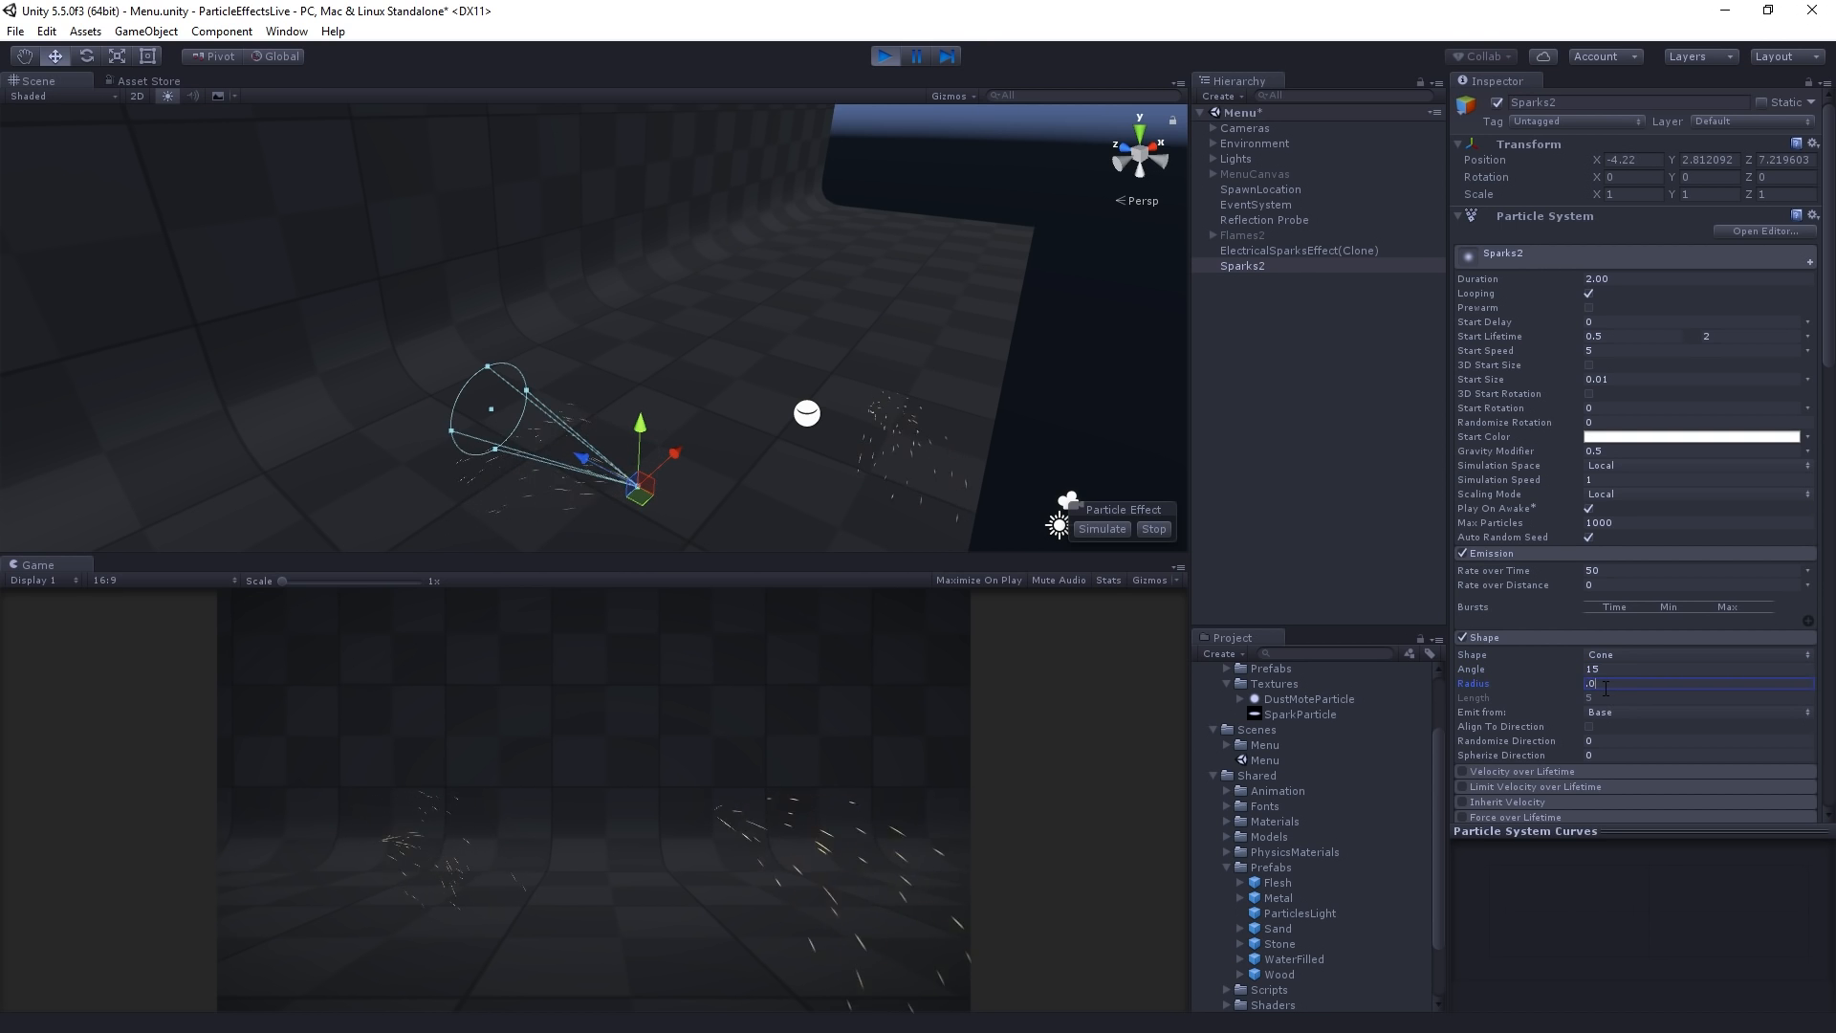
type("0.01")
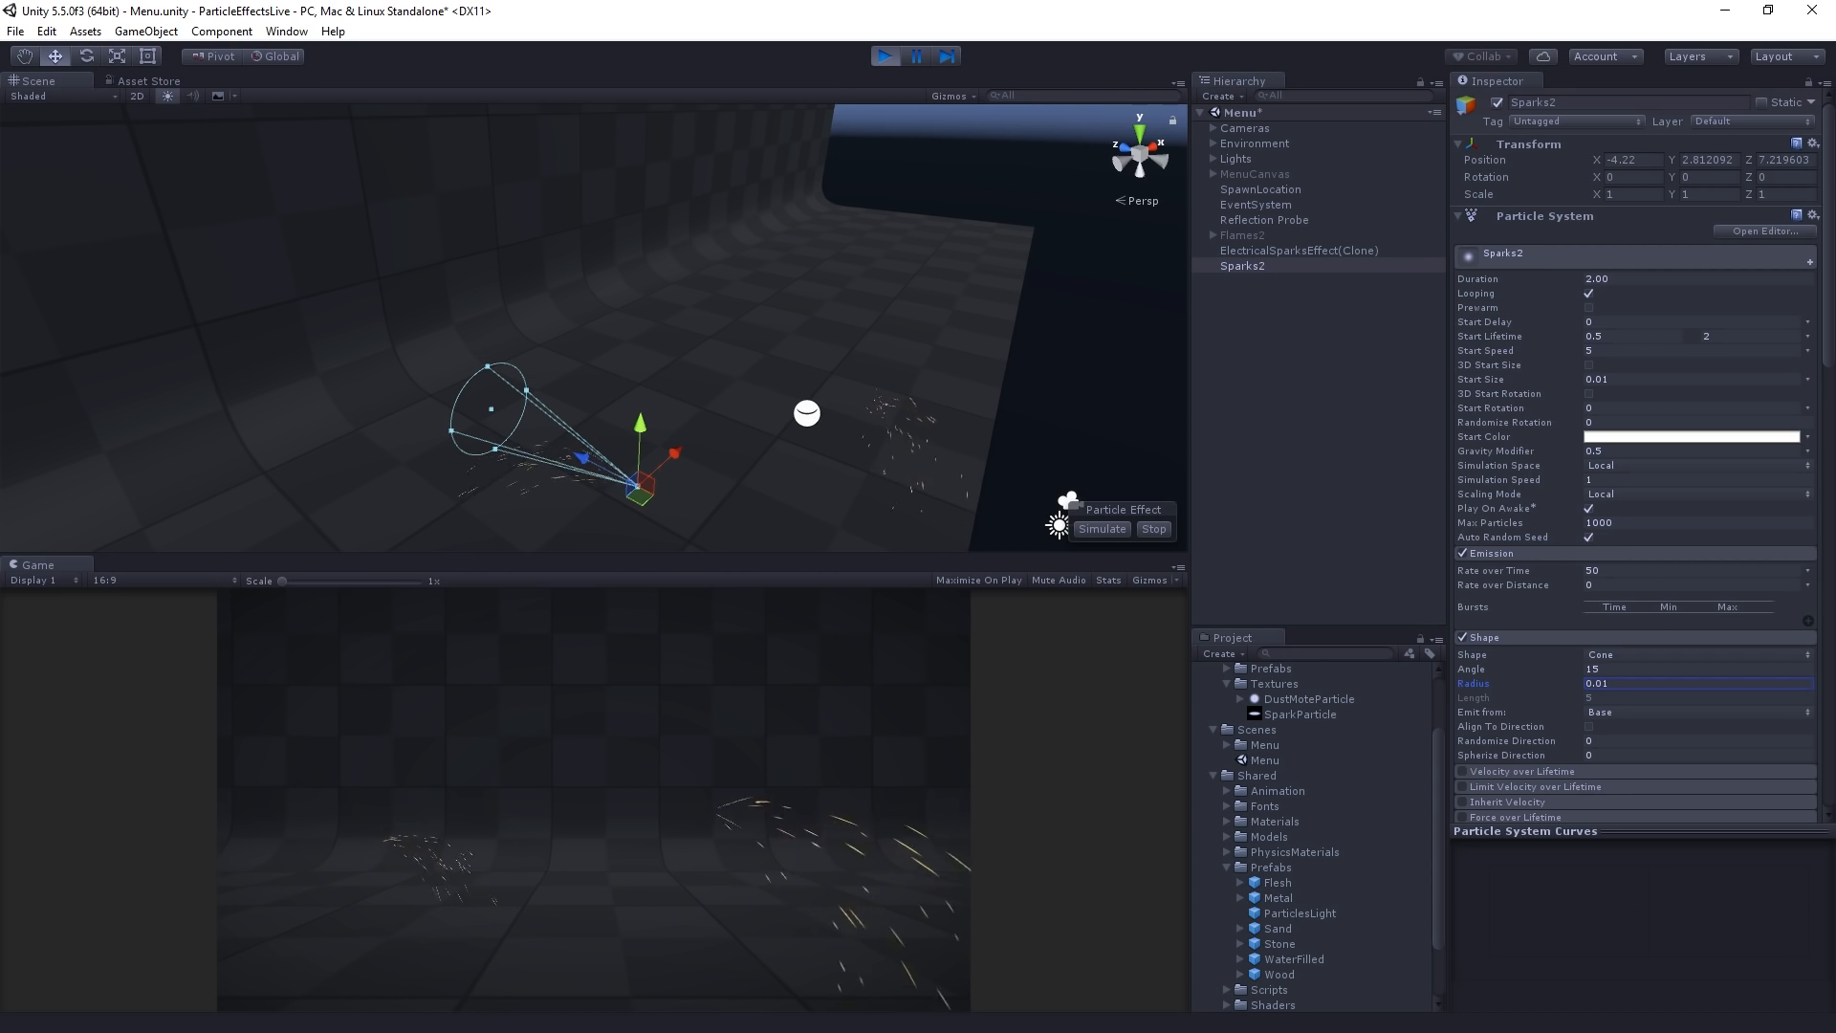
scroll("down", 3)
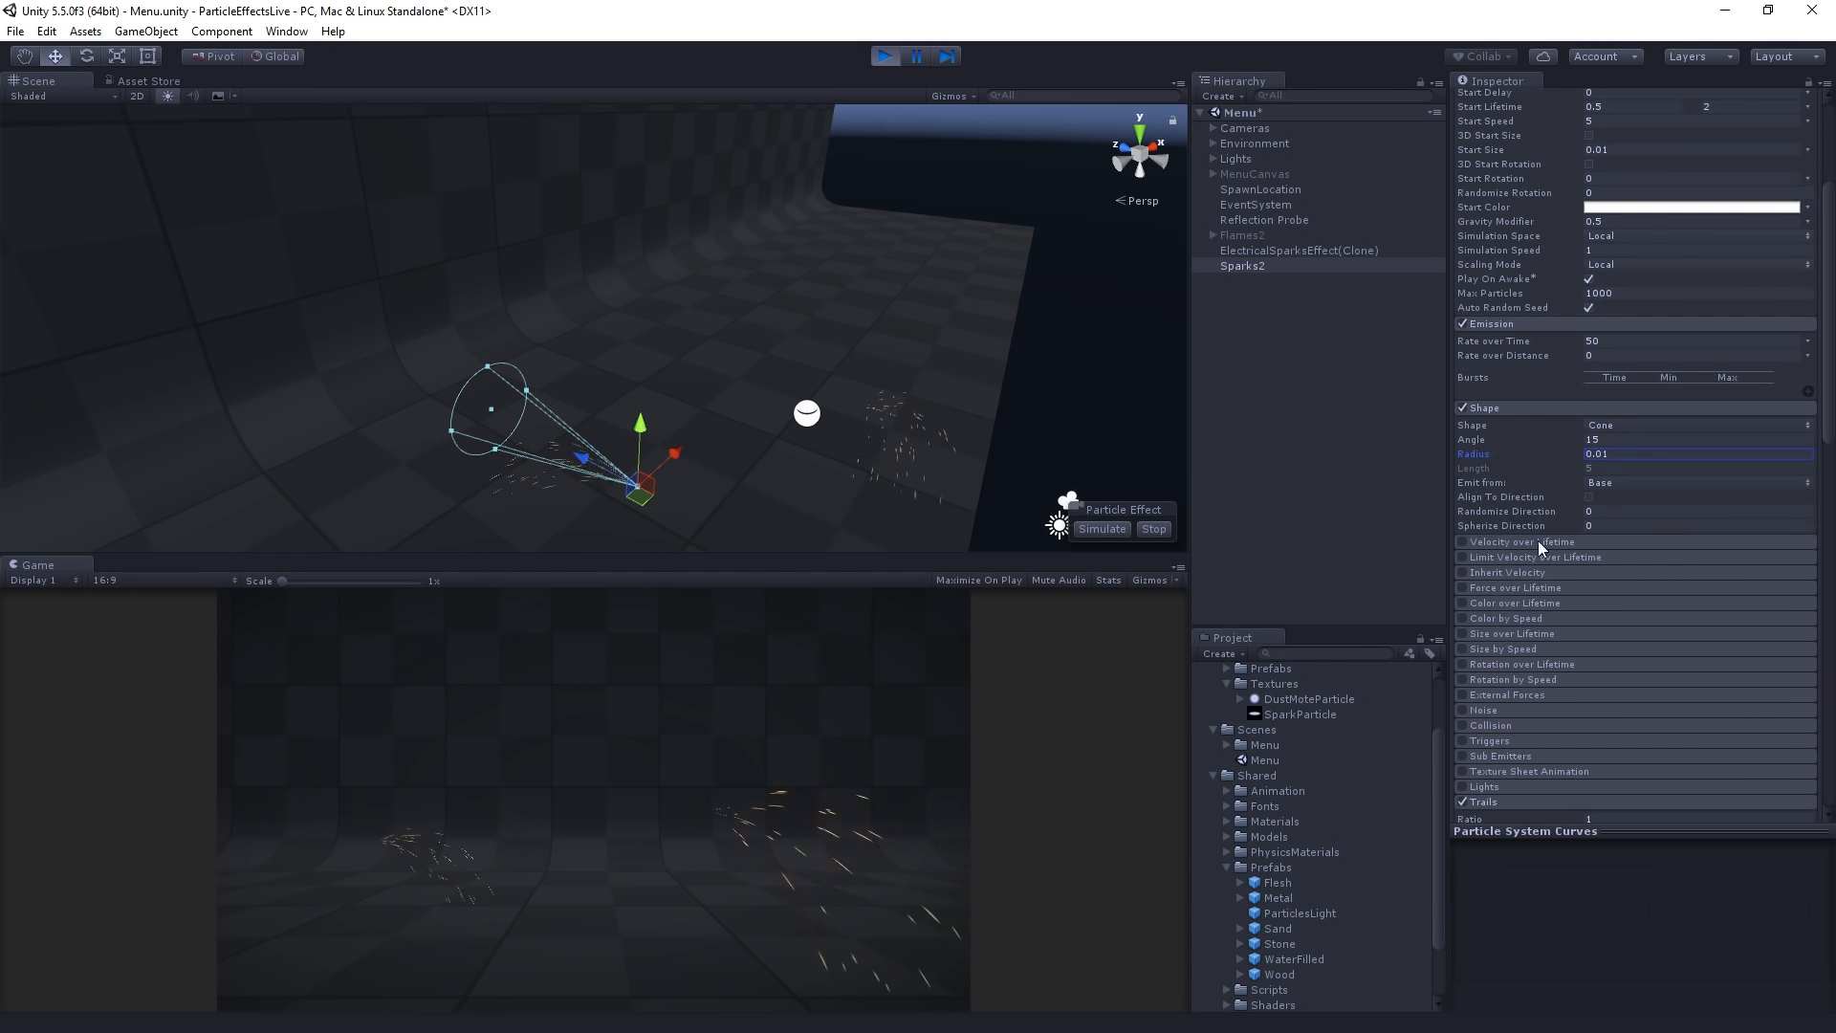
- Enable Velocity over Lifetime, randomised between -2 and 2 on X/Y, 3 on Z
left_click(1522, 541)
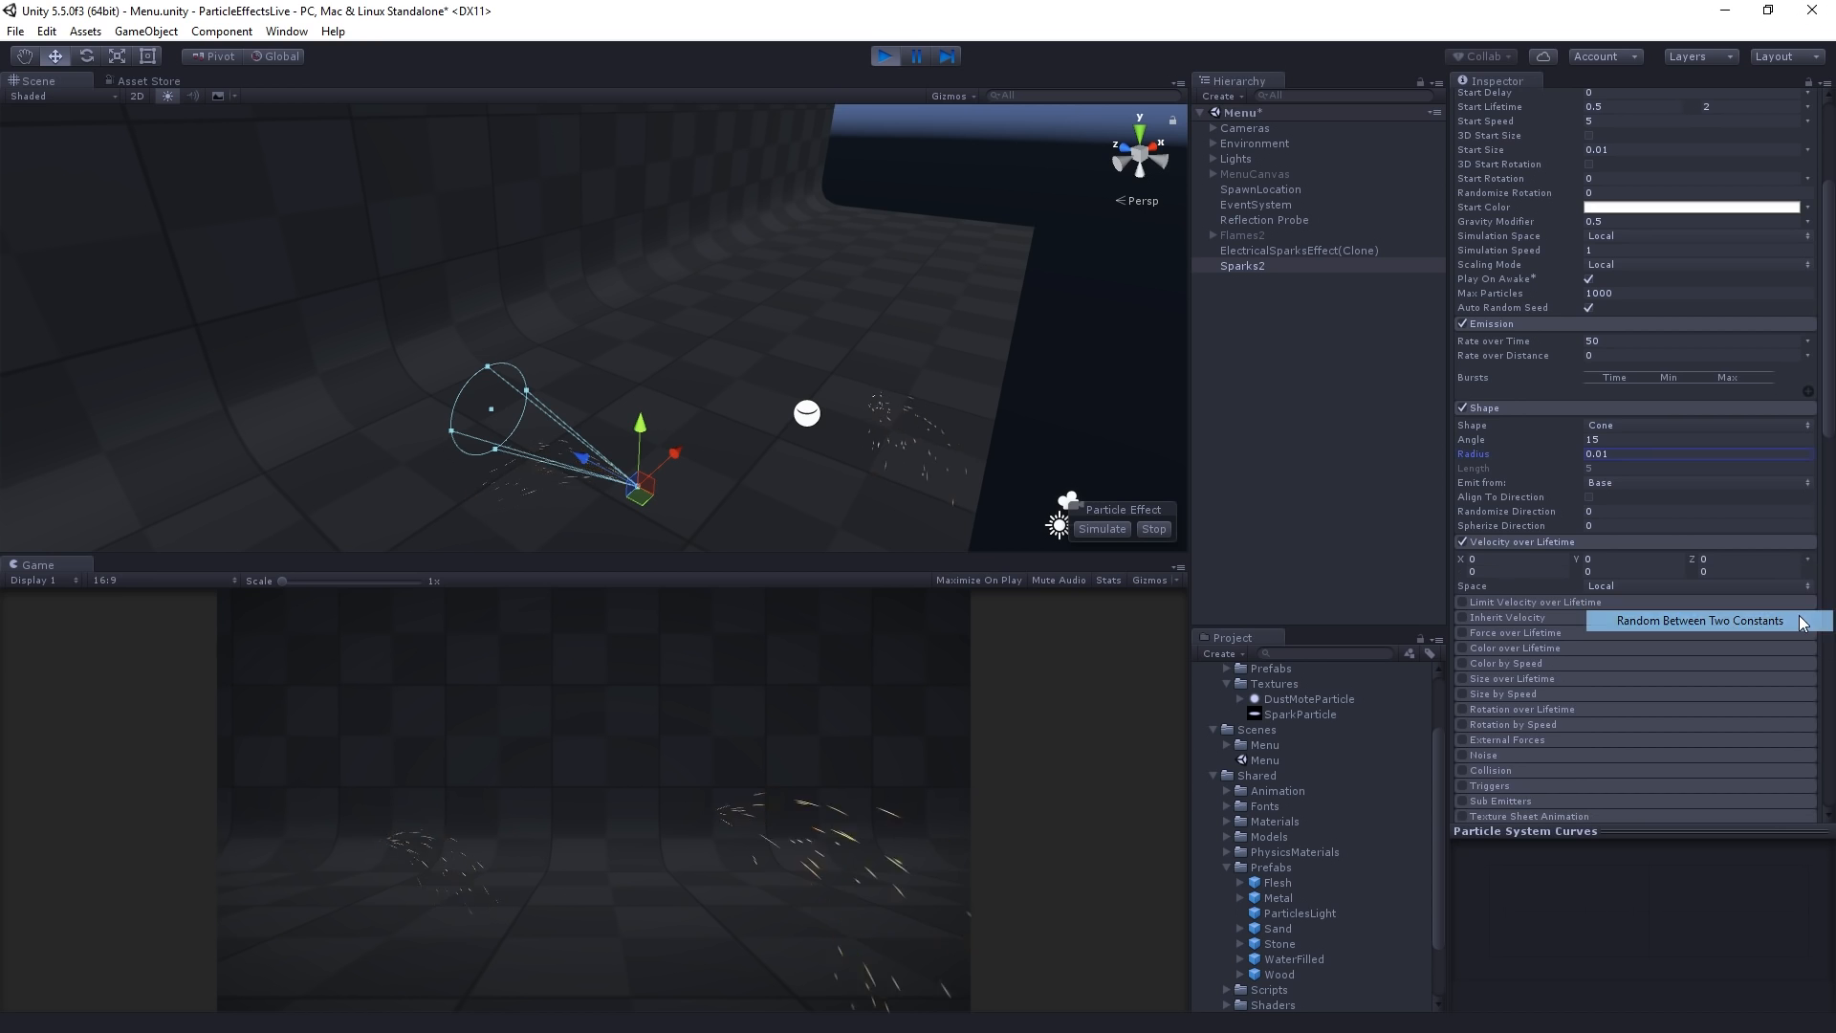
left_click(1700, 621)
type("2")
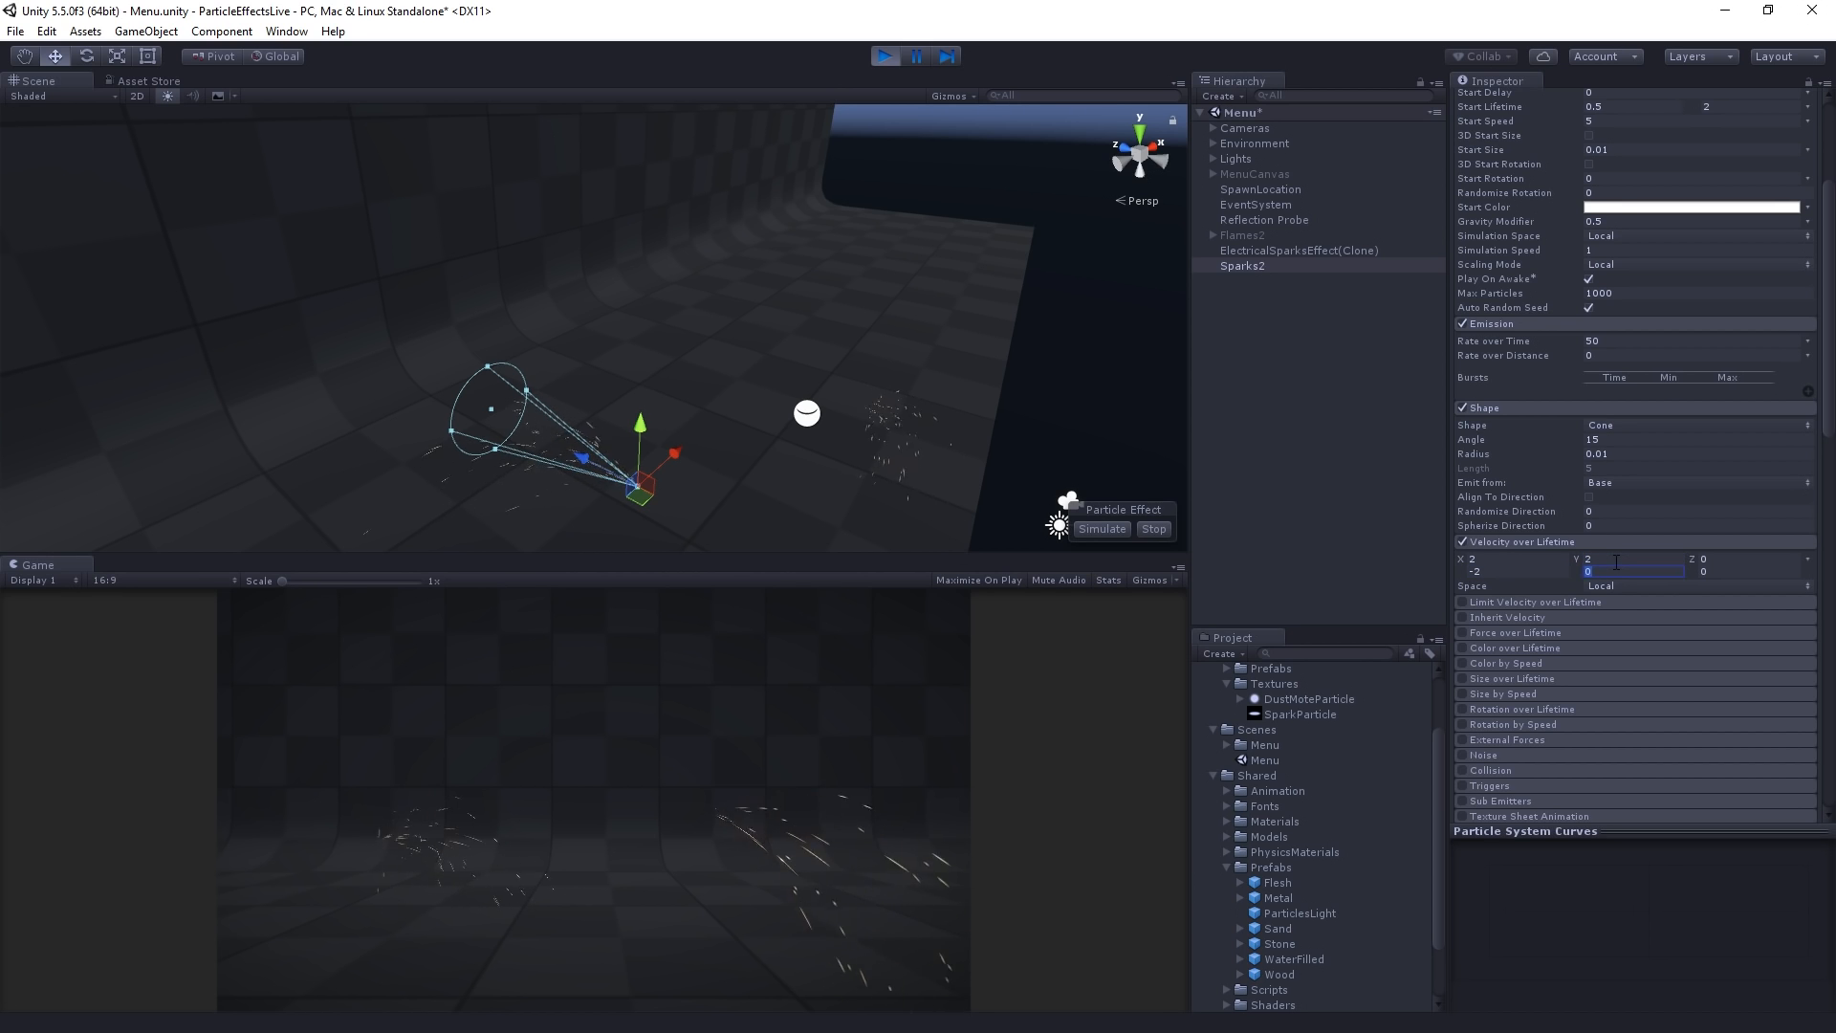
type("-2")
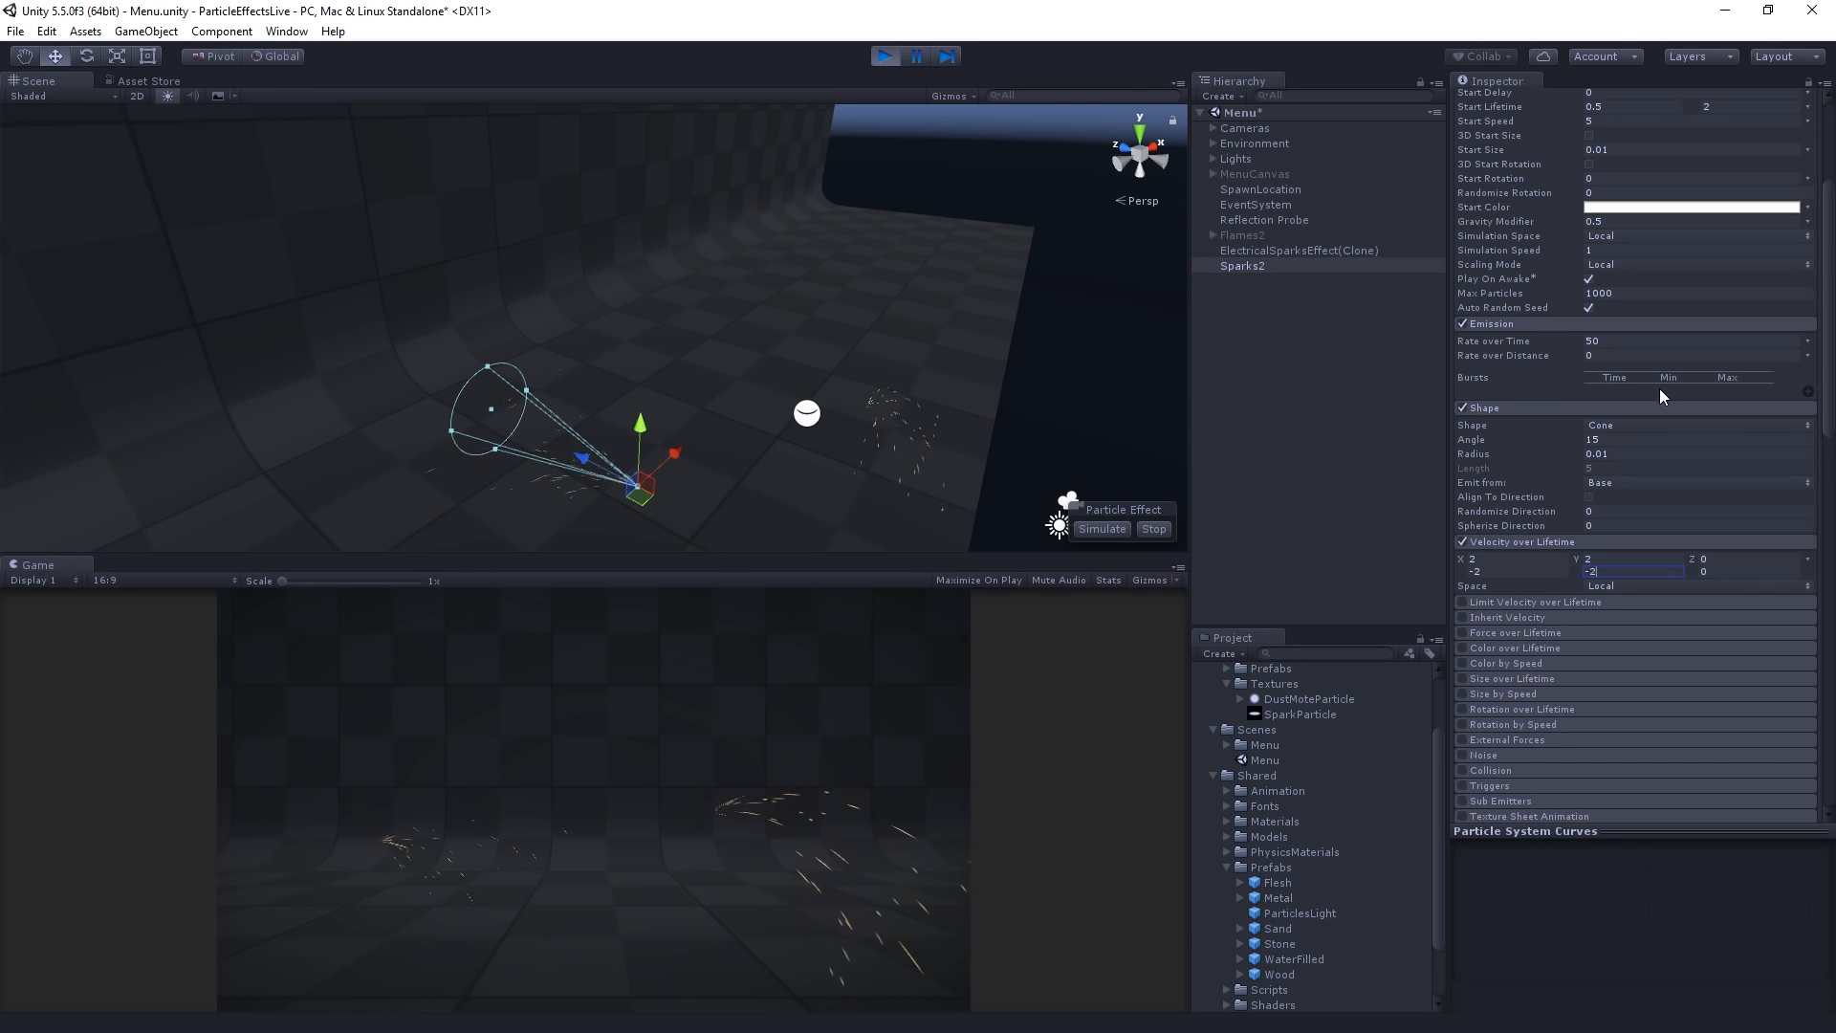
left_click(1744, 558)
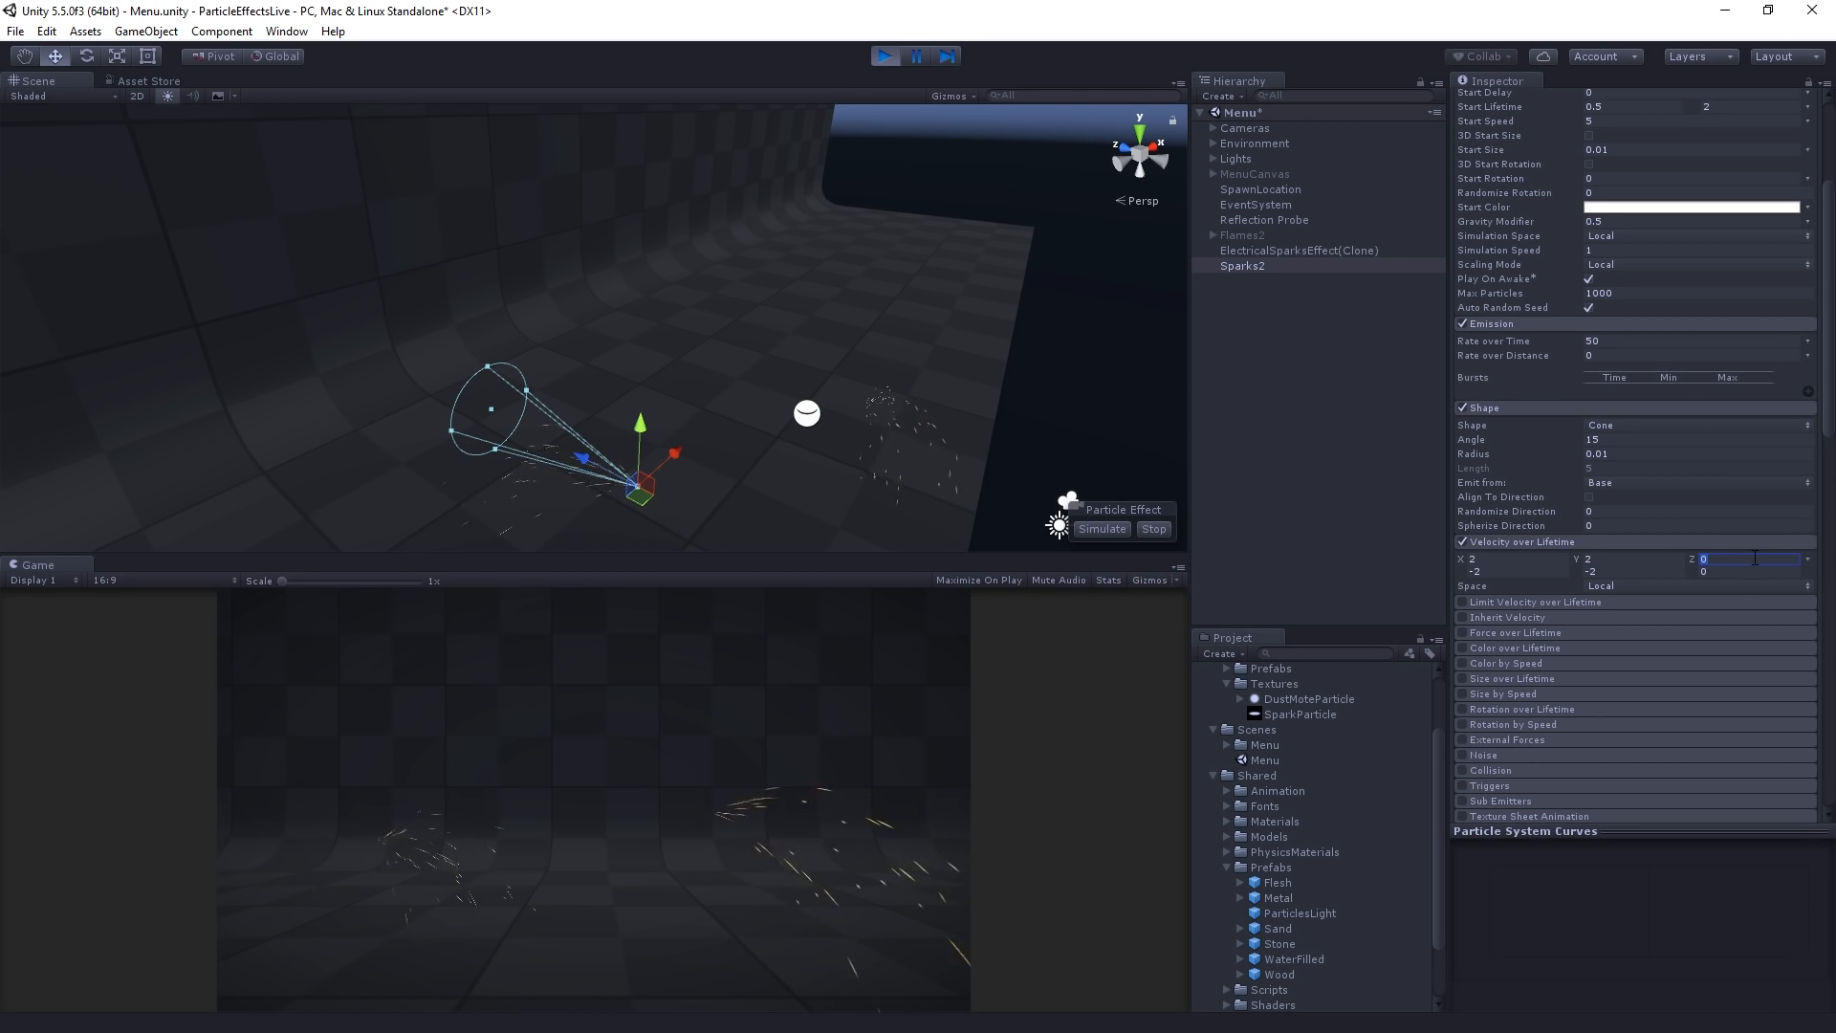
type("3")
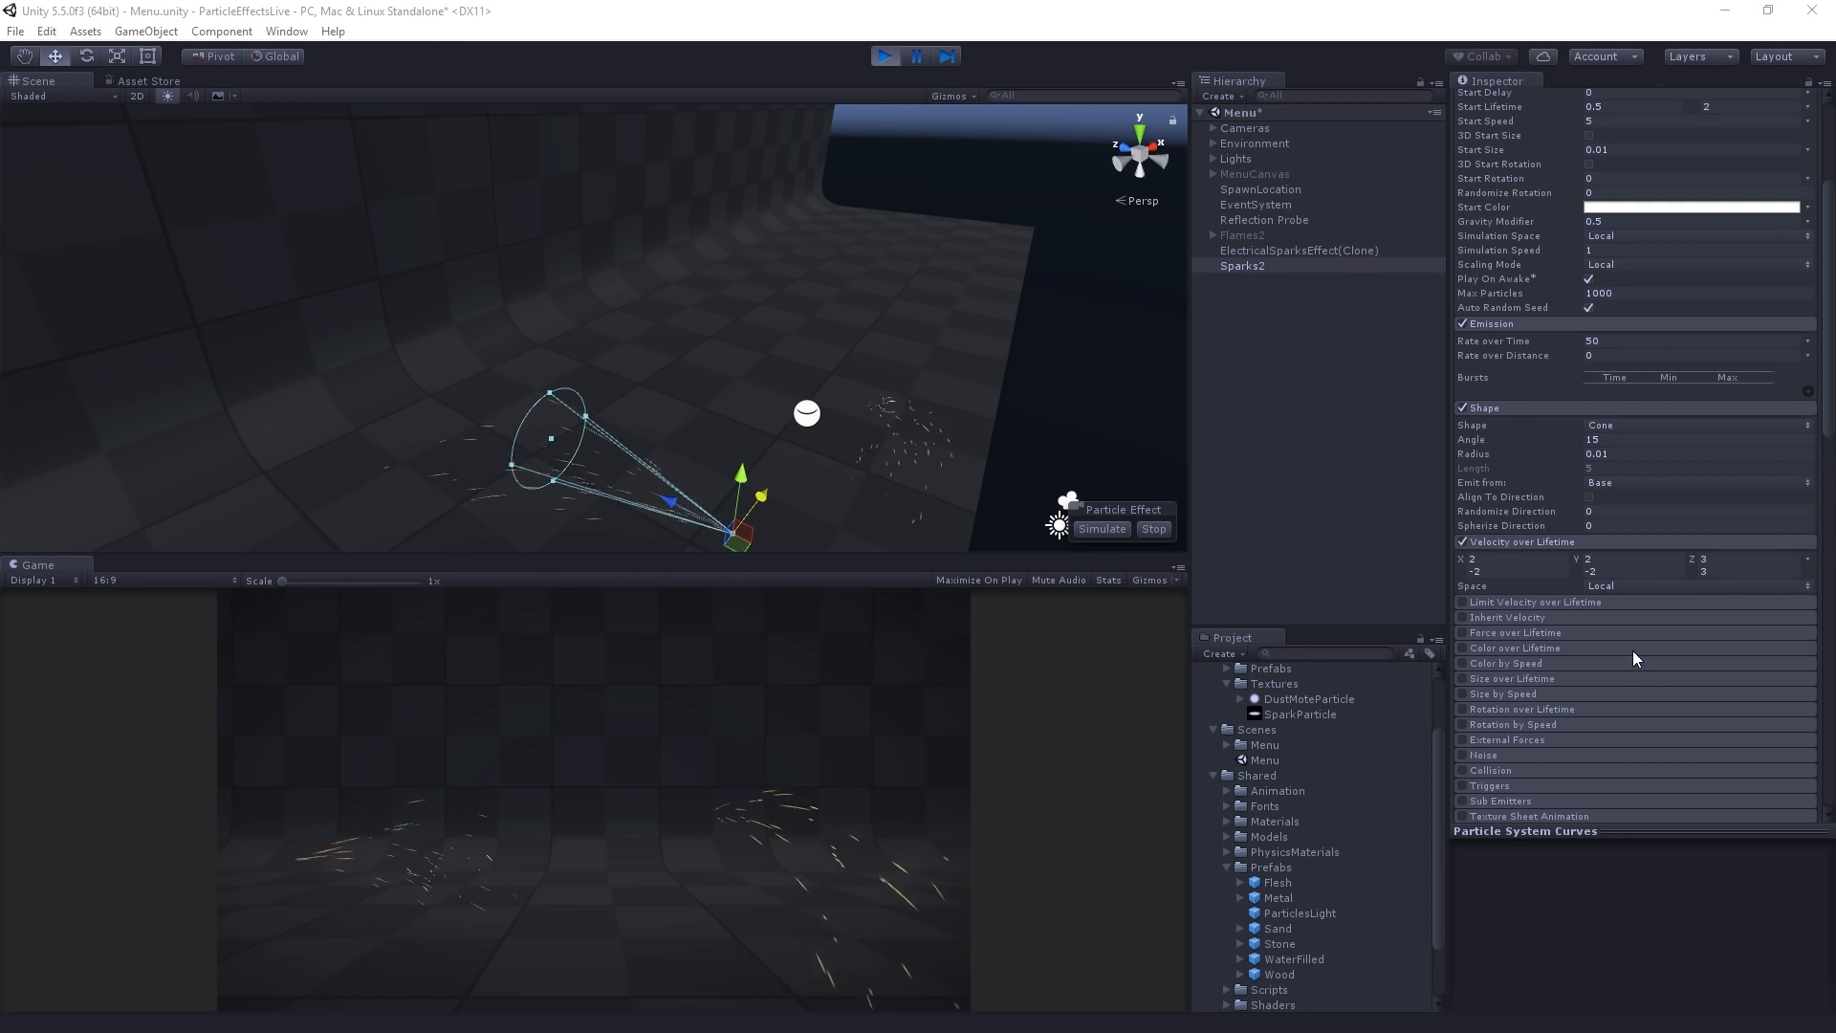
- Enable Limit Velocity over Lifetime with a Speed of 3
left_click(1461, 602)
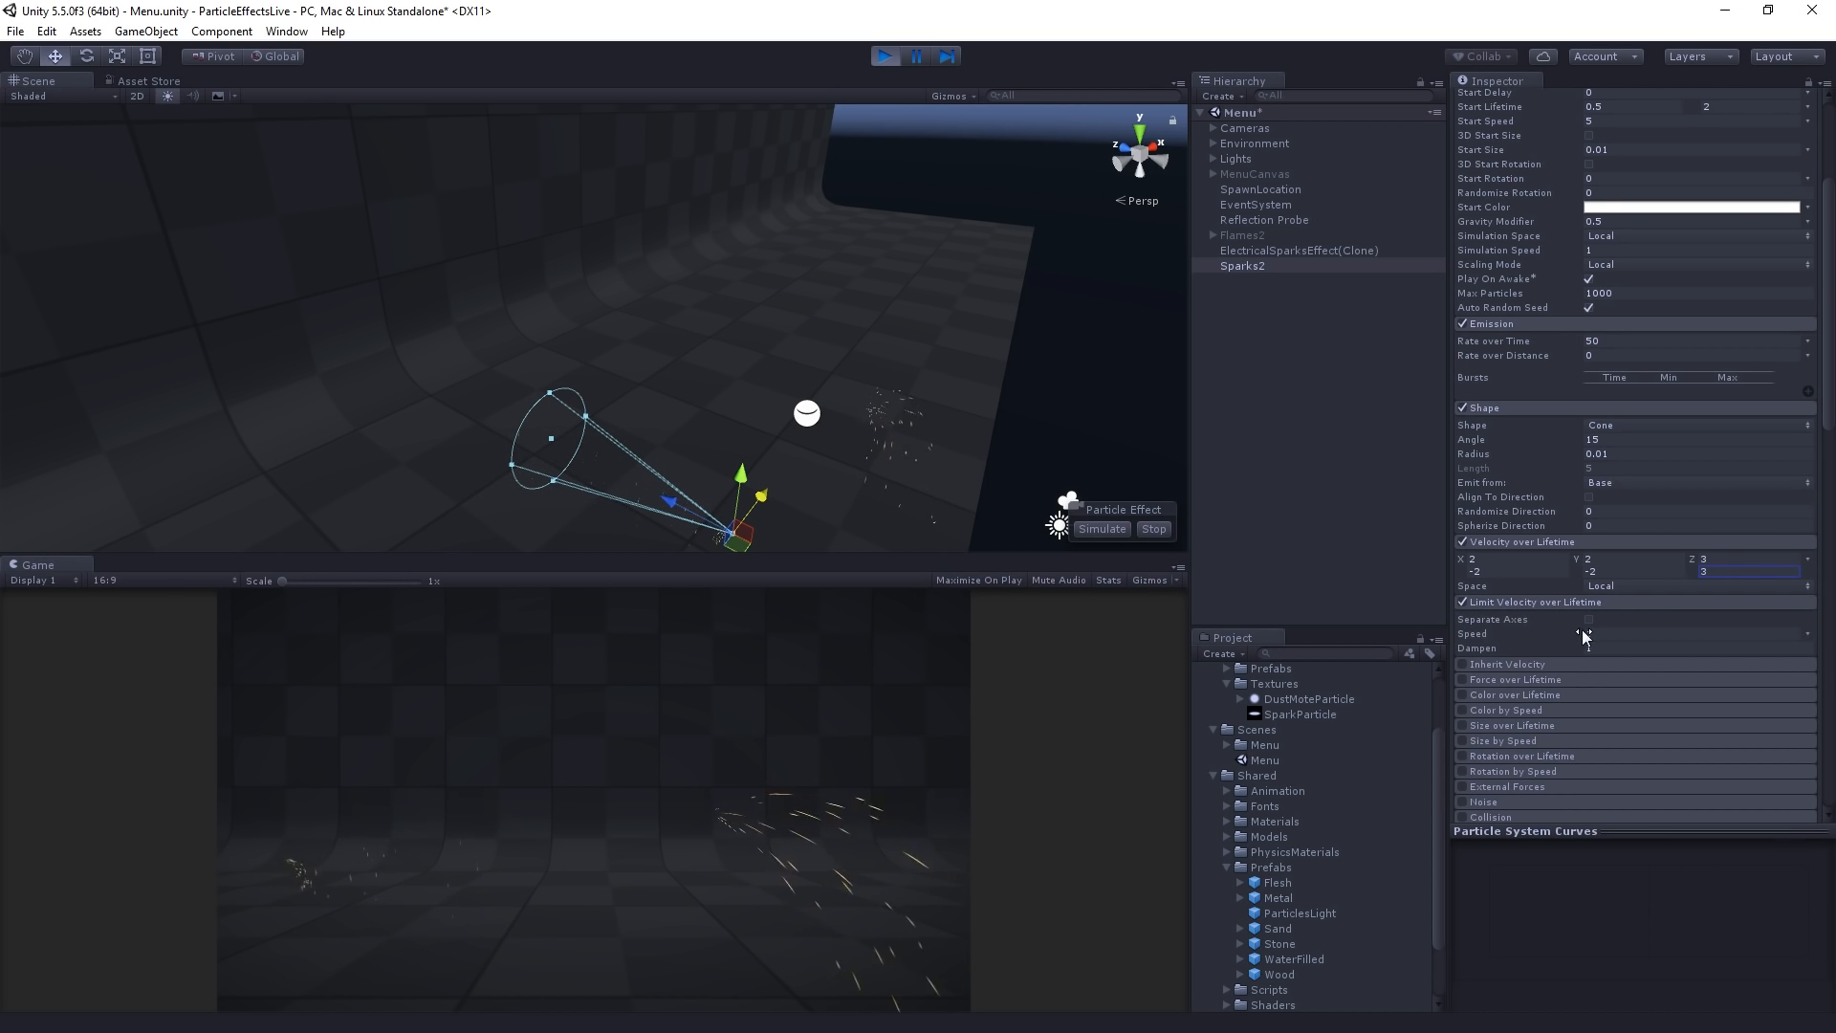
type("1")
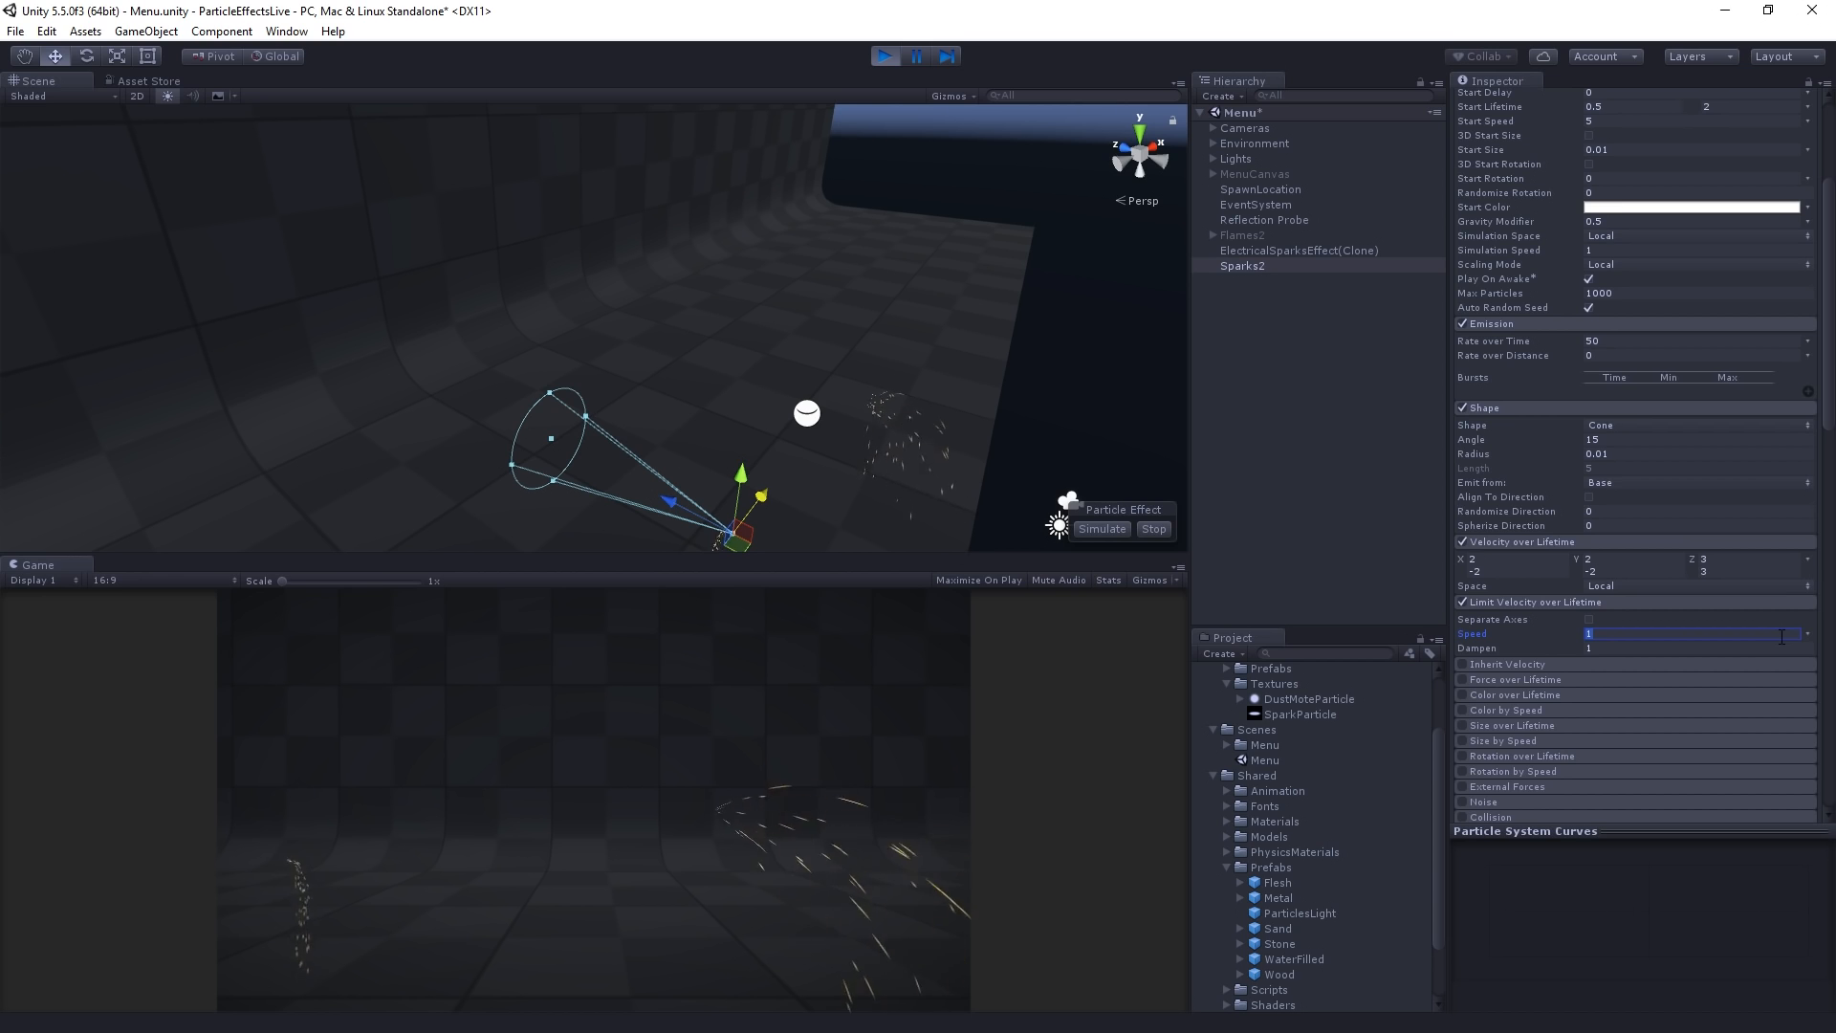
type("3")
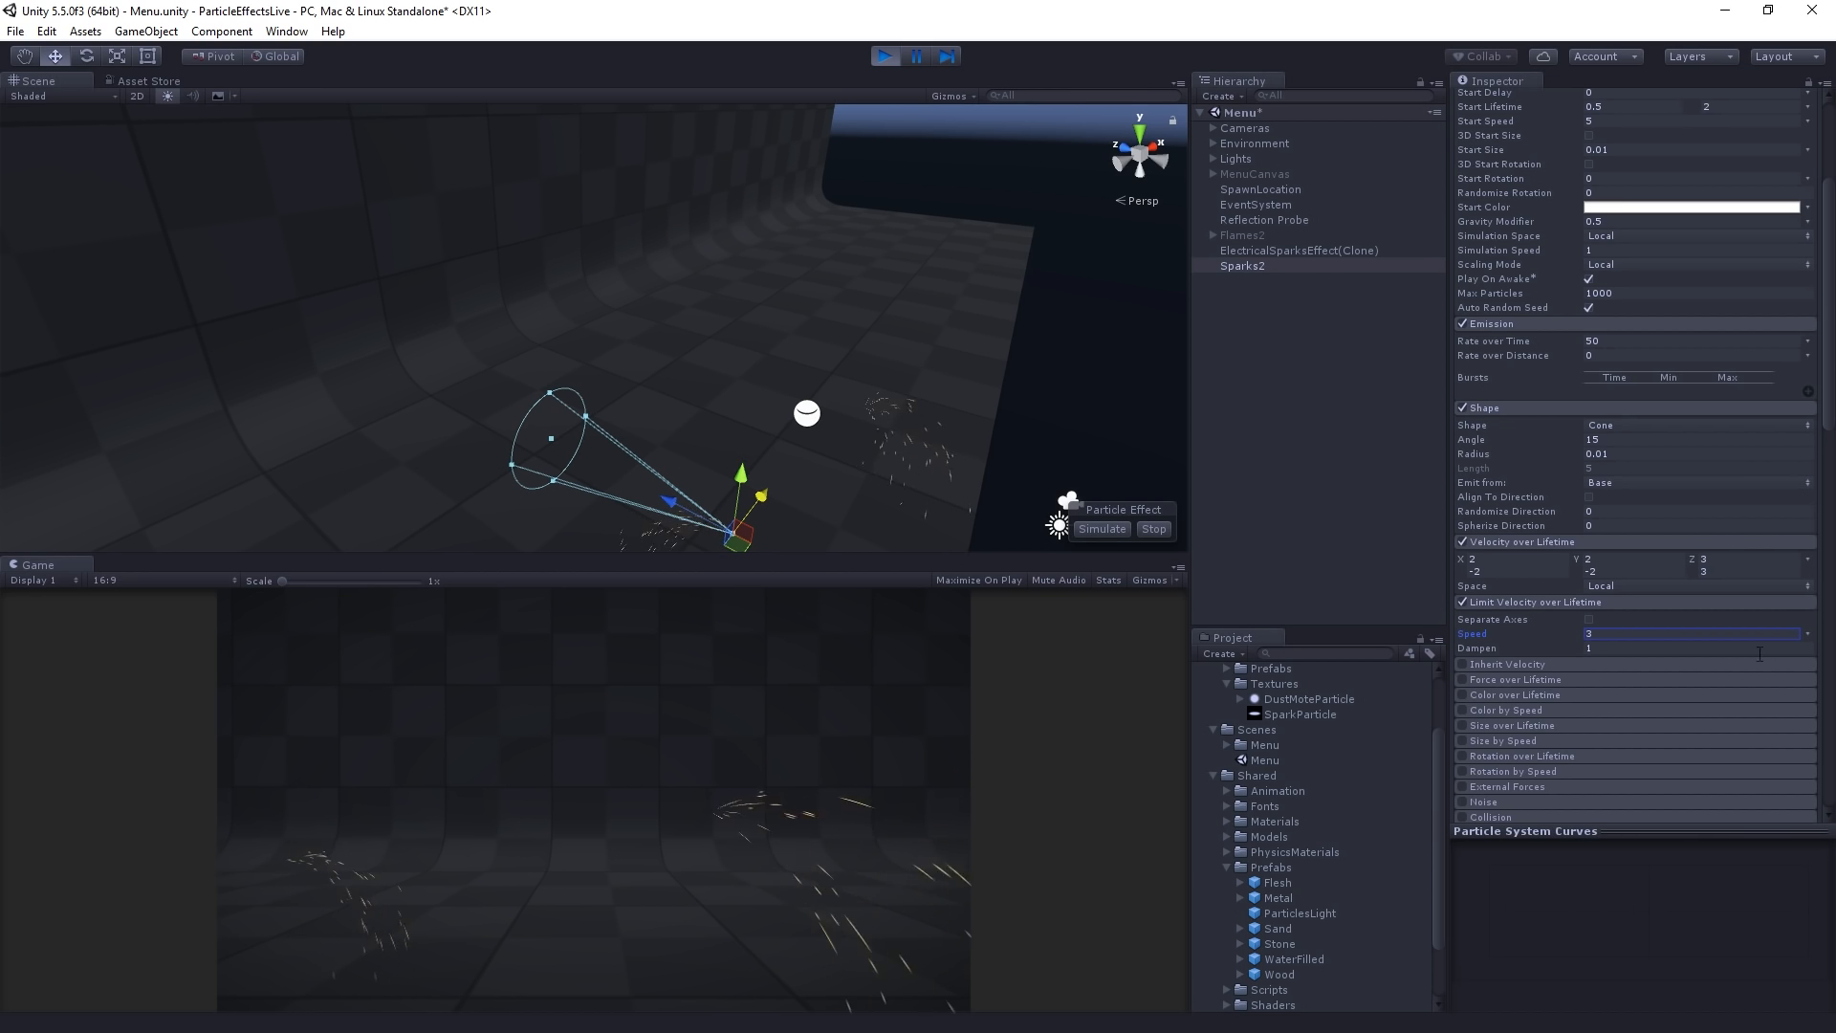
mouse_move(1148, 744)
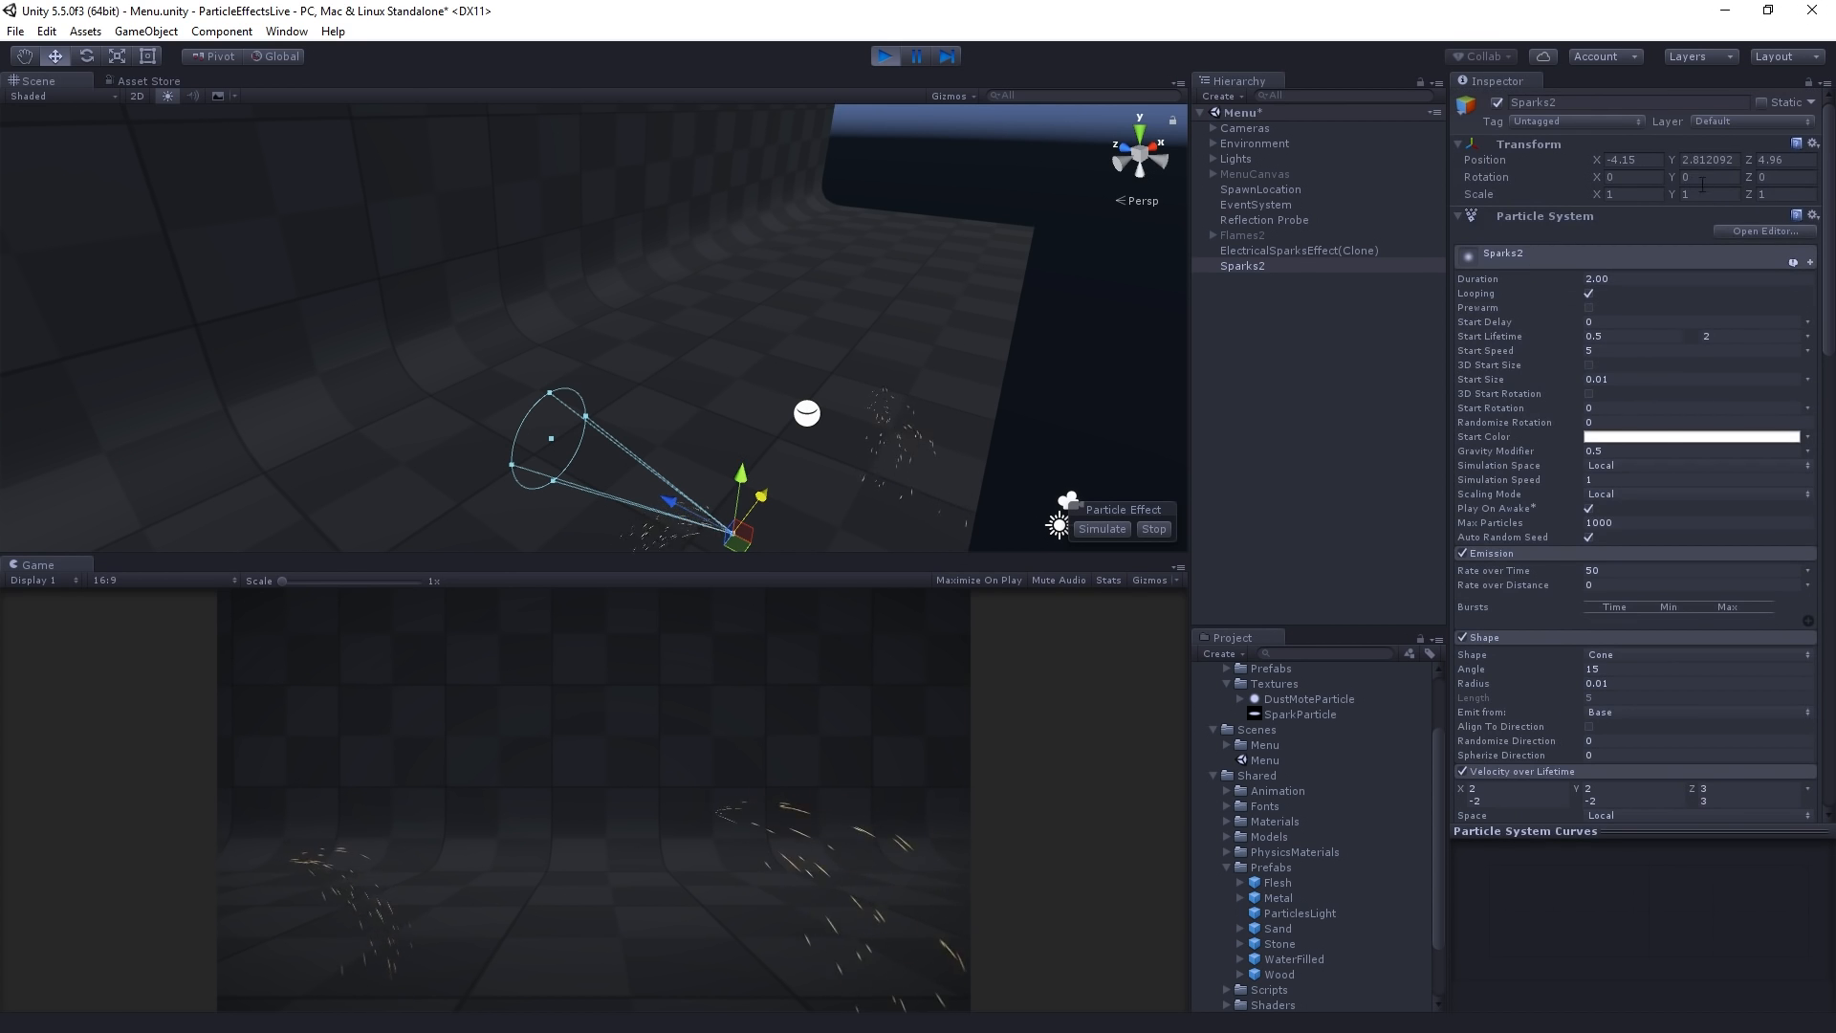
- Set Sparks2 Rotation Y to 120 and reposition it higher in the scene
type("120")
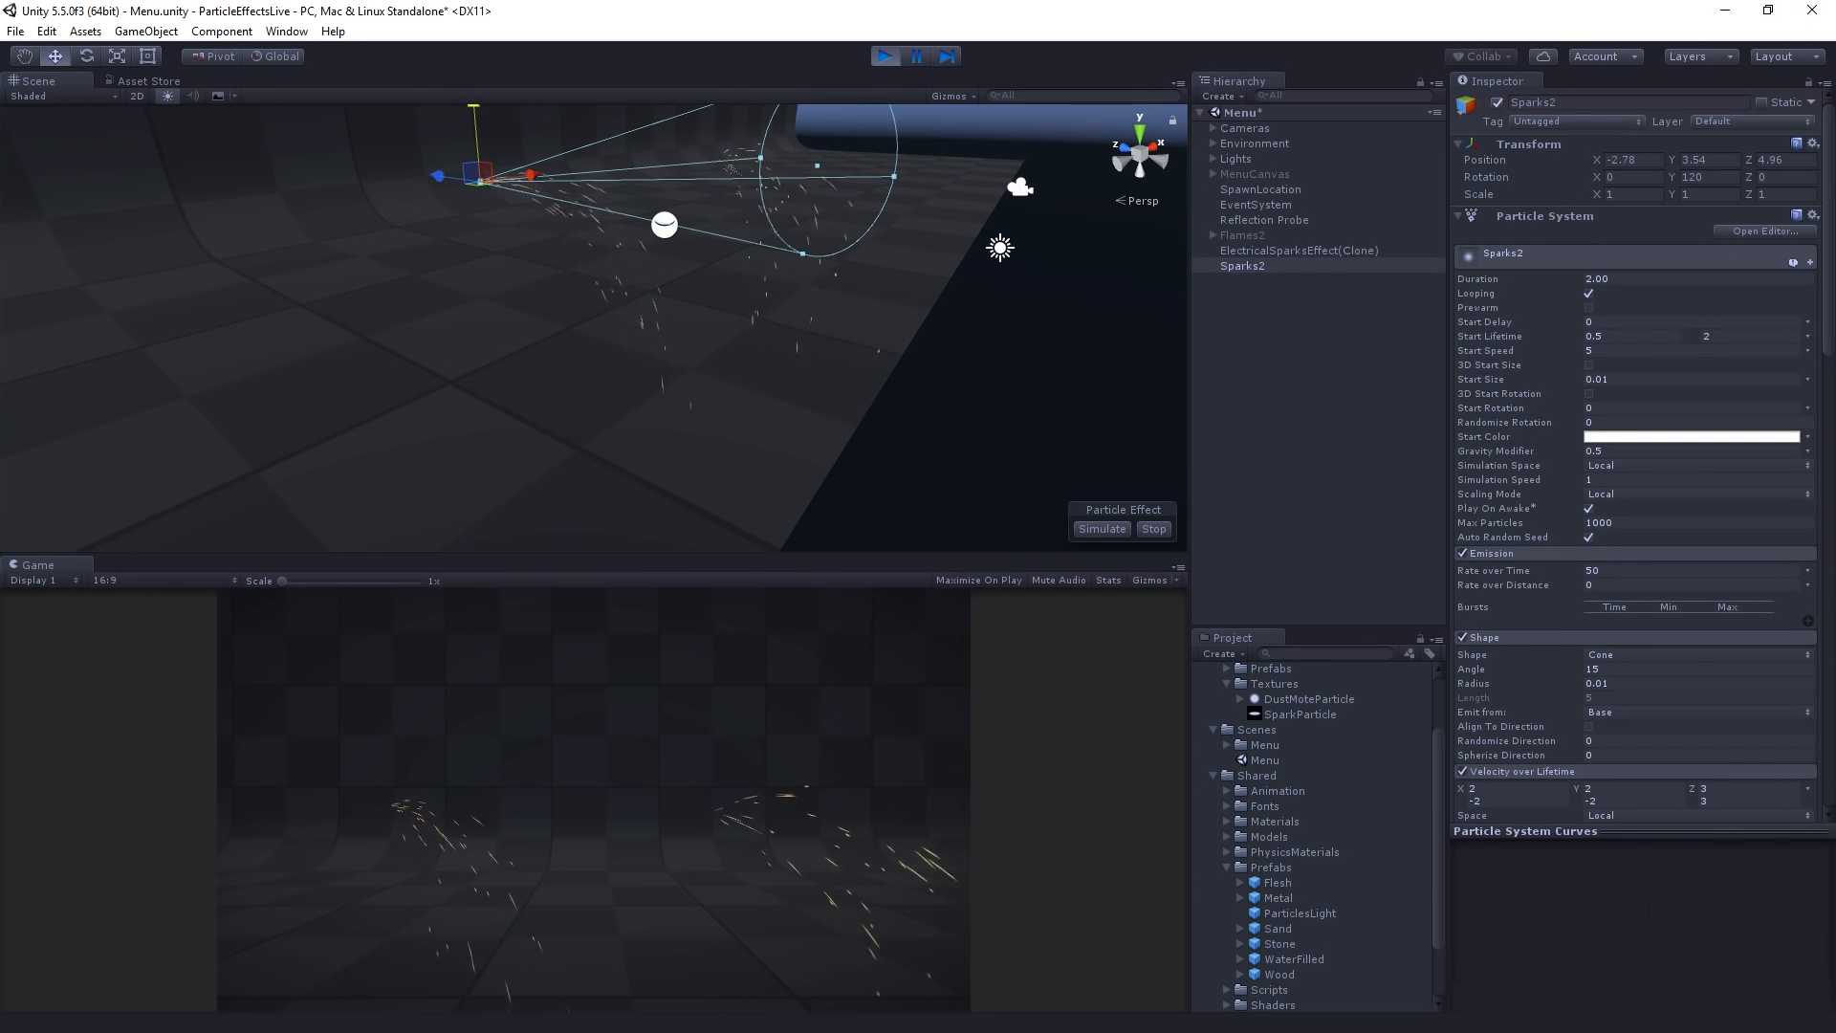
scroll("down", 3)
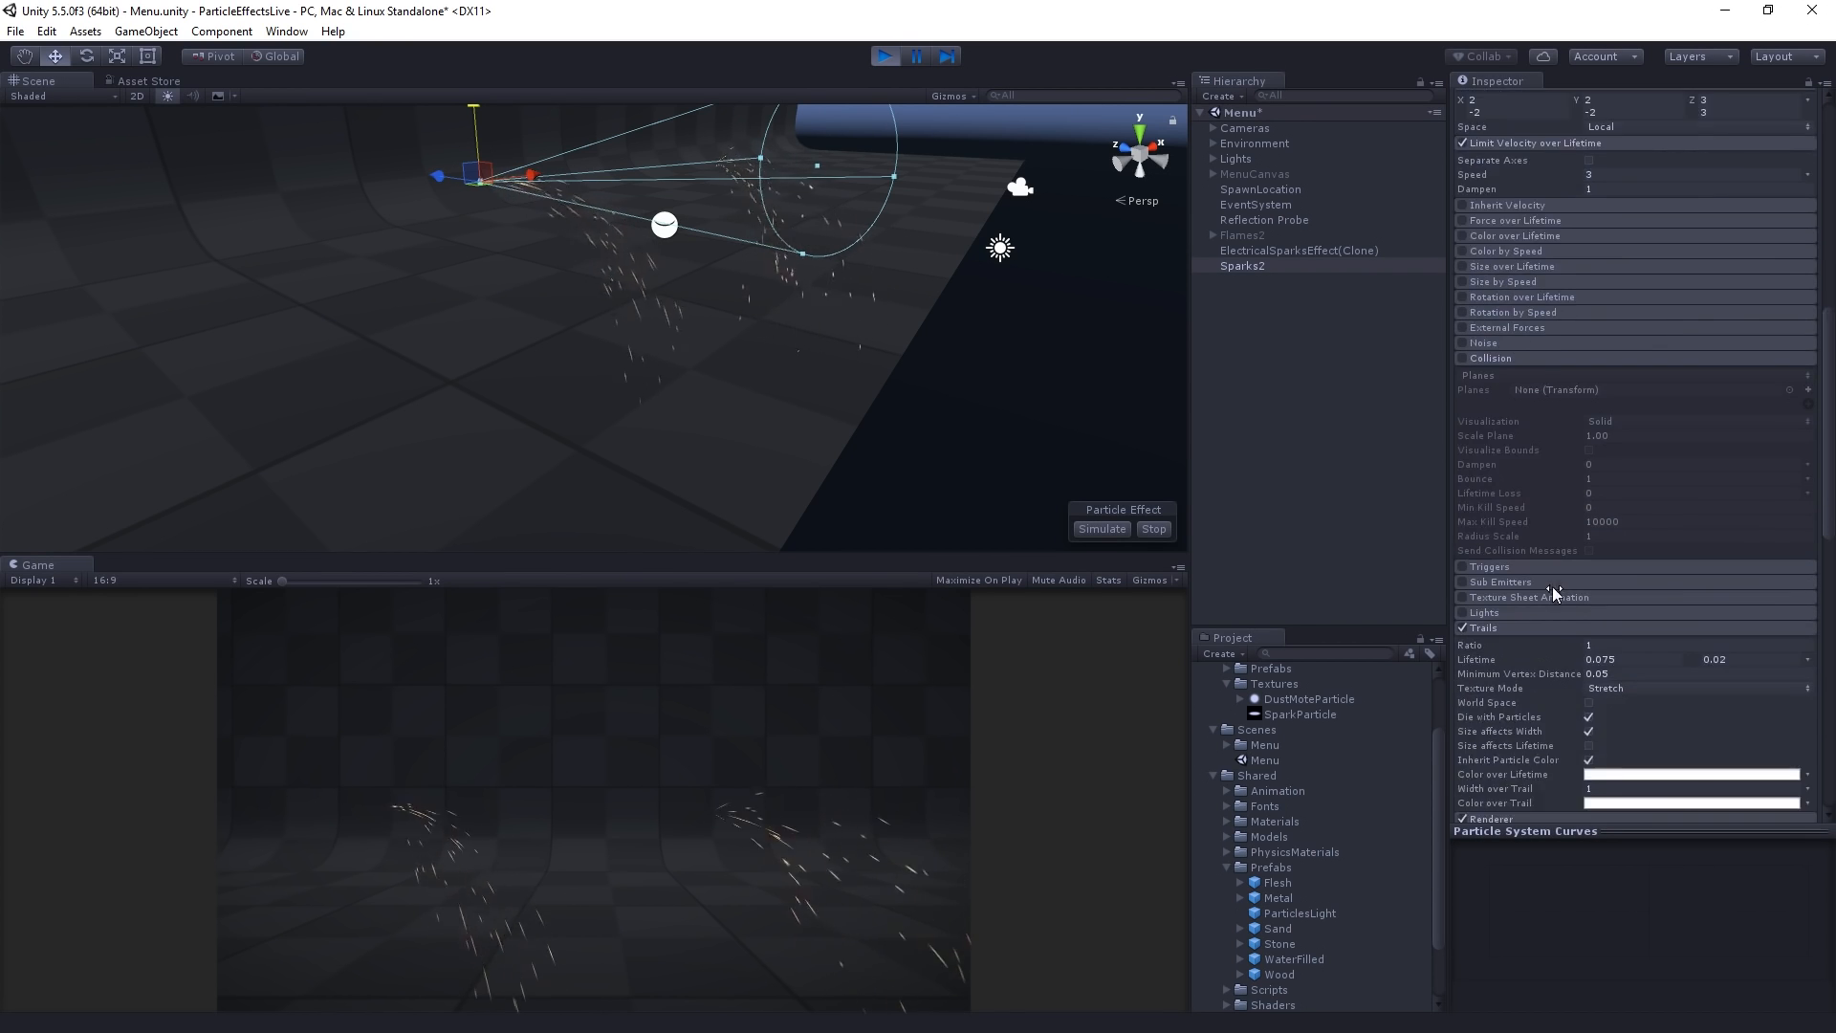
- Enable Sparks2's Collision module with Planes type and add Plane Transform 1 as its plane
scroll("down", 3)
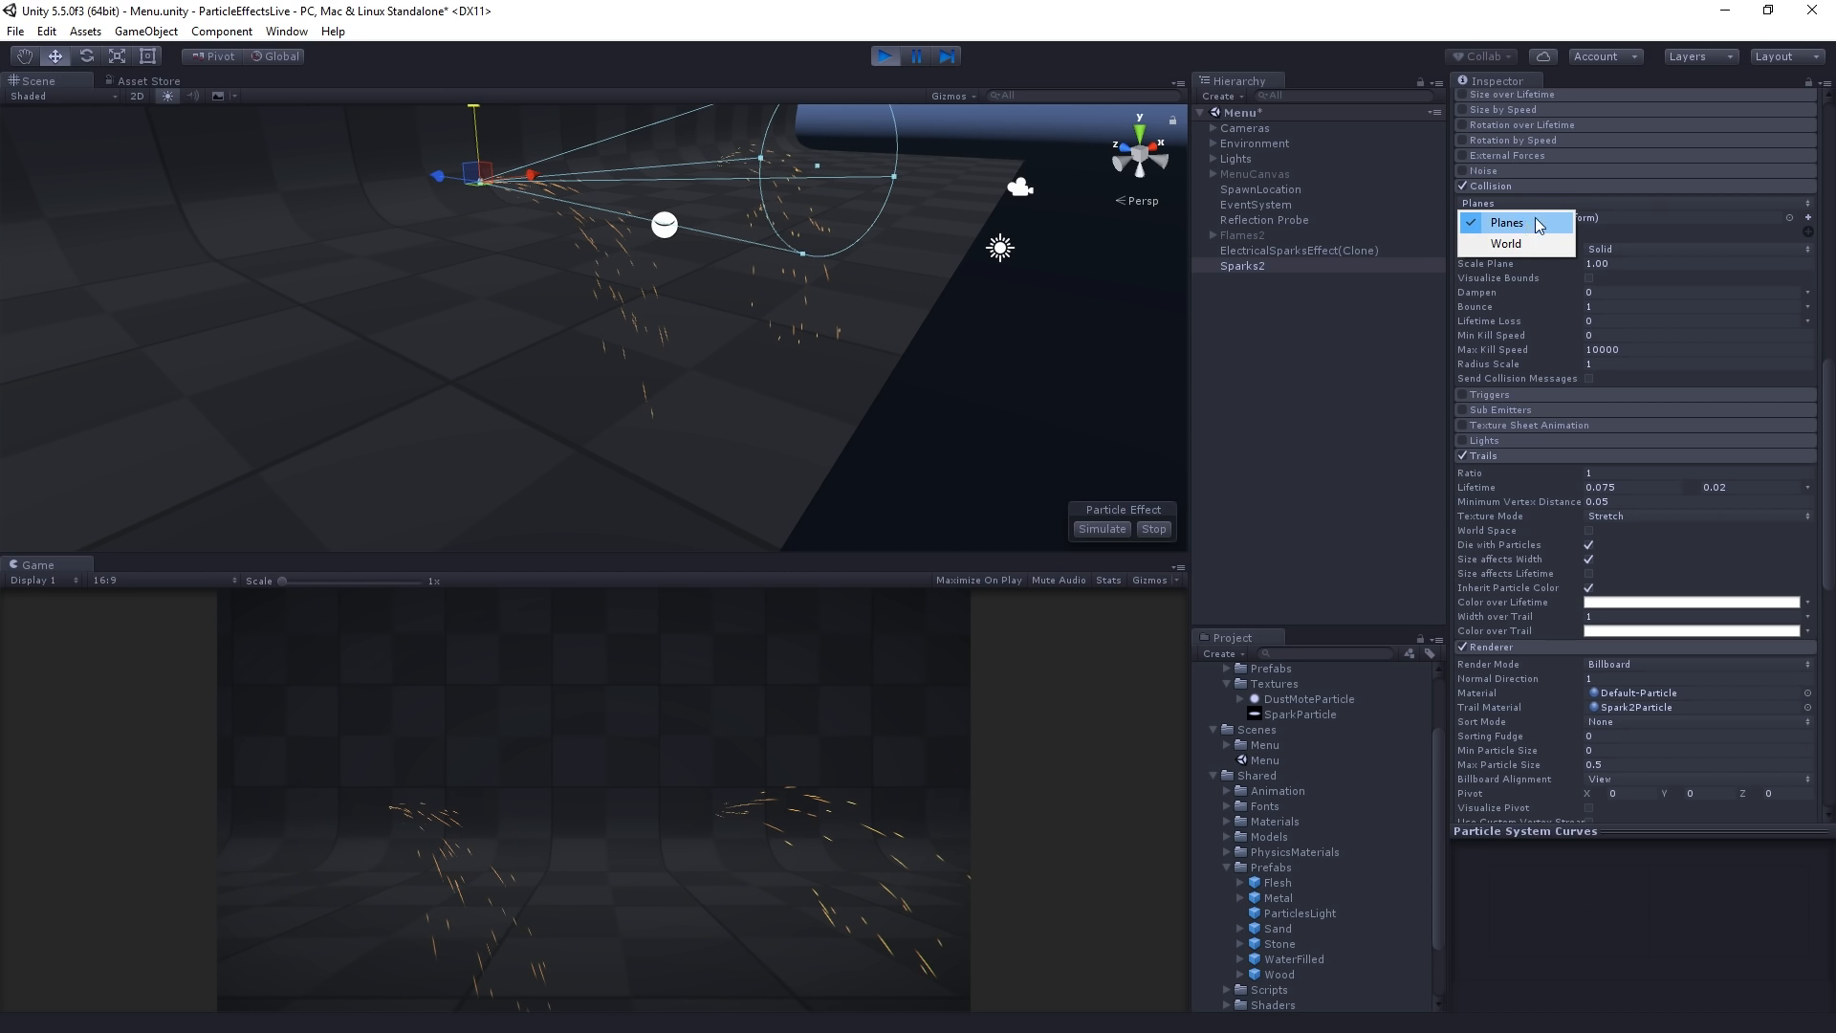
left_click(1506, 223)
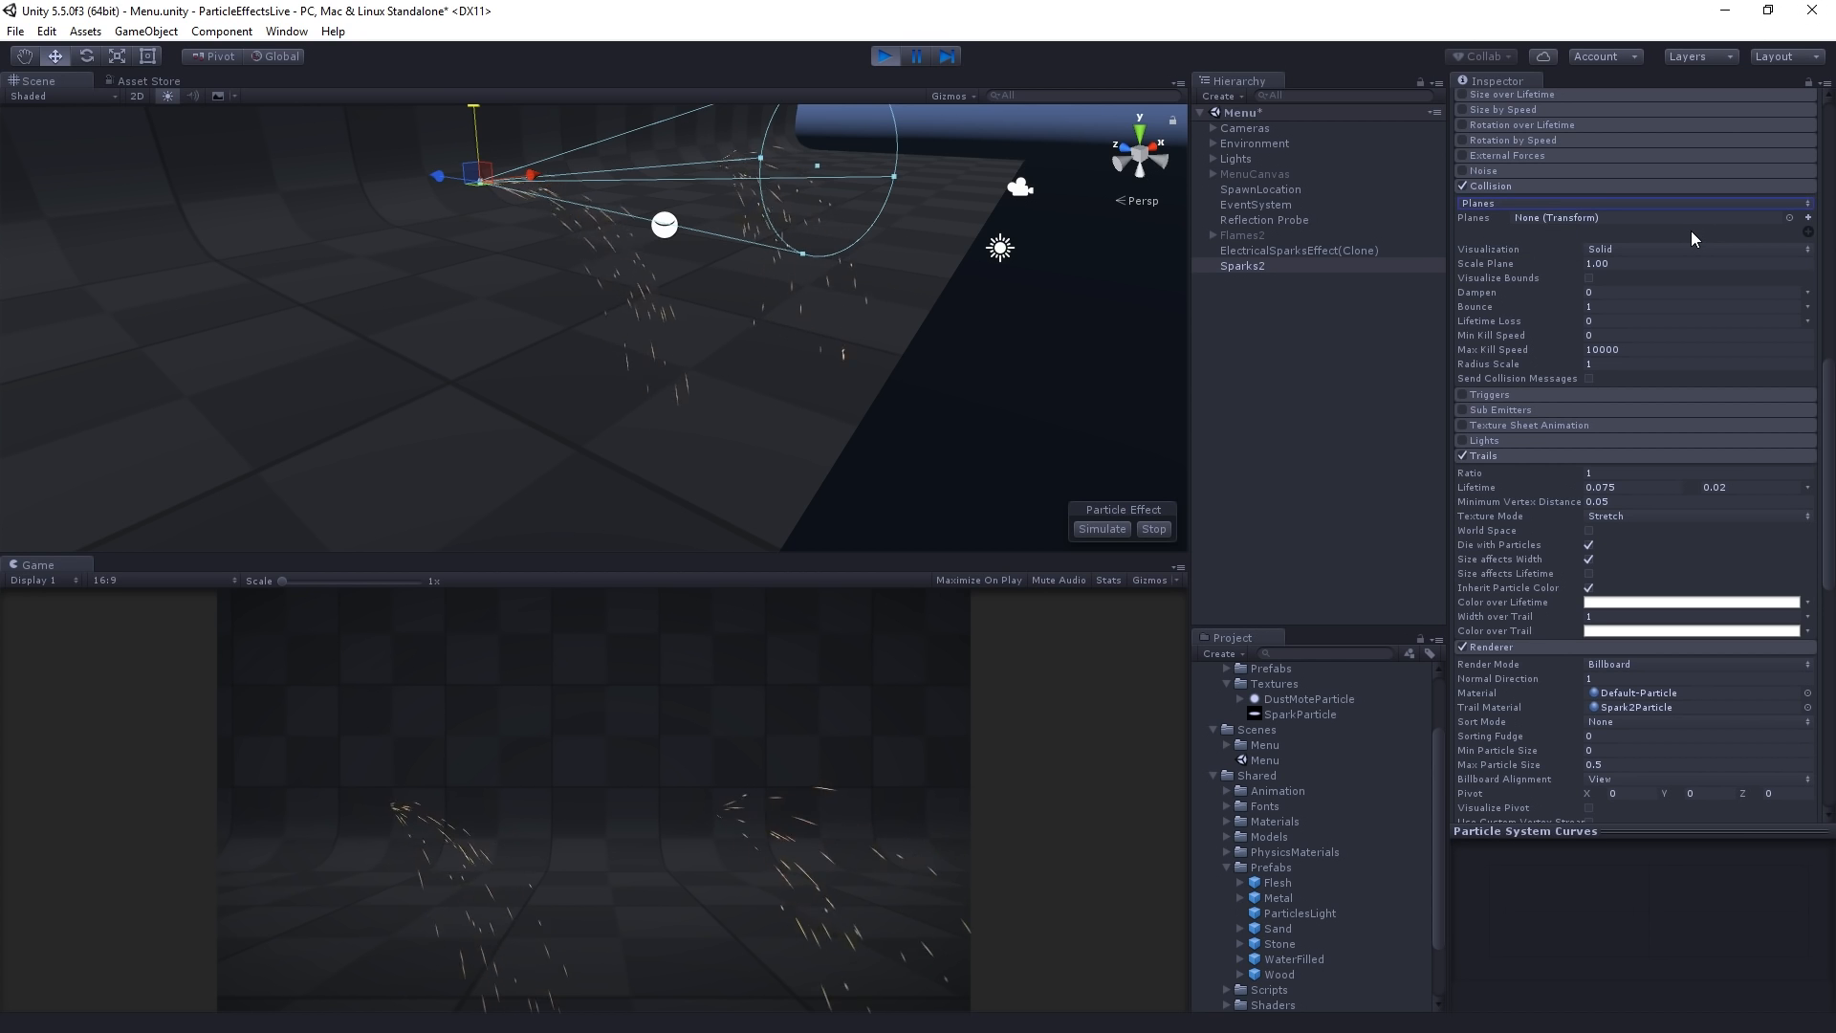
mouse_move(1686, 252)
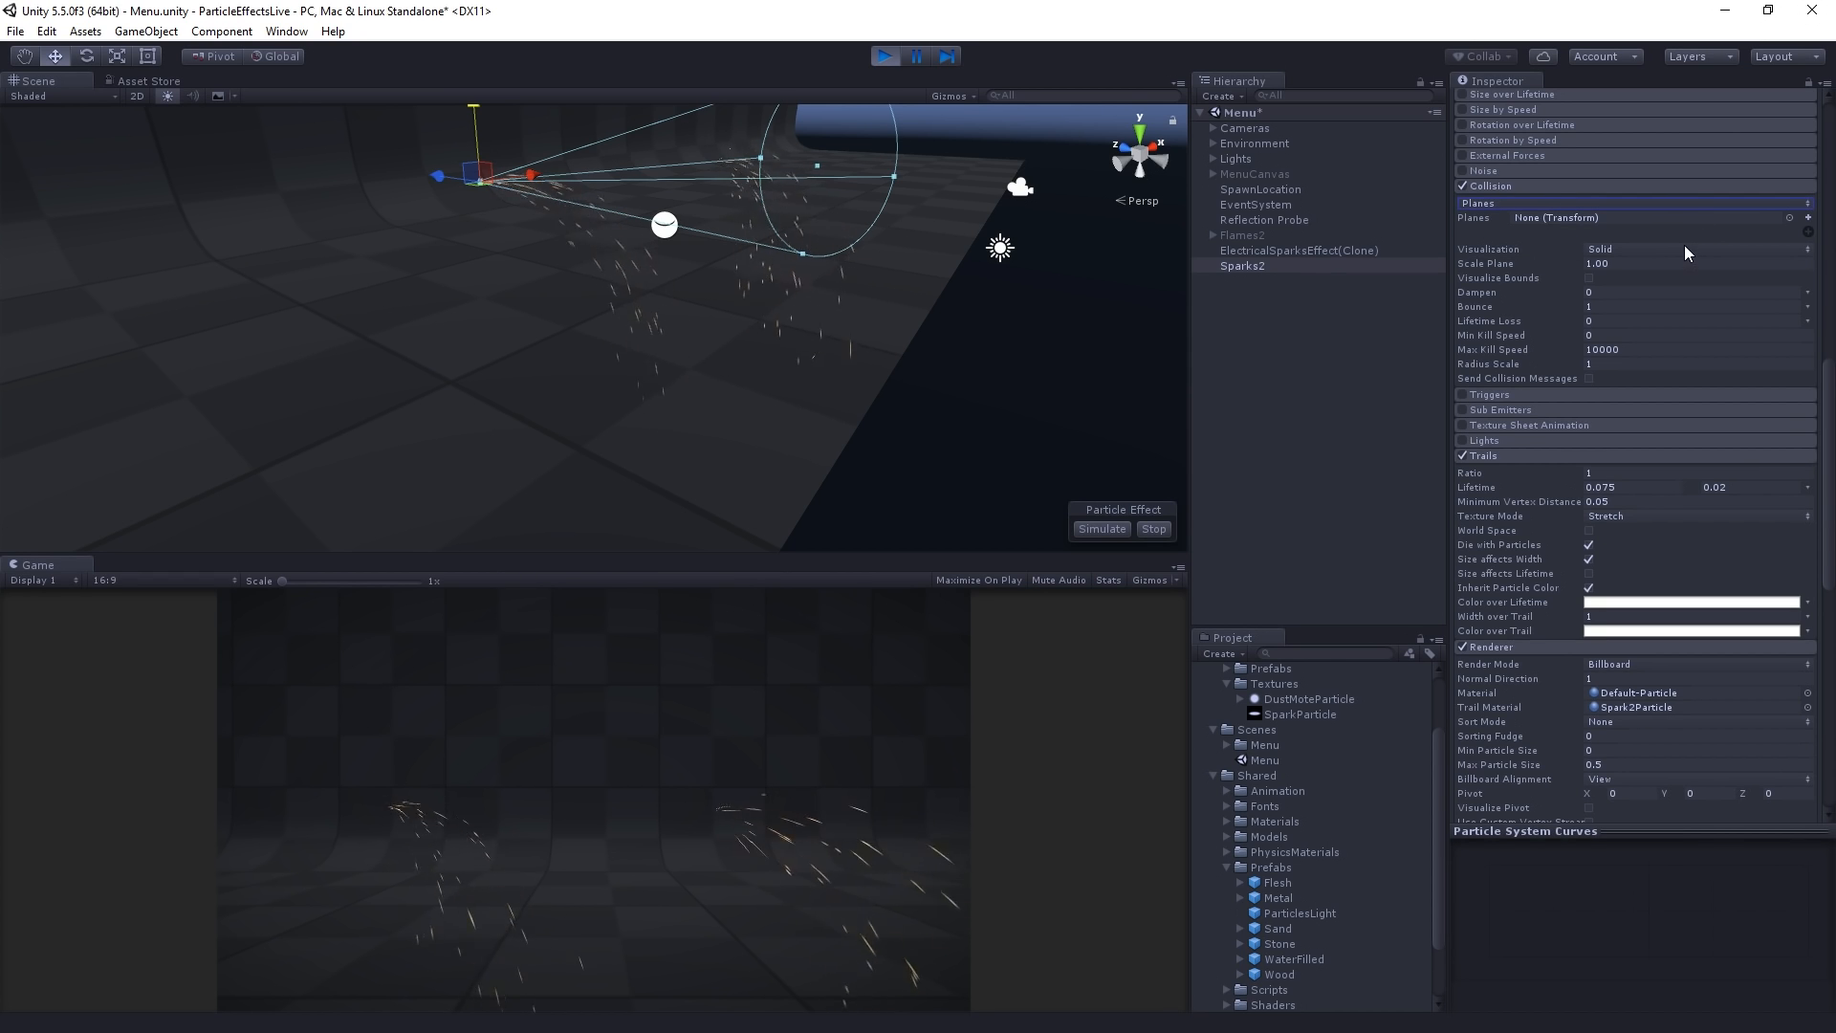
left_click(1504, 217)
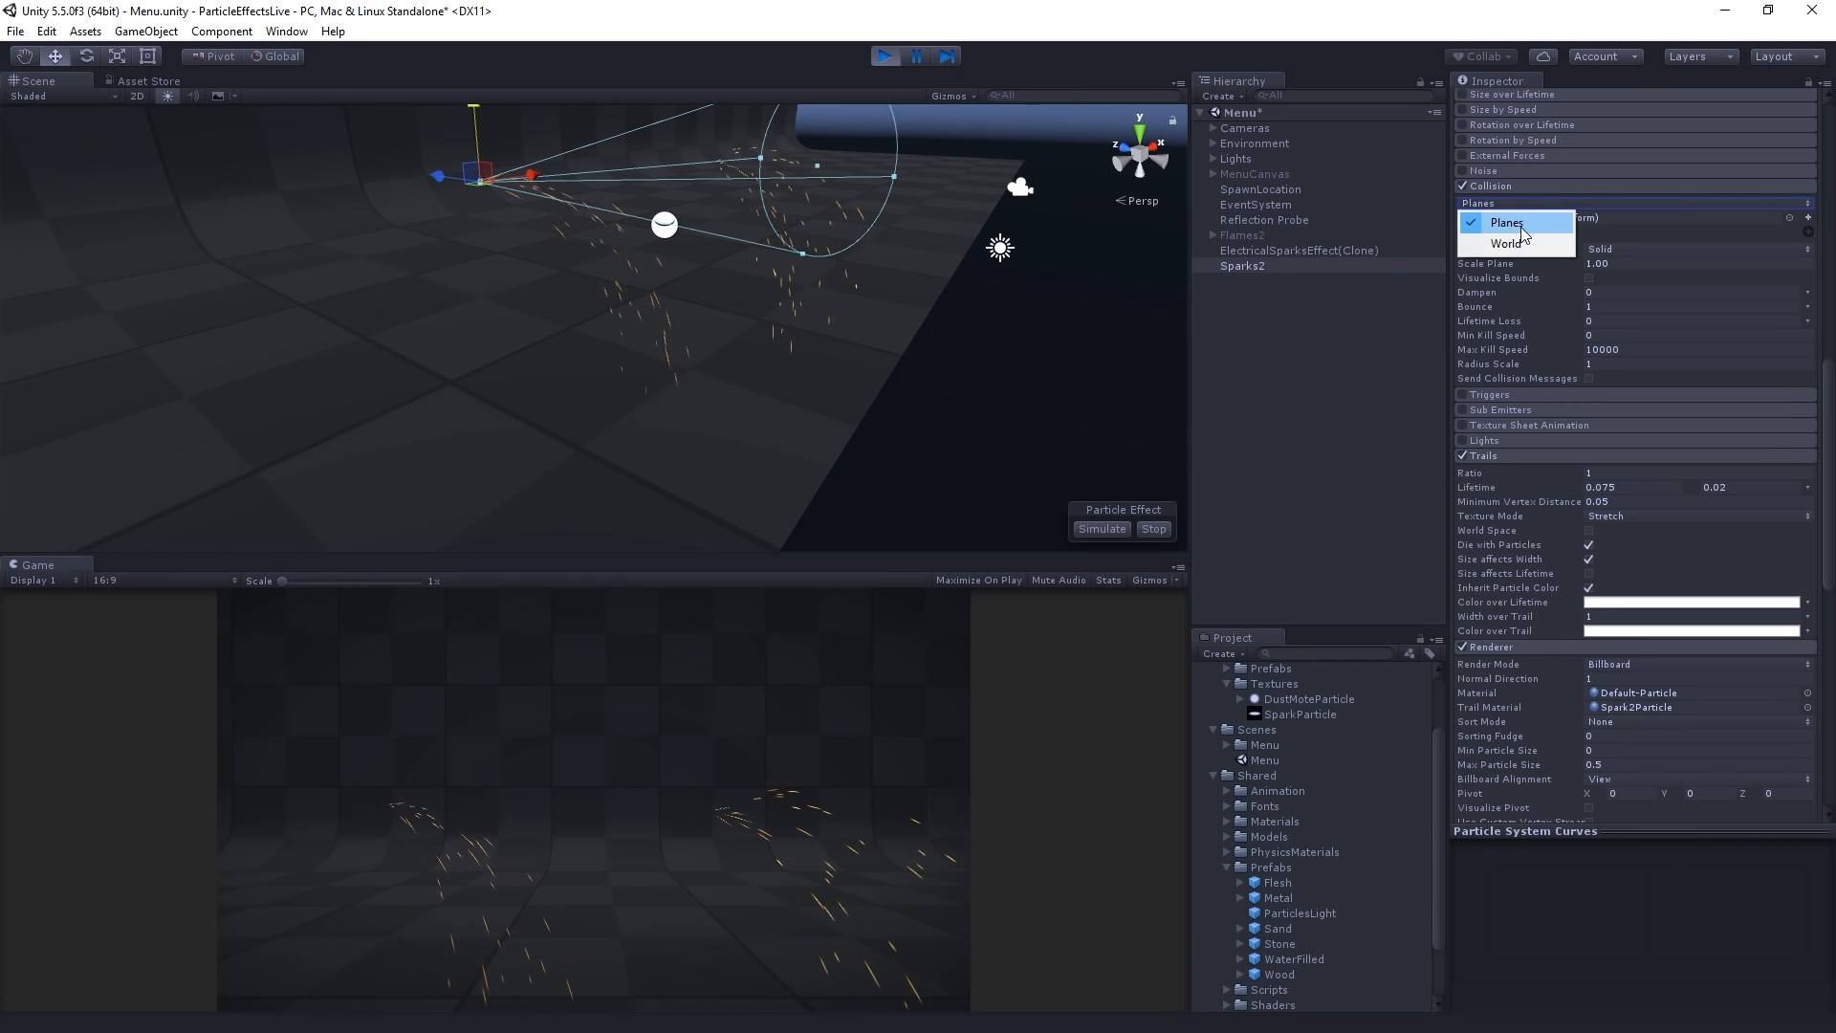
left_click(1507, 244)
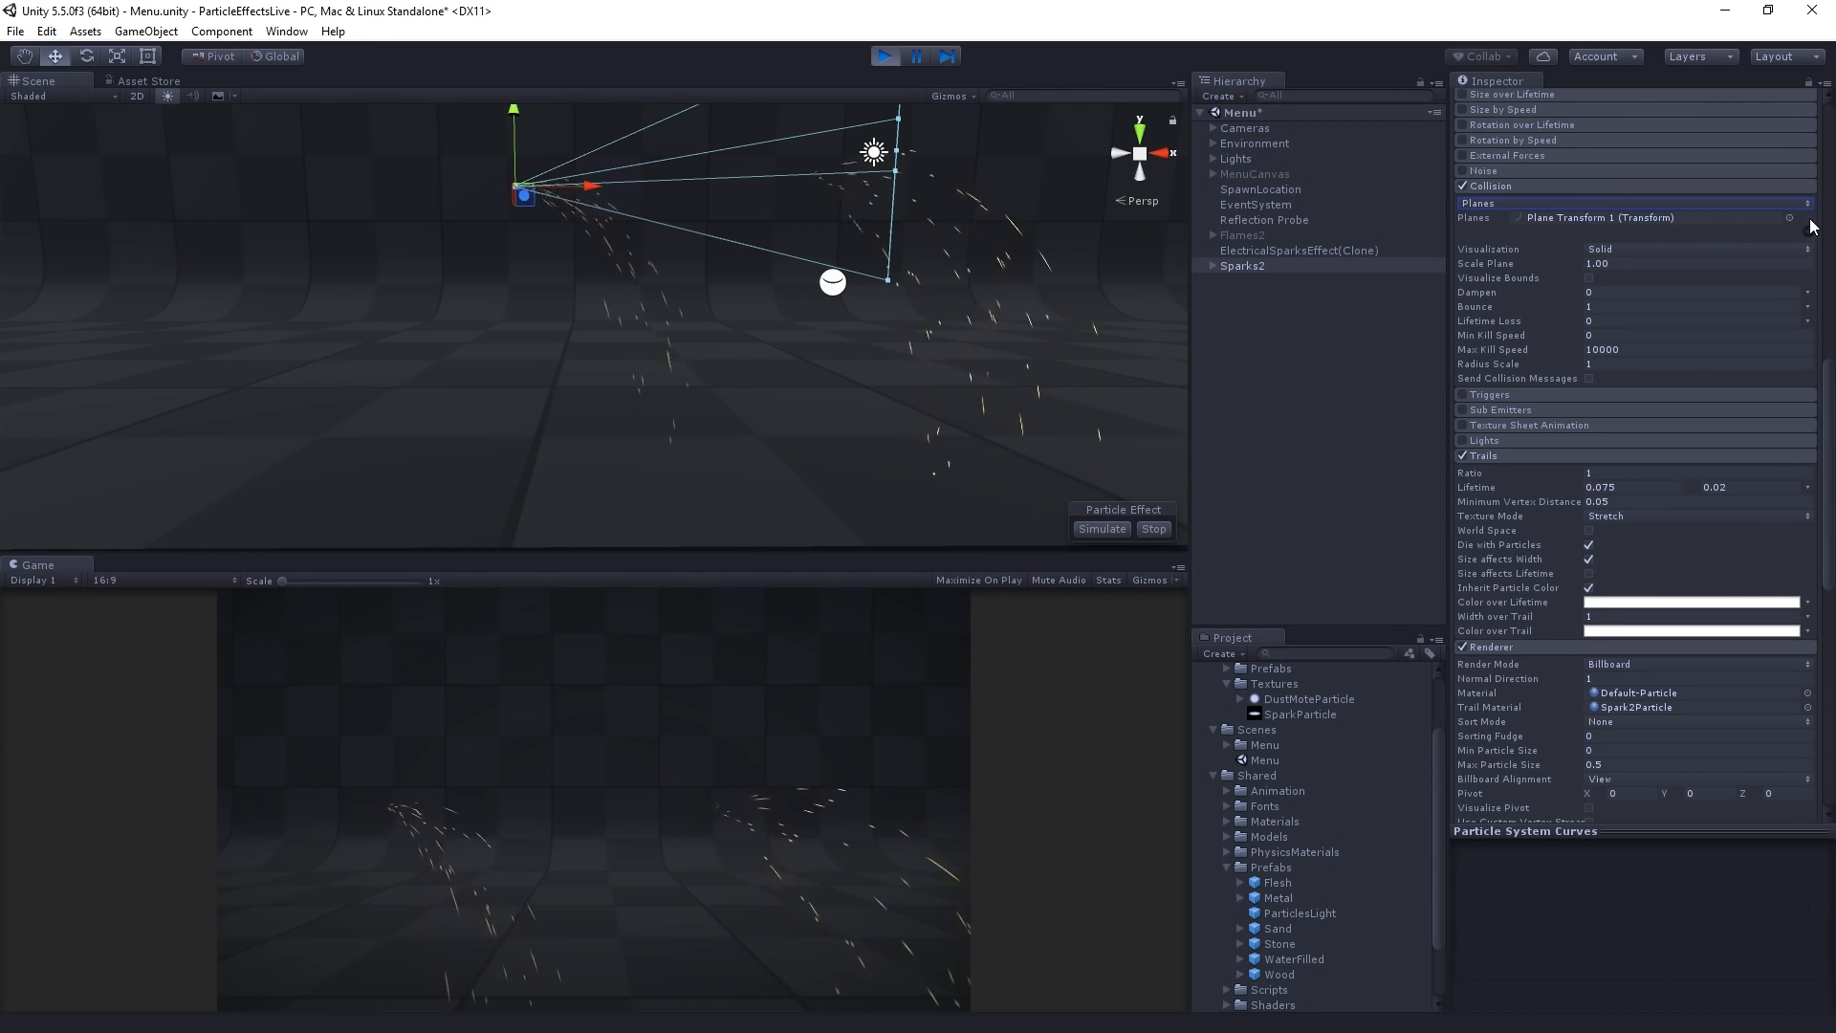
mouse_move(1750, 240)
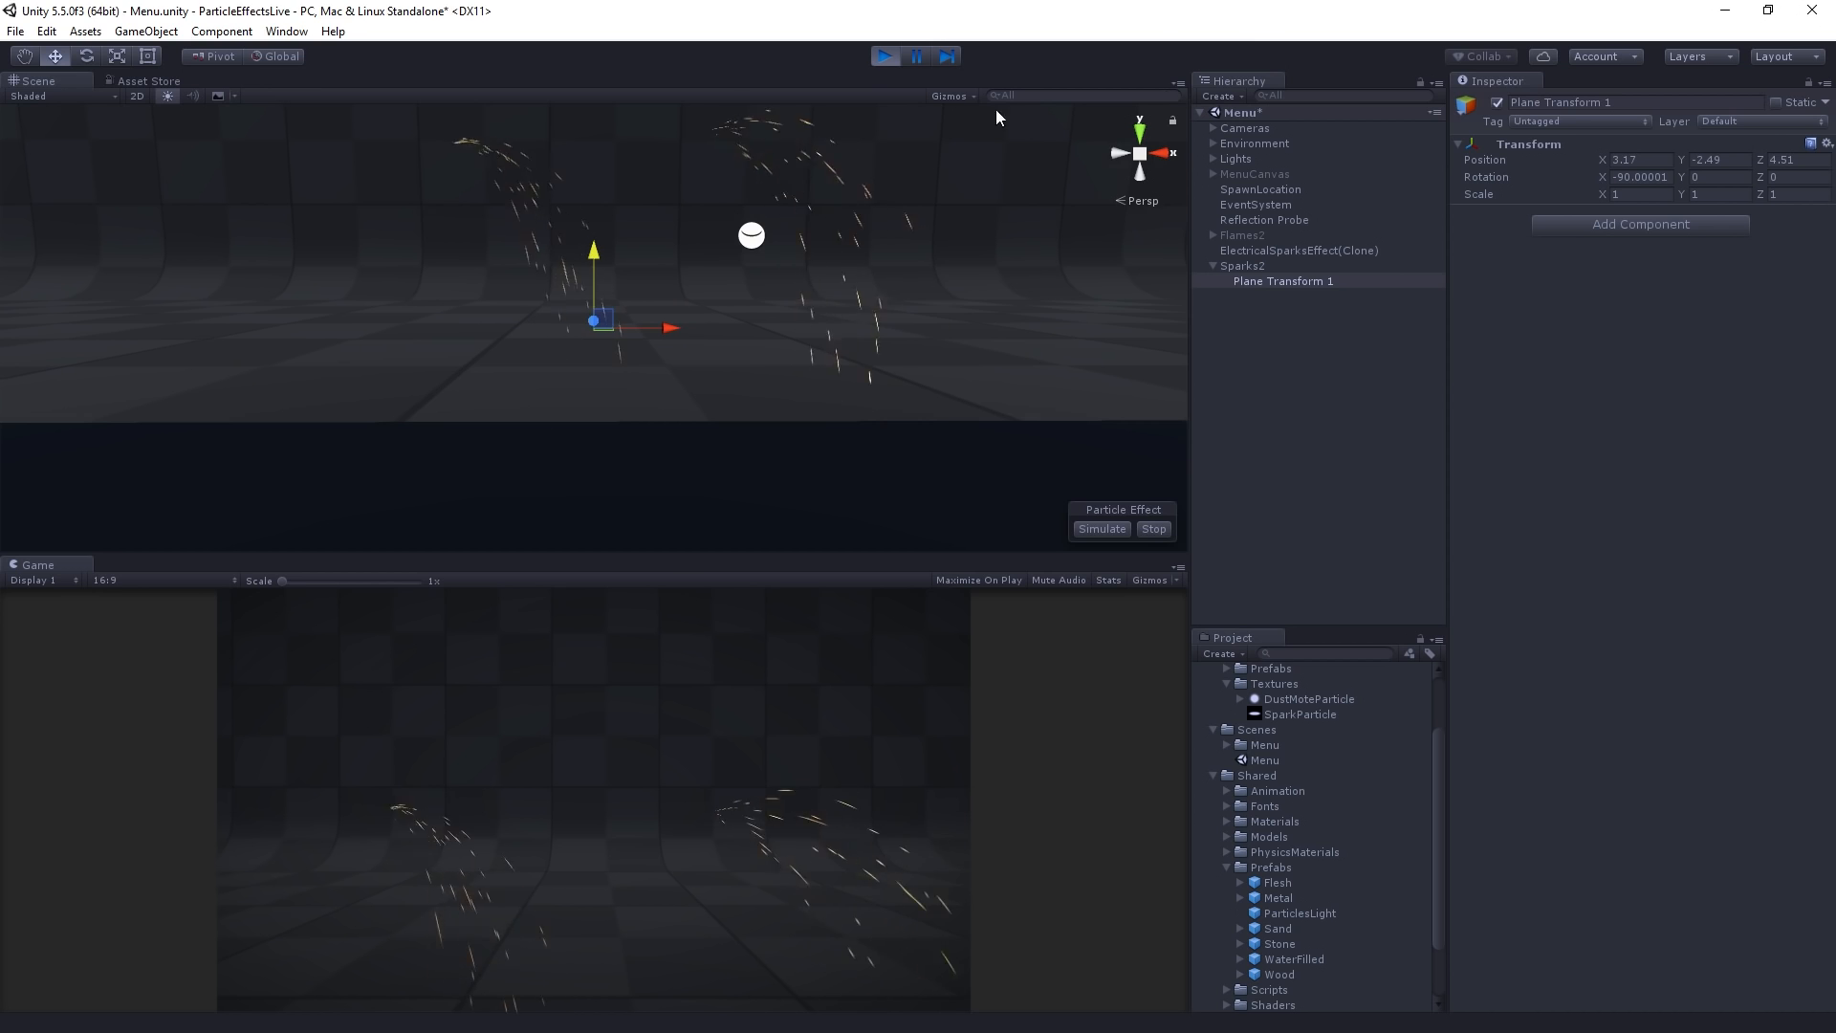
- Place Plane Transform 1 at position (0, -3.32, 0), then delete it from Sparks2
left_click(952, 96)
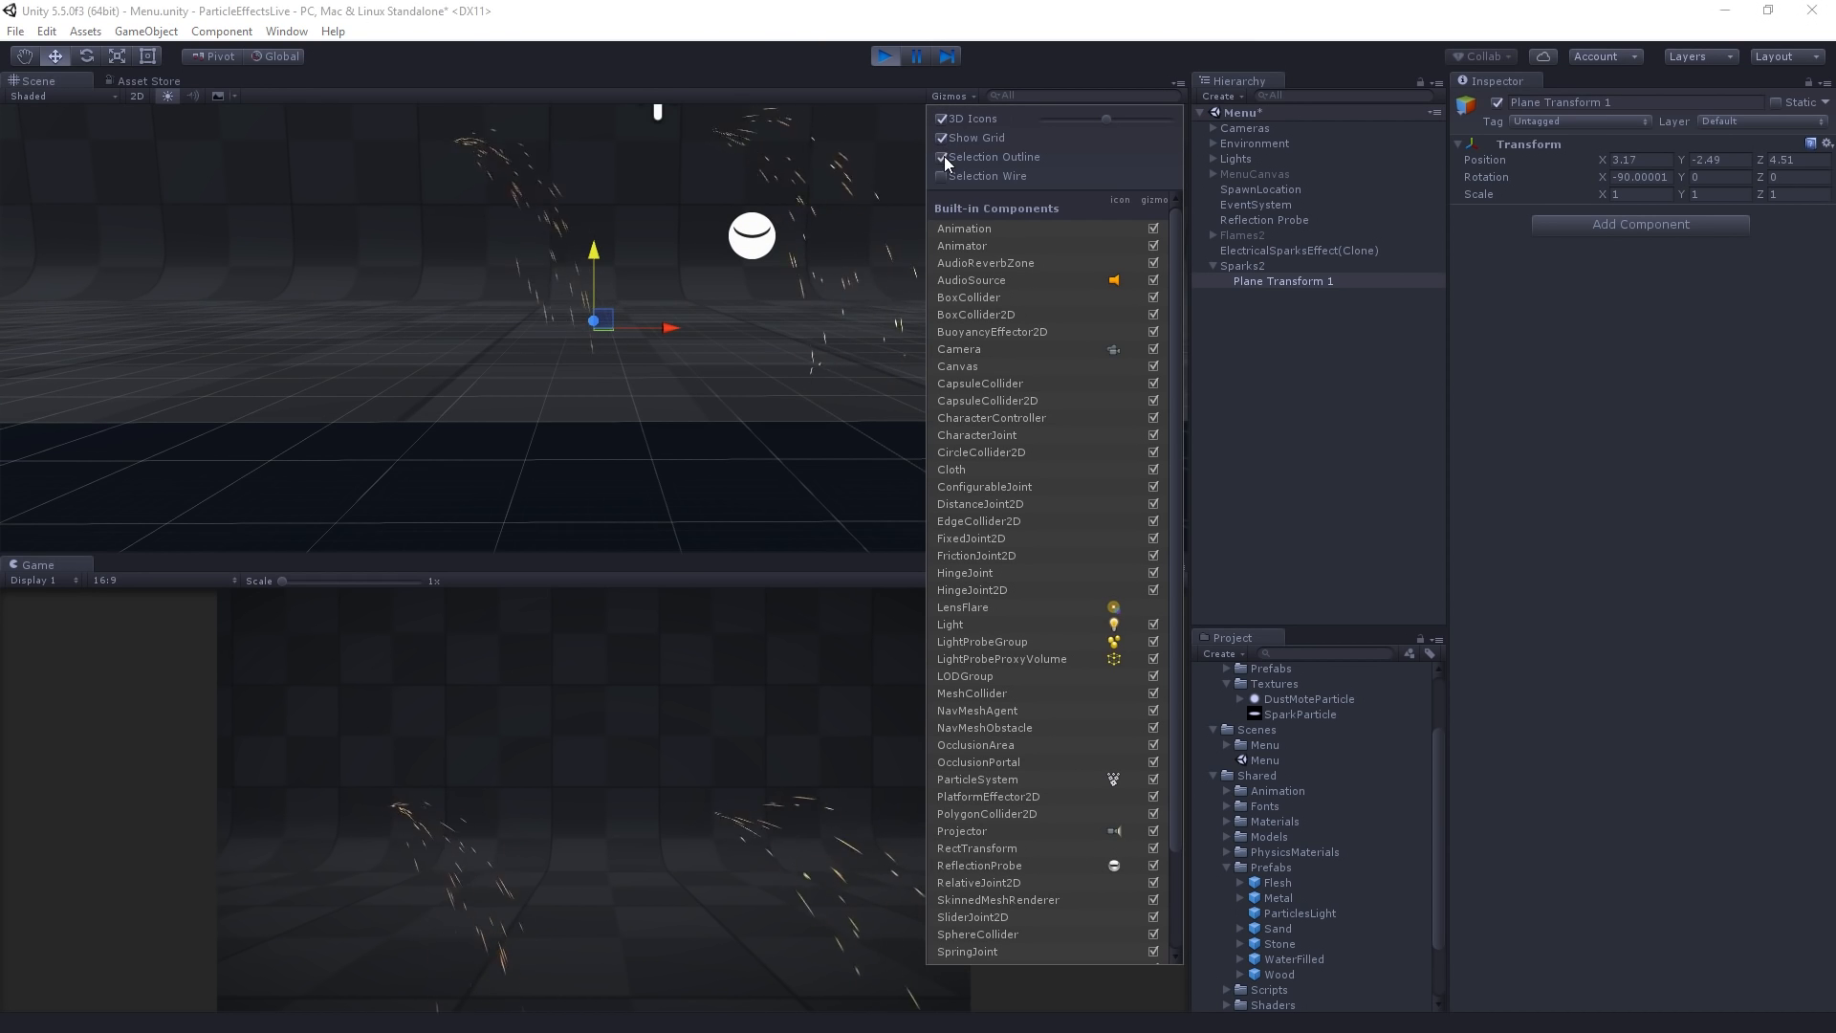
left_click(943, 176)
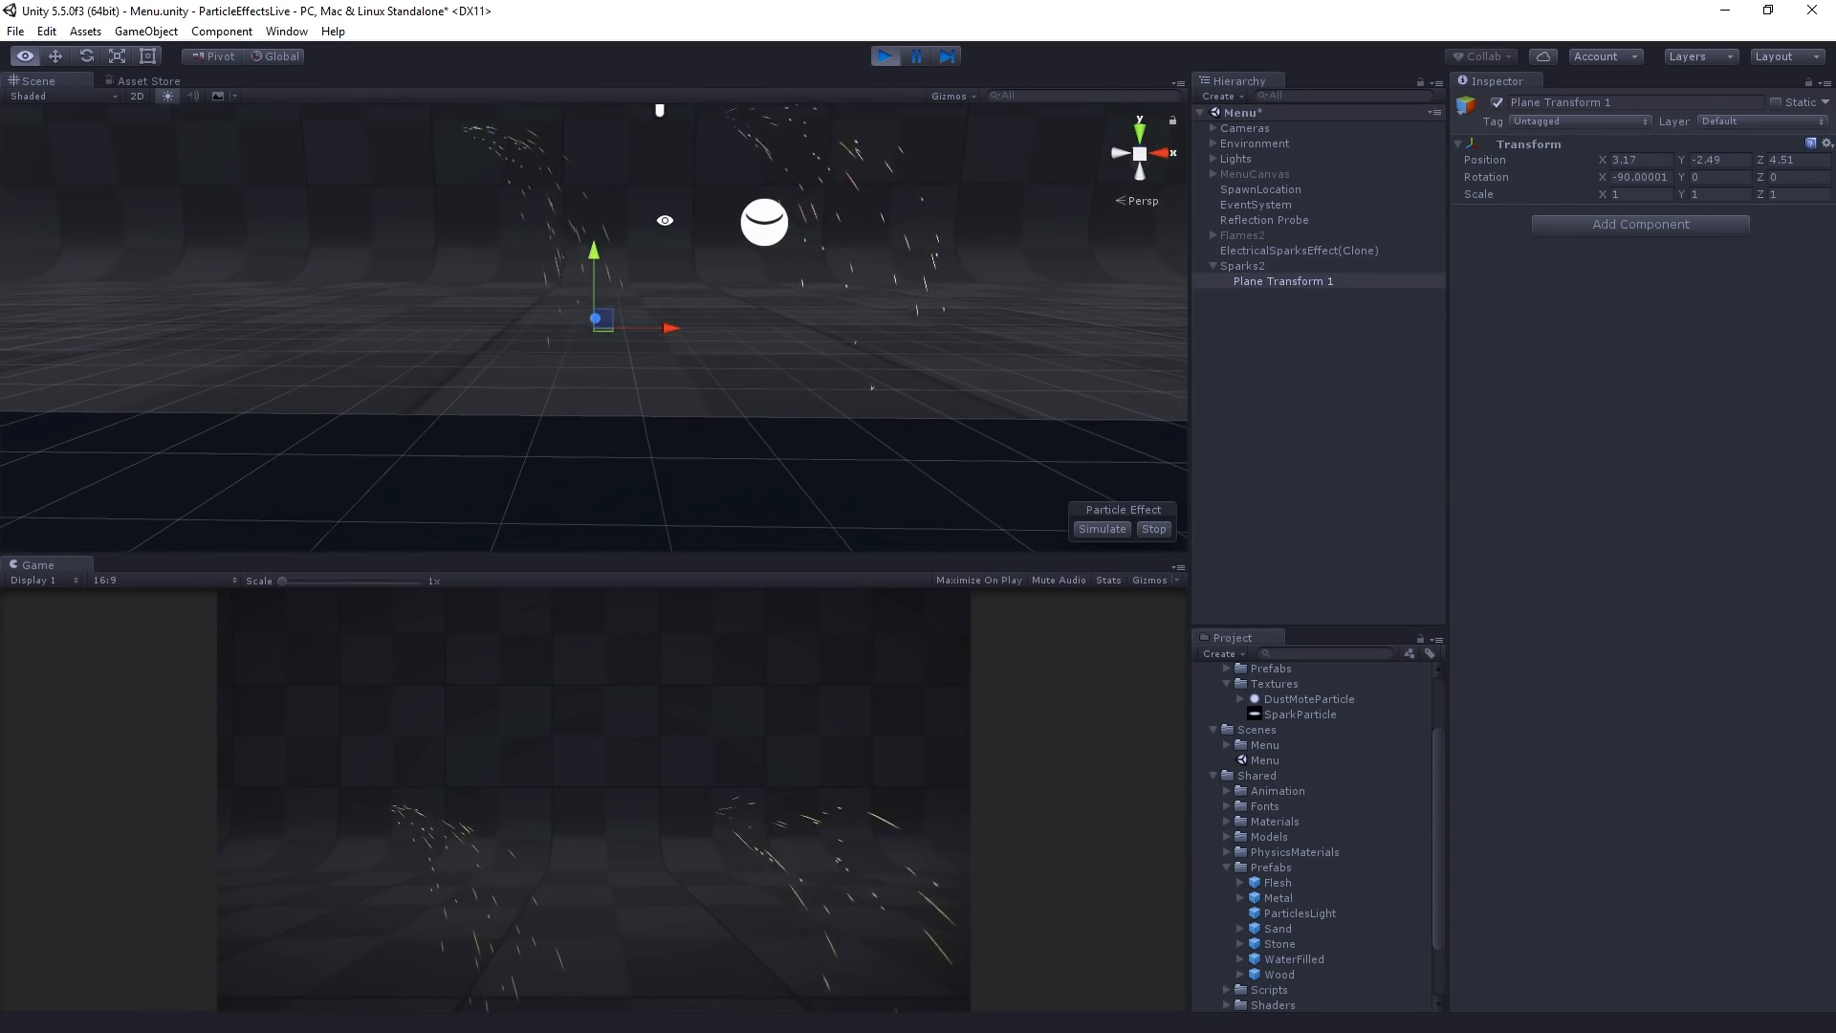
left_click(1637, 160)
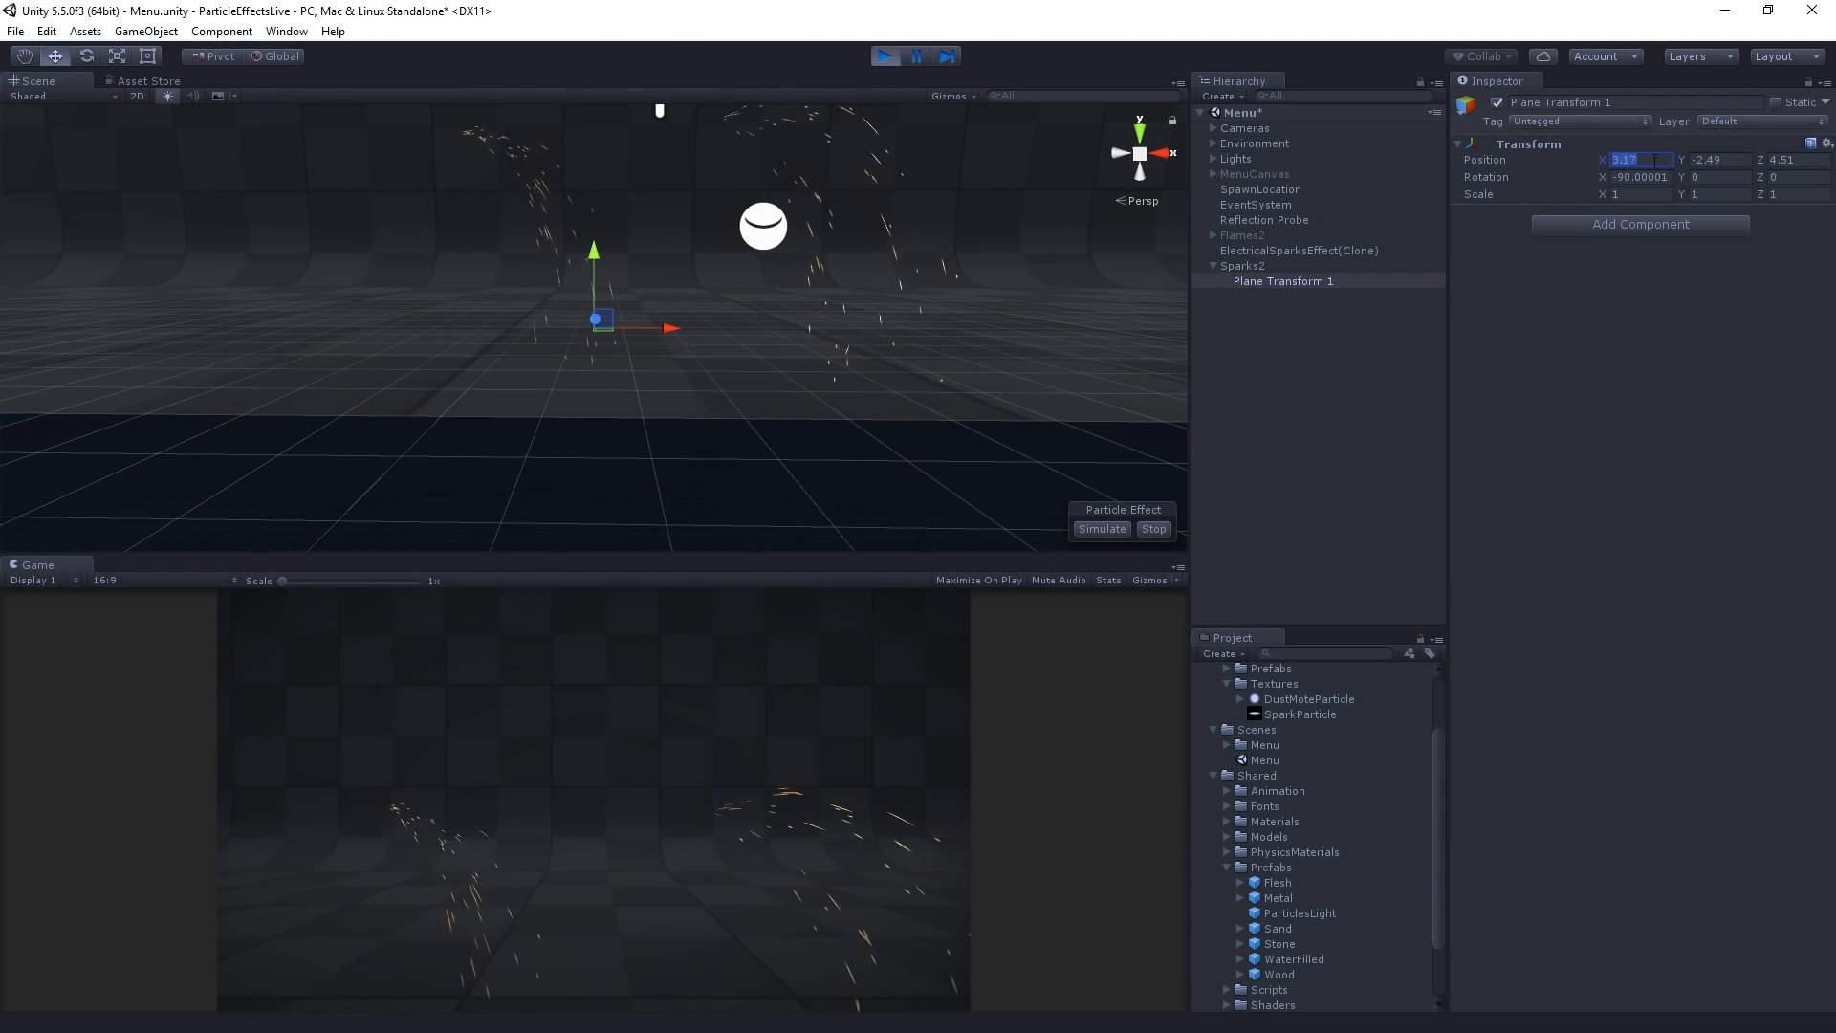
left_click(1241, 265)
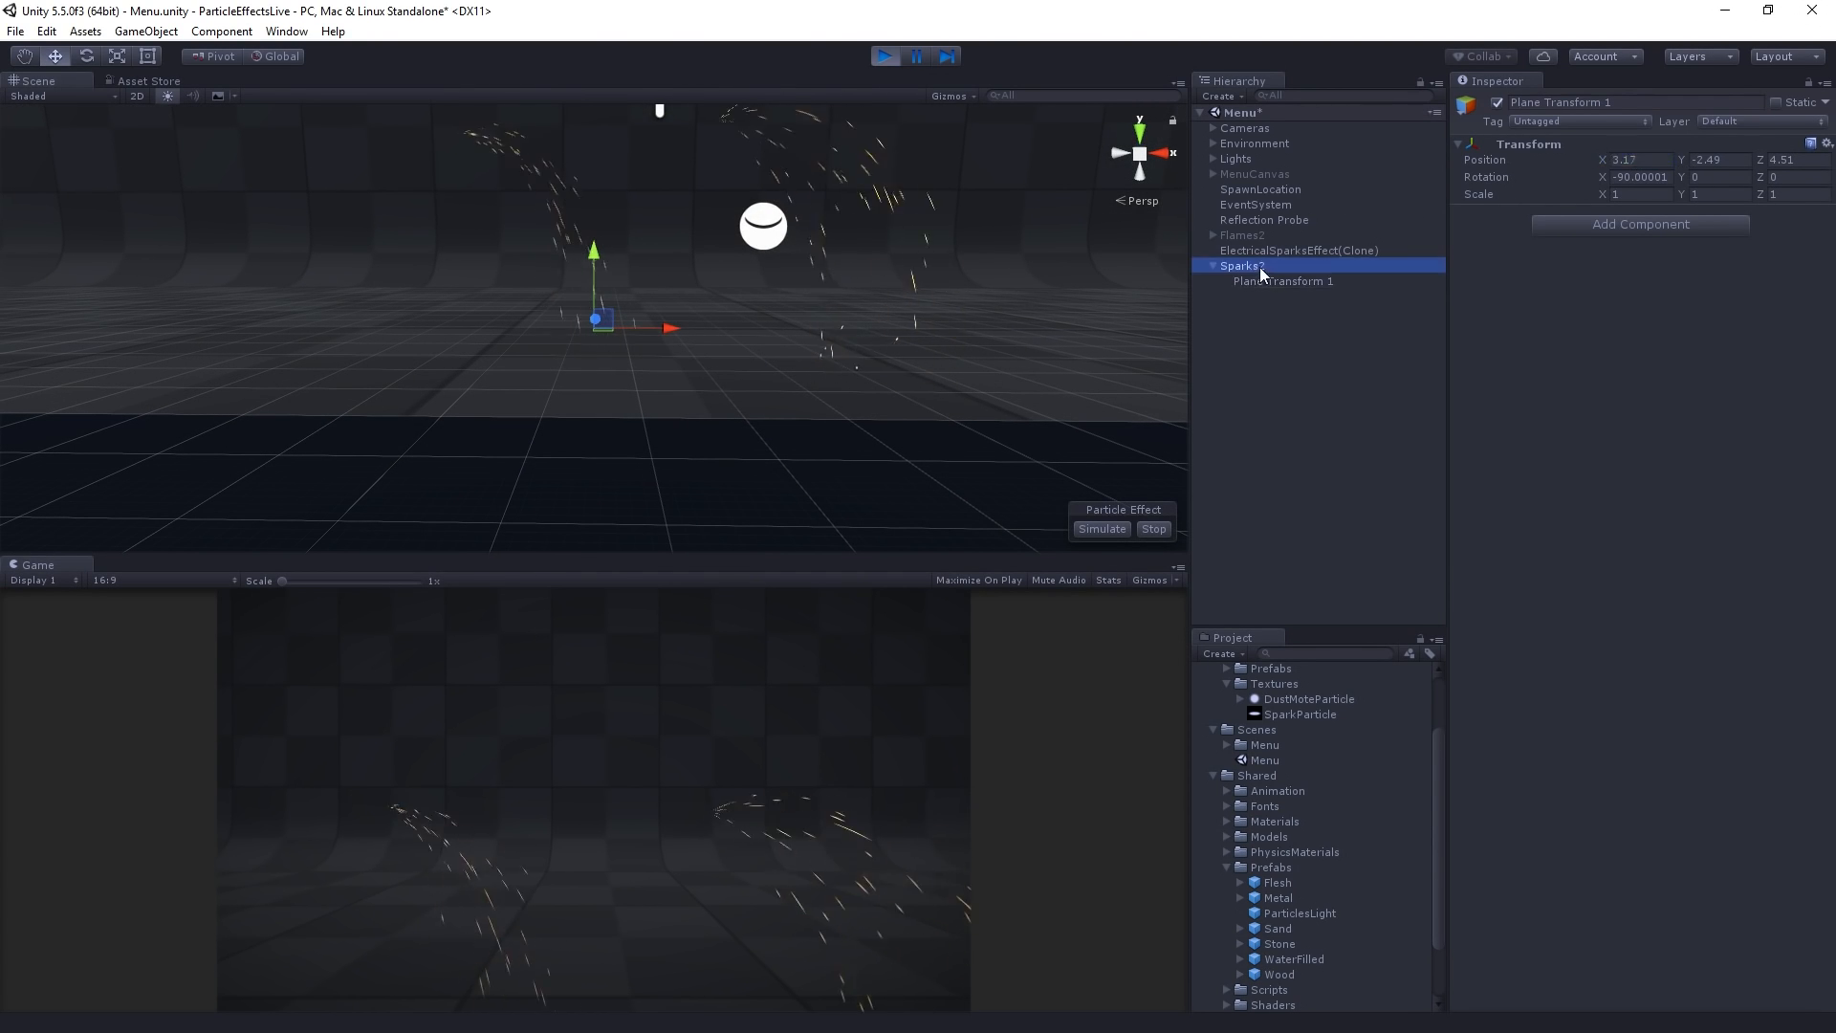
left_click(1638, 159)
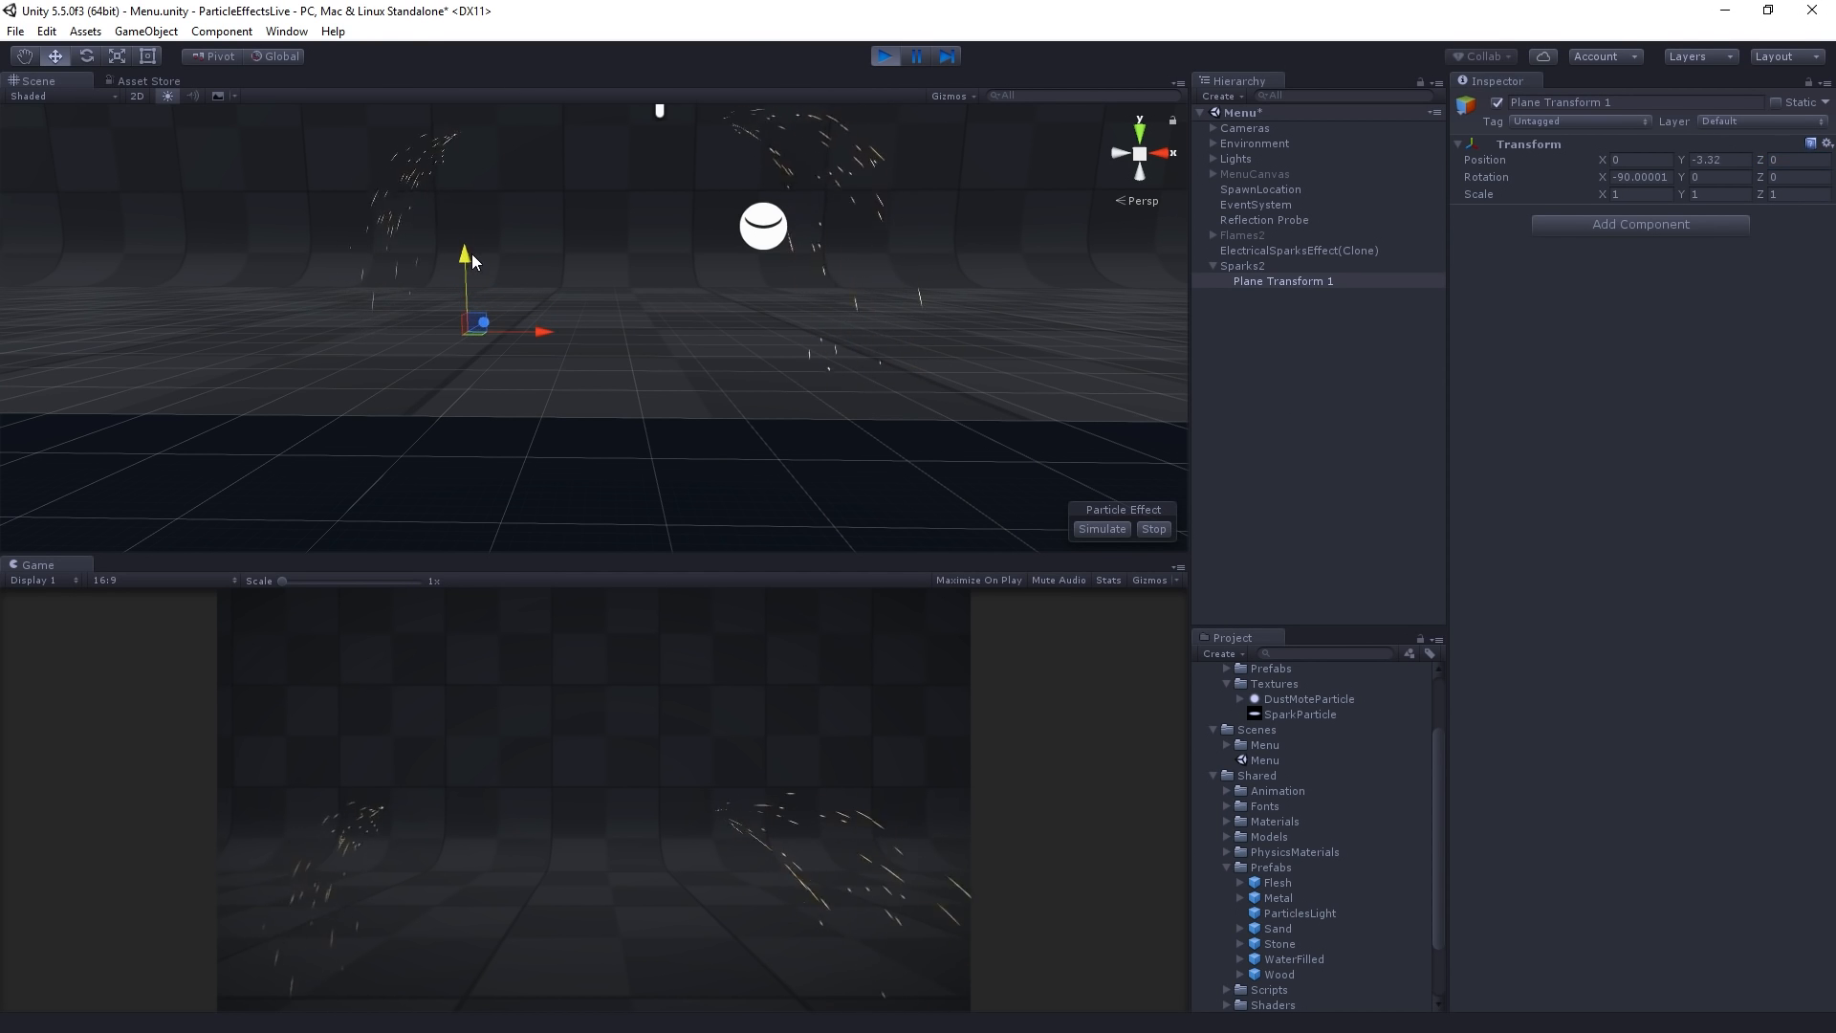
left_click(1243, 266)
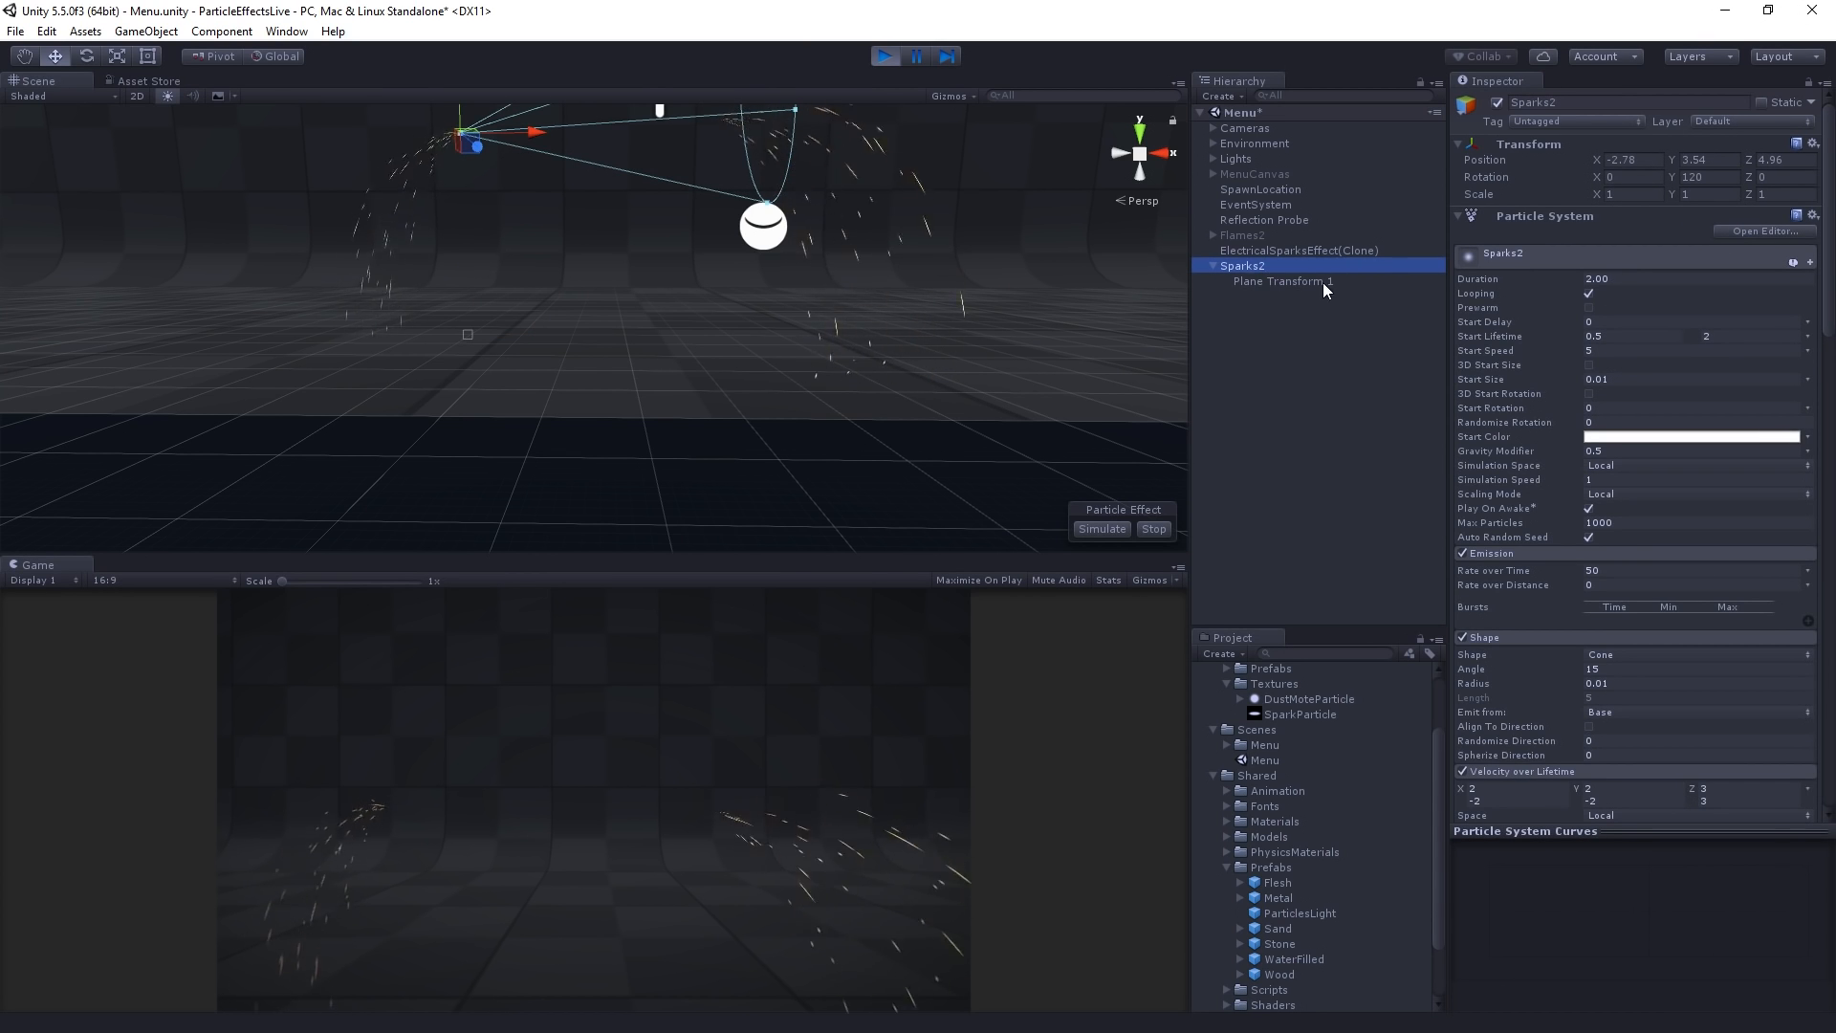
left_click(1283, 281)
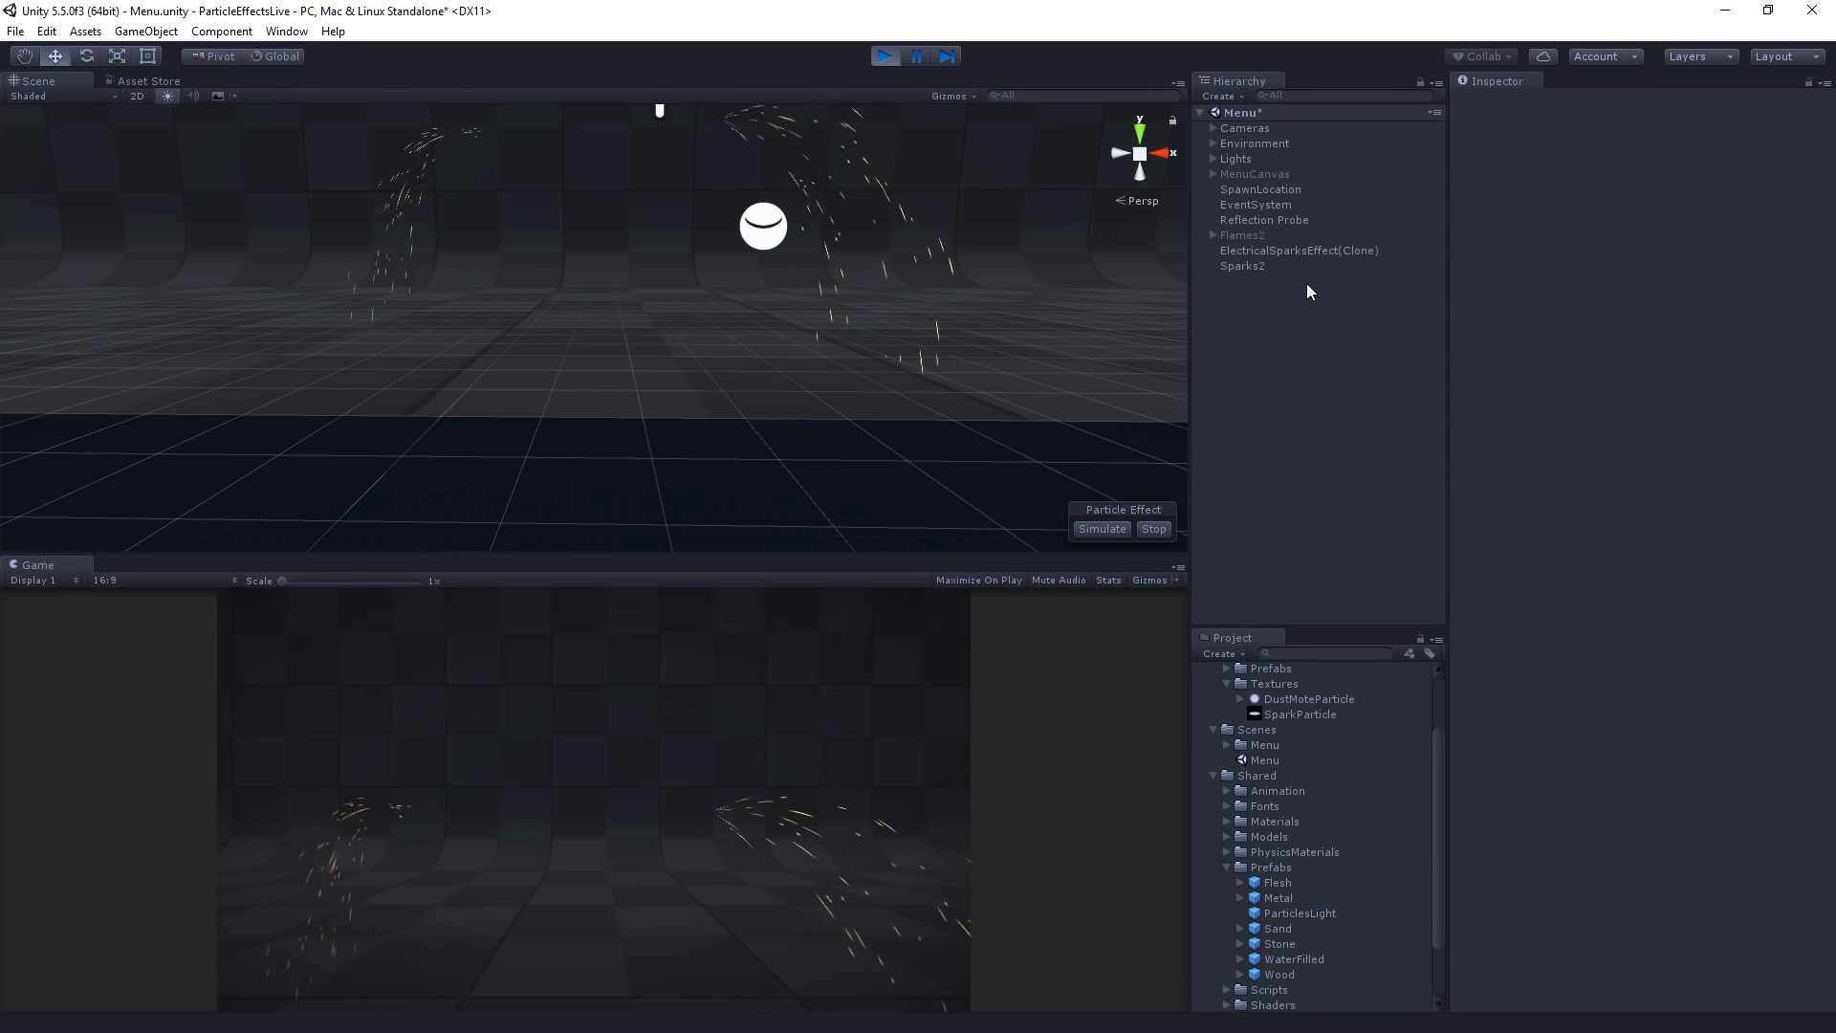
- Switch Sparks2's Collision type from Planes to World
left_click(1242, 266)
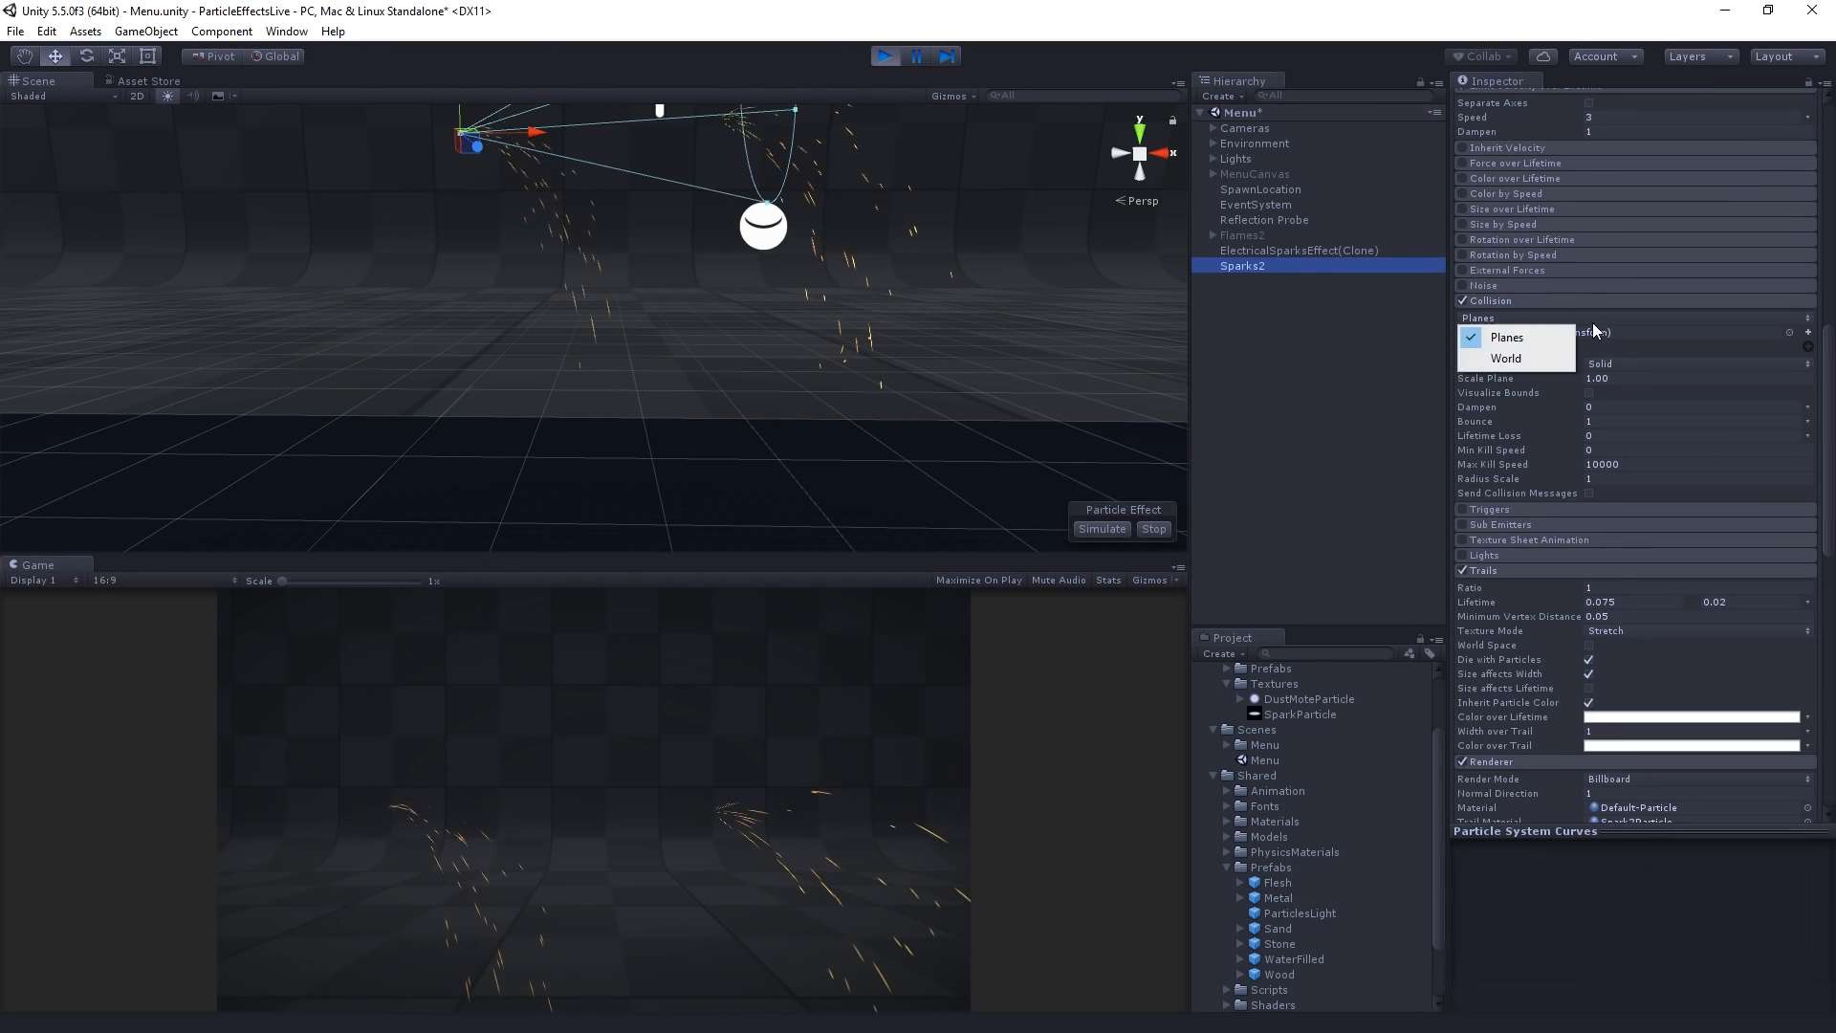
left_click(1506, 359)
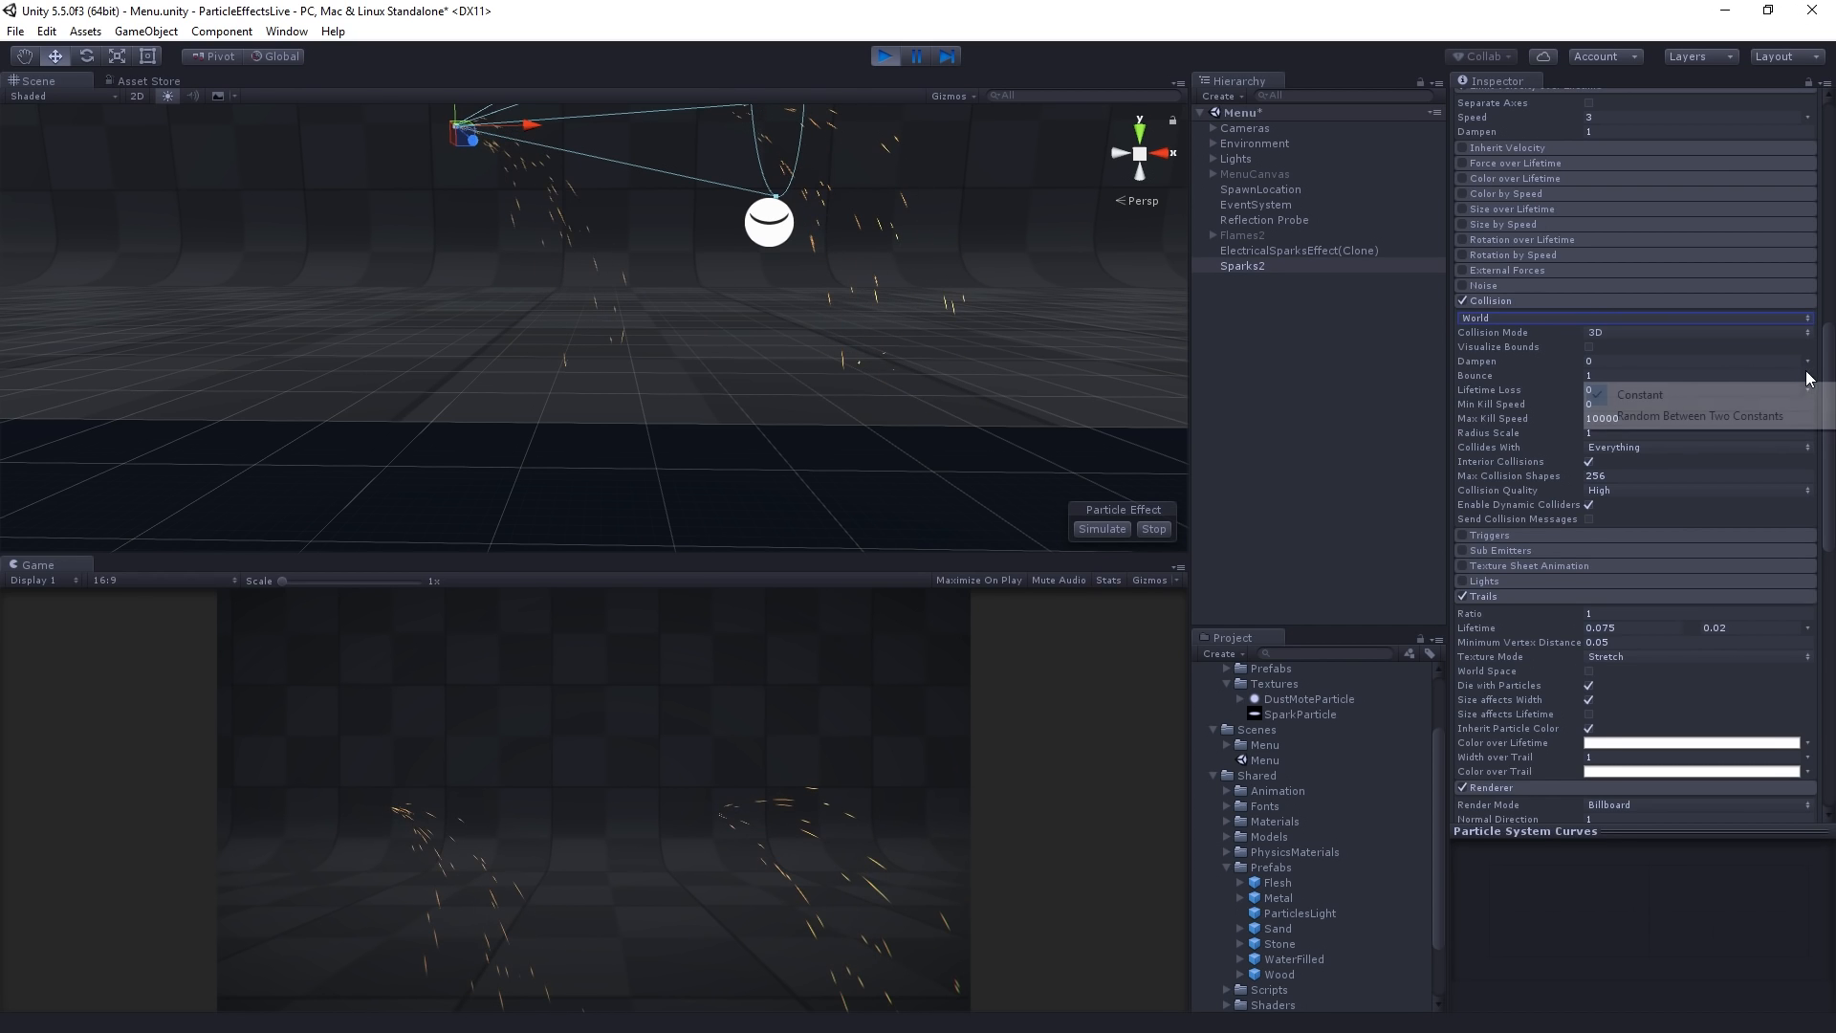
- Set bounce random between 0.5 and 1, collision quality Low (Static Colliders), and send collision messages
left_click(1639, 395)
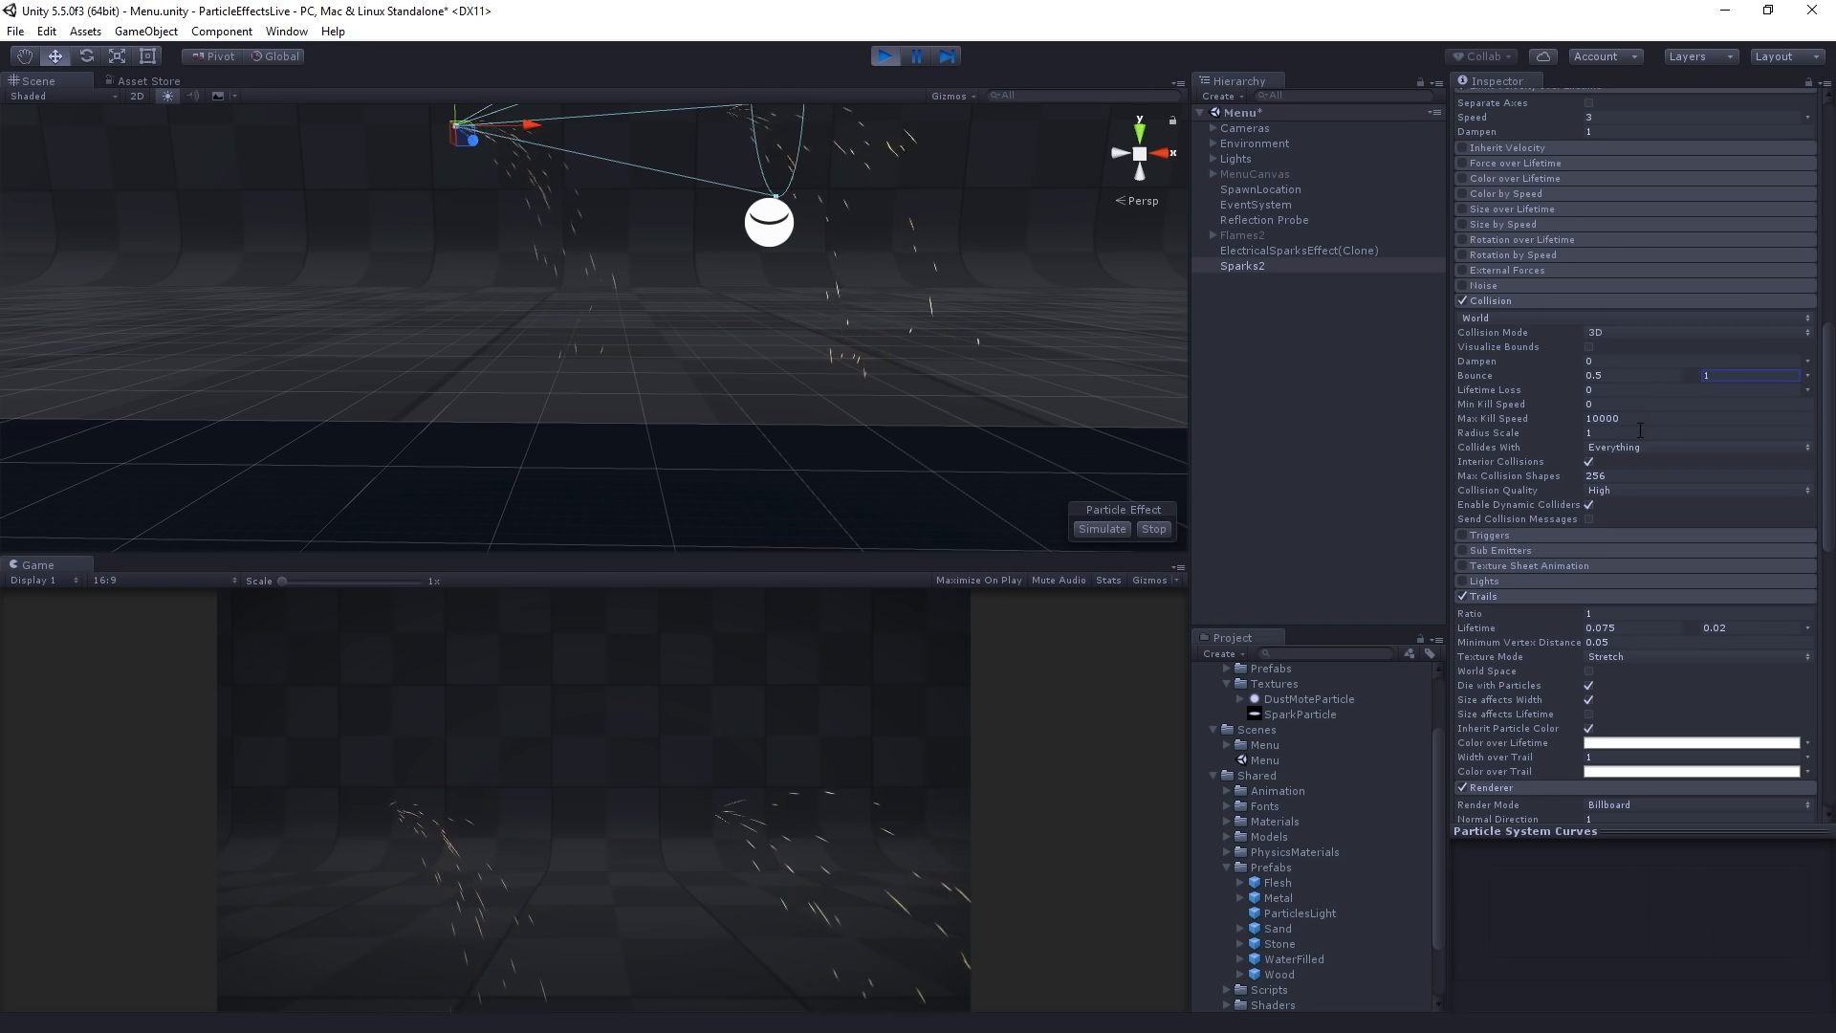
left_click(1692, 447)
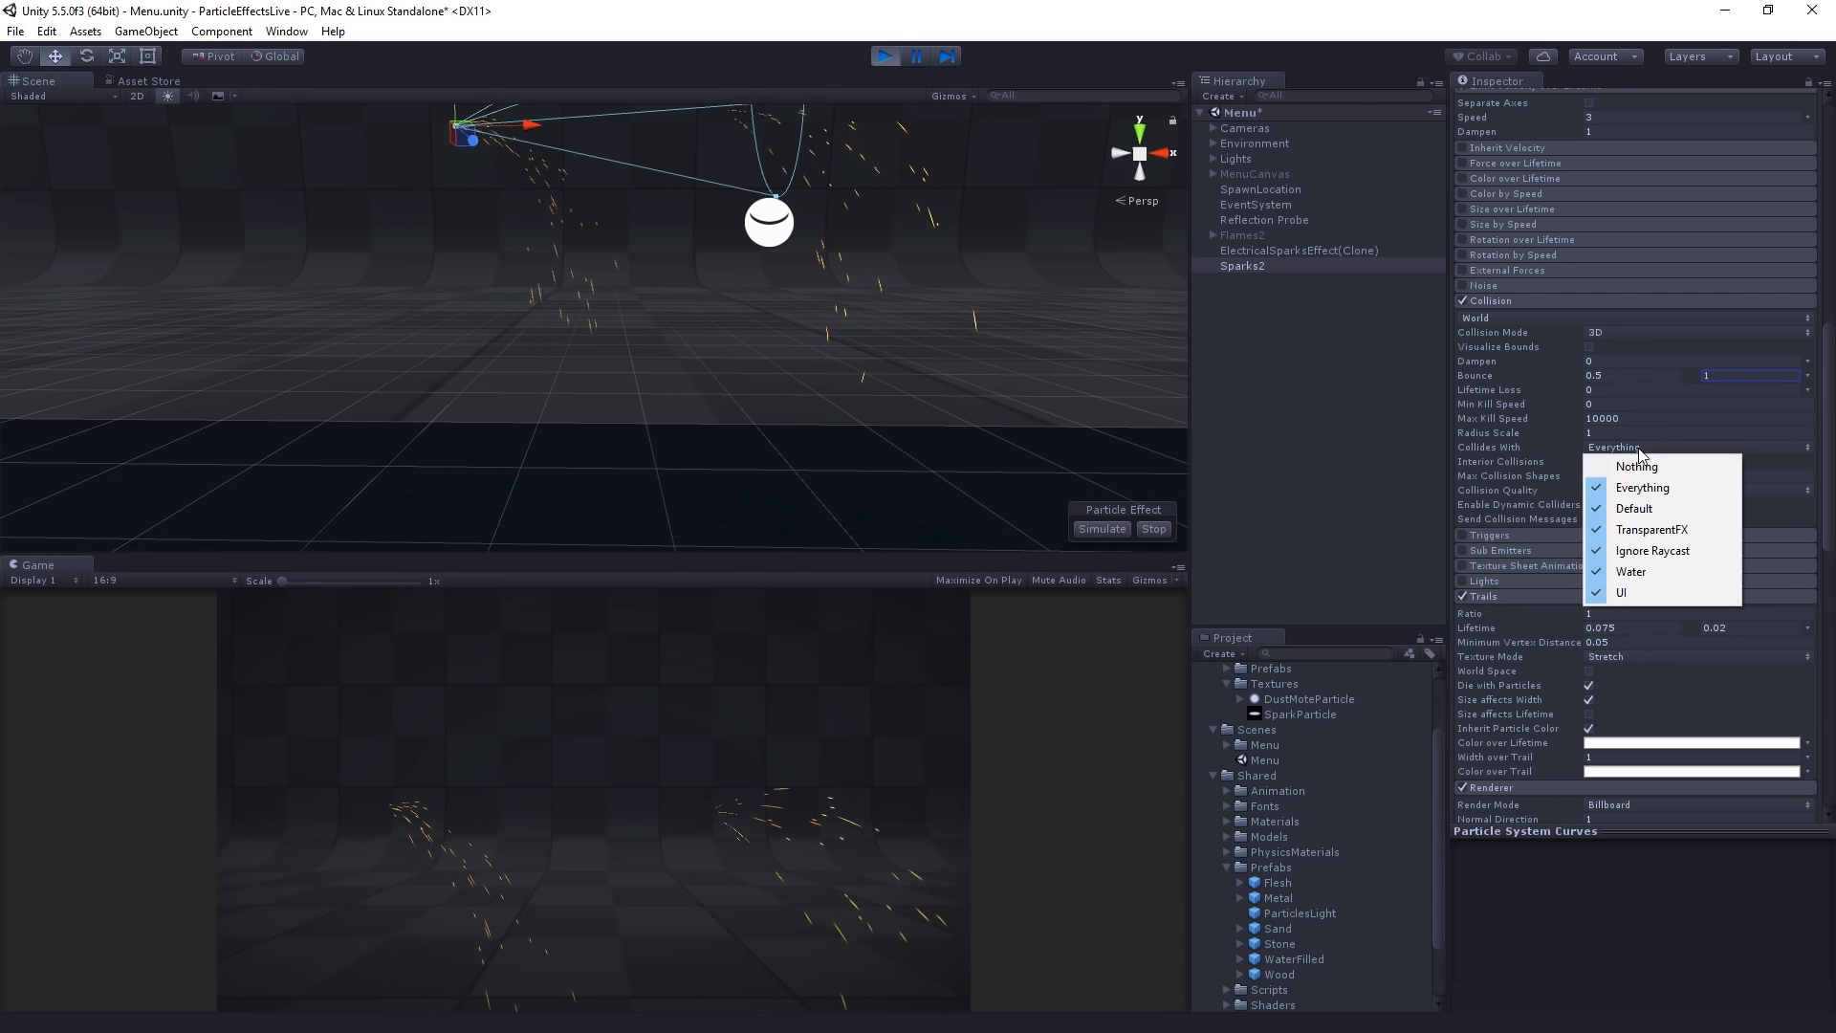
mouse_move(1660, 448)
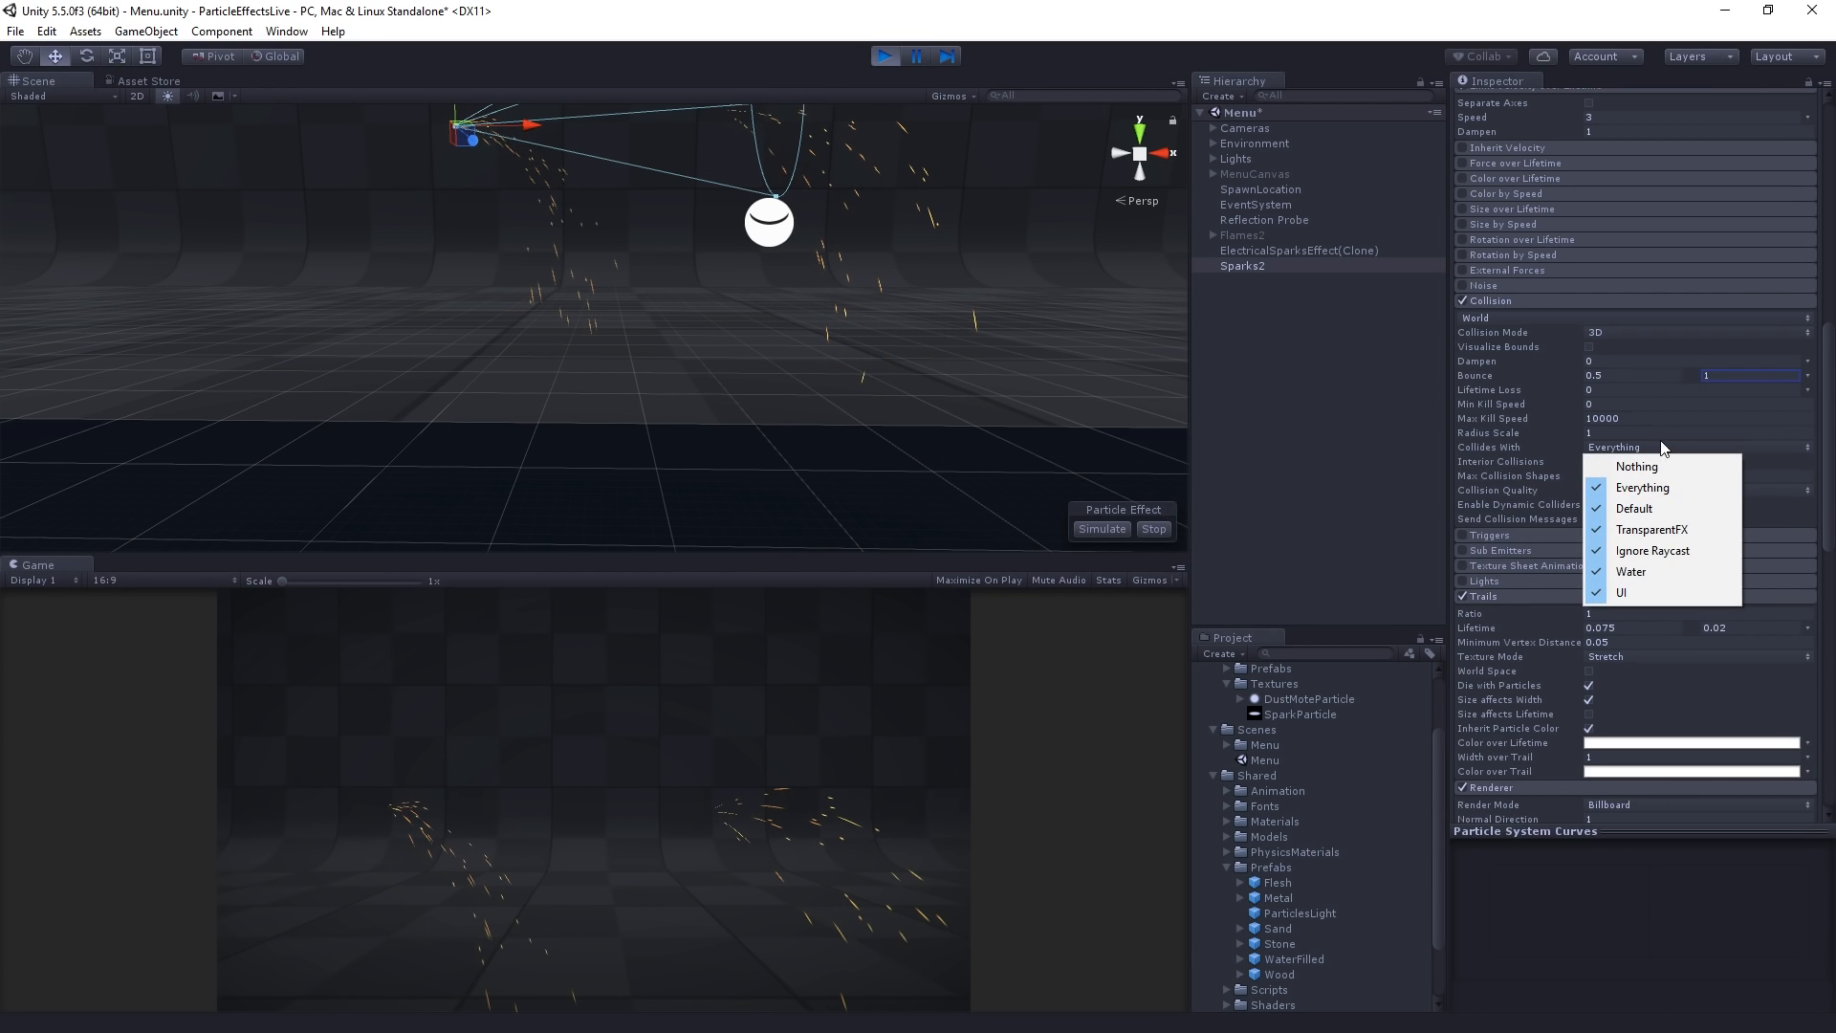
left_click(1642, 487)
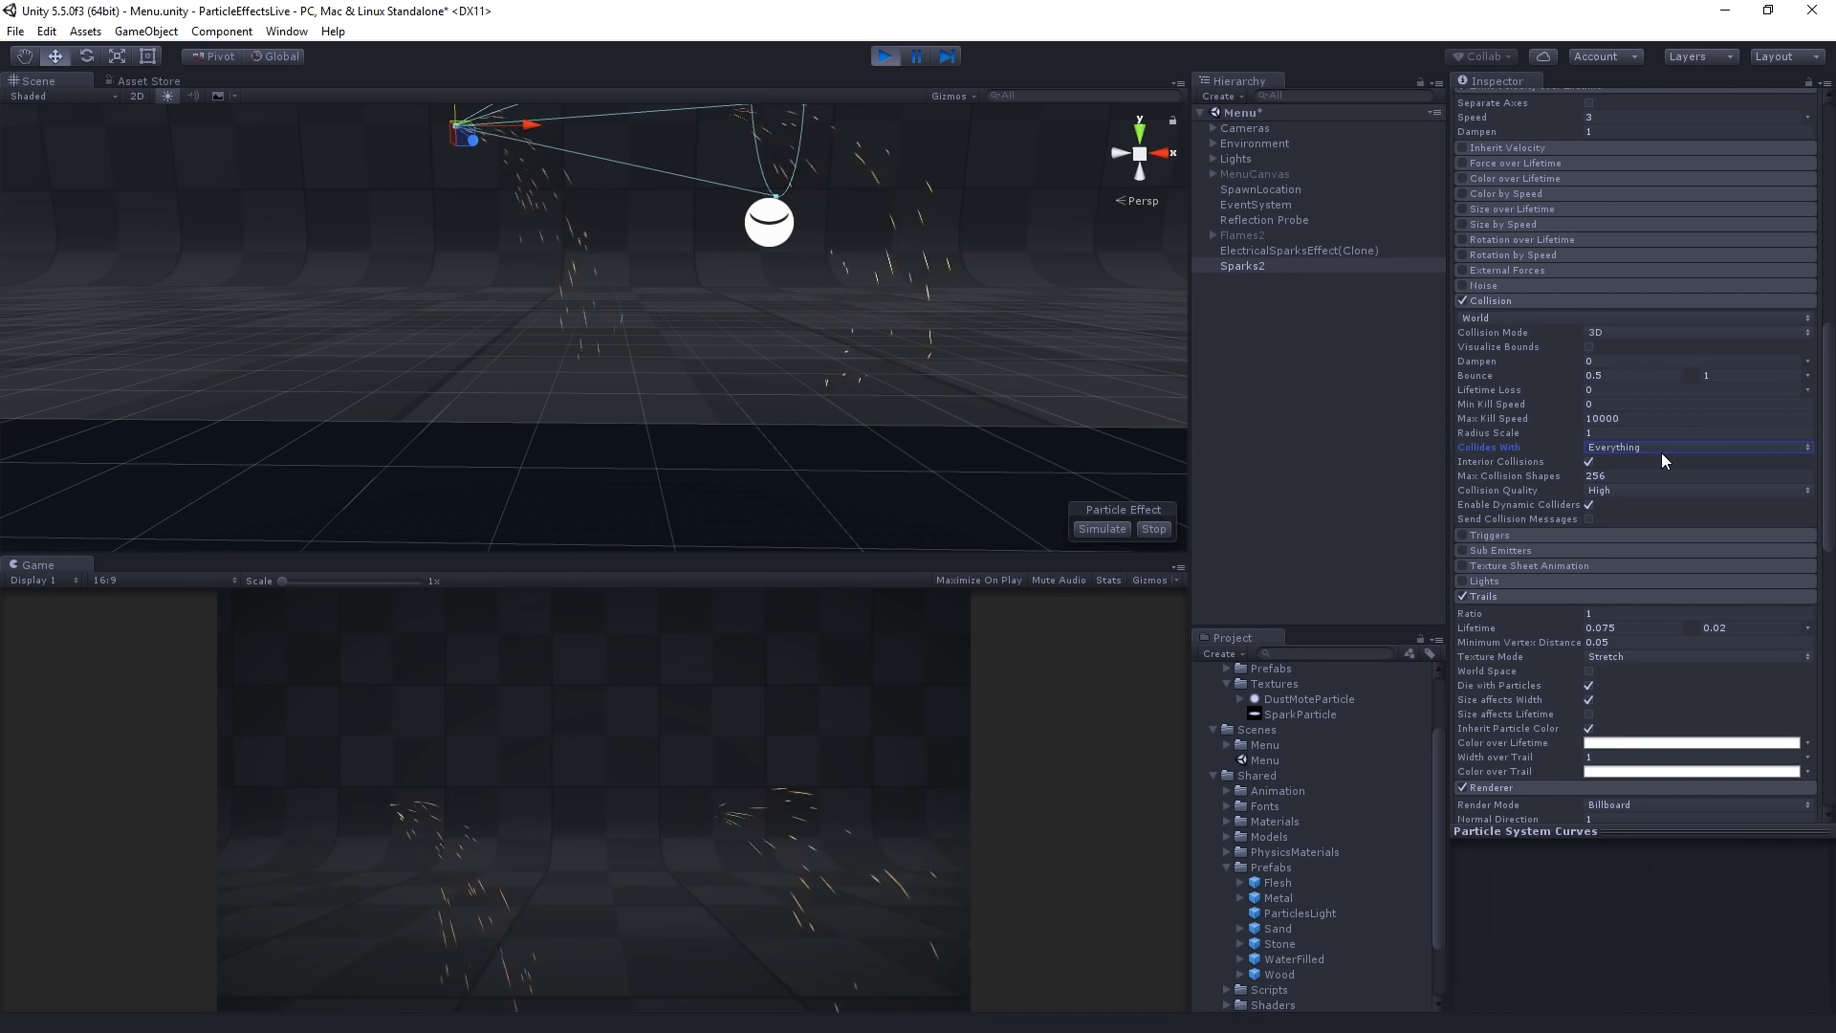
mouse_move(1704, 501)
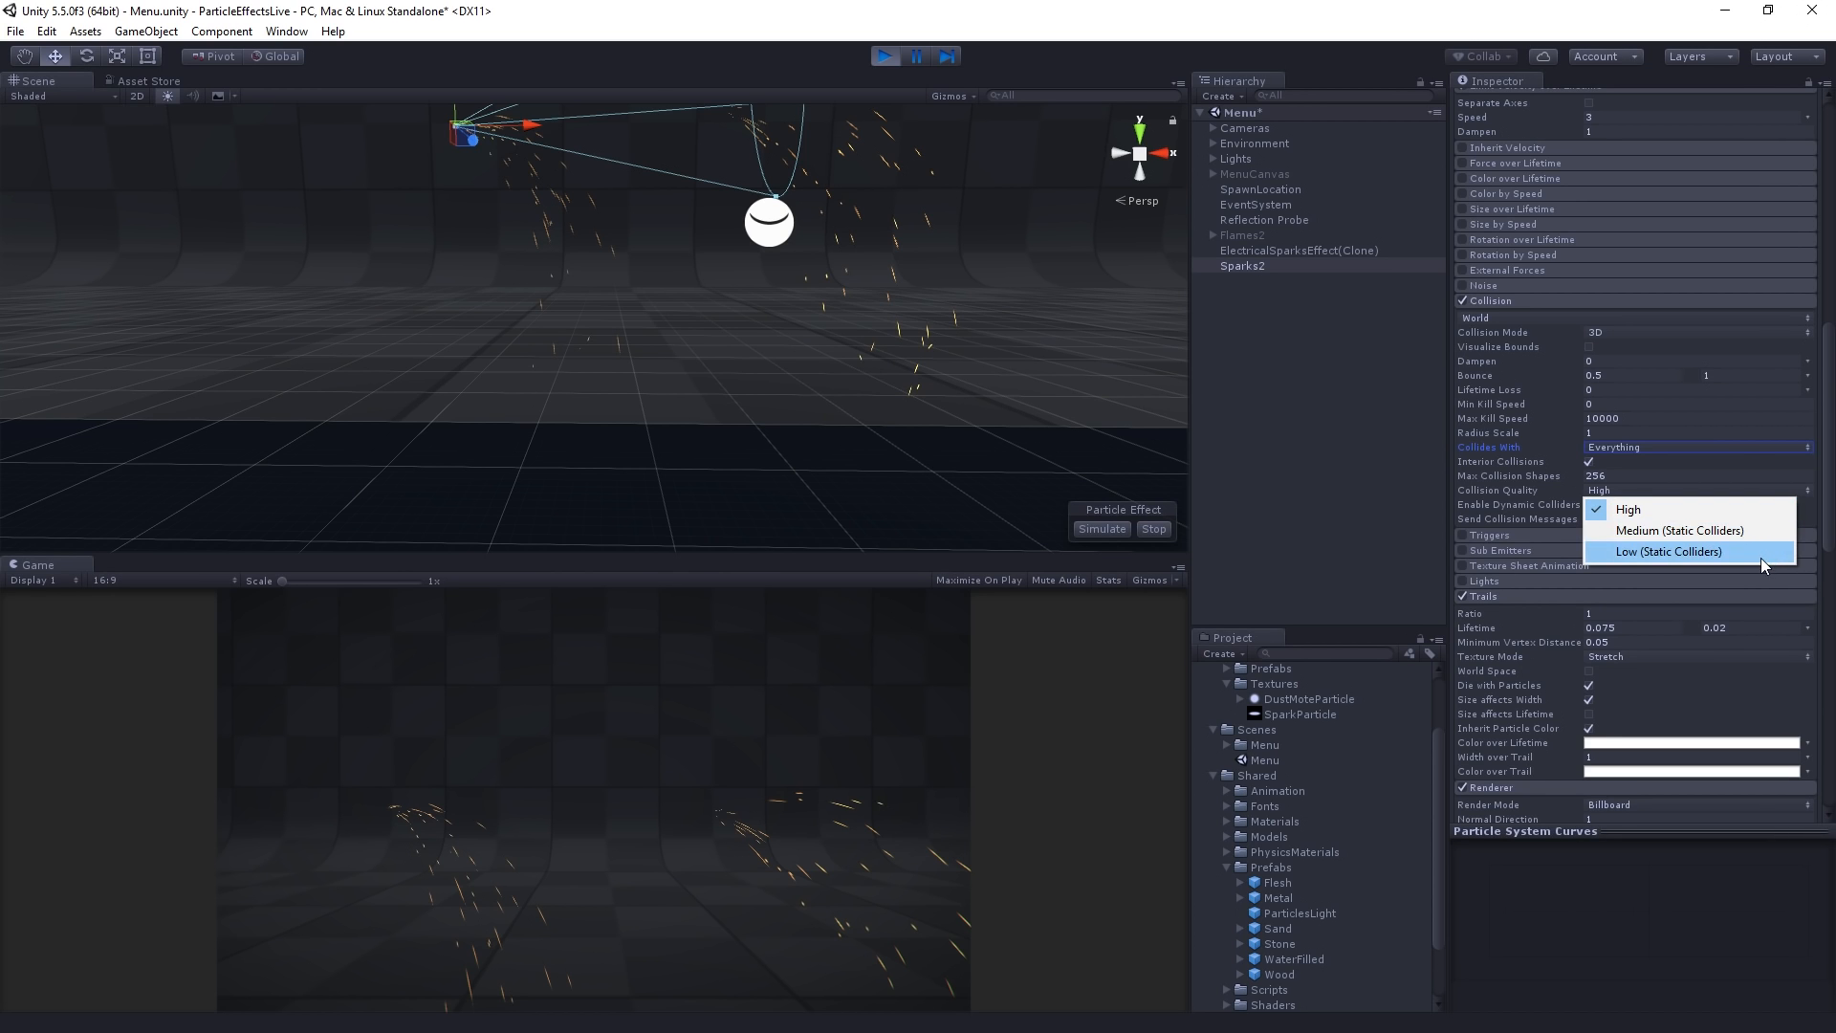
left_click(1668, 552)
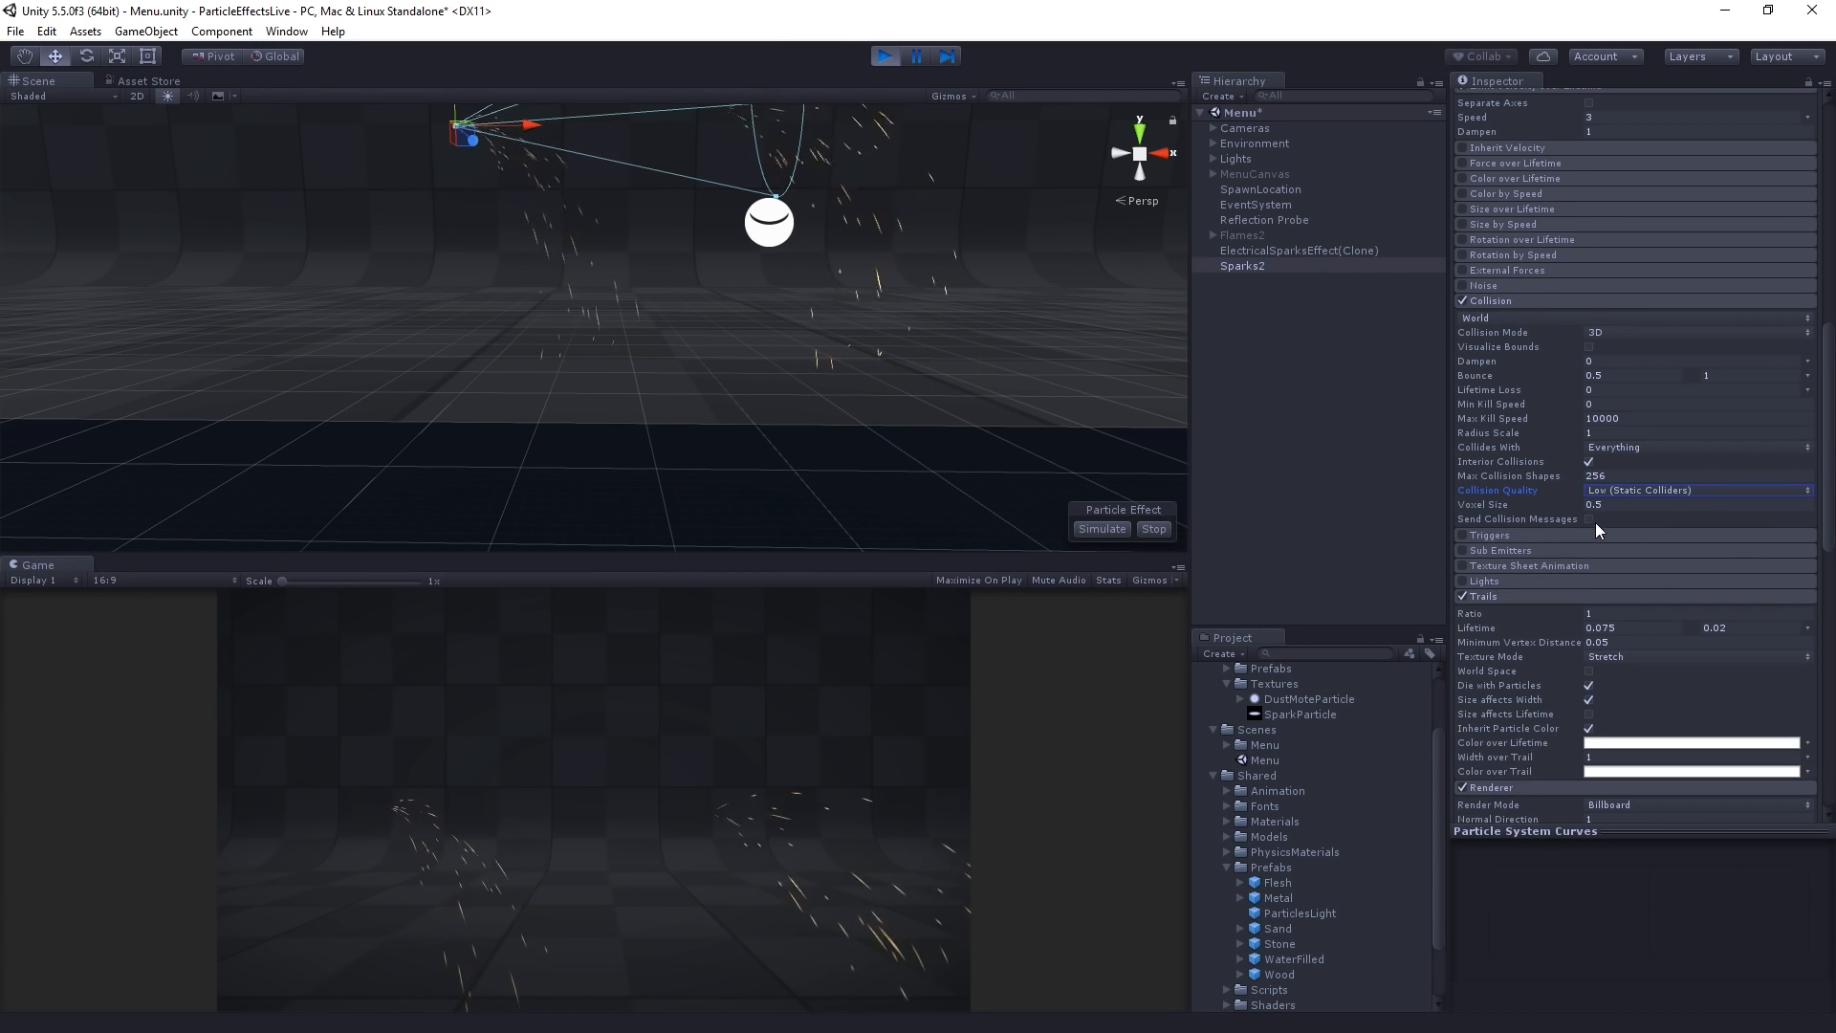
left_click(1588, 519)
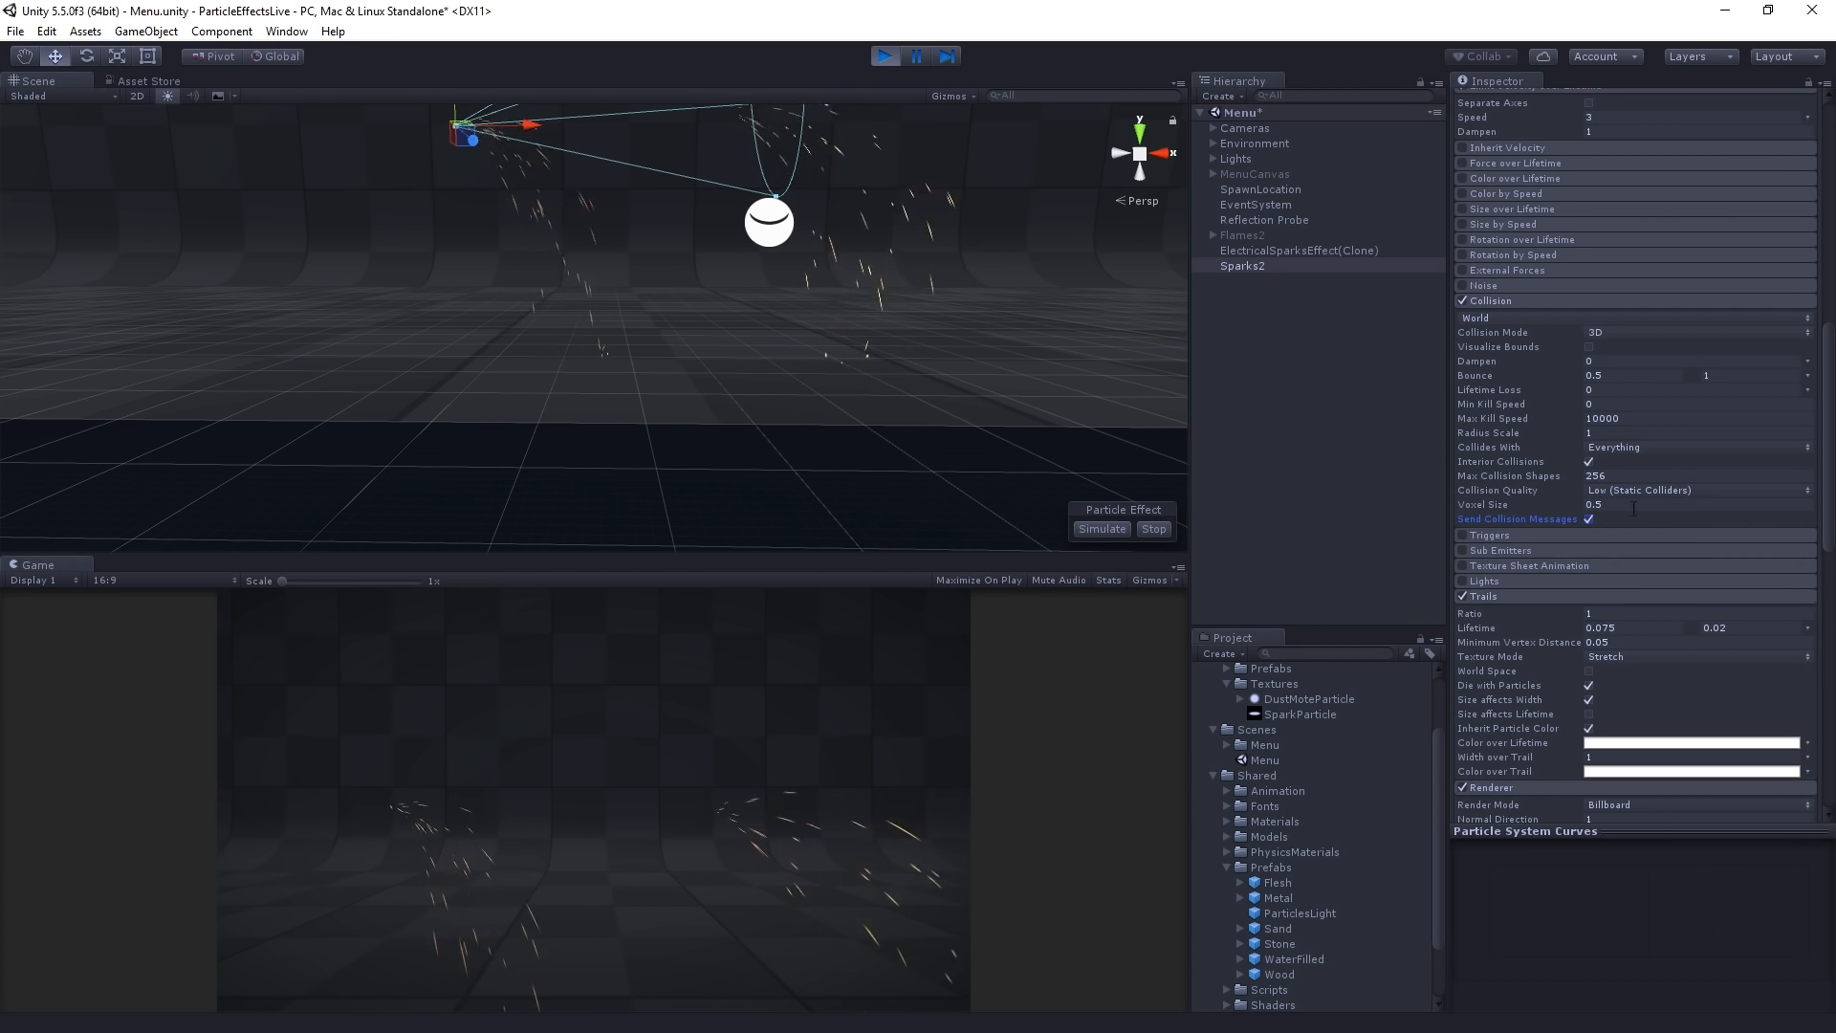